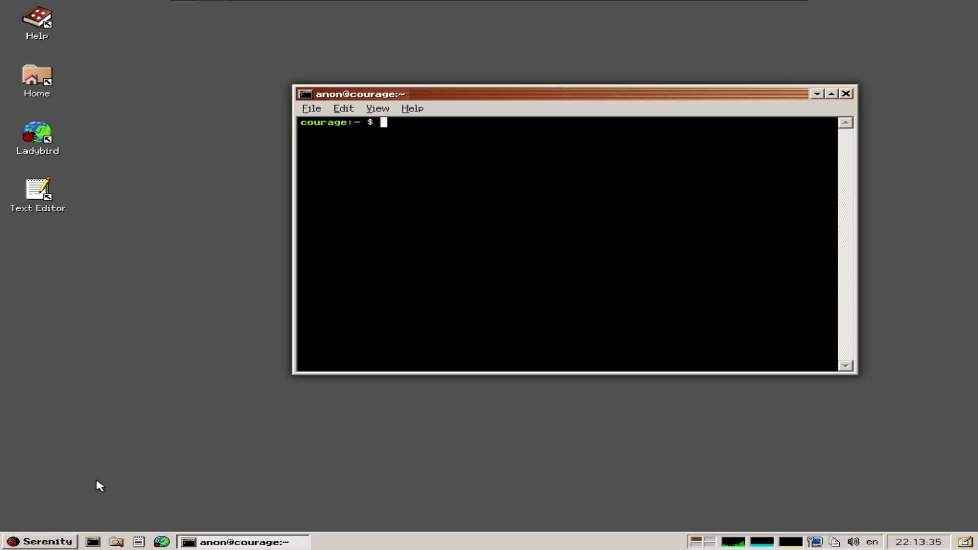
mouse_move(673, 137)
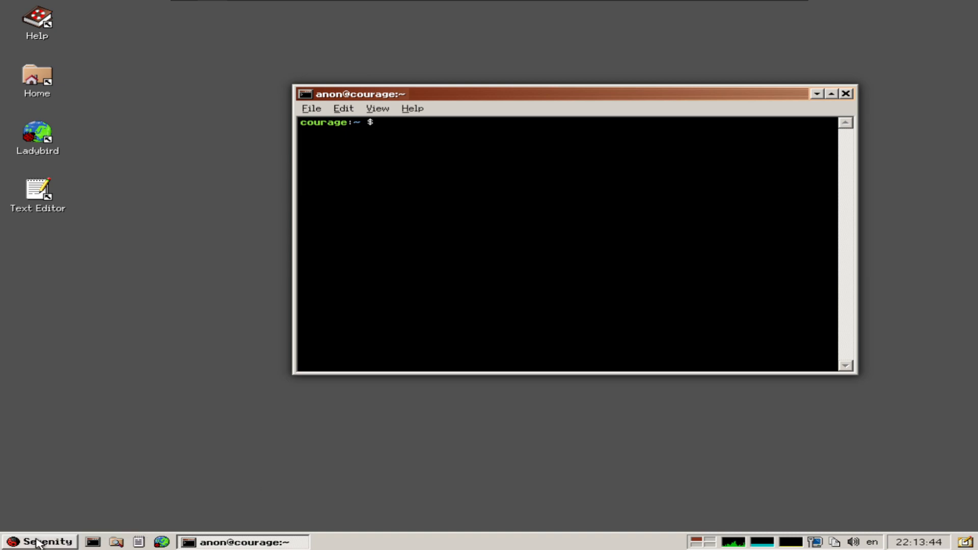
- View the About SerenityOS dialog (version 1.0-dev, revision 6f78392) from the Serenity menu and dismiss it
left_click(39, 541)
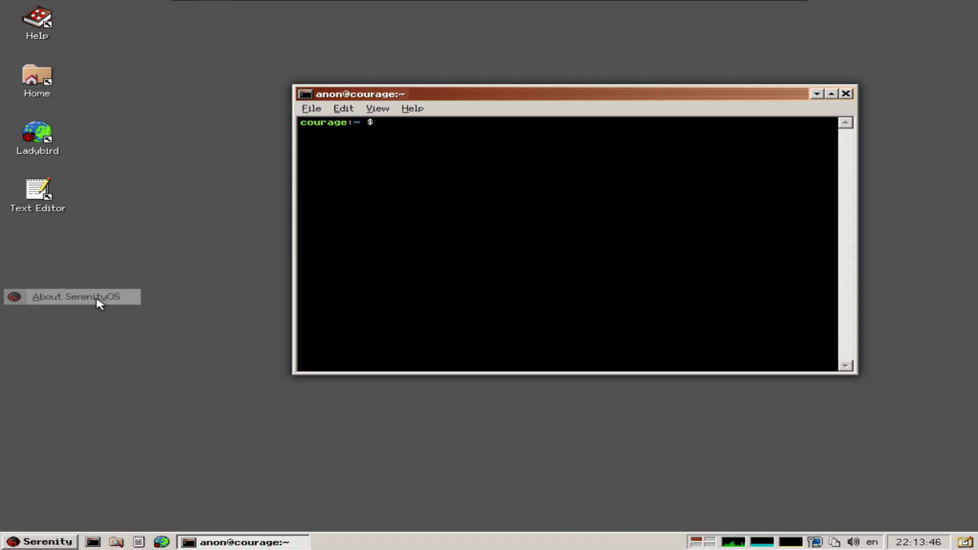
left_click(74, 296)
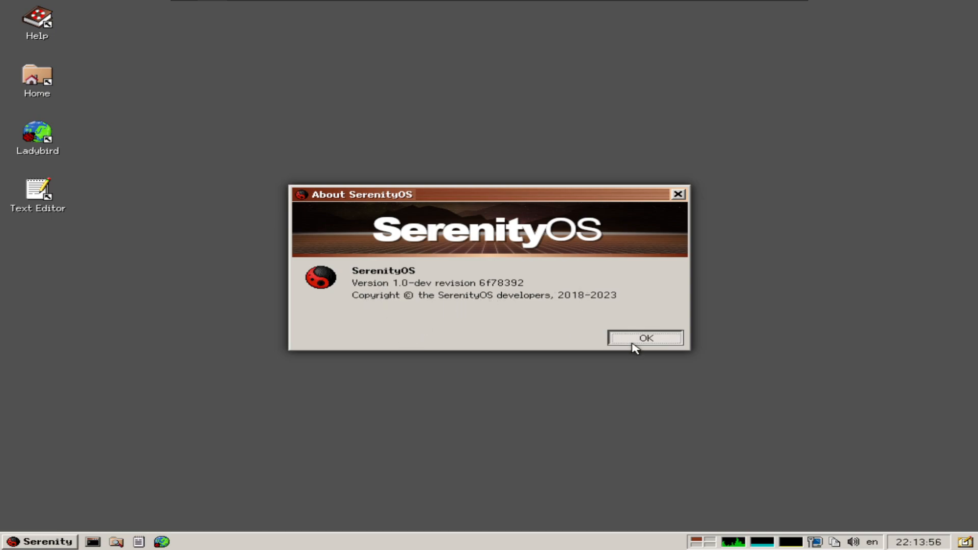
left_click(645, 338)
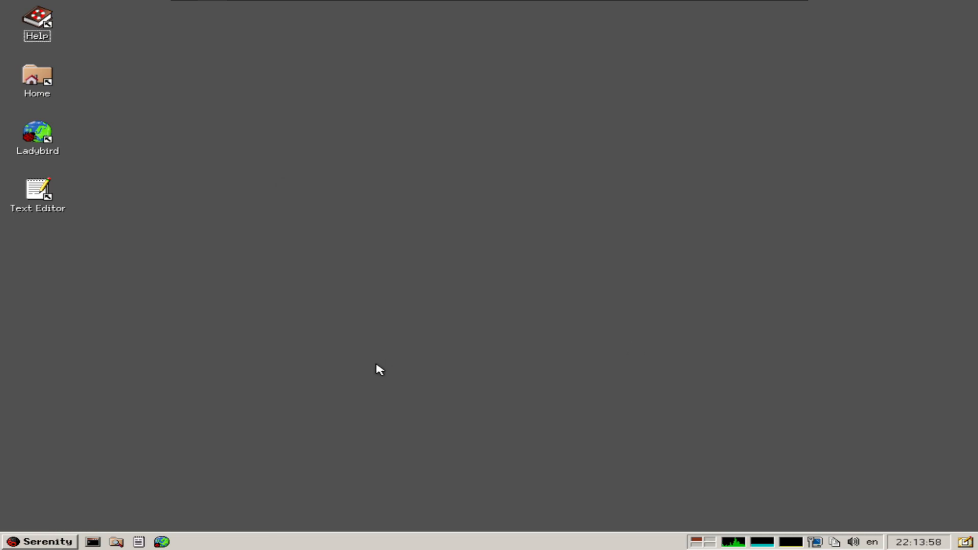
mouse_move(133, 532)
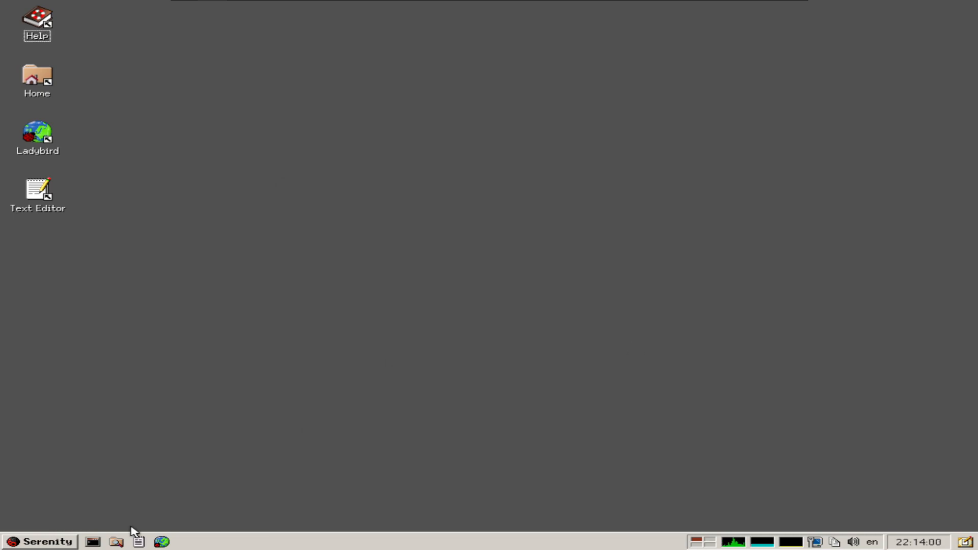
mouse_move(278, 383)
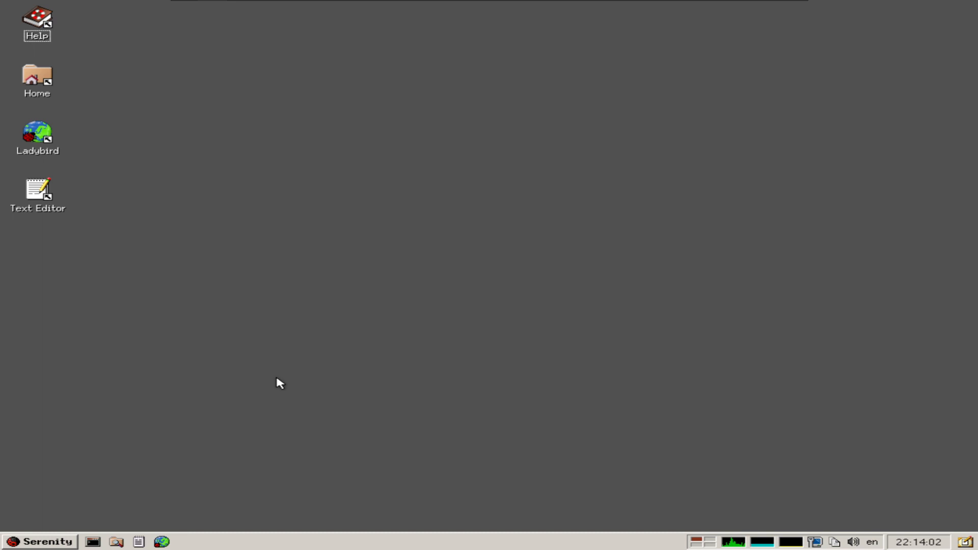
- Browse the desktop context menu and the Serenity application menu, then close the menu
right_click(279, 383)
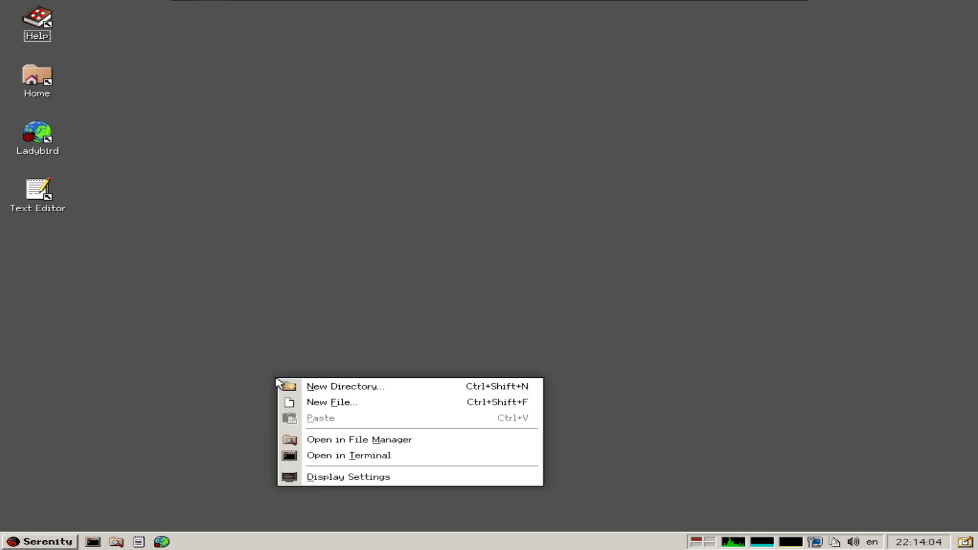
left_click(38, 541)
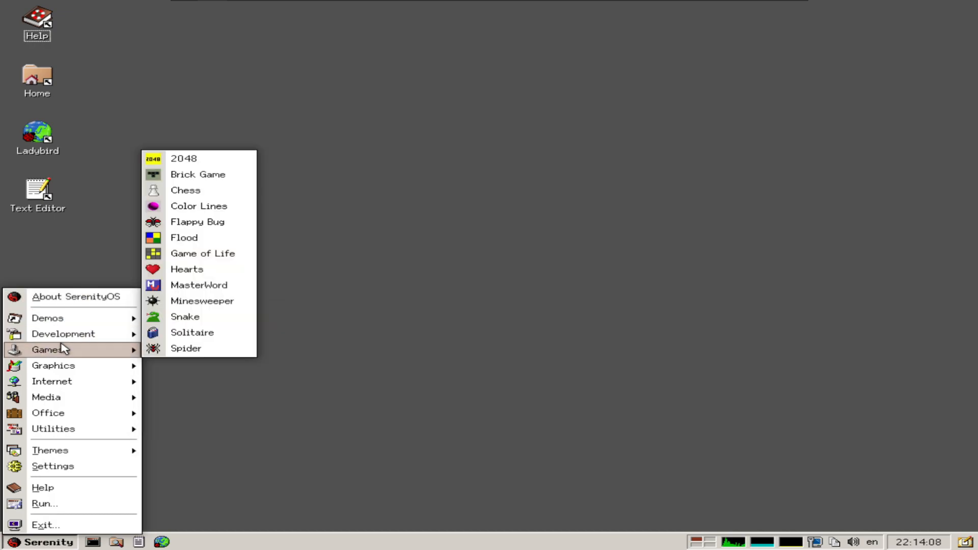
mouse_move(47, 396)
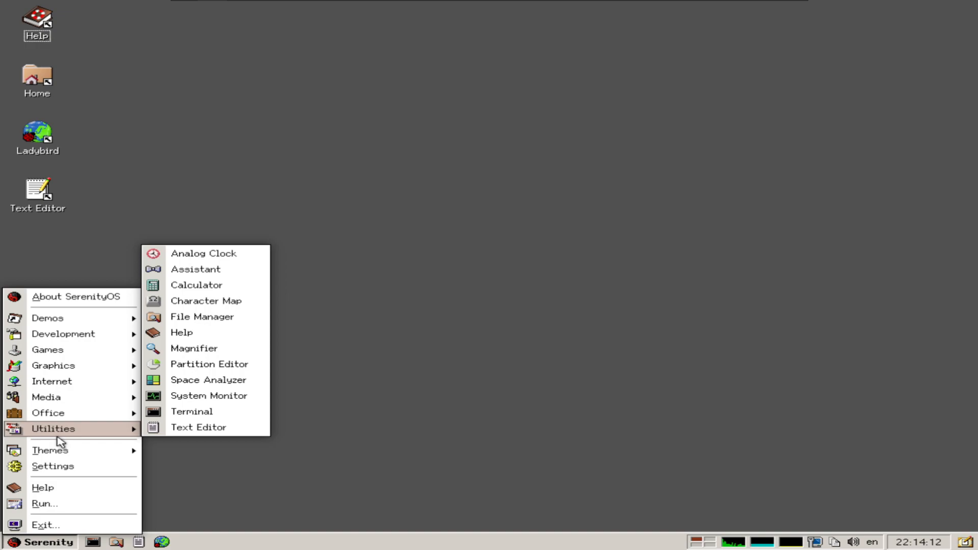
left_click(468, 377)
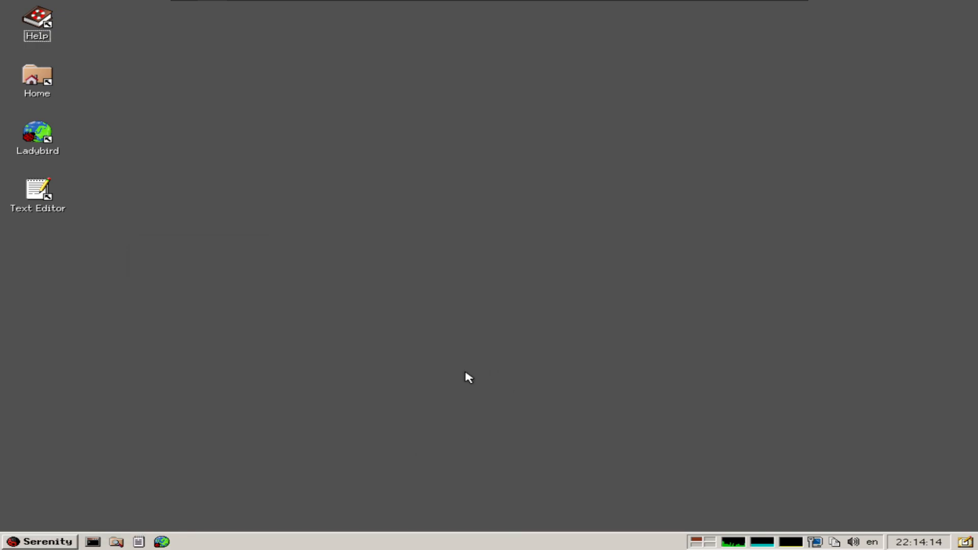
mouse_move(382, 424)
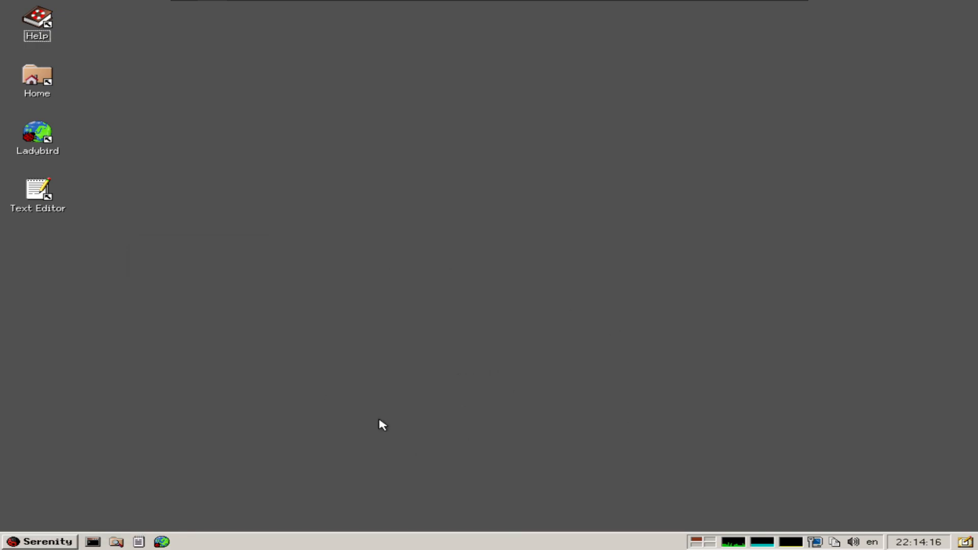
- Select the Help, Home and Text Editor desktop shortcuts and reopen the Serenity menu's Utilities list
left_click(37, 23)
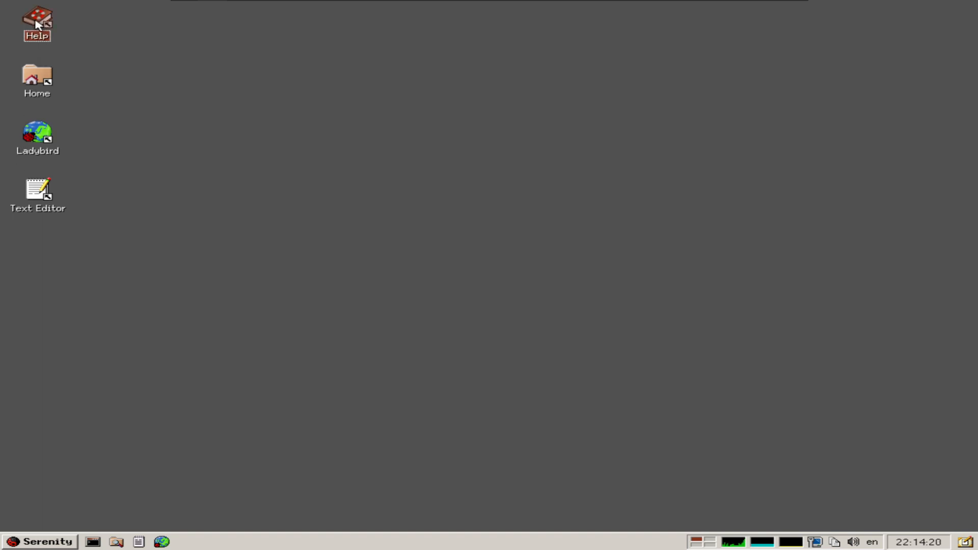
left_click(37, 74)
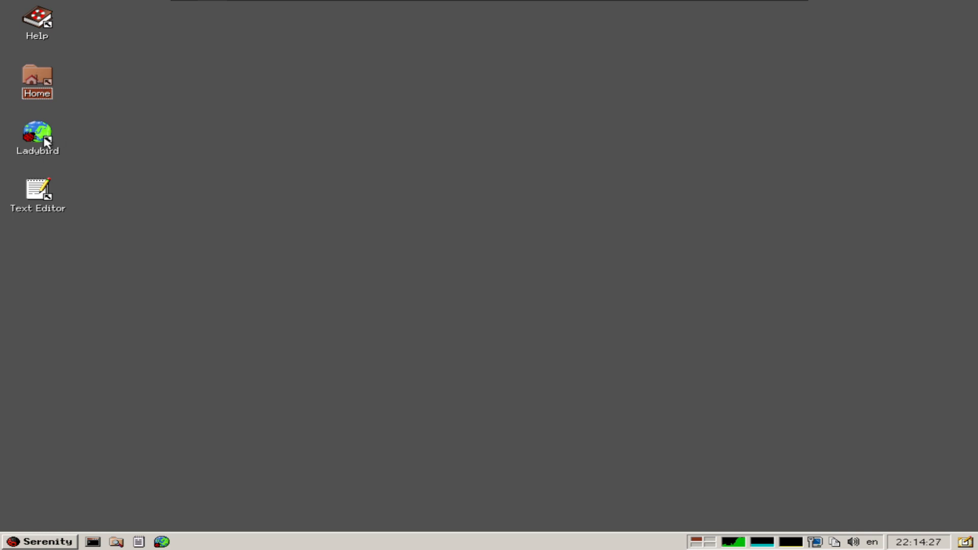
left_click(37, 189)
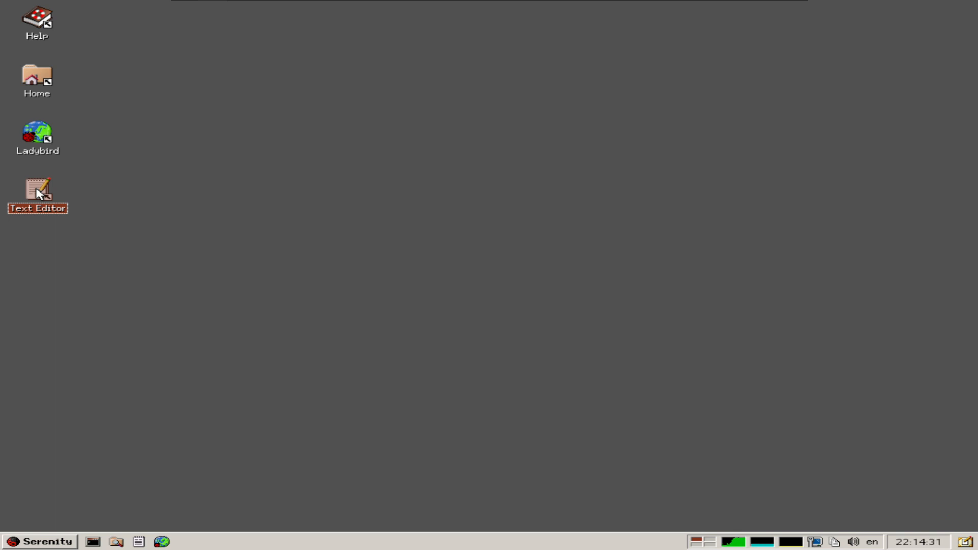
left_click(39, 541)
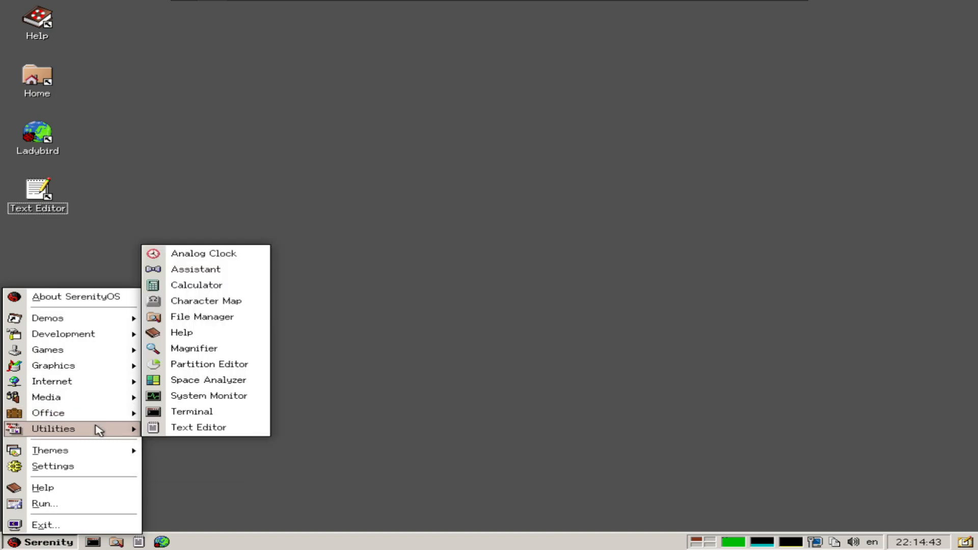
mouse_move(48, 413)
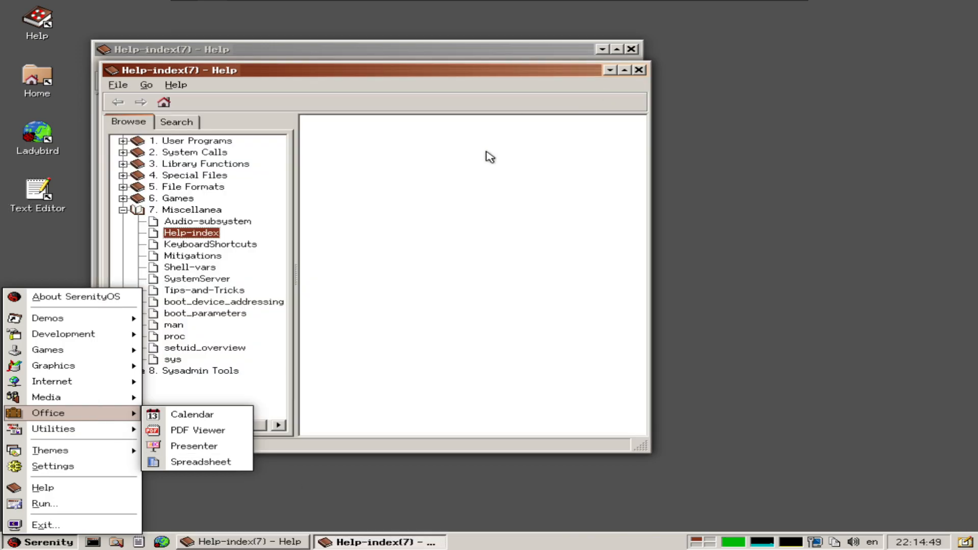
- Close the duplicate Help window, centre Help on screen and view its About Help information
left_click(499, 85)
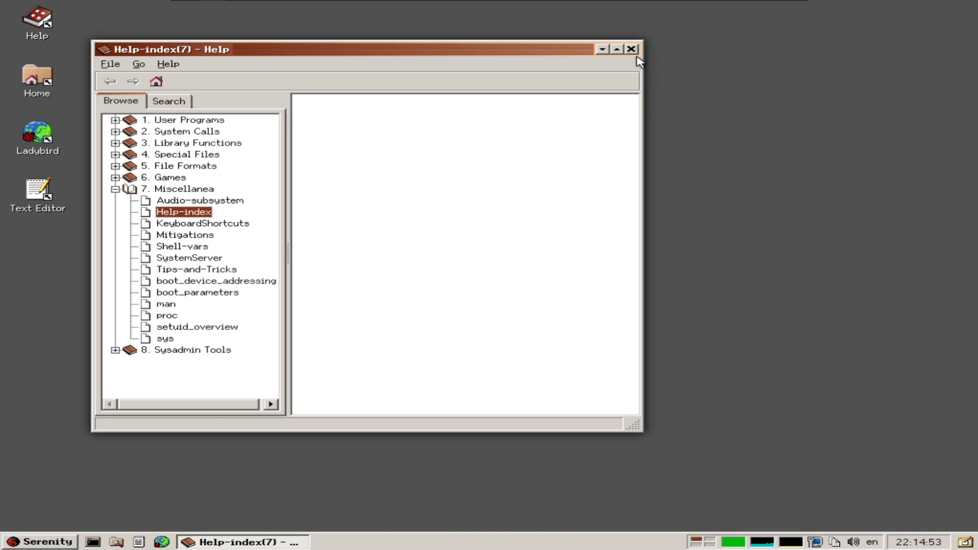
left_click_drag(368, 49, 598, 88)
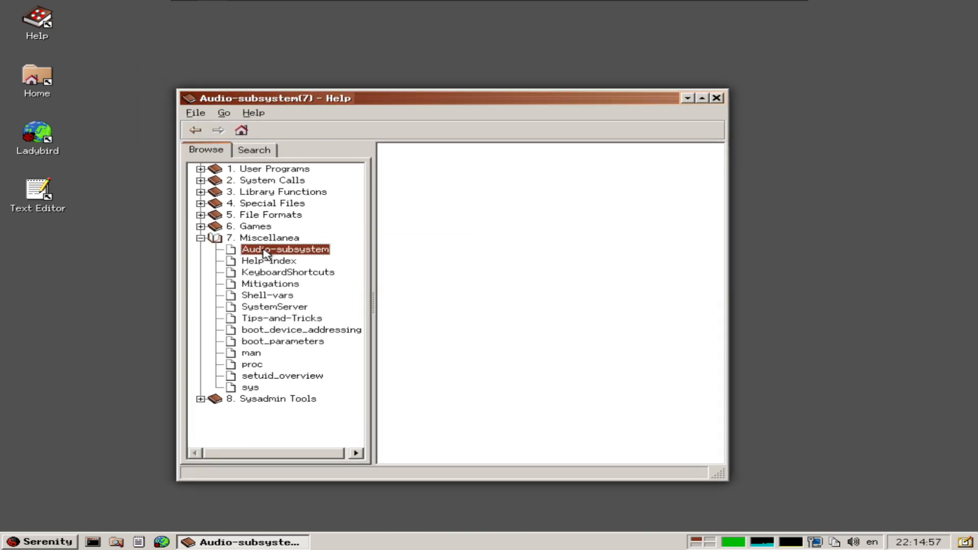
left_click(253, 113)
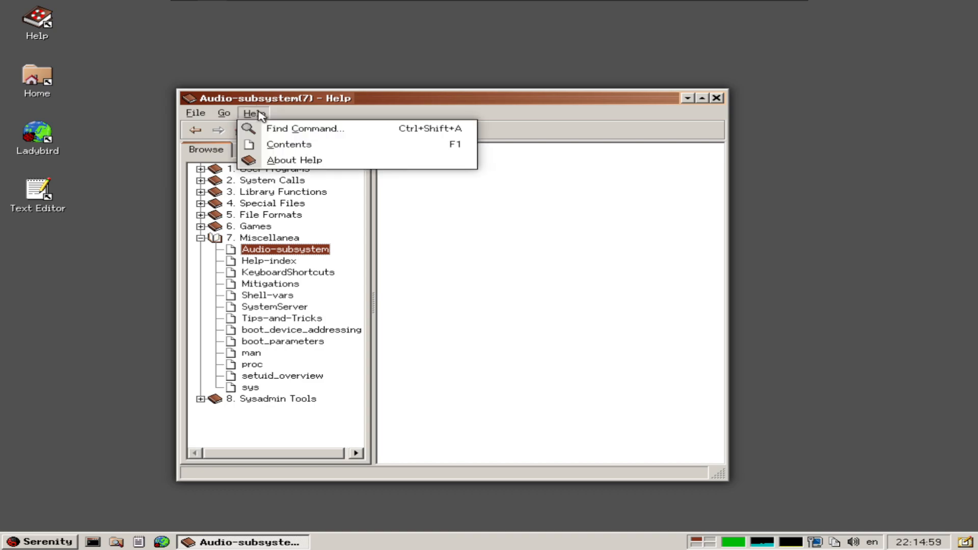
mouse_move(306, 128)
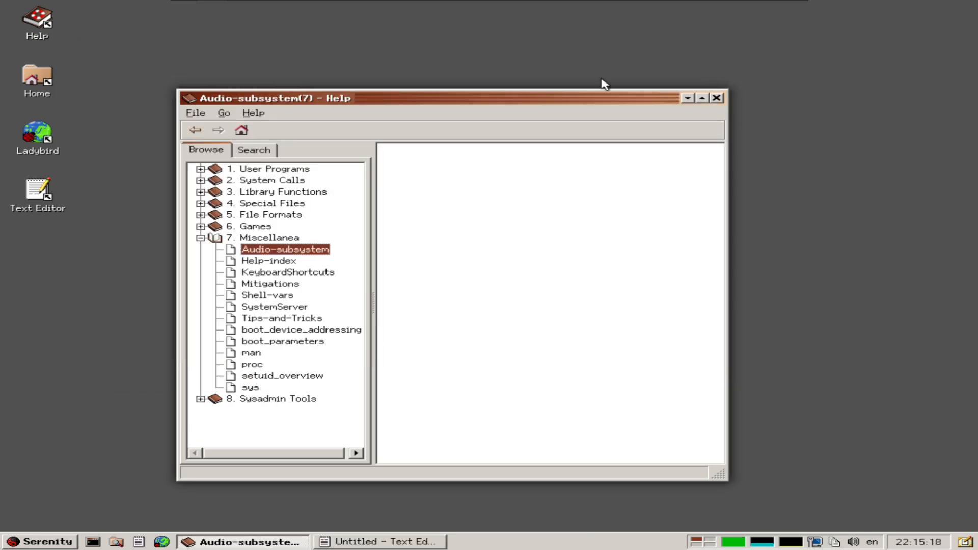
left_click(253, 113)
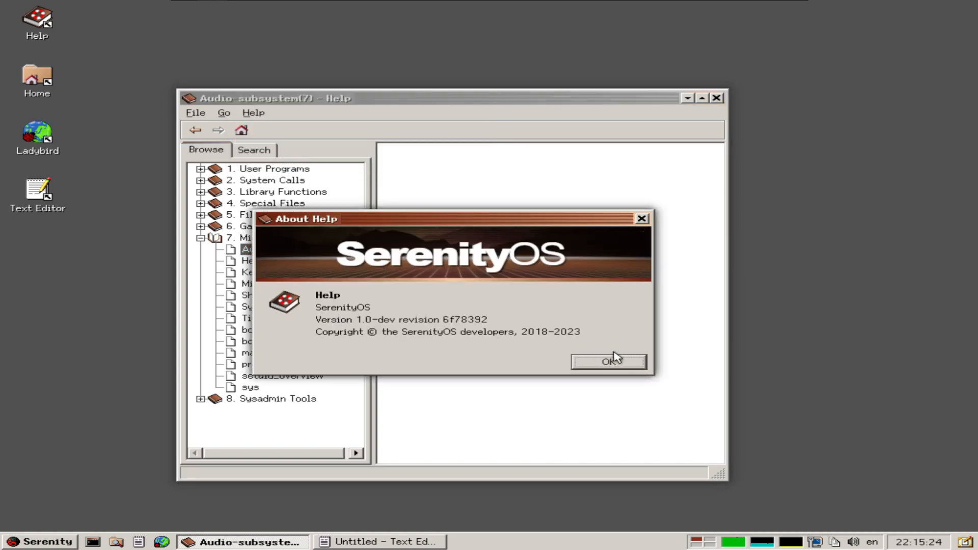
left_click(608, 362)
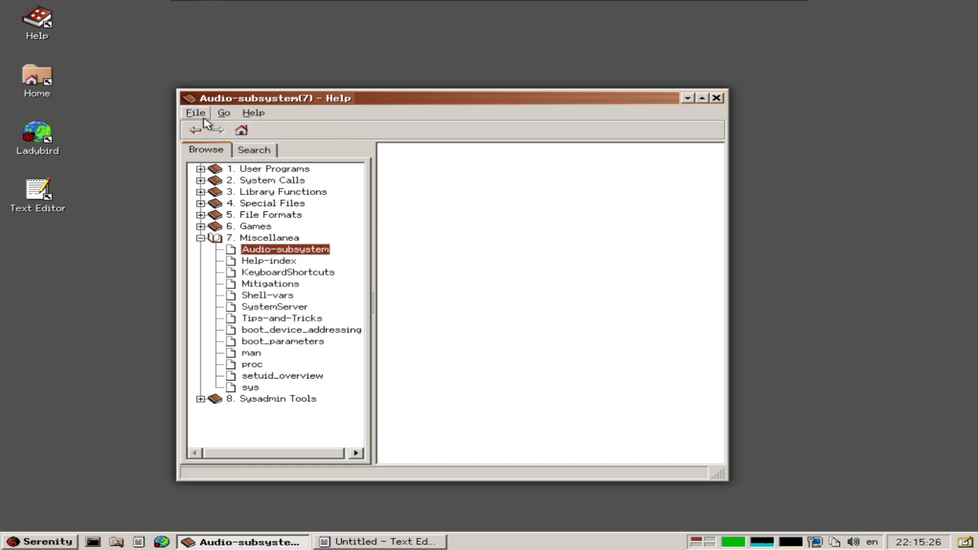
- Browse Help's search and topic tree, read the Shell manual page, then close Help
left_click(253, 148)
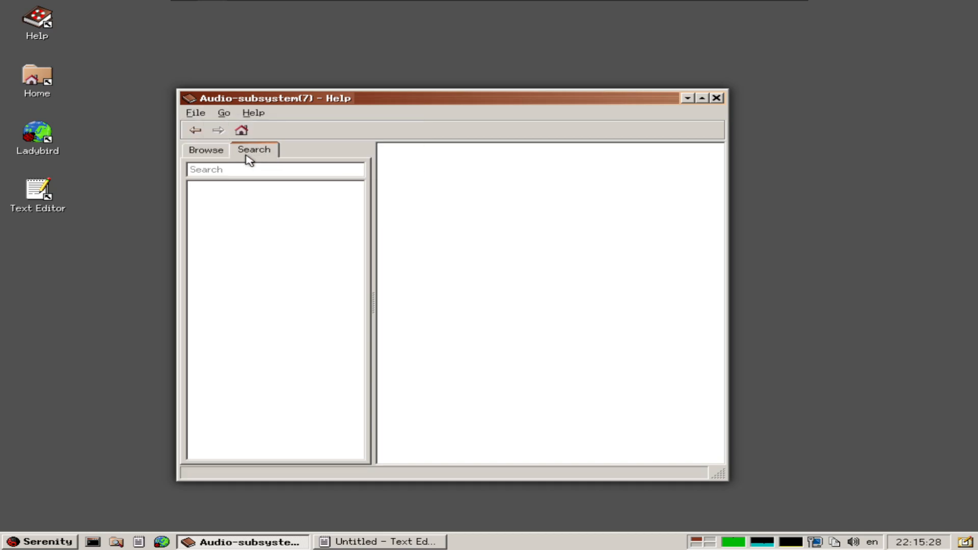
left_click(205, 150)
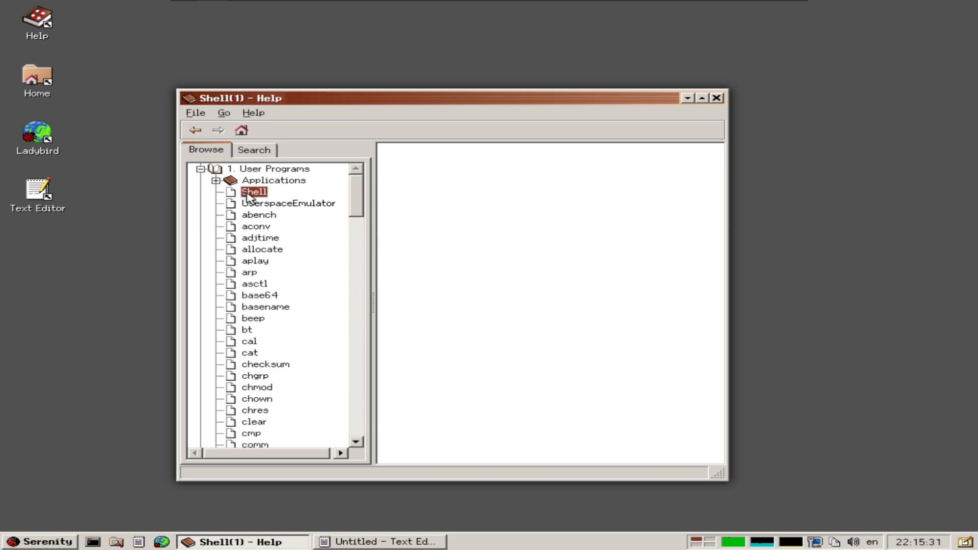
left_click(253, 191)
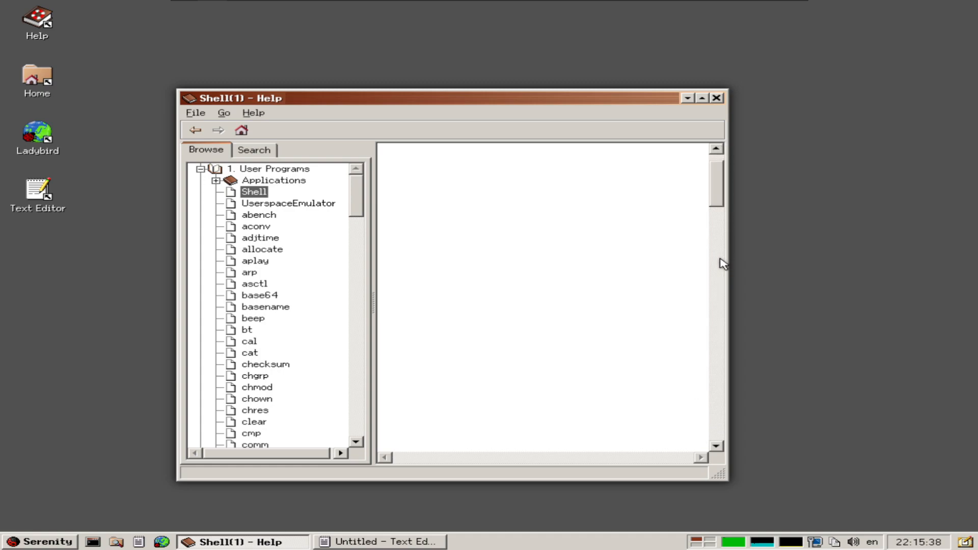
scroll("down", 3)
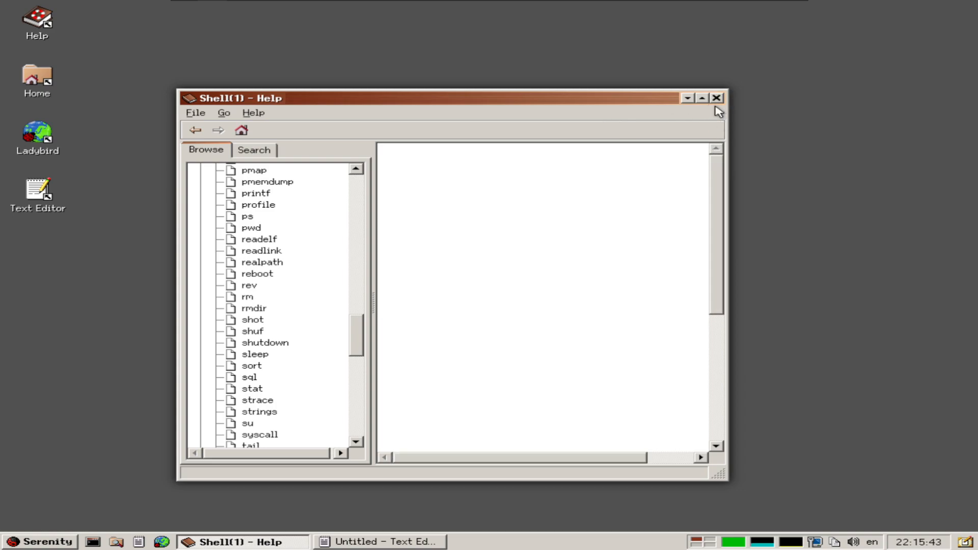
left_click(716, 98)
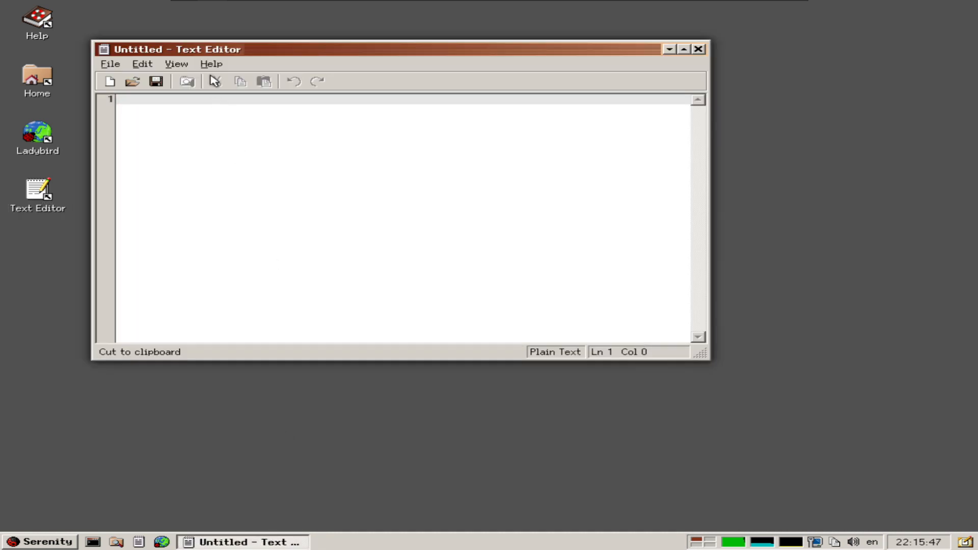
- Look at the Font Picker from the editor's View menu and close it without changes
left_click(176, 63)
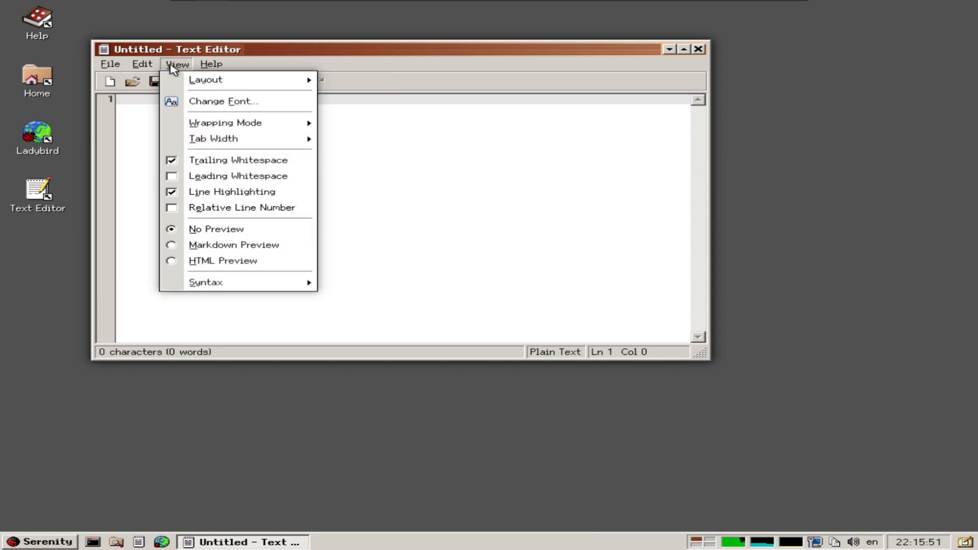
mouse_move(230, 100)
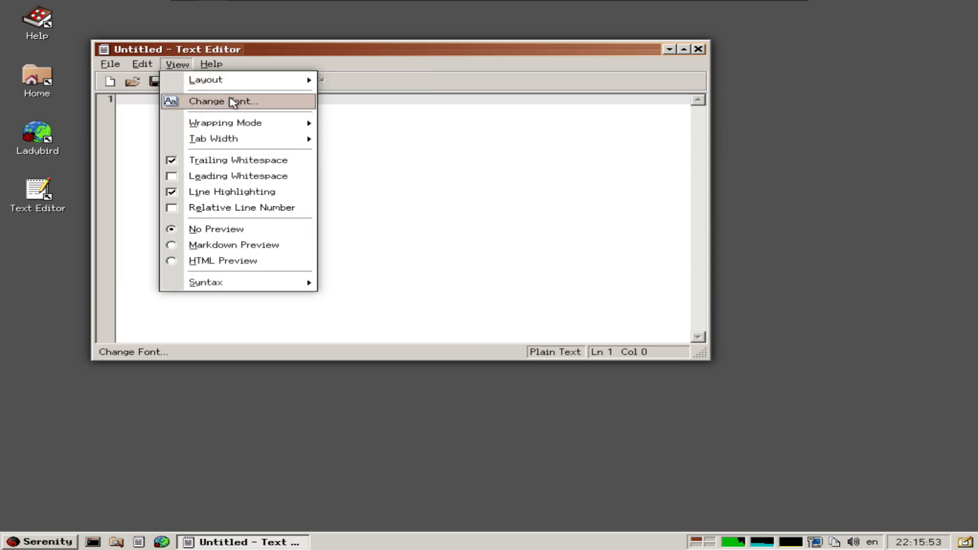
left_click(229, 101)
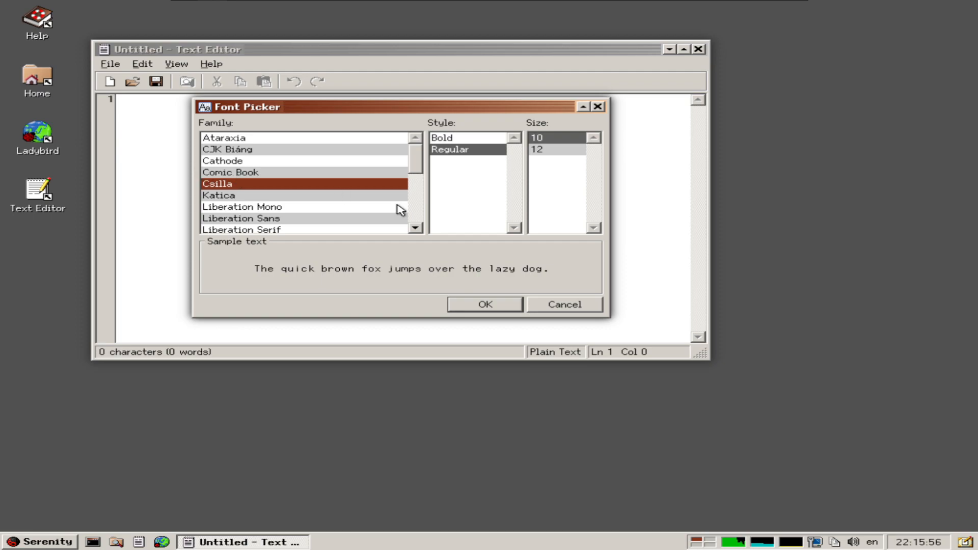
left_click(563, 305)
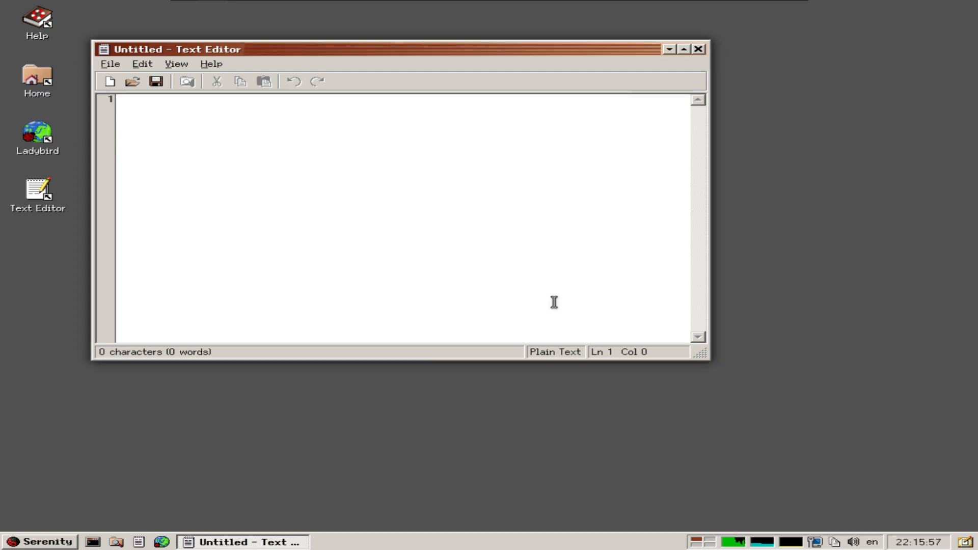
- Write the note 'Hello all!' and 'This is gosh-its-arch using SerenityOS', fixing a typo
type("Hello all!")
type("Th")
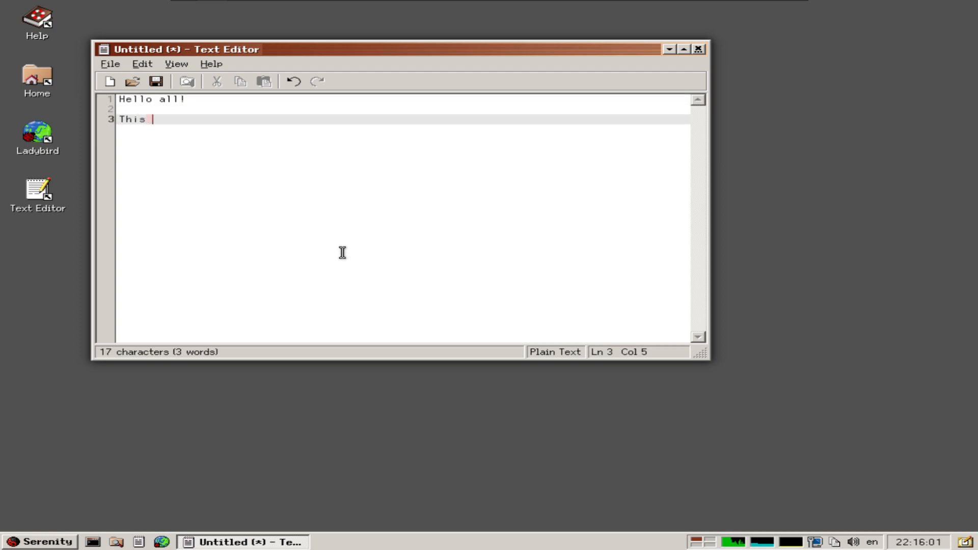
type("is gosh")
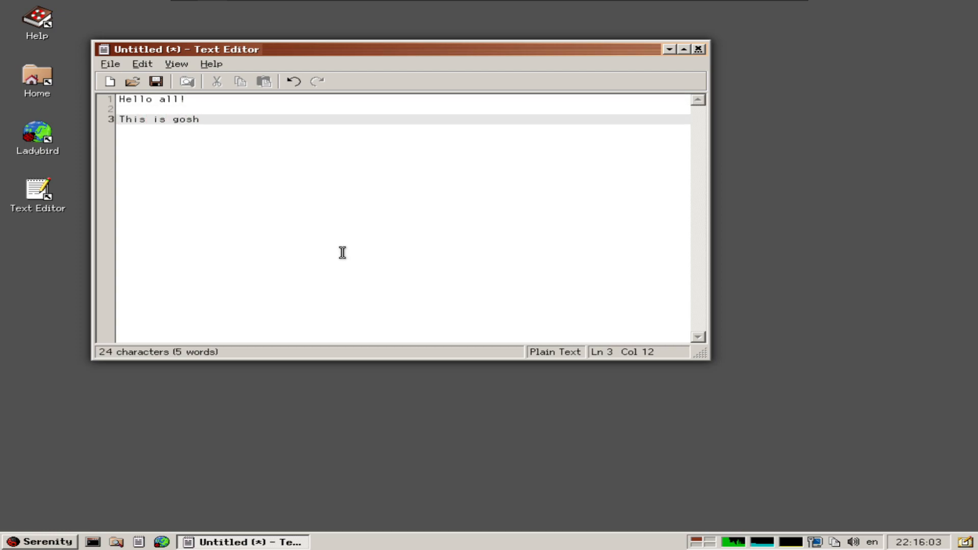
type("-its-arch yu")
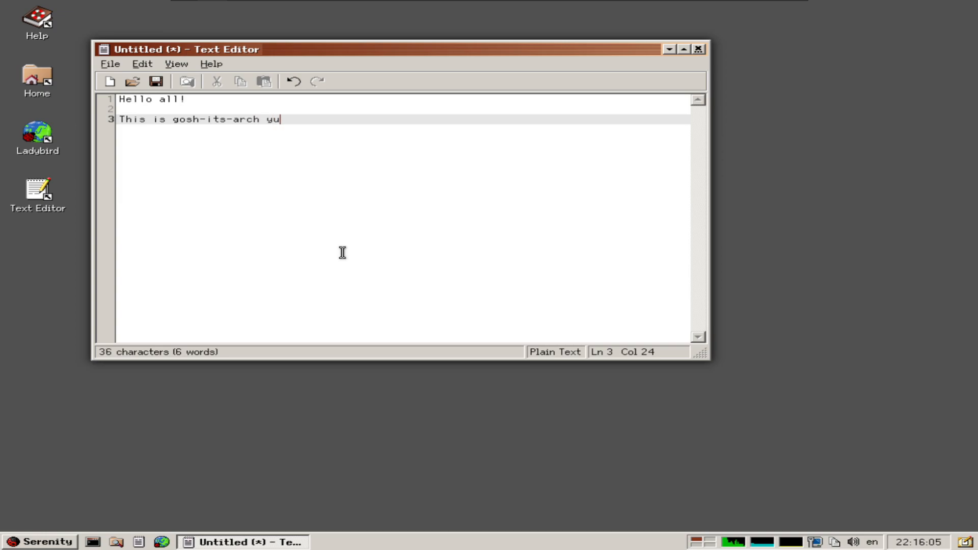
key("BackSpace")
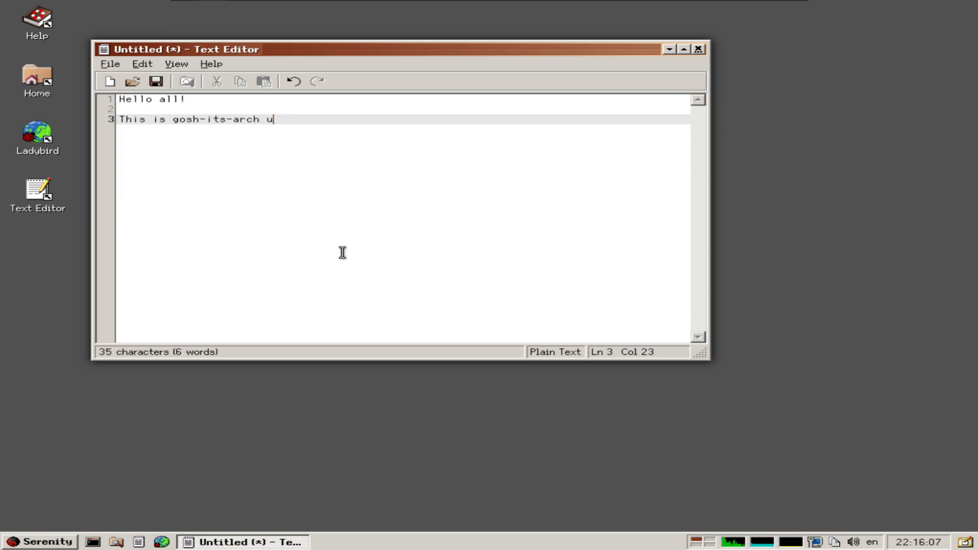
type("sing Sere")
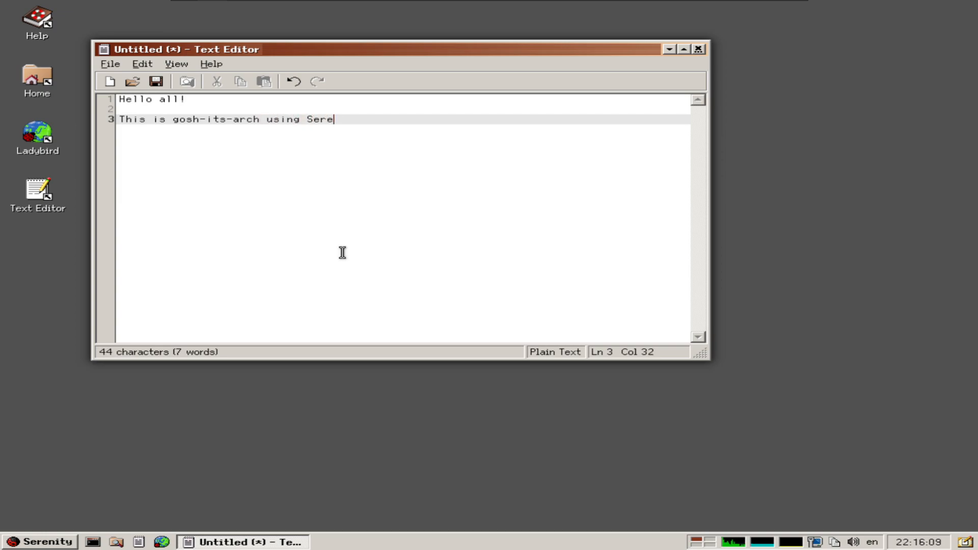
type("nityOS")
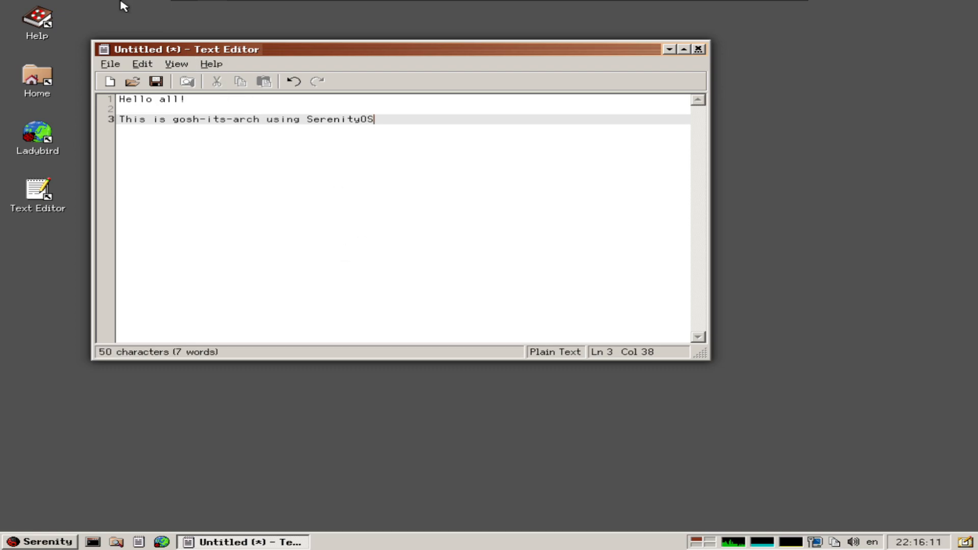
- Save the note as Untitled.txt on the Desktop and close the editor
left_click(110, 63)
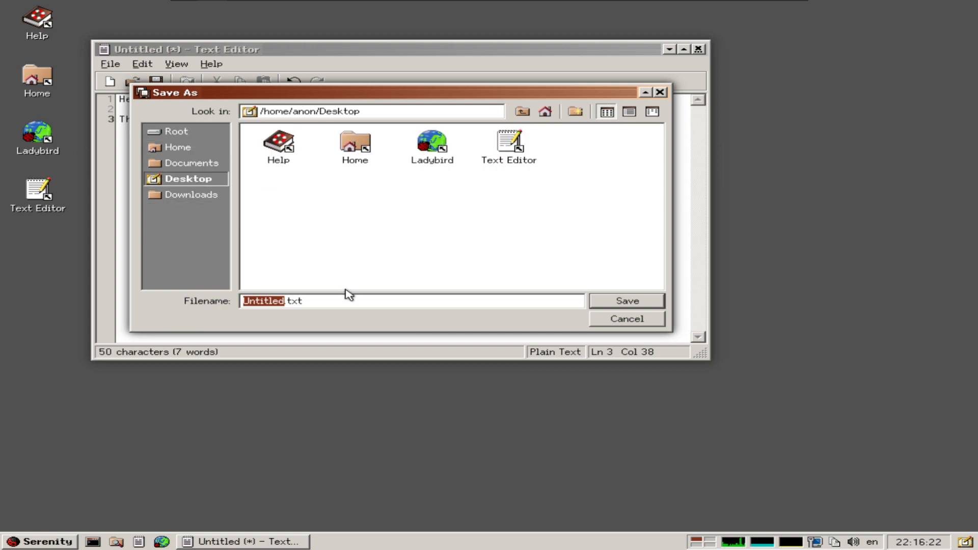
left_click(625, 300)
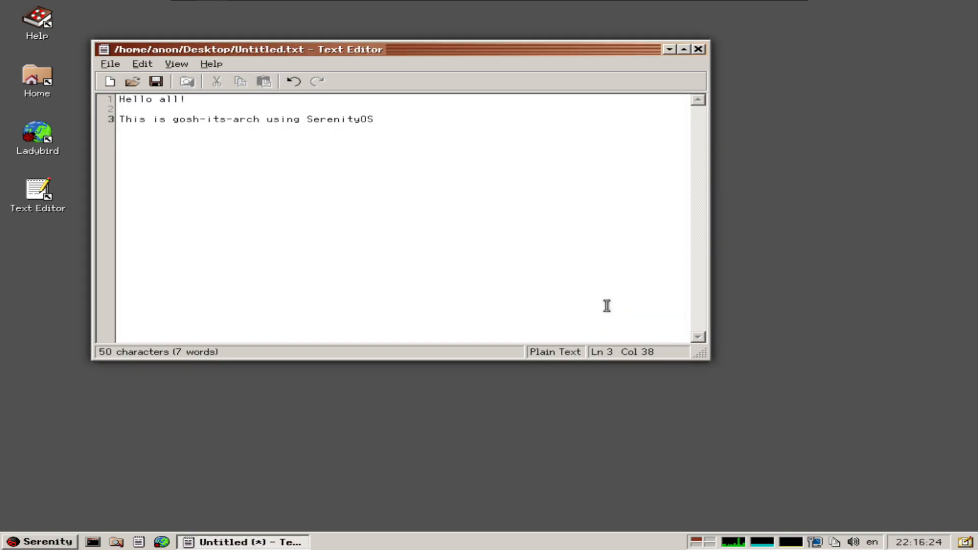
left_click(697, 49)
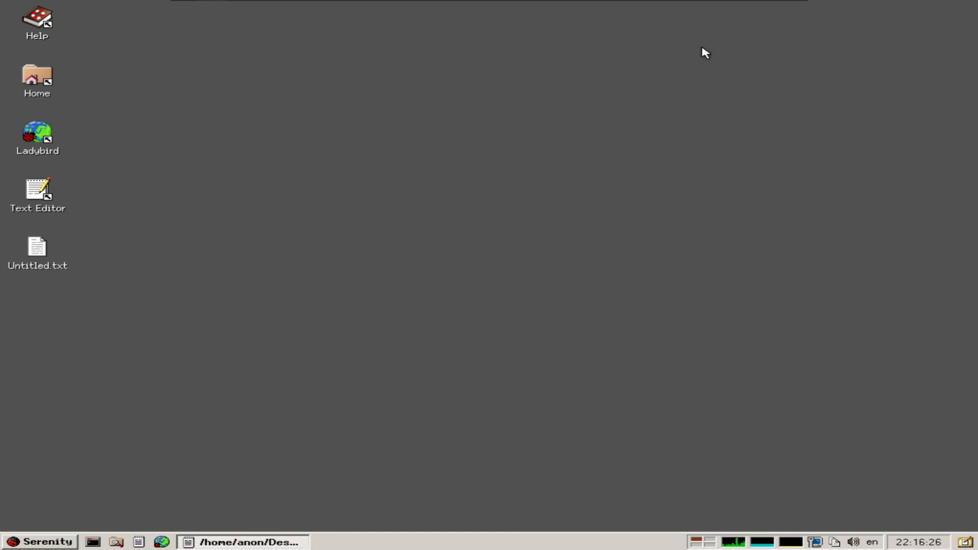
- Reopen Untitled.txt from its desktop icon in Text Editor
right_click(37, 246)
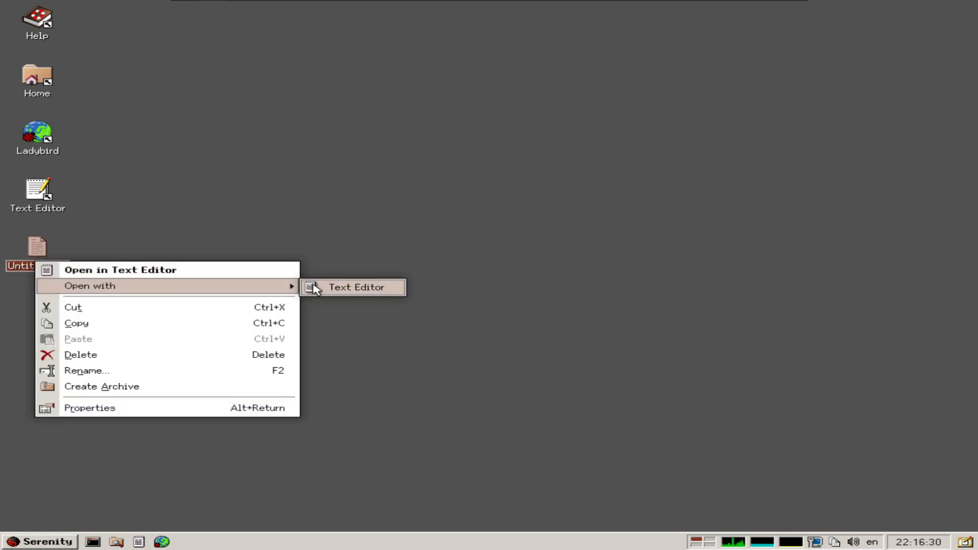
left_click(354, 287)
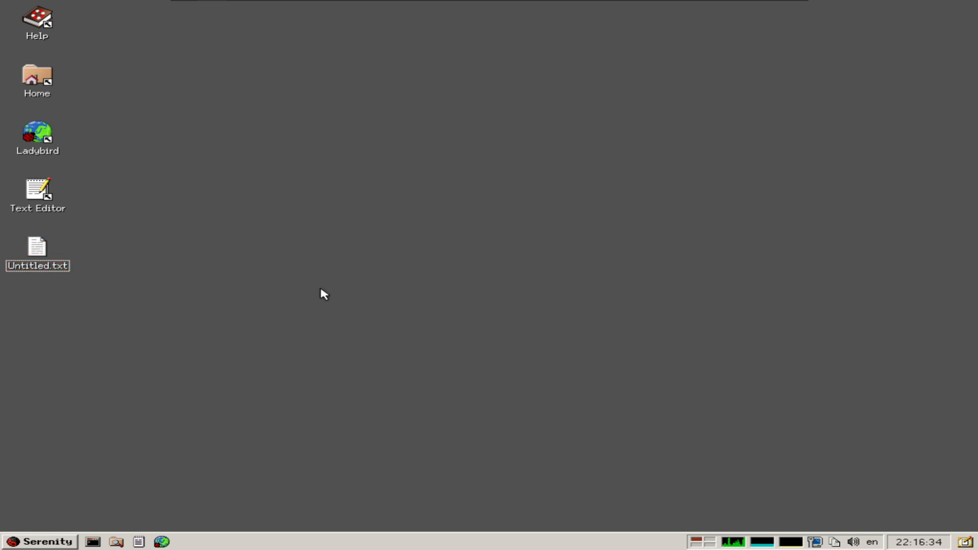
double_click(37, 249)
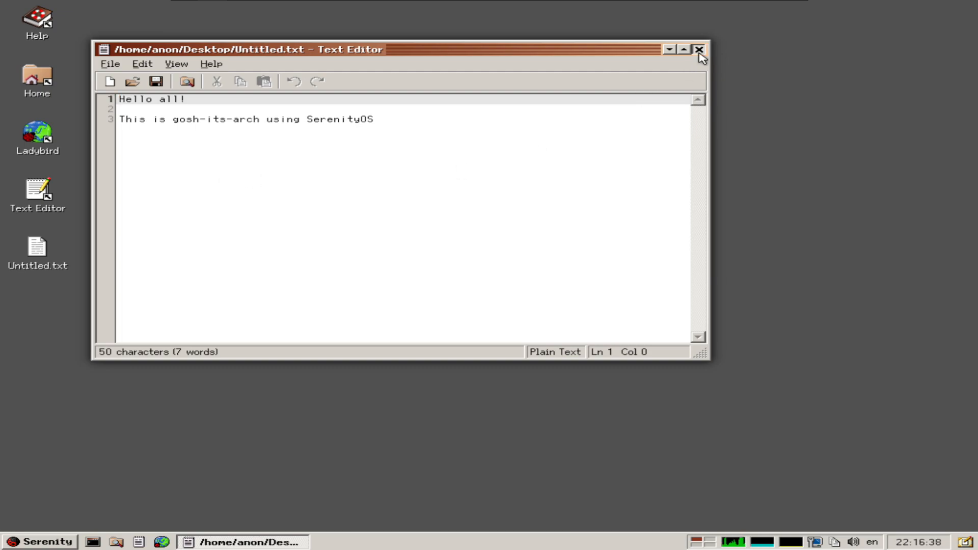
- Close the note and view Untitled.txt's properties (51 bytes, owner anon), cancelling without changes
left_click(698, 49)
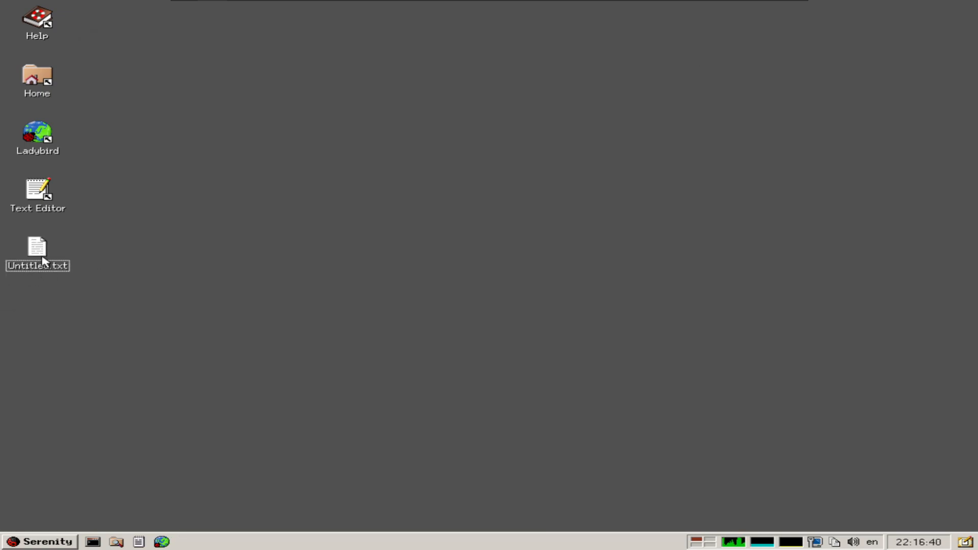
right_click(36, 248)
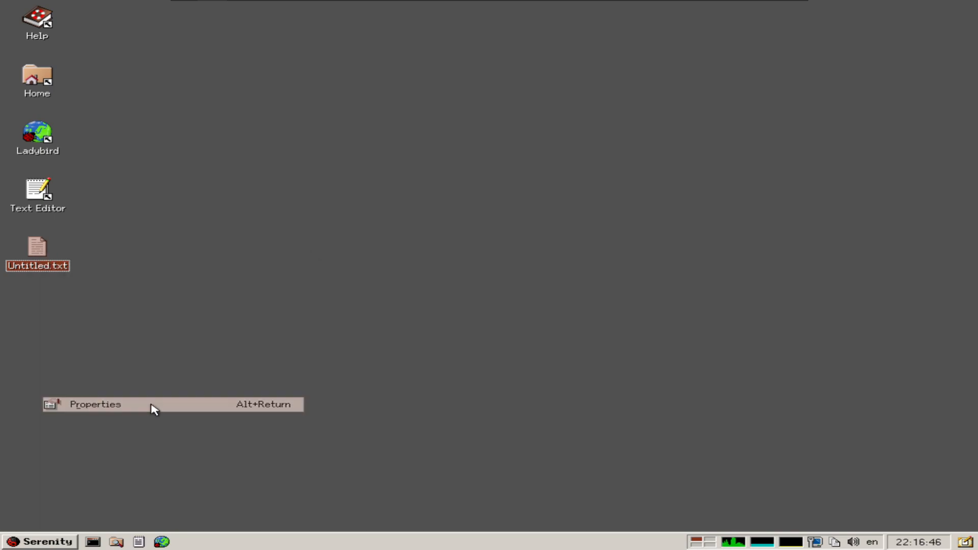
left_click(94, 404)
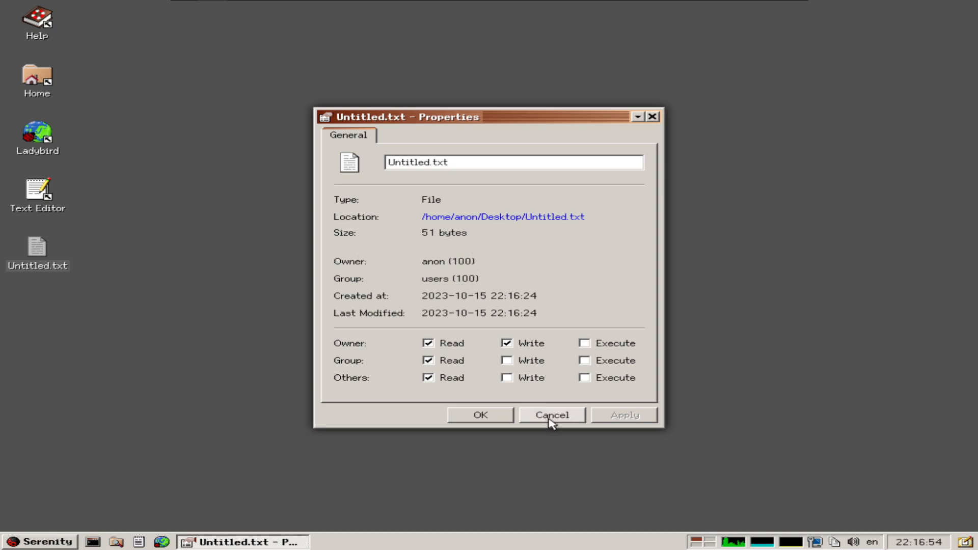
left_click(551, 414)
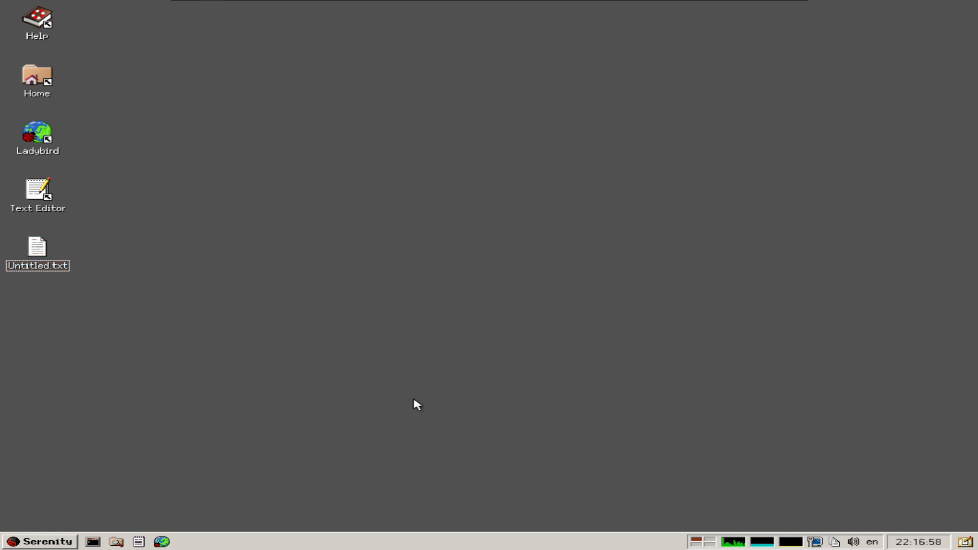
mouse_move(155, 423)
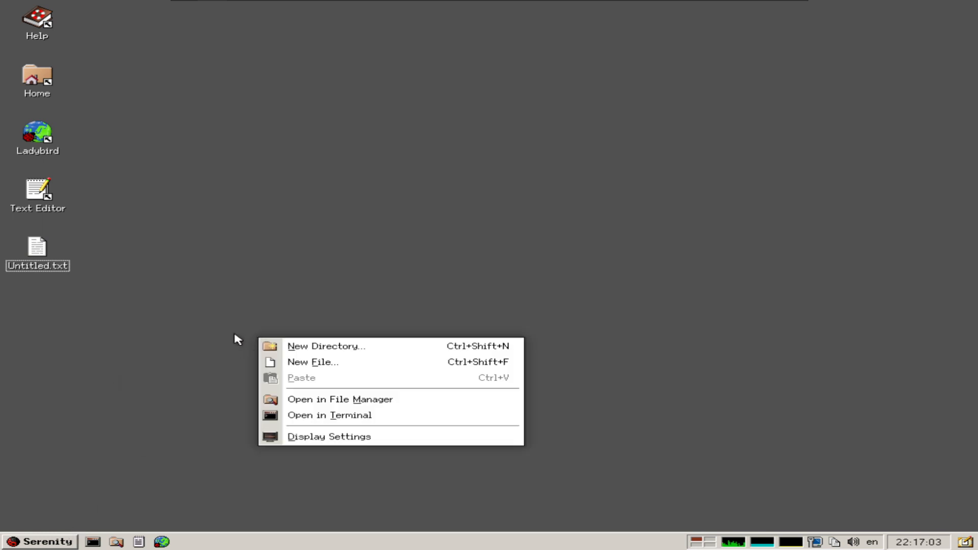
mouse_move(328, 436)
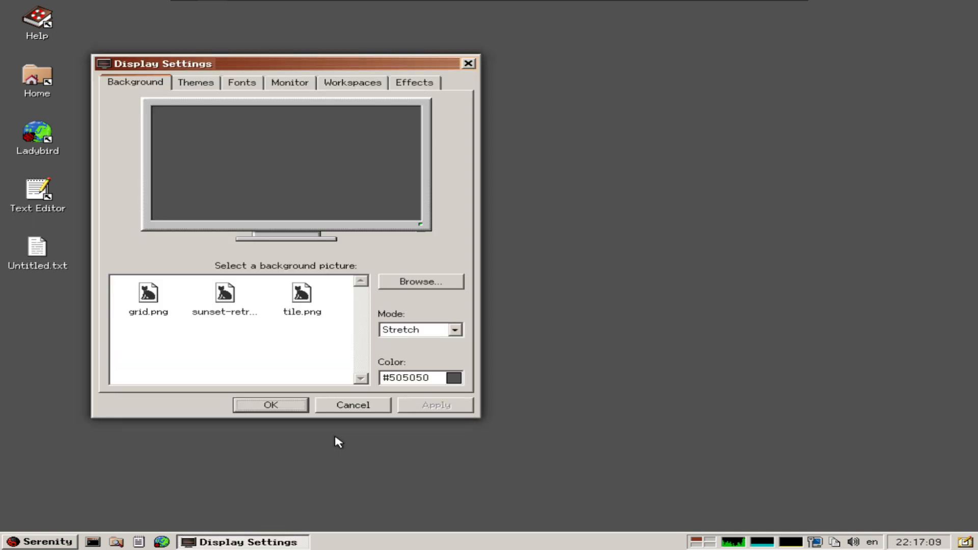
mouse_move(277, 312)
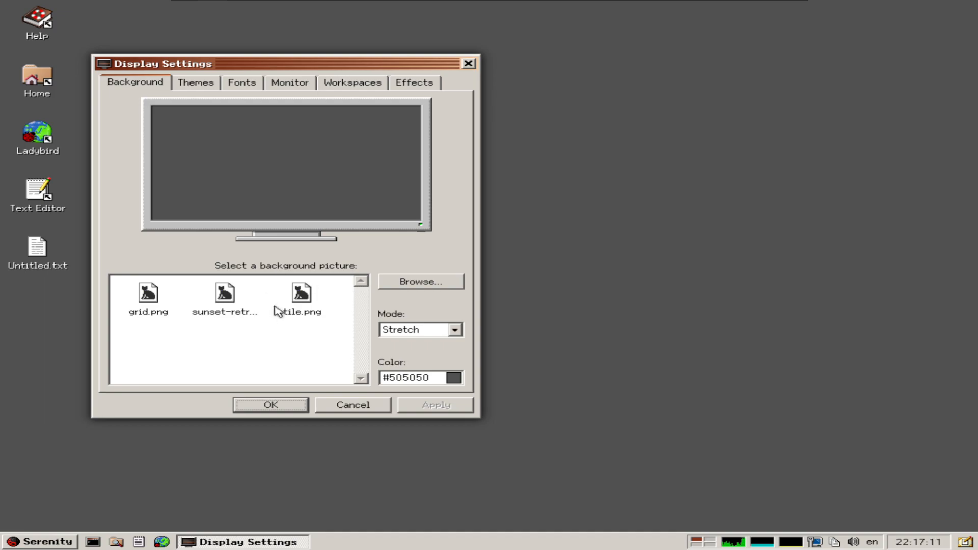
- Set sunset-retro.png as the desktop background and apply it
left_click(196, 82)
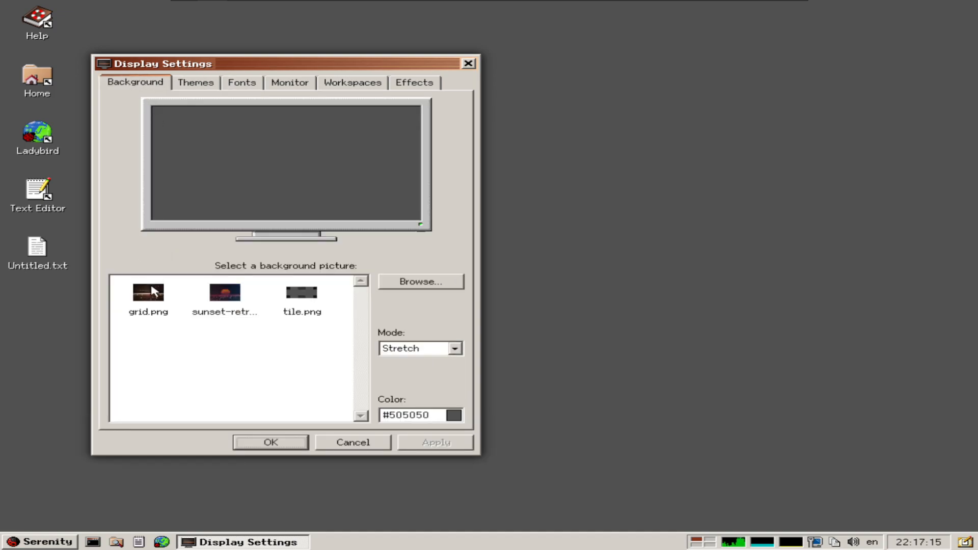
left_click(224, 293)
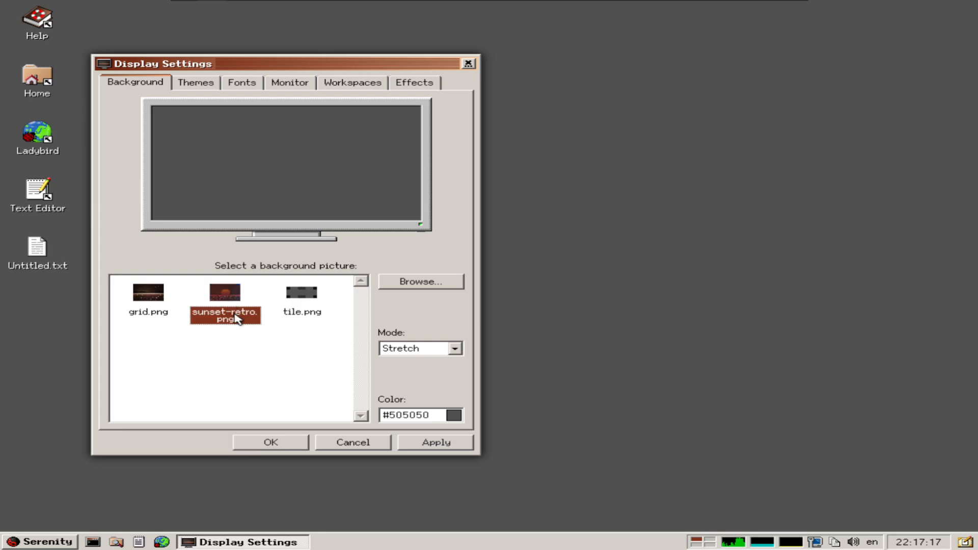
left_click(435, 441)
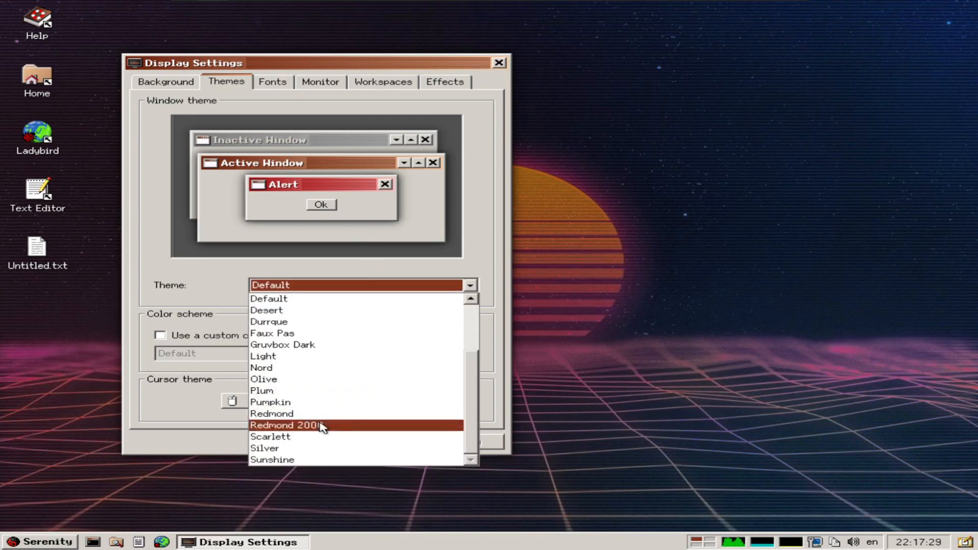
- Apply the Redmond 2000 theme, then try Redmond and apply the Cupertino theme
left_click(286, 425)
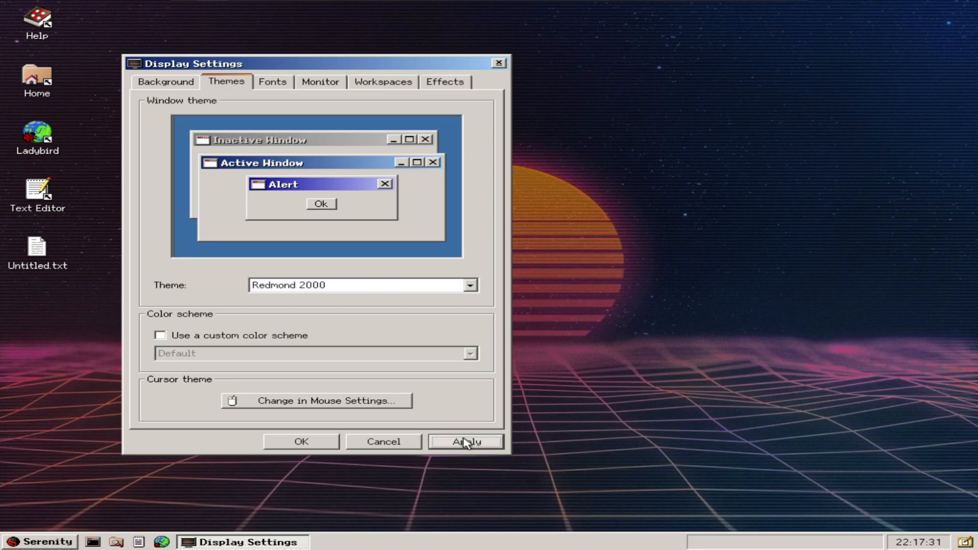
left_click(464, 441)
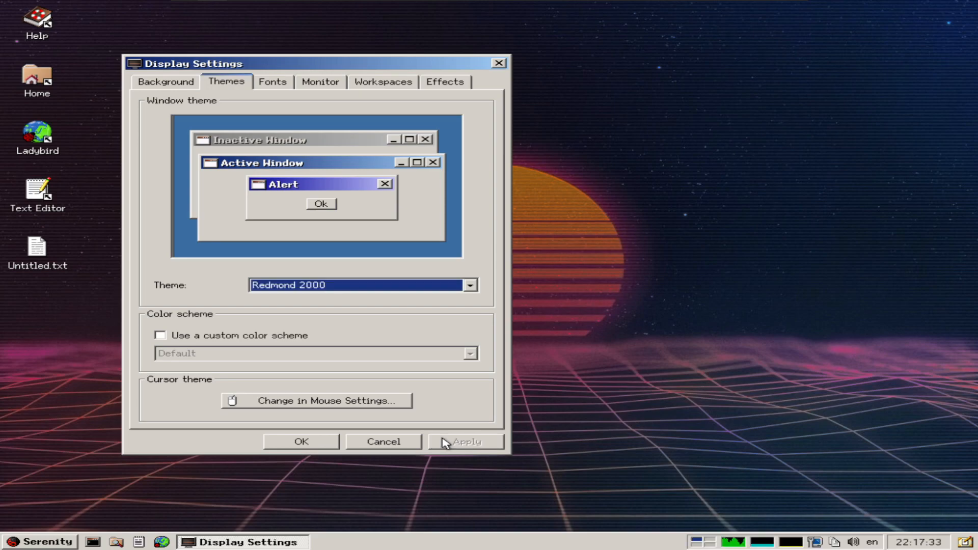
left_click(38, 541)
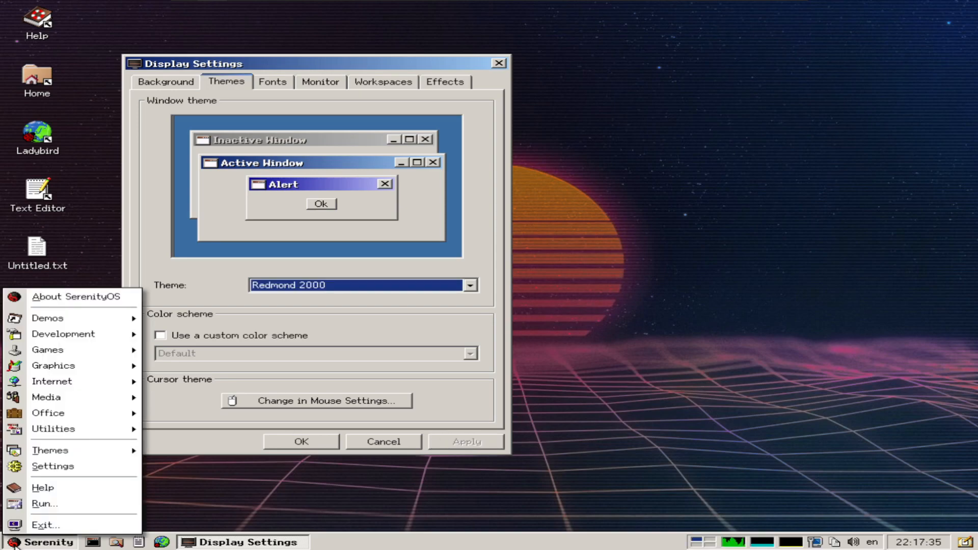
left_click(359, 285)
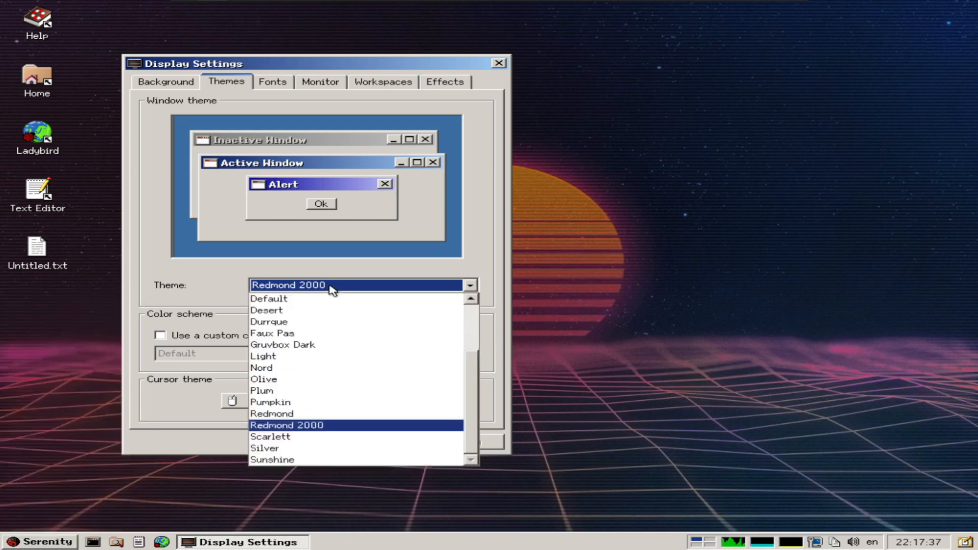
mouse_move(399, 416)
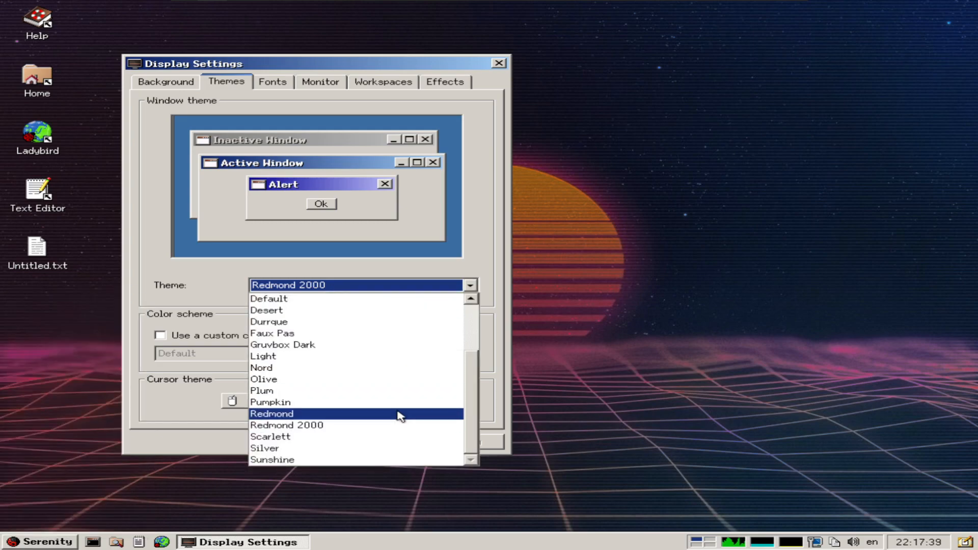
left_click(271, 413)
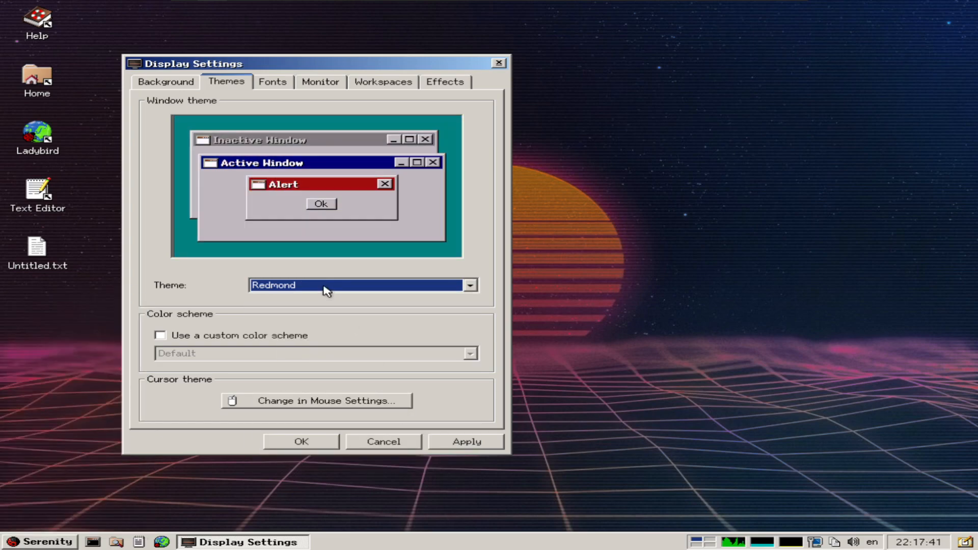
left_click(470, 285)
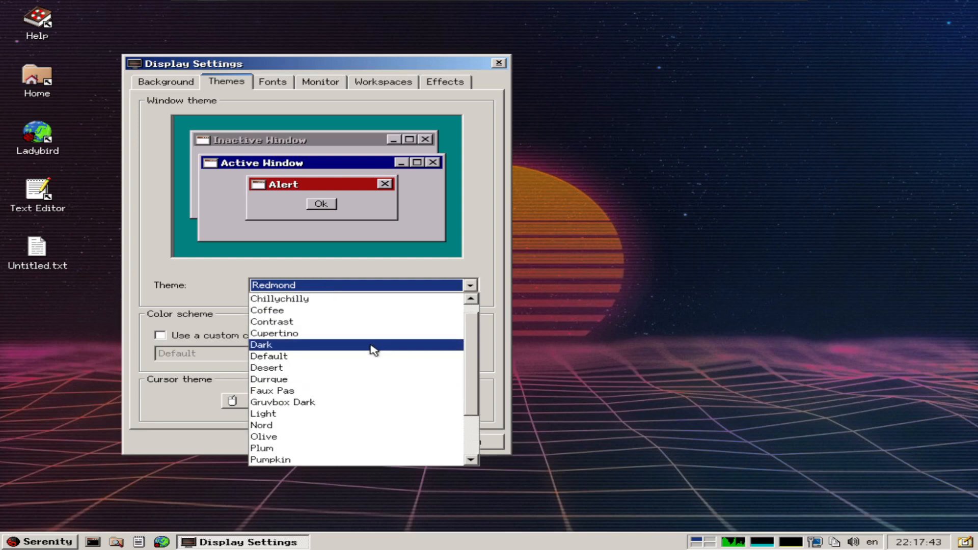
left_click(273, 333)
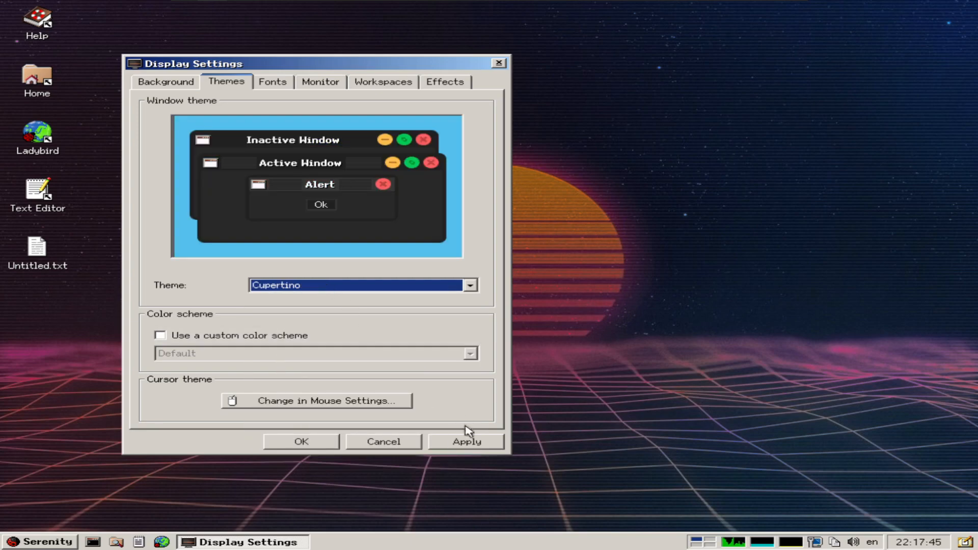
left_click(465, 441)
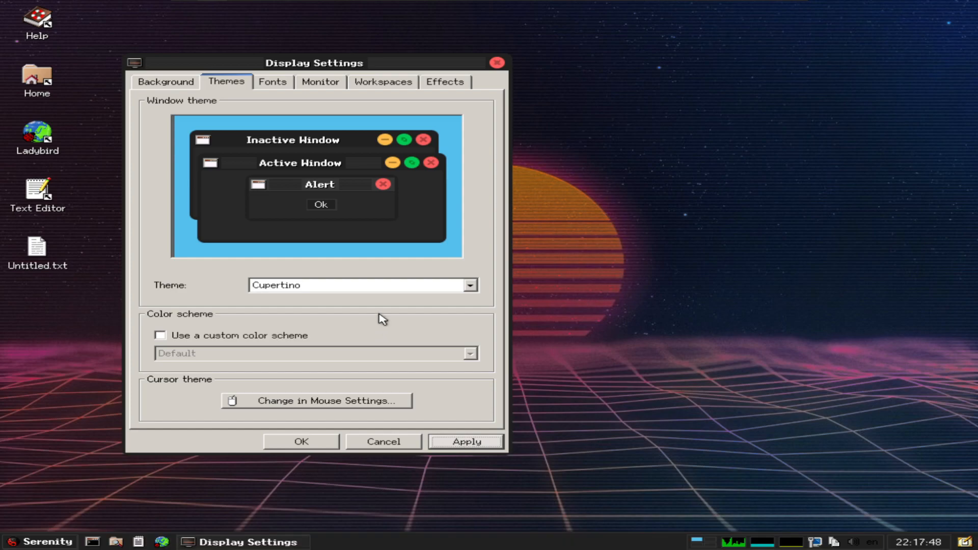
- Apply the Default window theme system-wide and glance at the mouse cursor theme settings
left_click(468, 285)
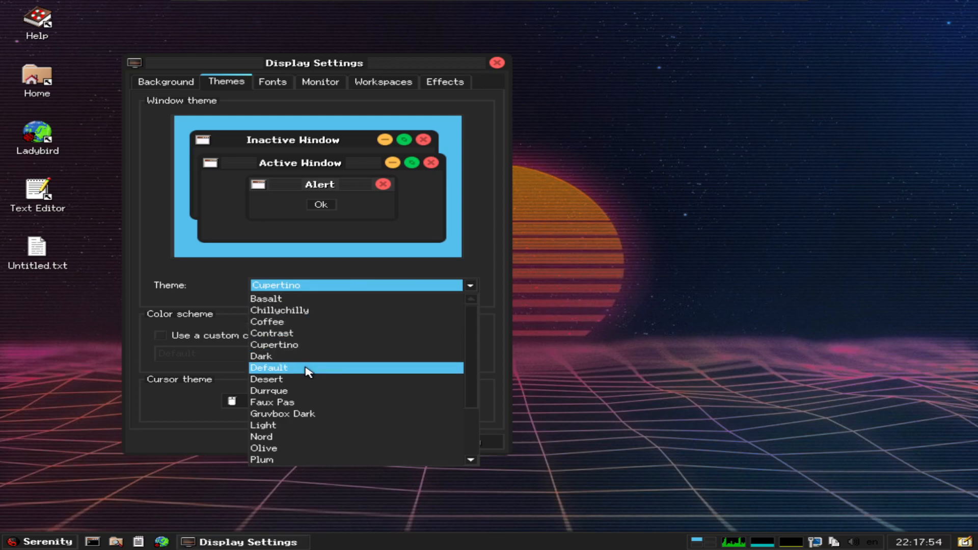
left_click(268, 368)
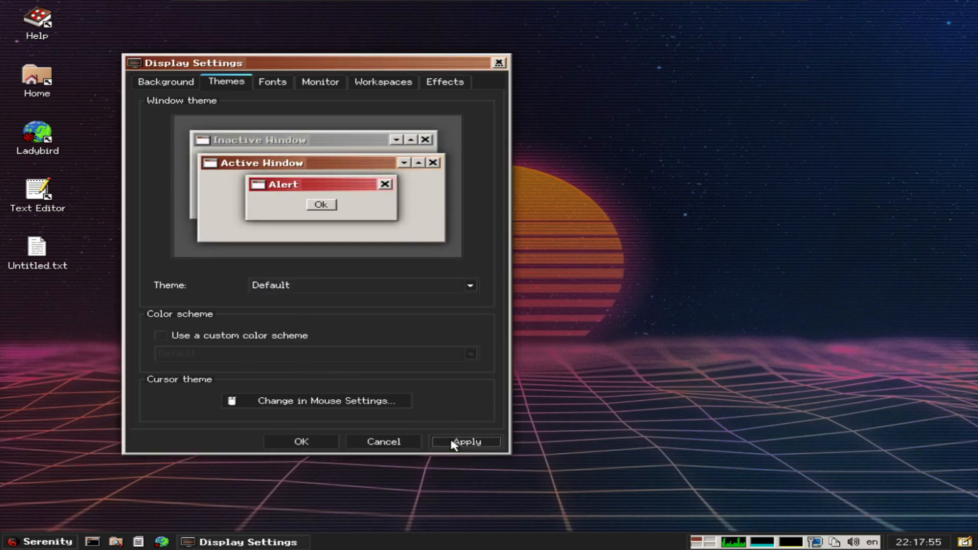
left_click(465, 441)
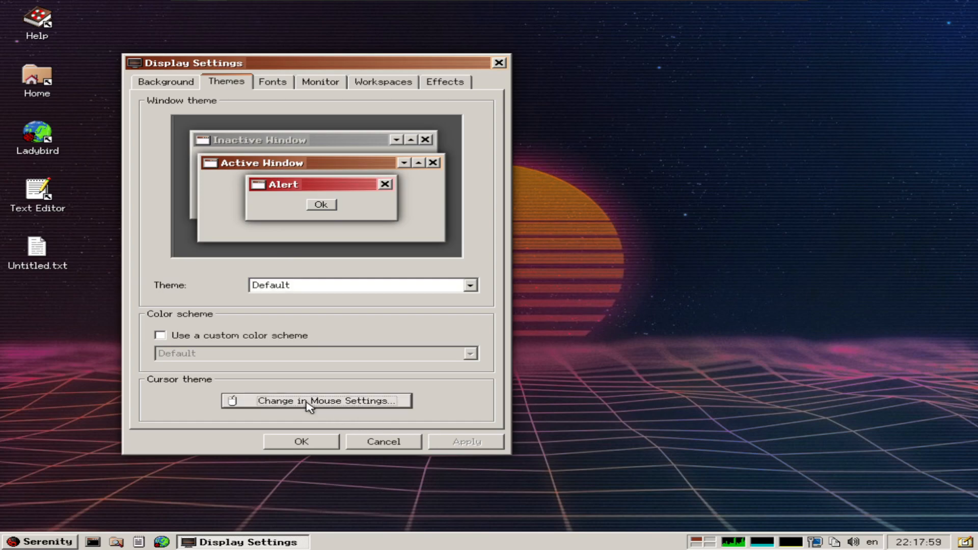
left_click(315, 401)
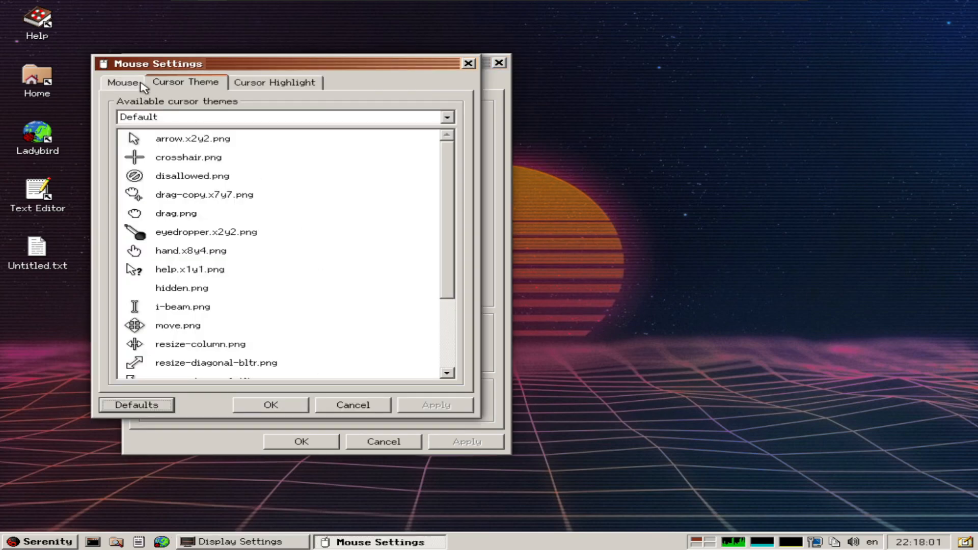
left_click(274, 82)
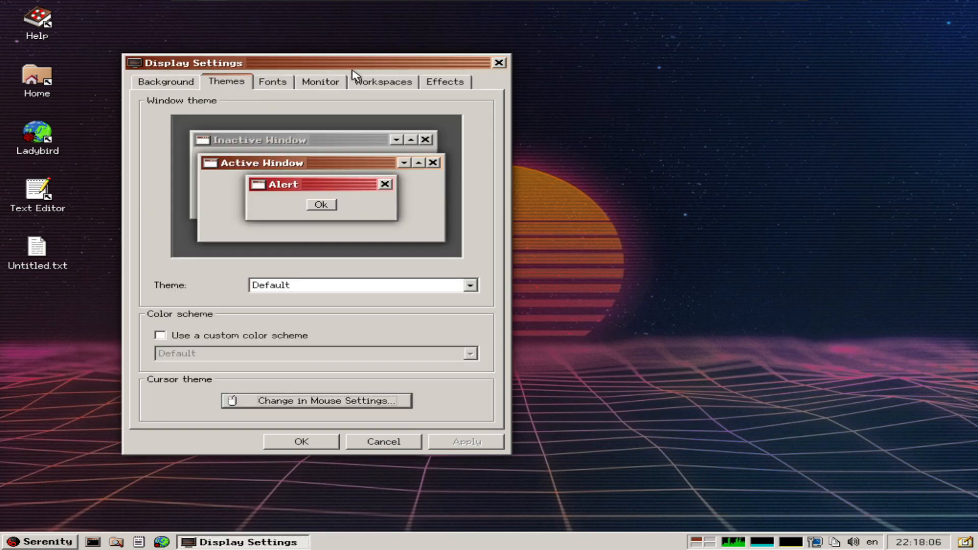
- Review the Fonts, Monitor and Effects pages without changes and confirm Display Settings with OK
left_click(271, 82)
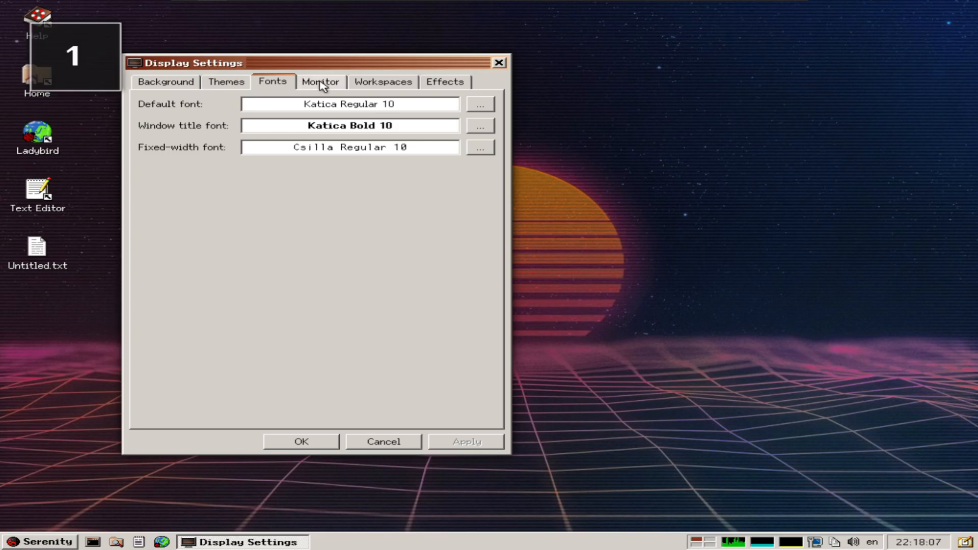
left_click(320, 82)
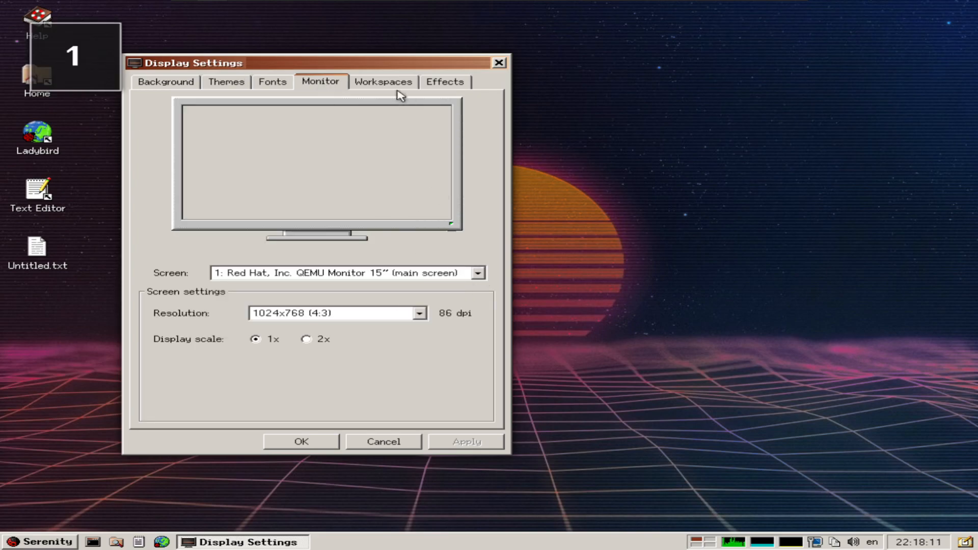
left_click(444, 82)
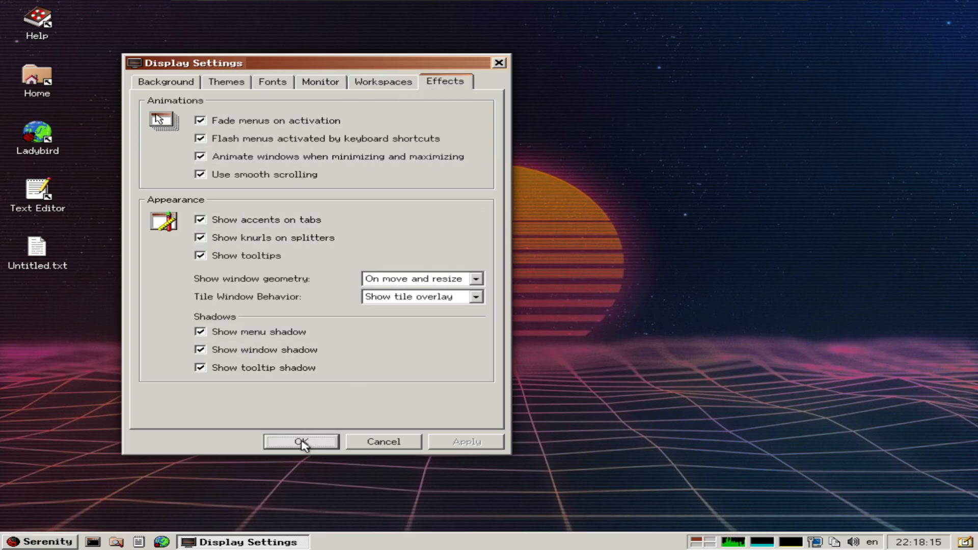
left_click(301, 441)
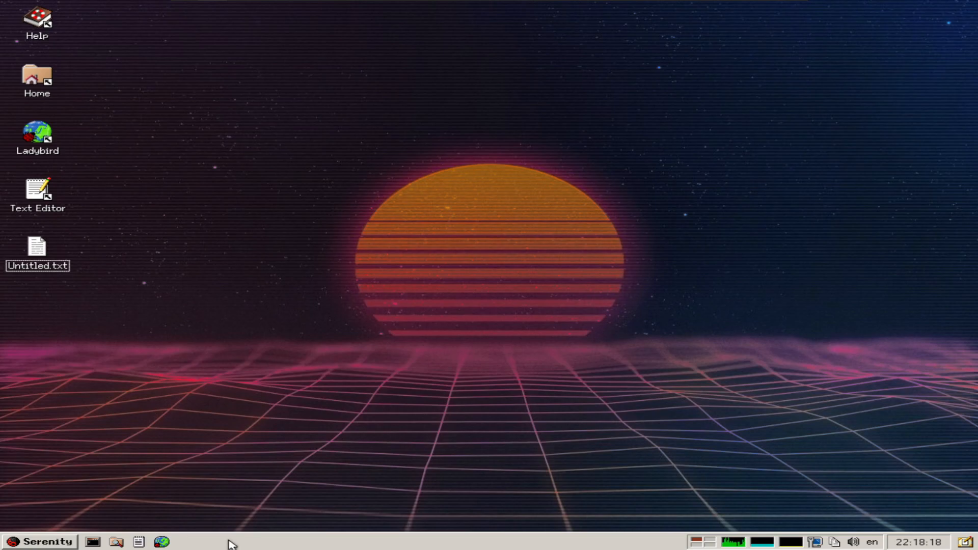
- Launch Settings from the Serenity menu and select the Network category
left_click(40, 541)
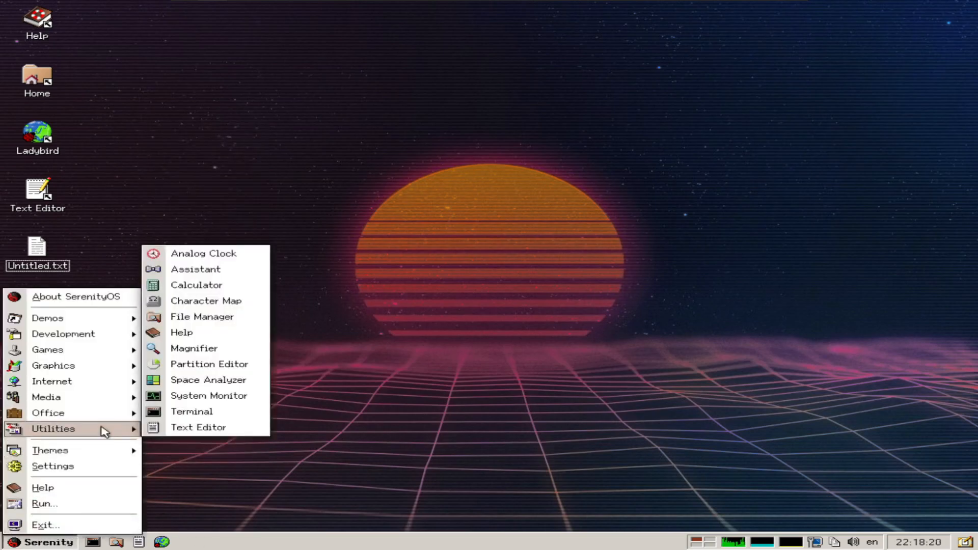
left_click(496, 397)
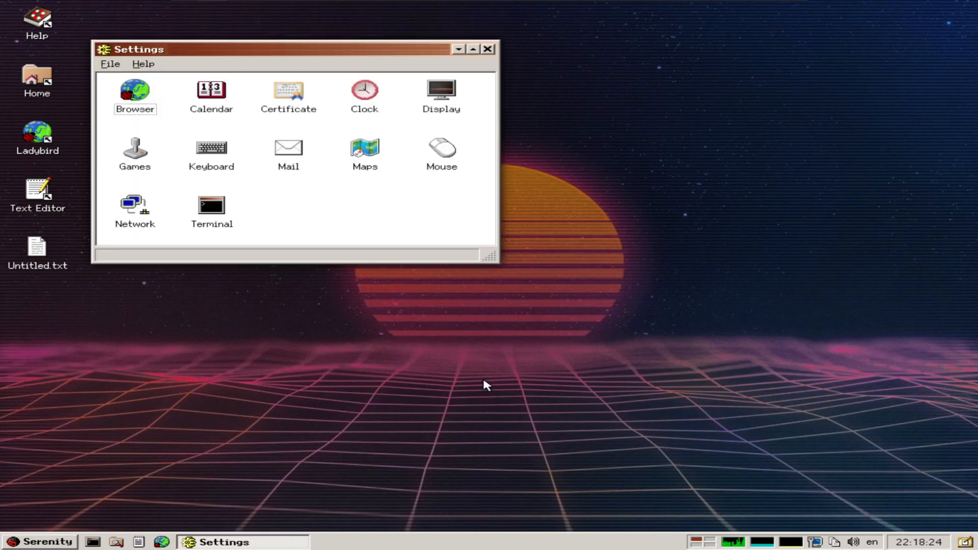
mouse_move(323, 166)
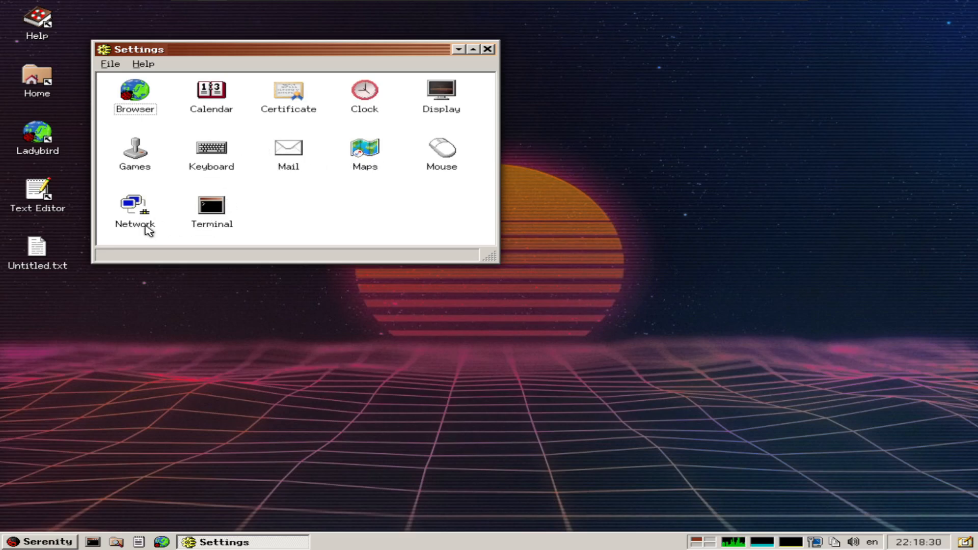
left_click(134, 212)
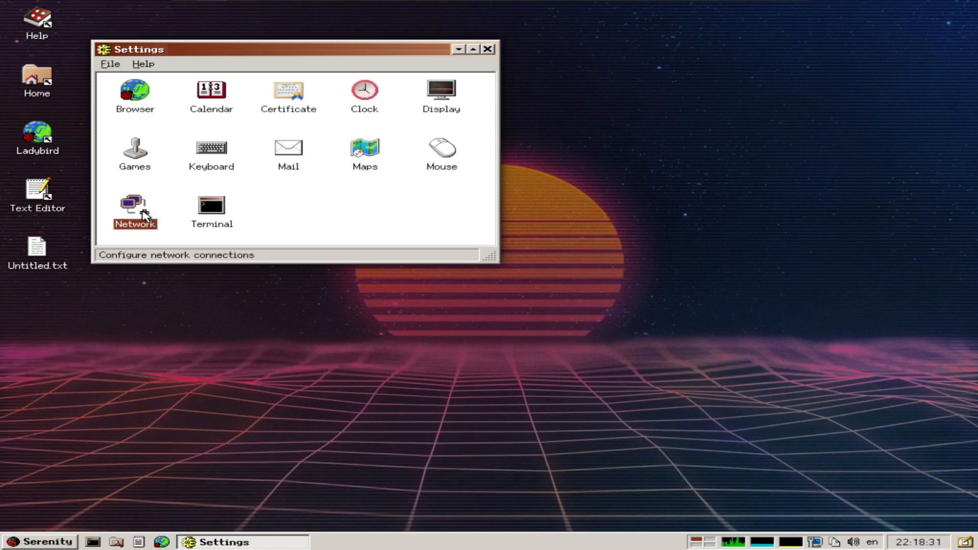
double_click(135, 211)
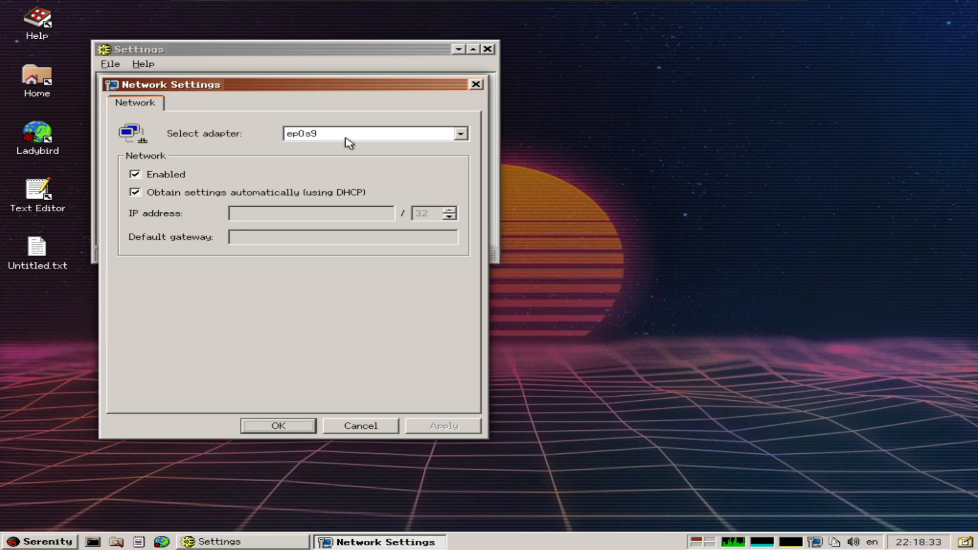
mouse_move(282, 248)
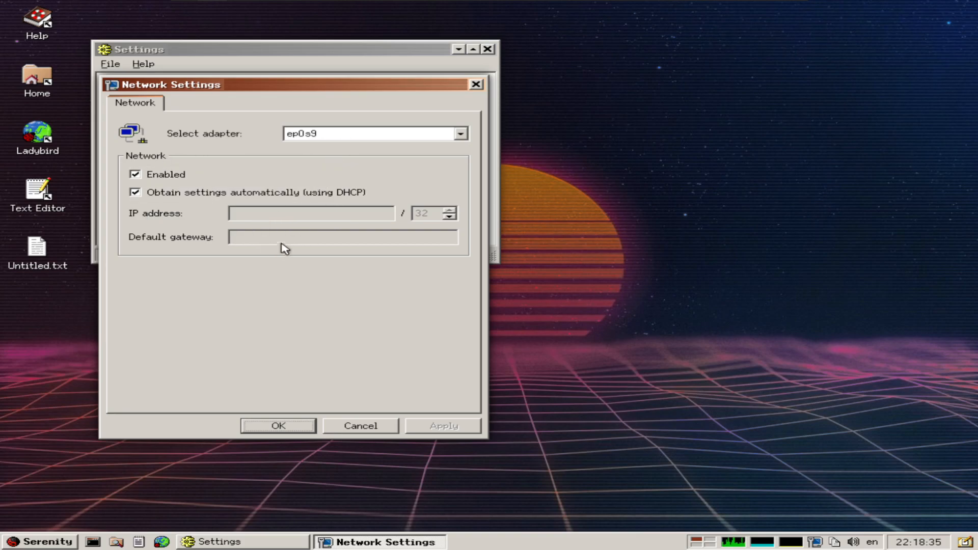
left_click(475, 85)
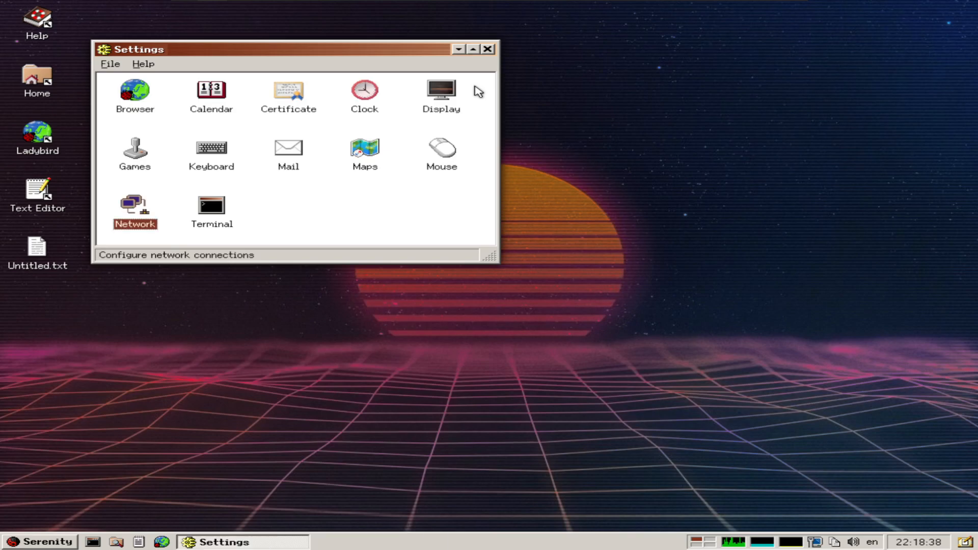
mouse_move(279, 235)
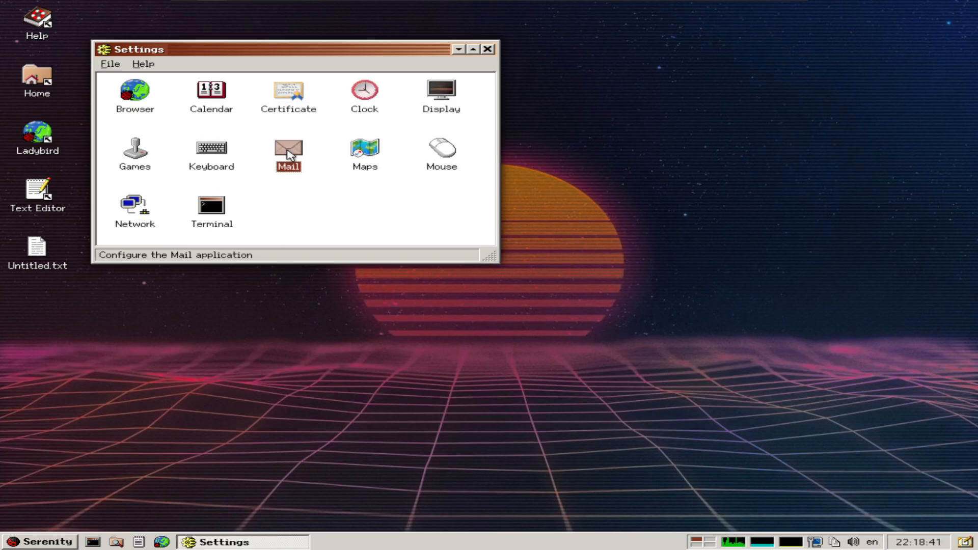
- Review the Mail application settings and close them without changes
double_click(287, 155)
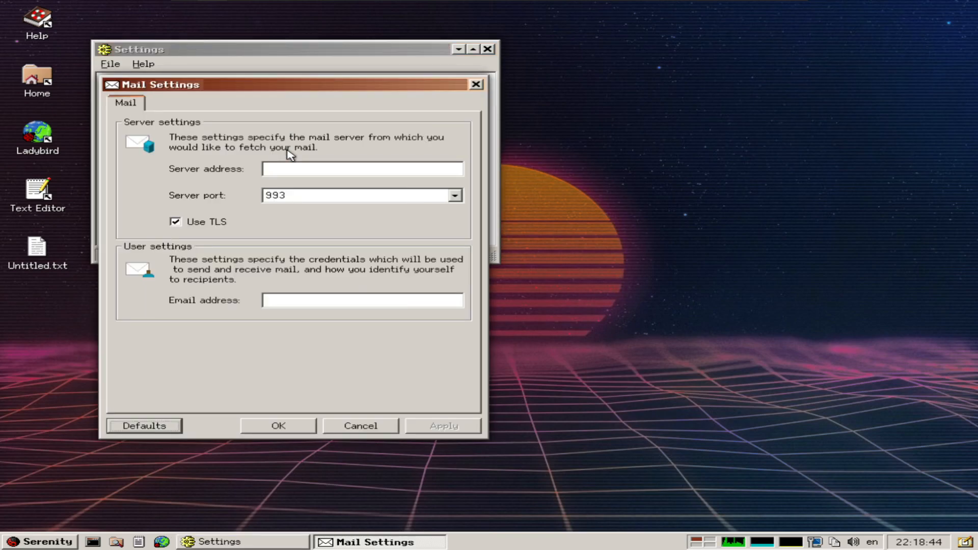
mouse_move(296, 297)
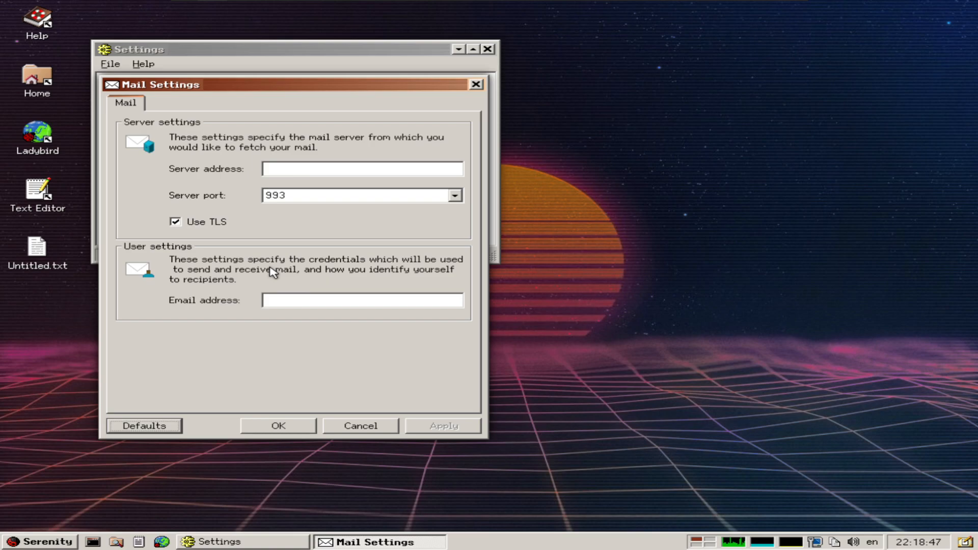
mouse_move(345, 457)
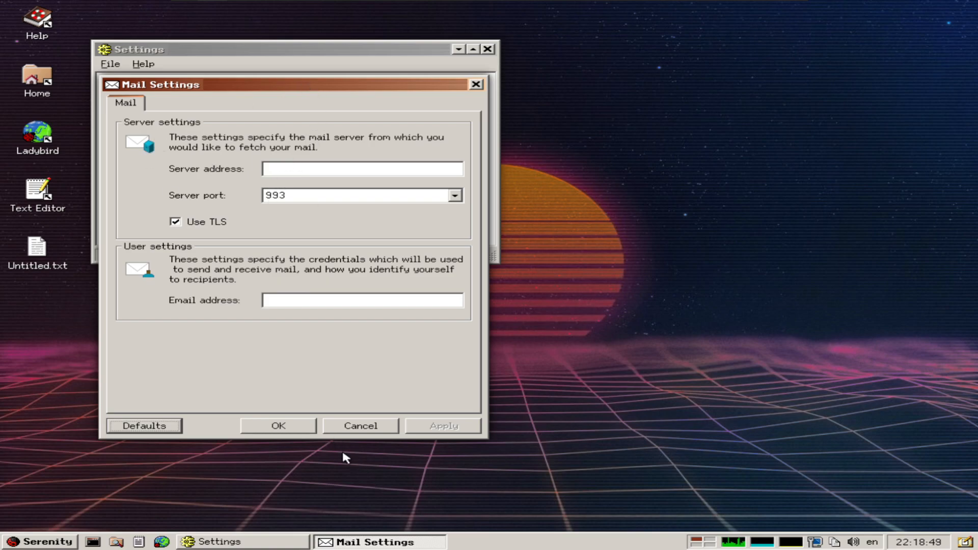
left_click(360, 426)
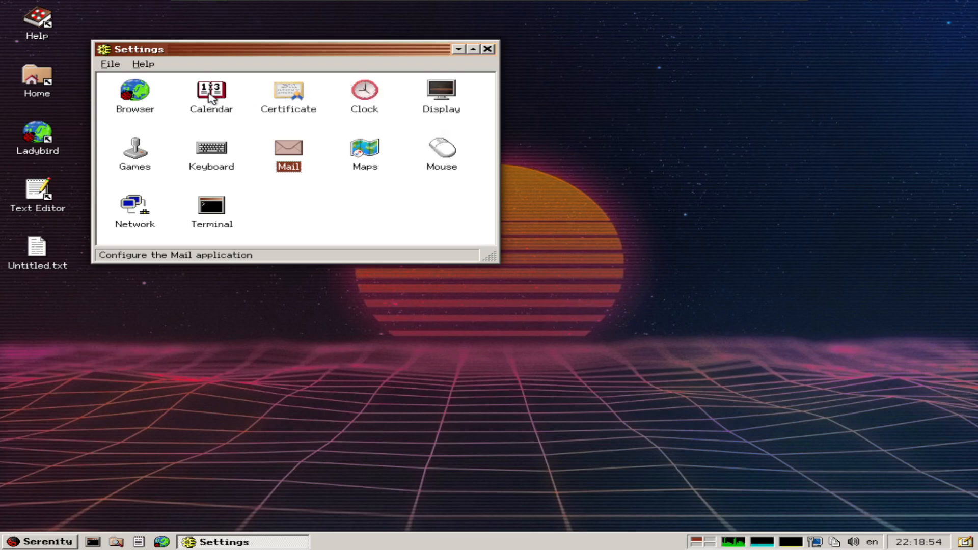
- Review the Browser settings, including the content filtering domain list and configuration page
left_click(134, 94)
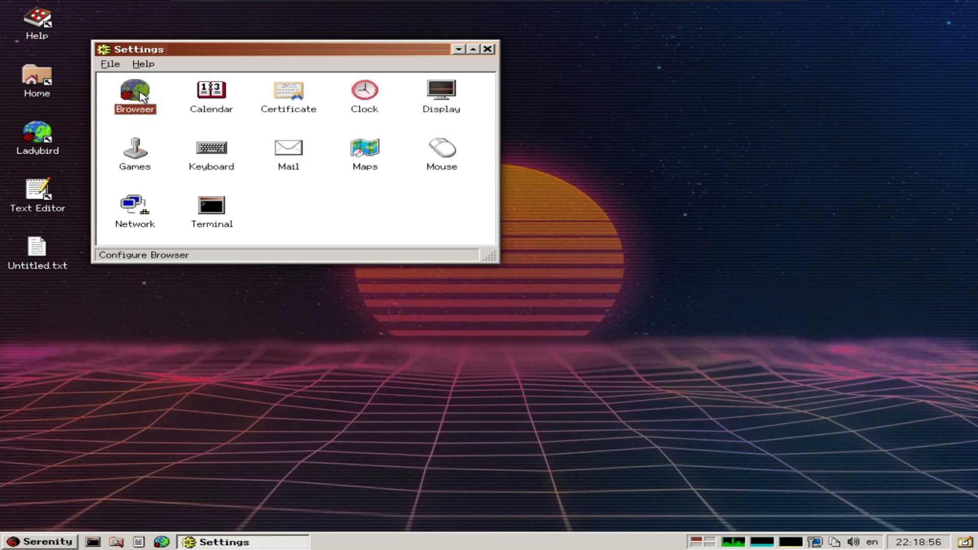
double_click(135, 92)
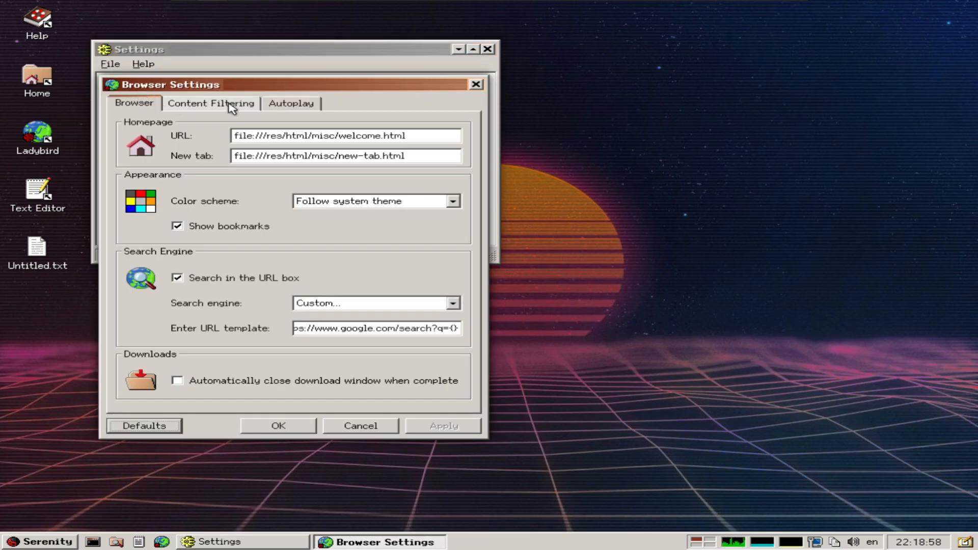
left_click(210, 102)
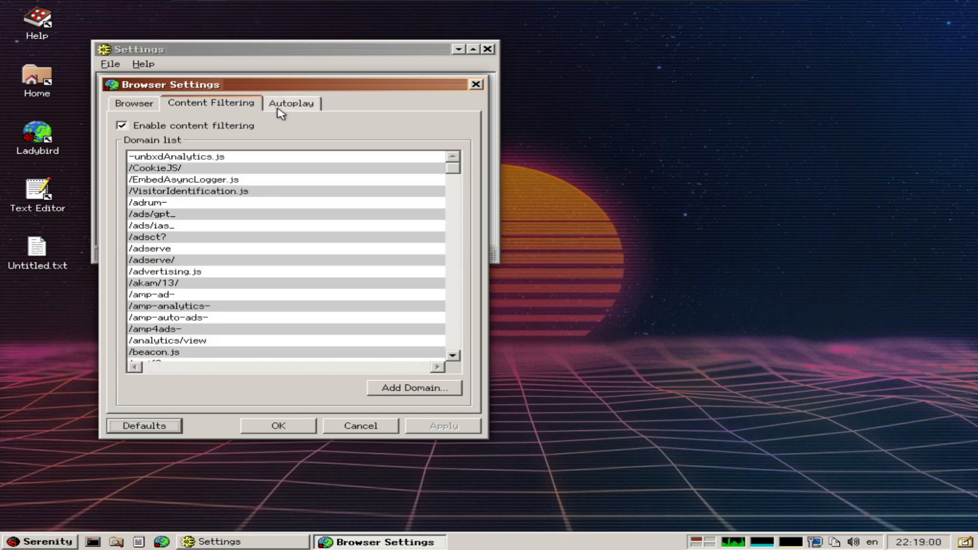
left_click(133, 102)
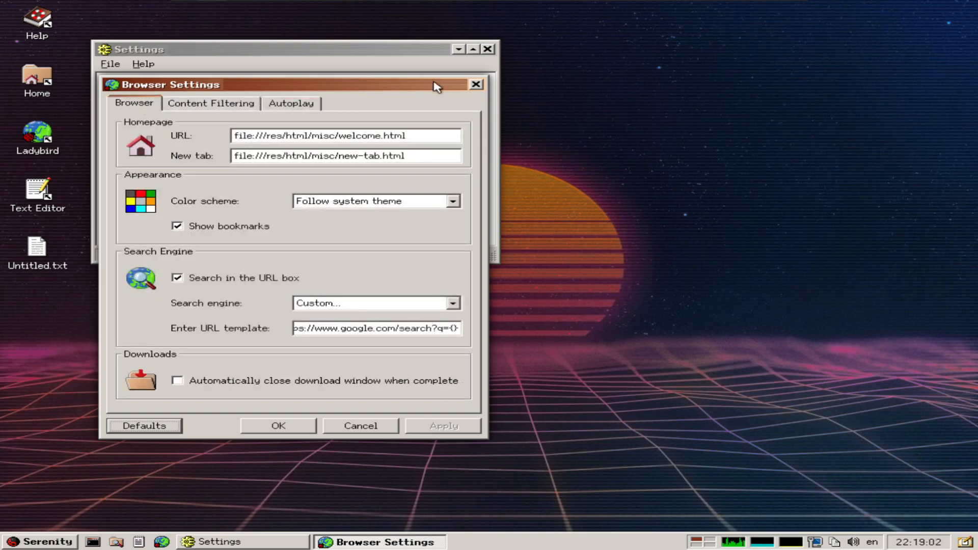
- Close the Browser settings and then the Settings overview, leaving the desktop
left_click(475, 84)
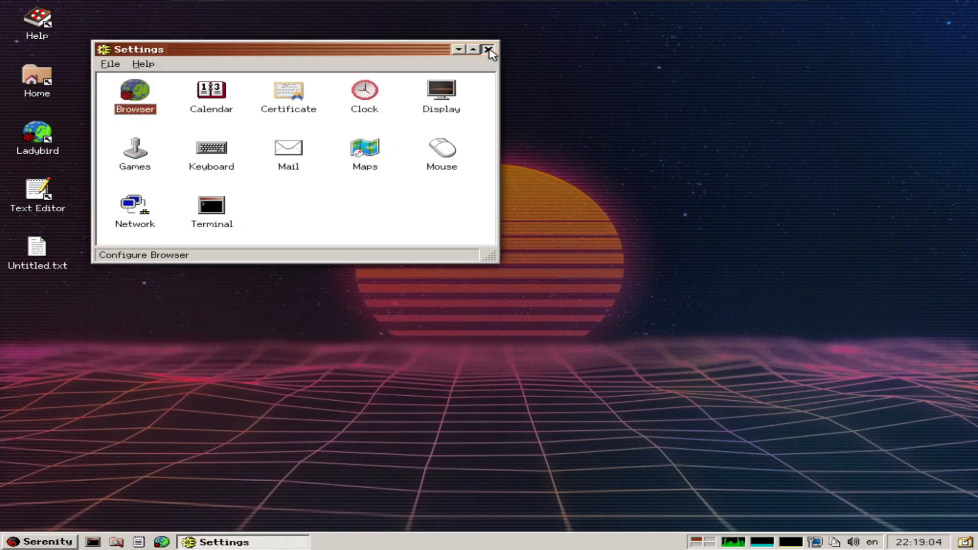
left_click(491, 48)
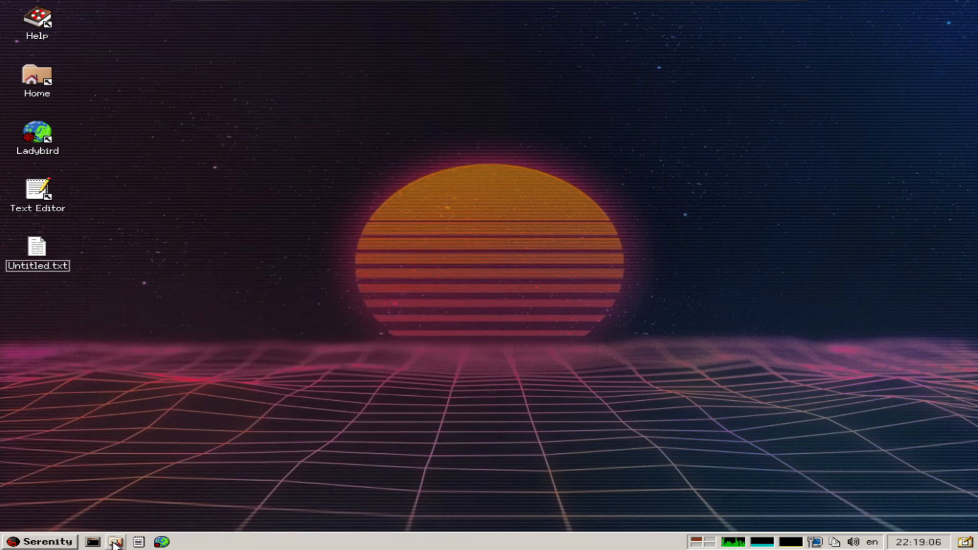
left_click(39, 541)
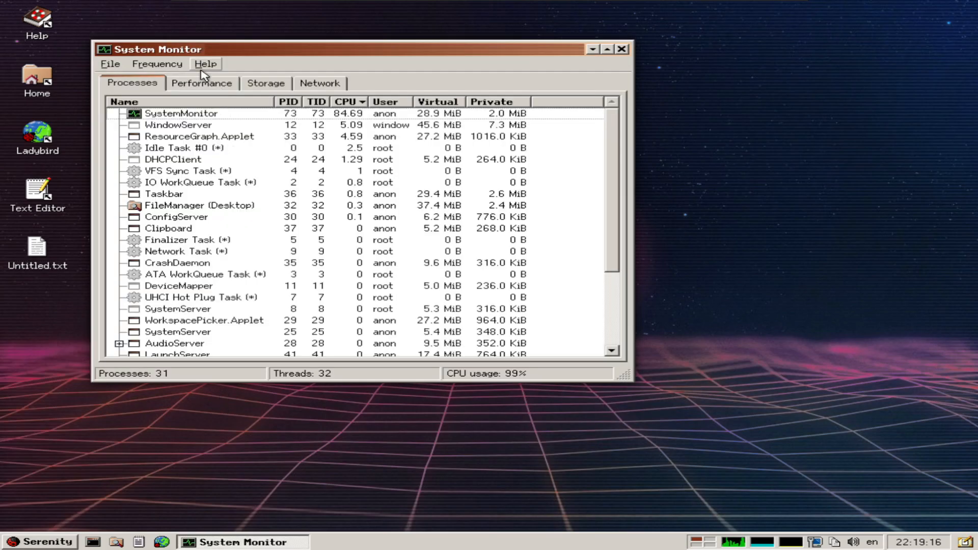
left_click(201, 82)
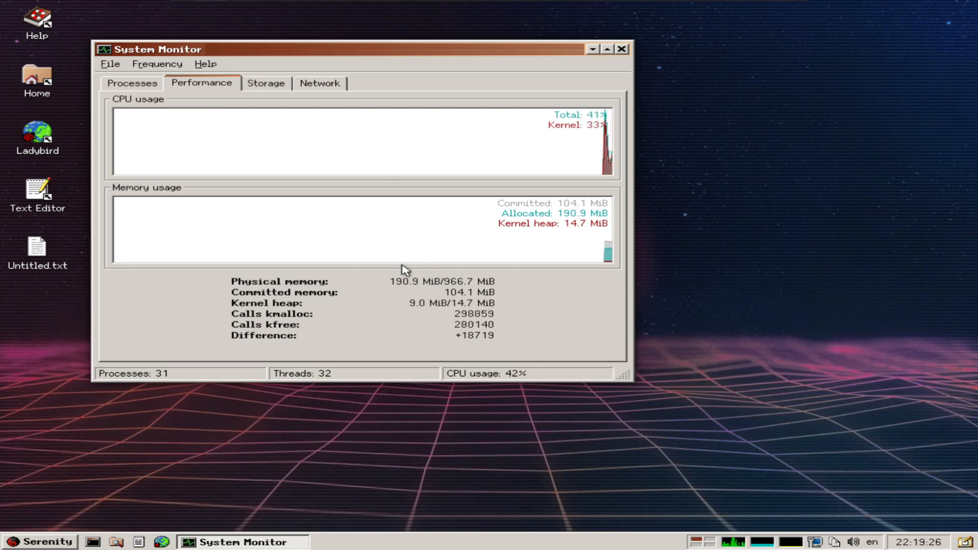
left_click(265, 83)
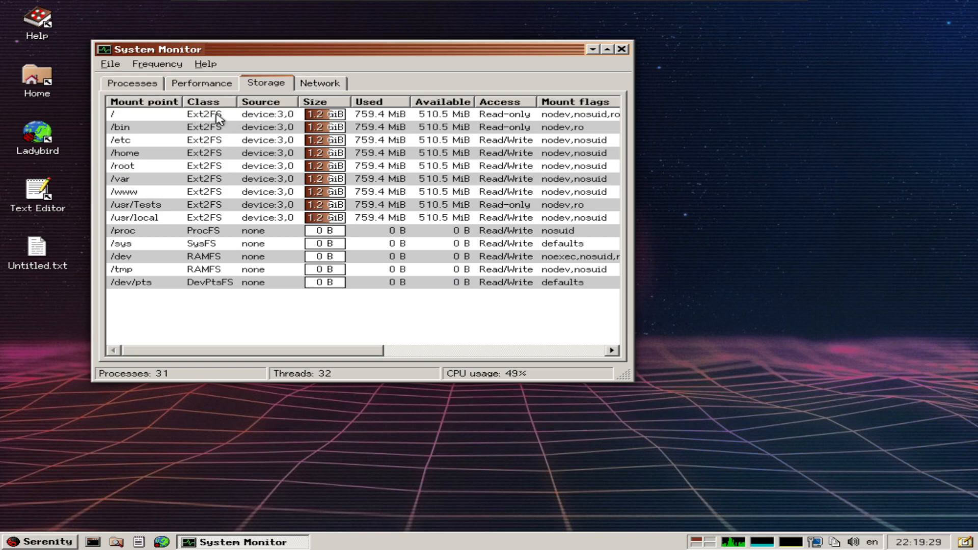
mouse_move(328, 83)
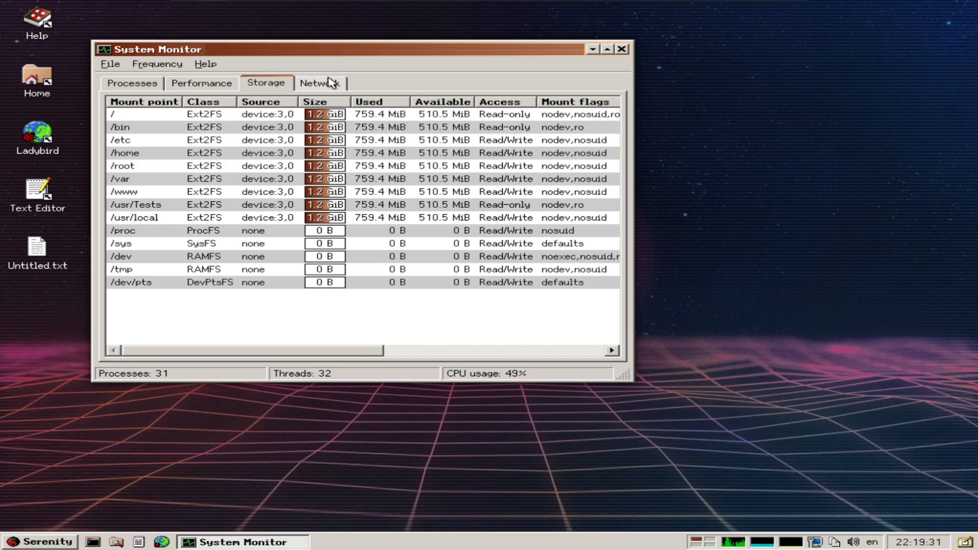
left_click(157, 63)
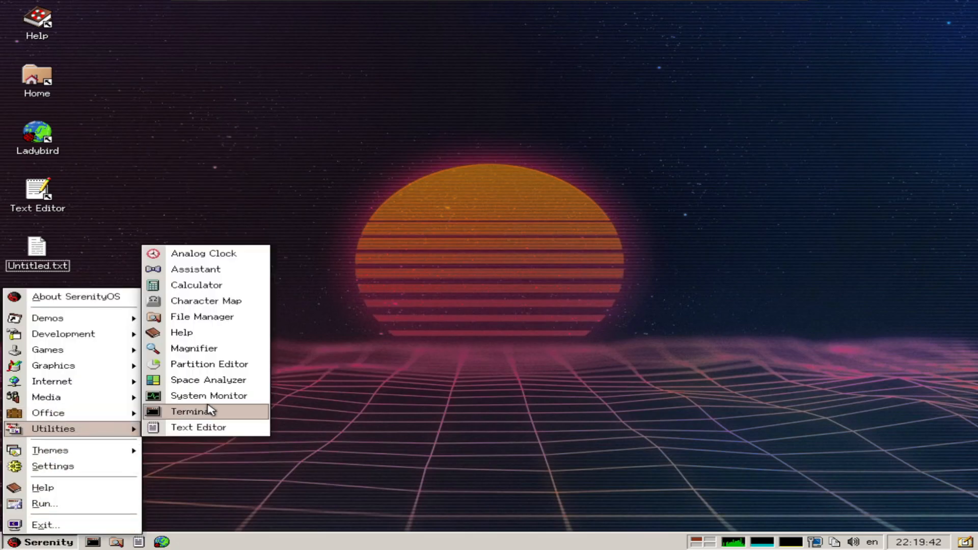
mouse_move(217, 364)
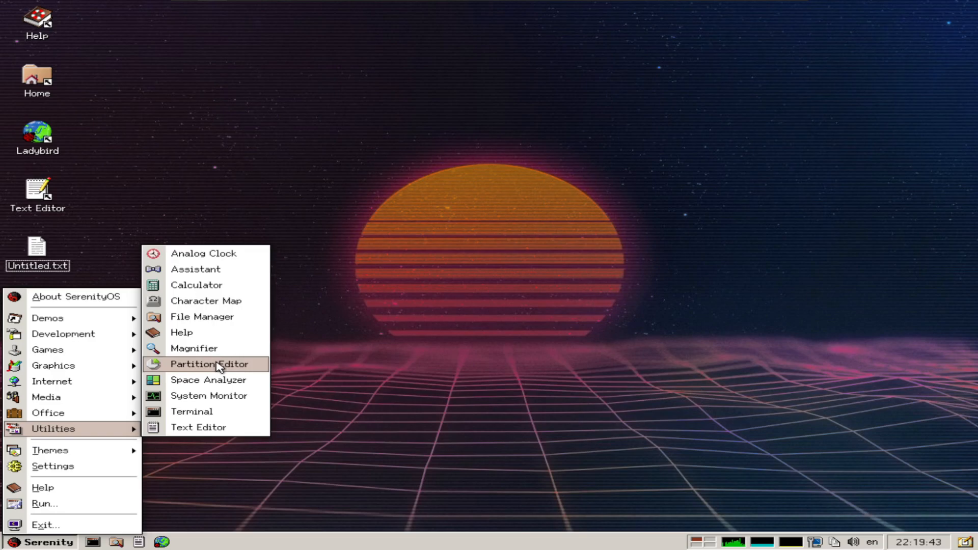
left_click(207, 364)
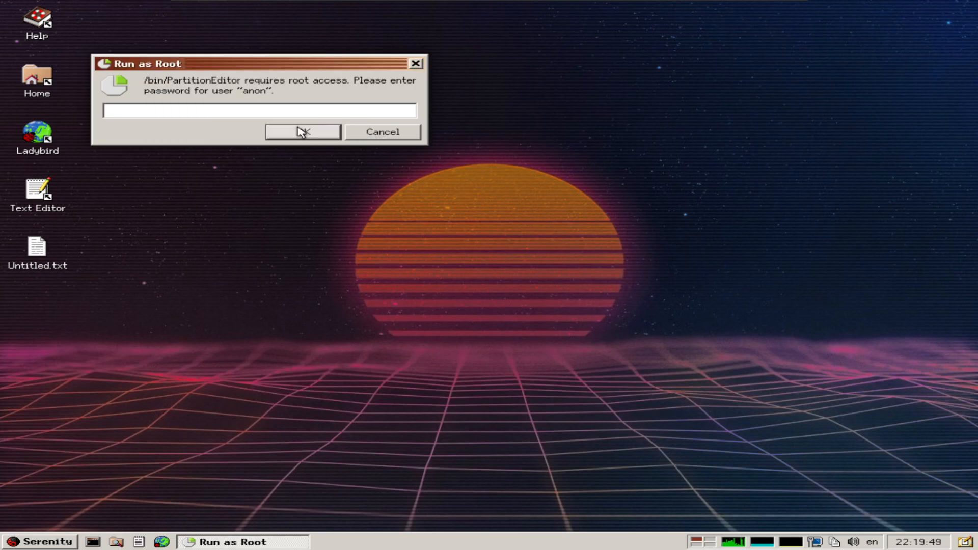
left_click(38, 541)
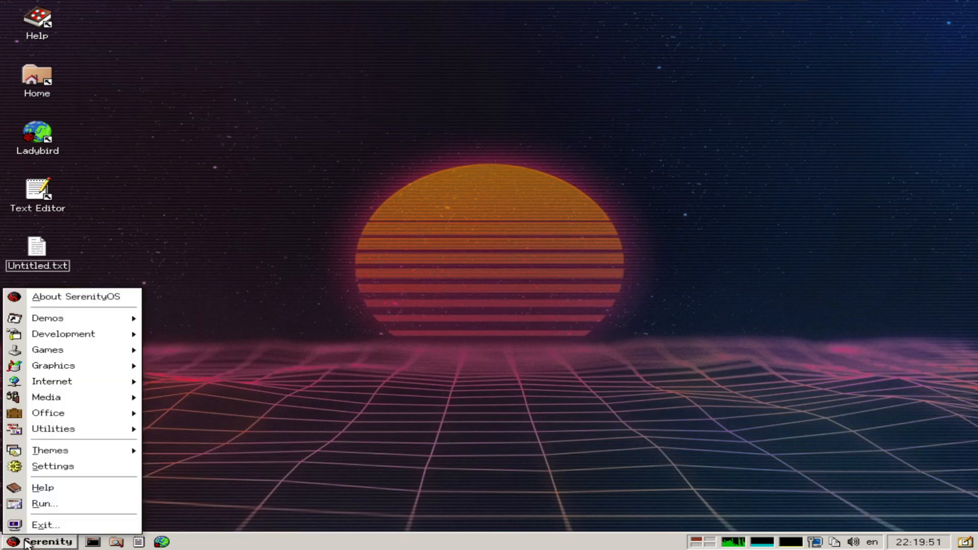
left_click(48, 318)
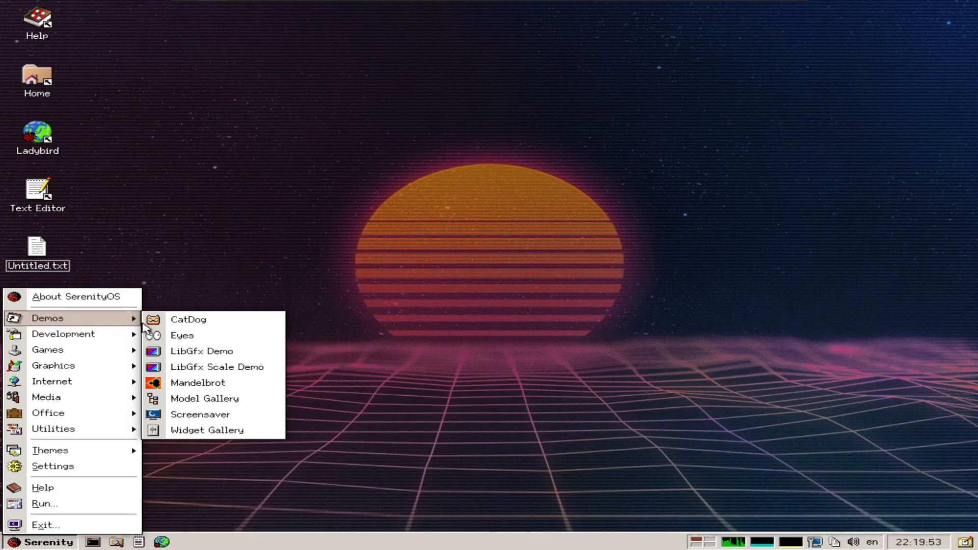
left_click(208, 333)
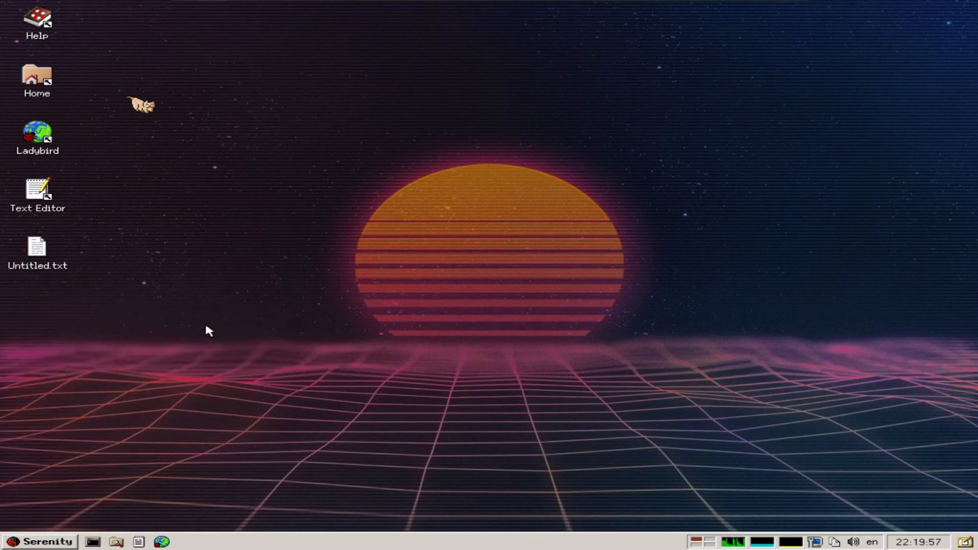
right_click(168, 131)
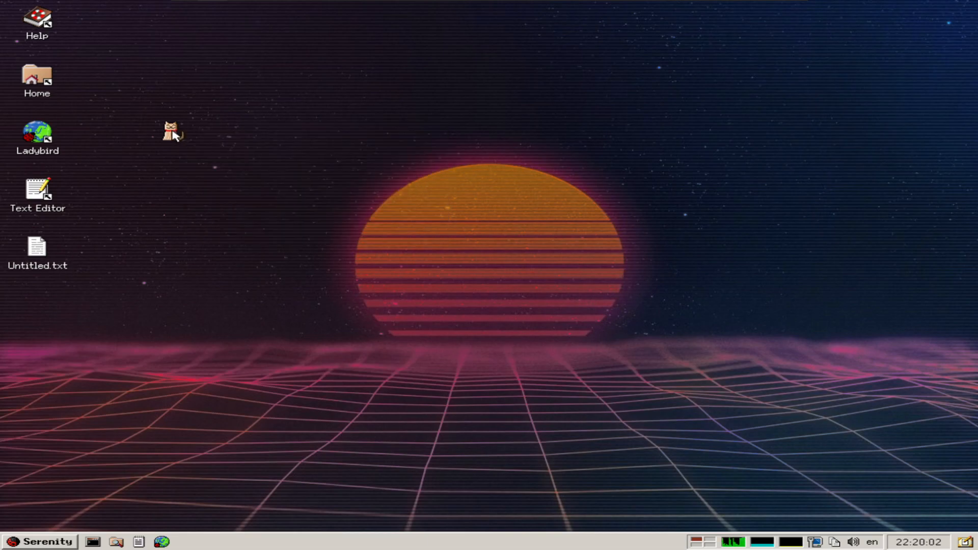
right_click(169, 131)
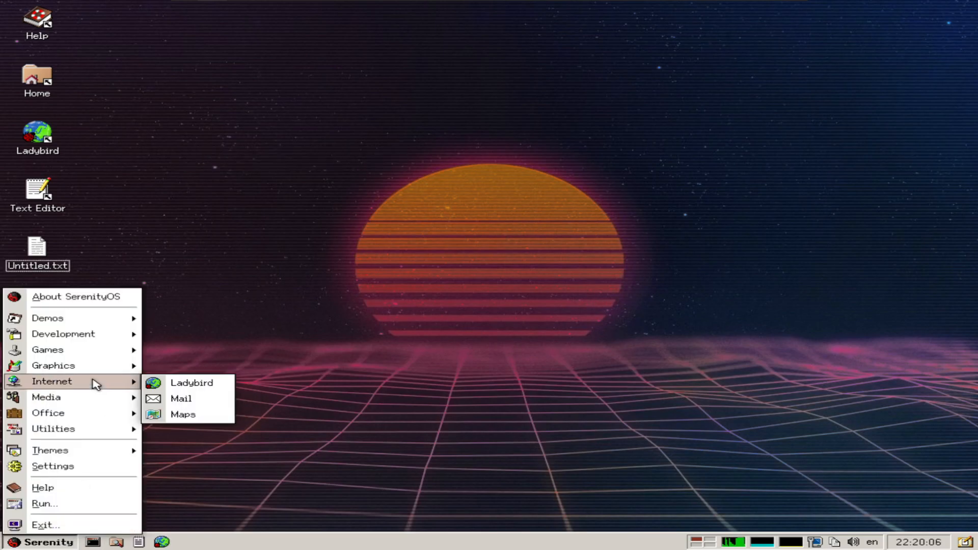
mouse_move(48, 317)
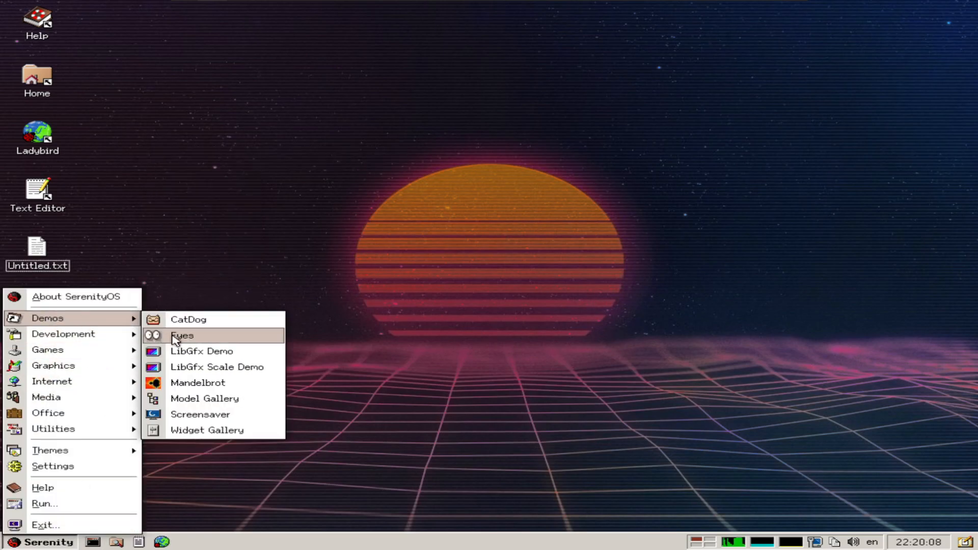
mouse_move(194, 344)
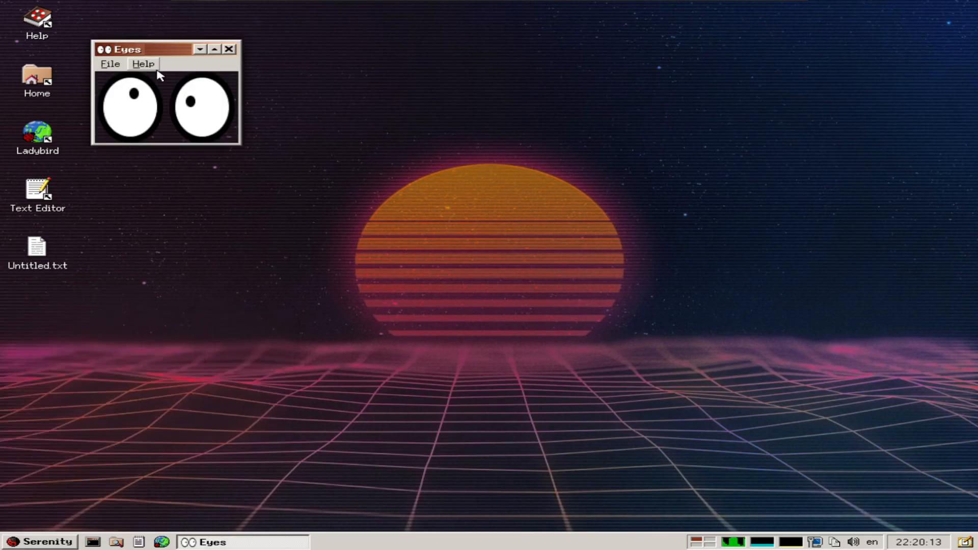
left_click(110, 64)
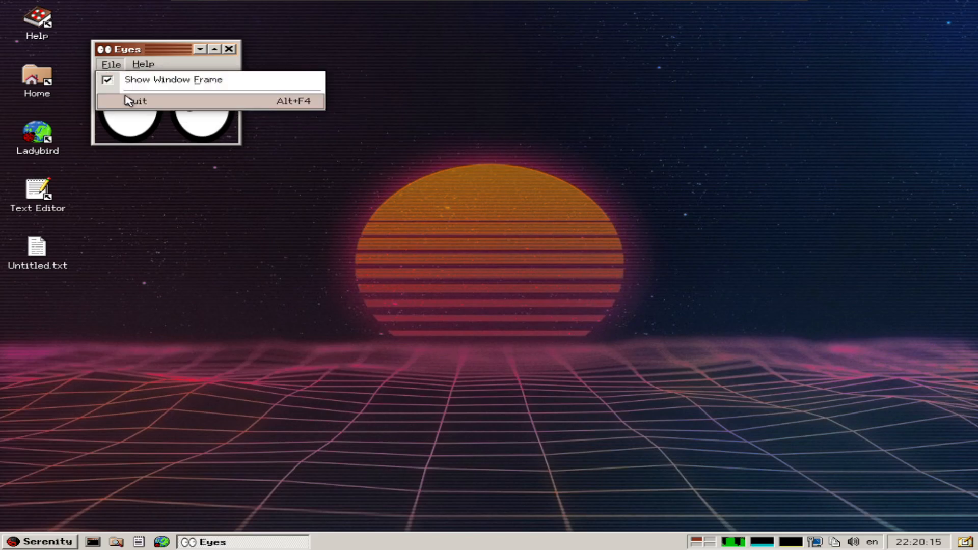
left_click(39, 541)
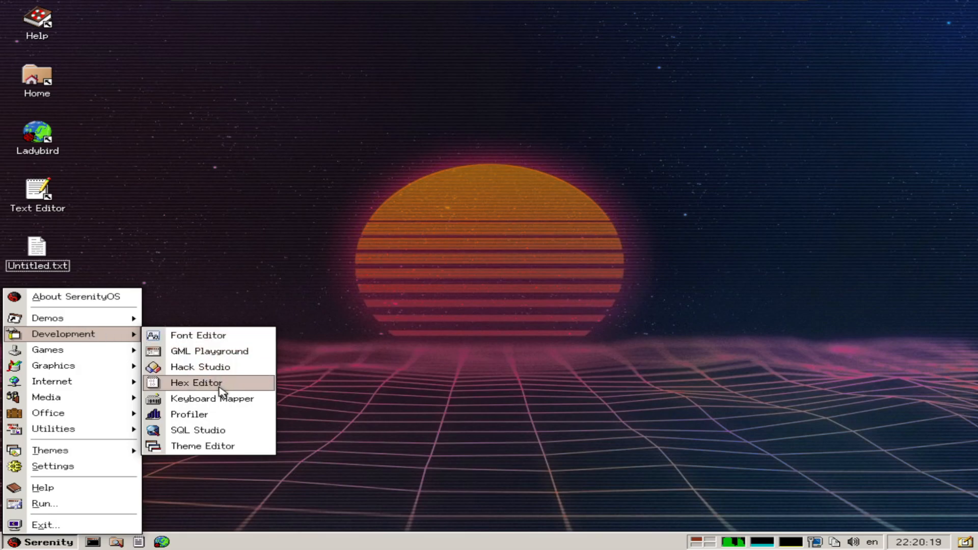
mouse_move(218, 430)
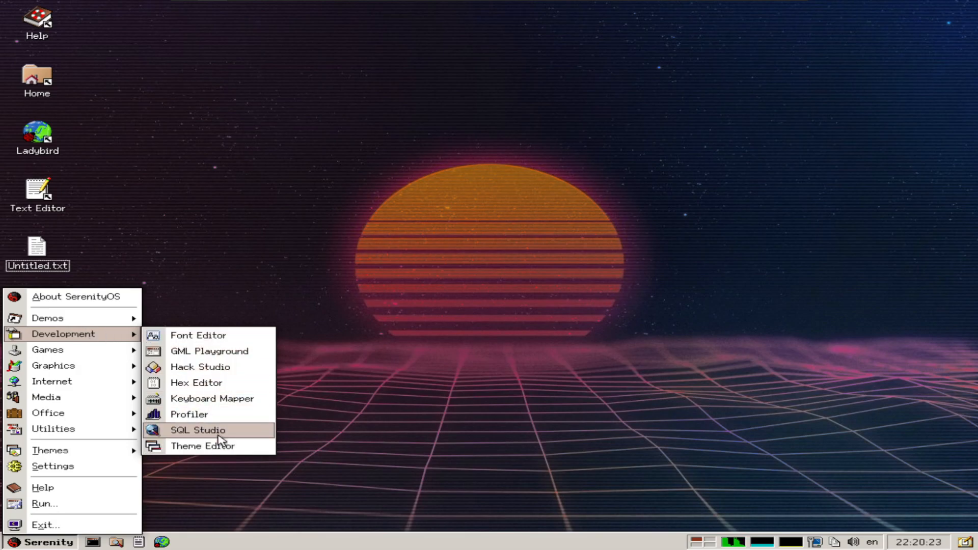
left_click(218, 440)
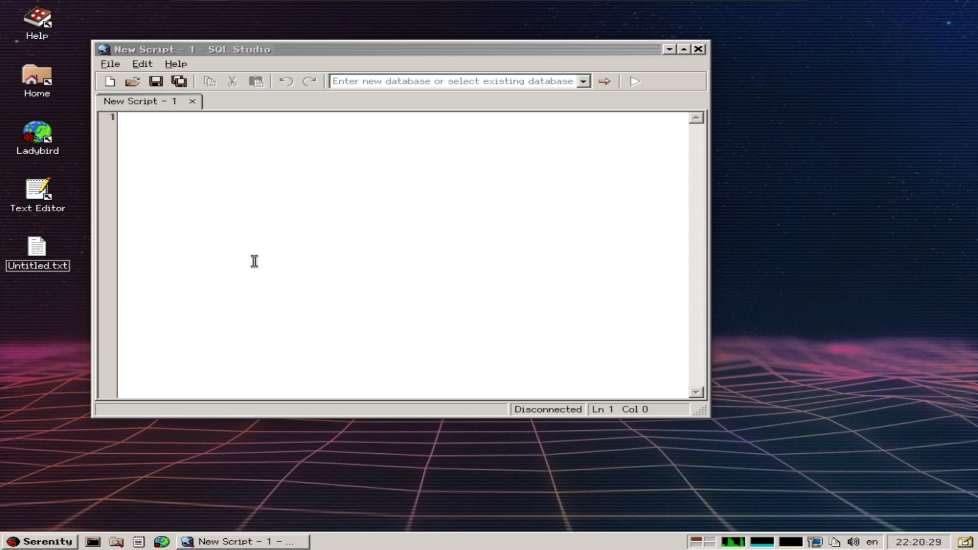
left_click(176, 63)
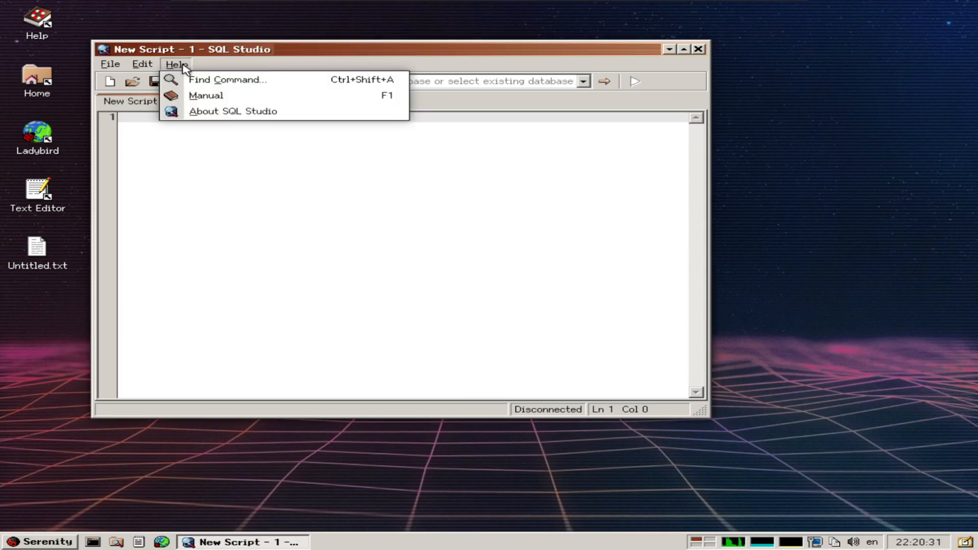
left_click(232, 111)
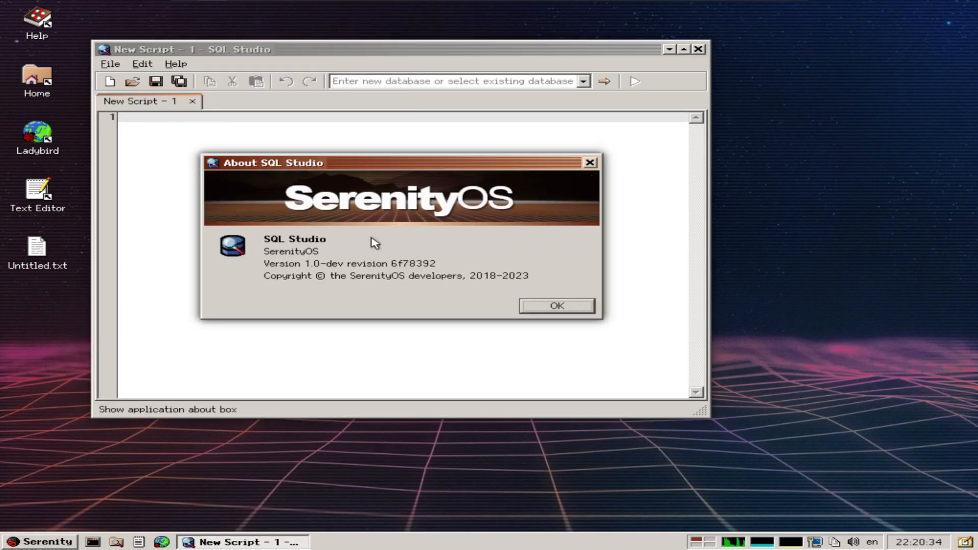
left_click(555, 306)
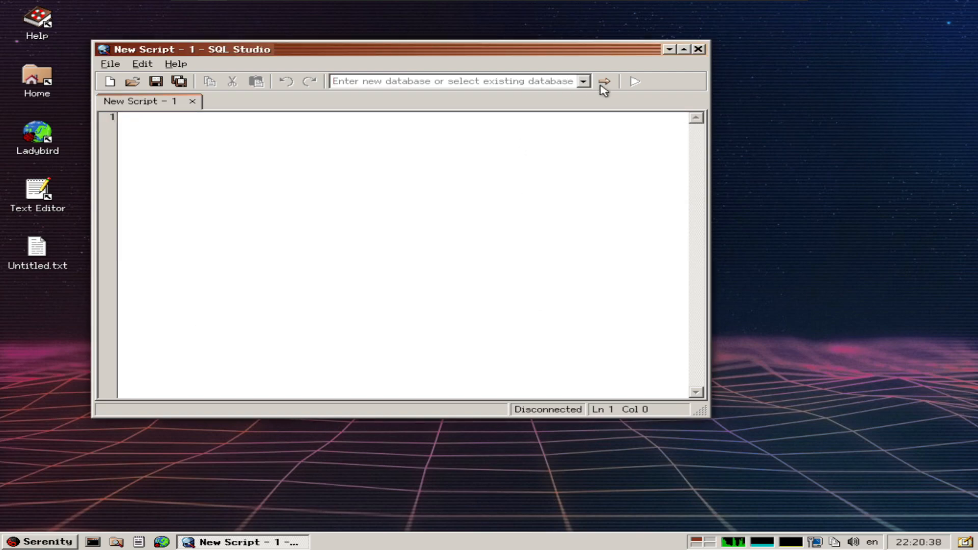
mouse_move(603, 82)
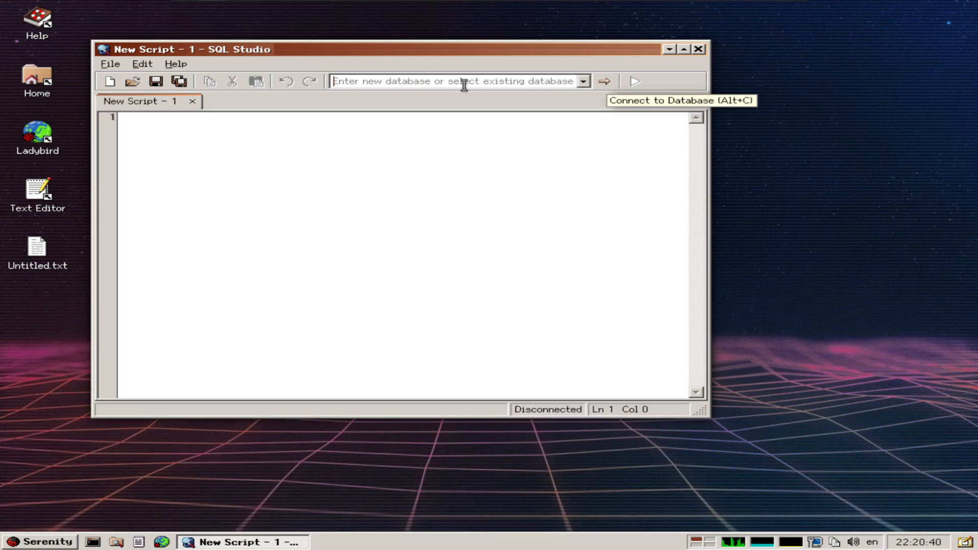
left_click(143, 64)
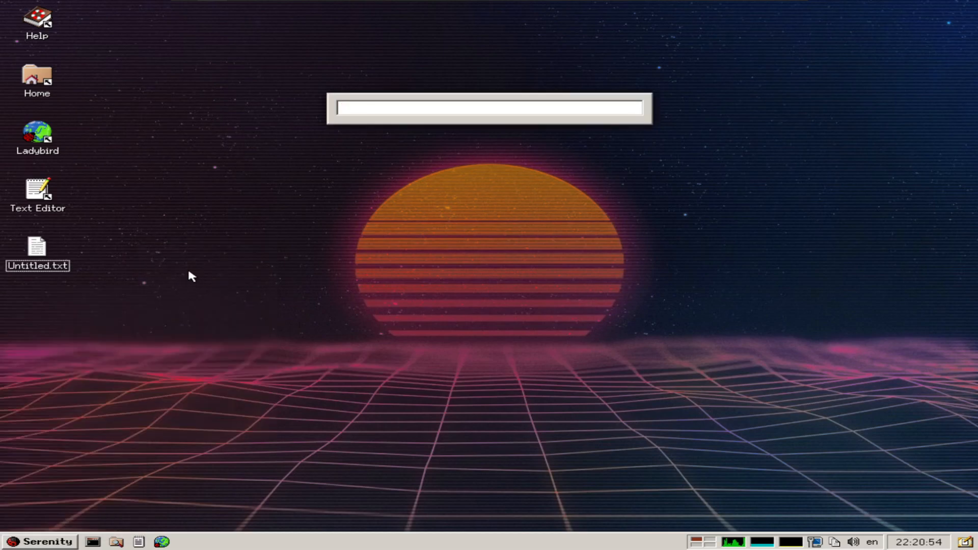
- Search the launcher for 'bro' and 'lad', then dismiss it to return to the desktop
type("br")
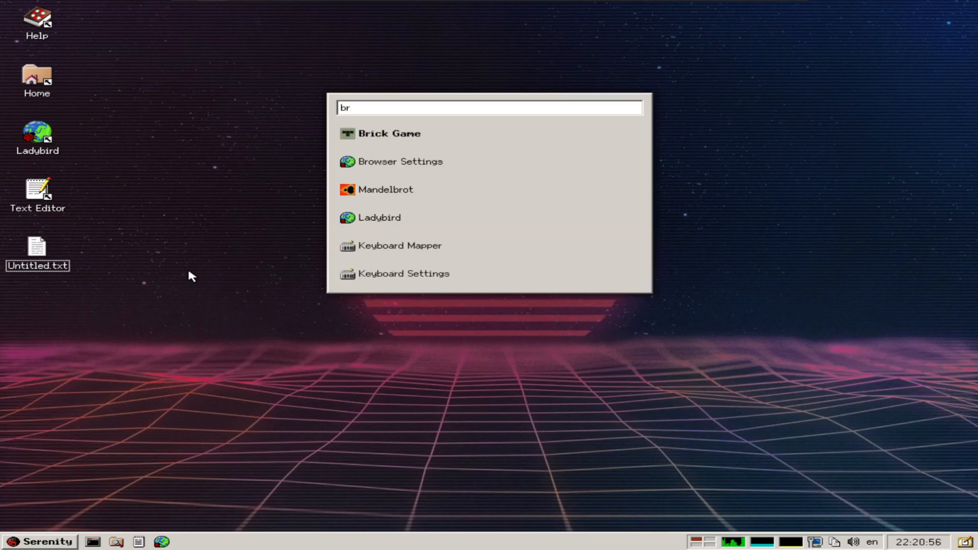
type("o")
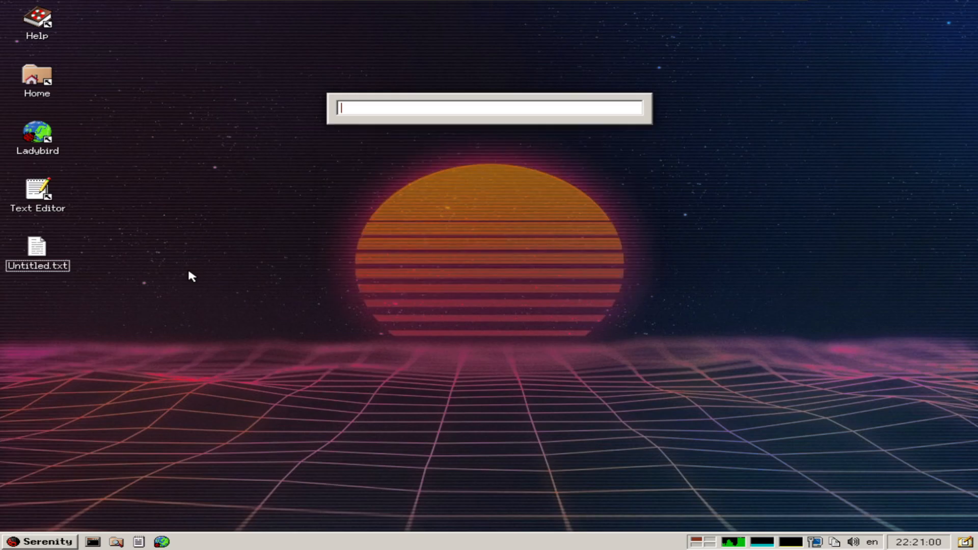
type("lad")
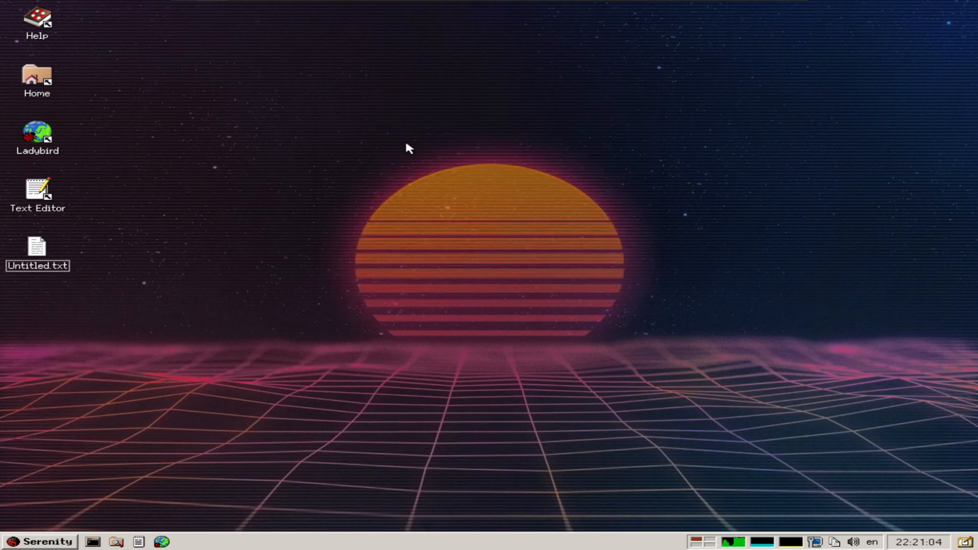
mouse_move(417, 176)
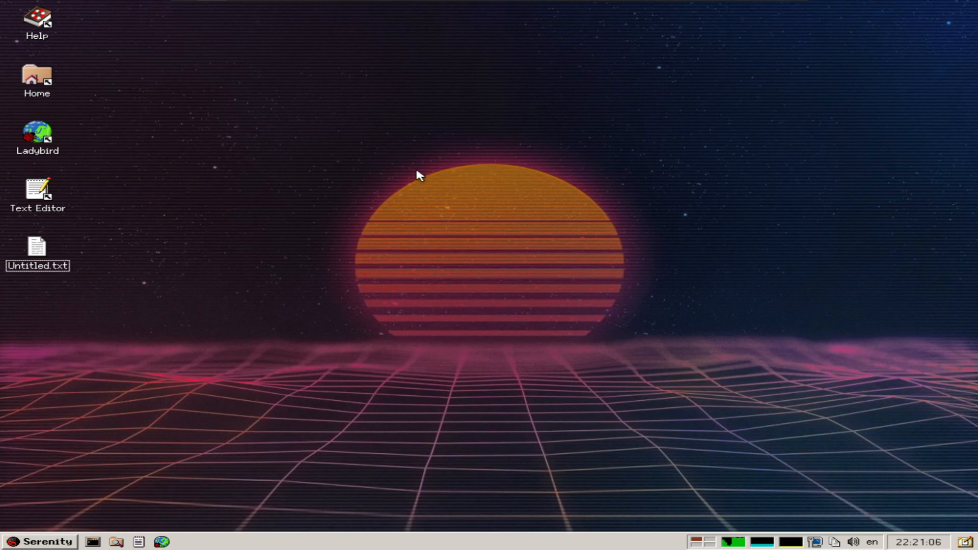
- Launch Ladybird from its desktop icon and maximize the window
double_click(36, 136)
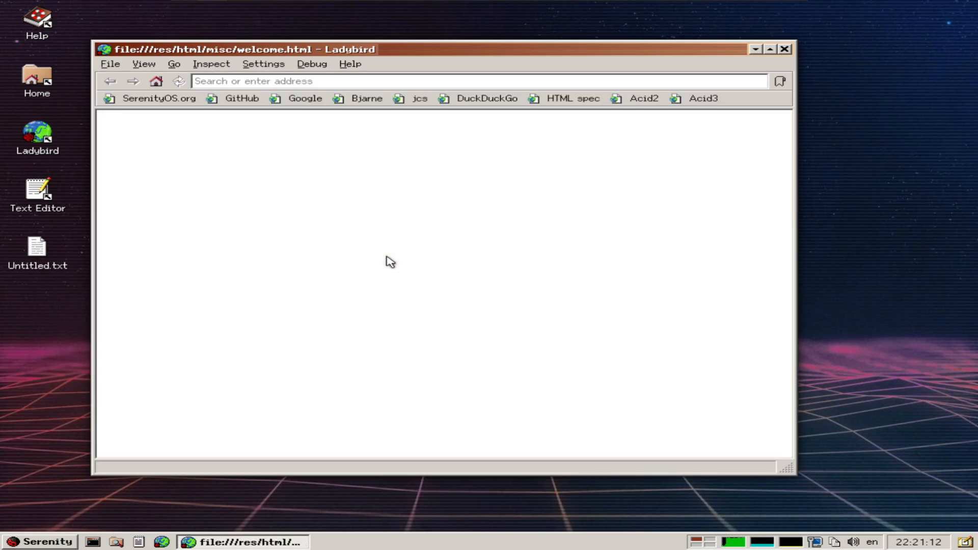
right_click(387, 261)
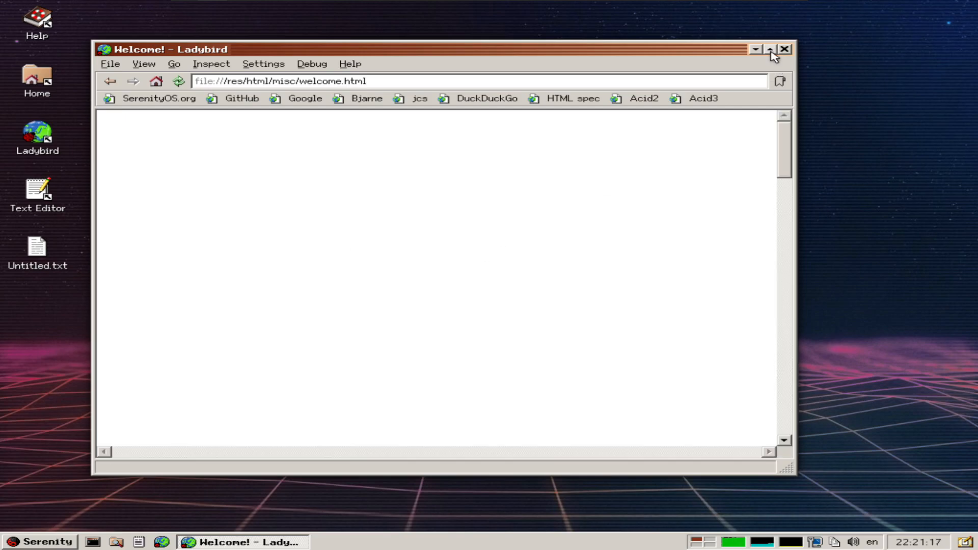
left_click(771, 49)
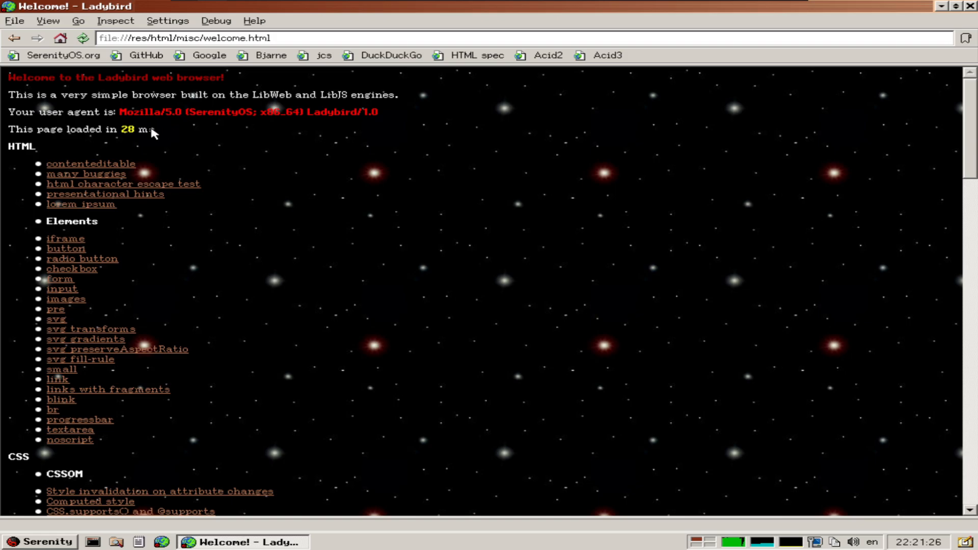
mouse_move(139, 118)
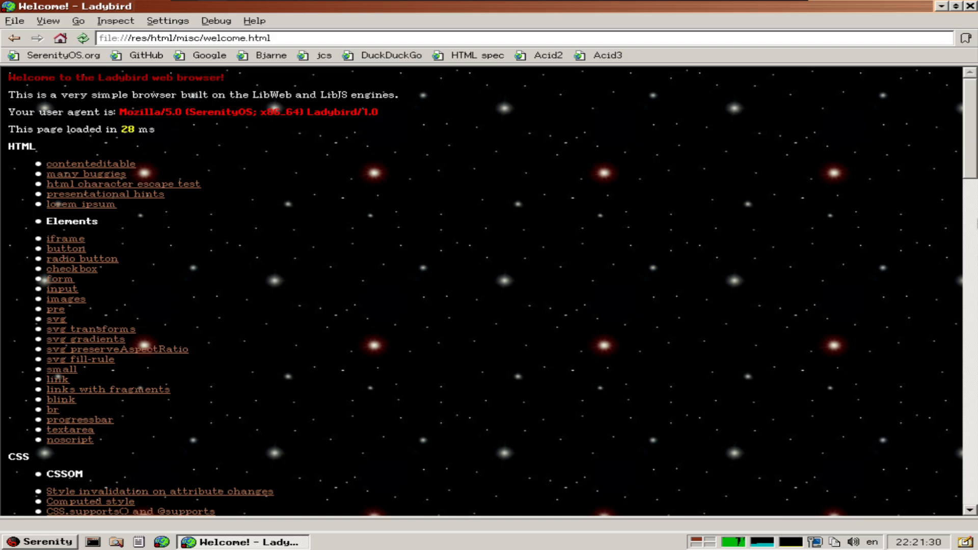
- Scroll through the Welcome page test links and browse the Help and Settings menus
scroll("down", 3)
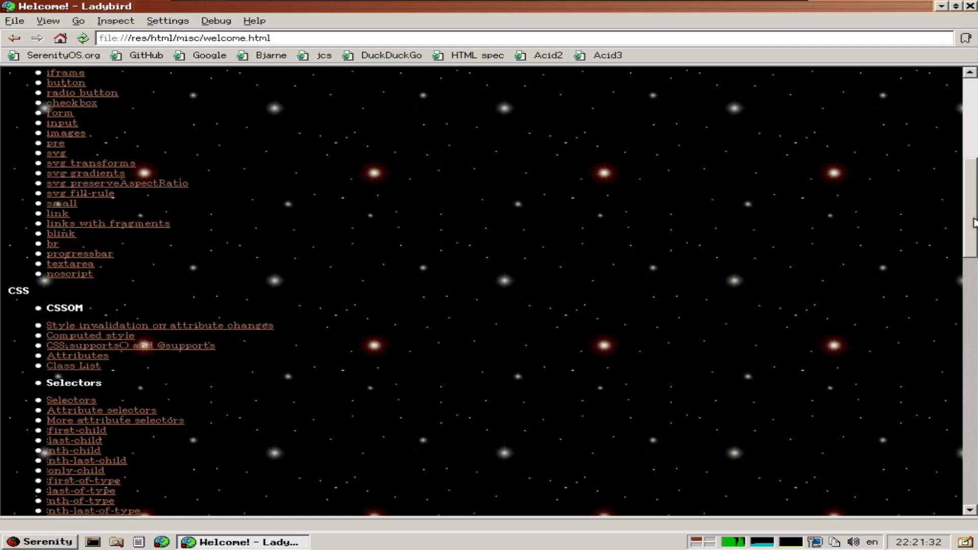
scroll("down", 3)
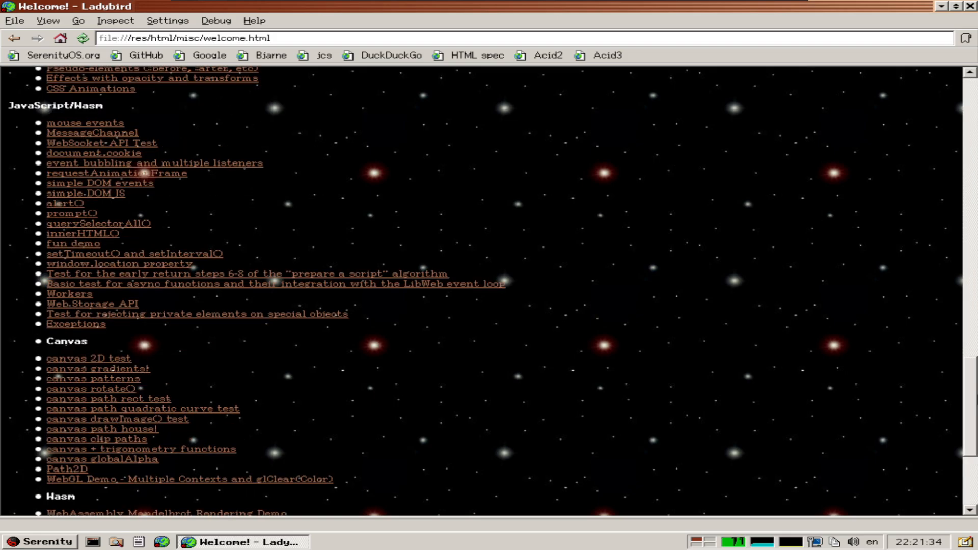
left_click(254, 20)
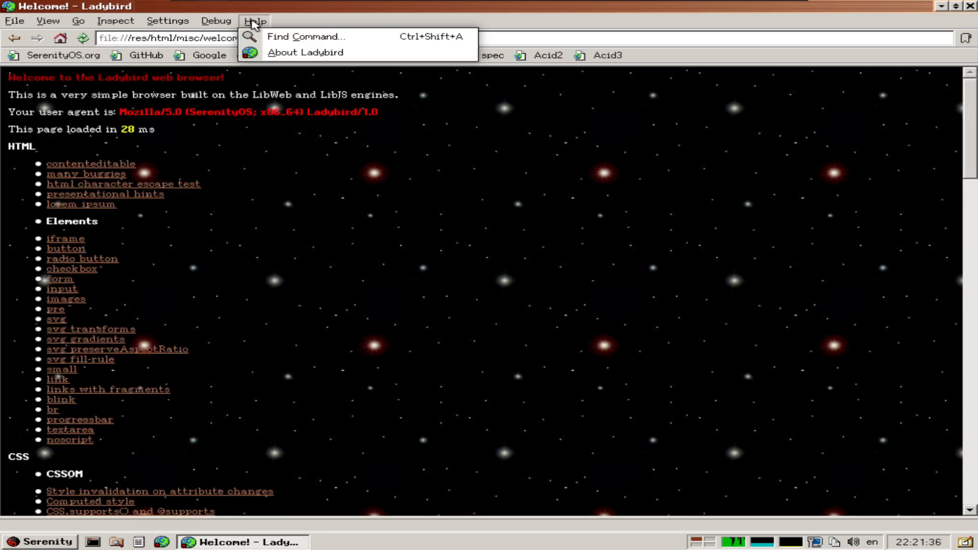
mouse_move(306, 52)
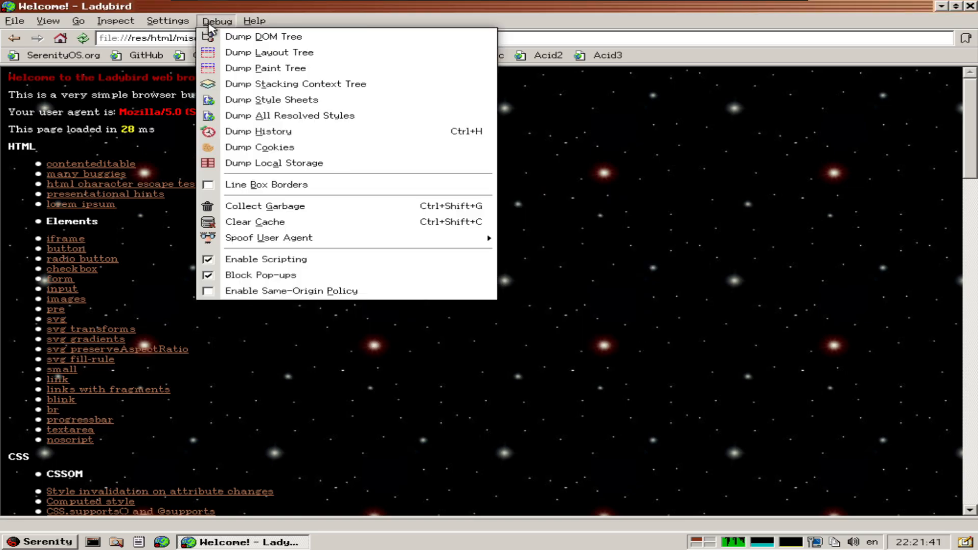
left_click(167, 21)
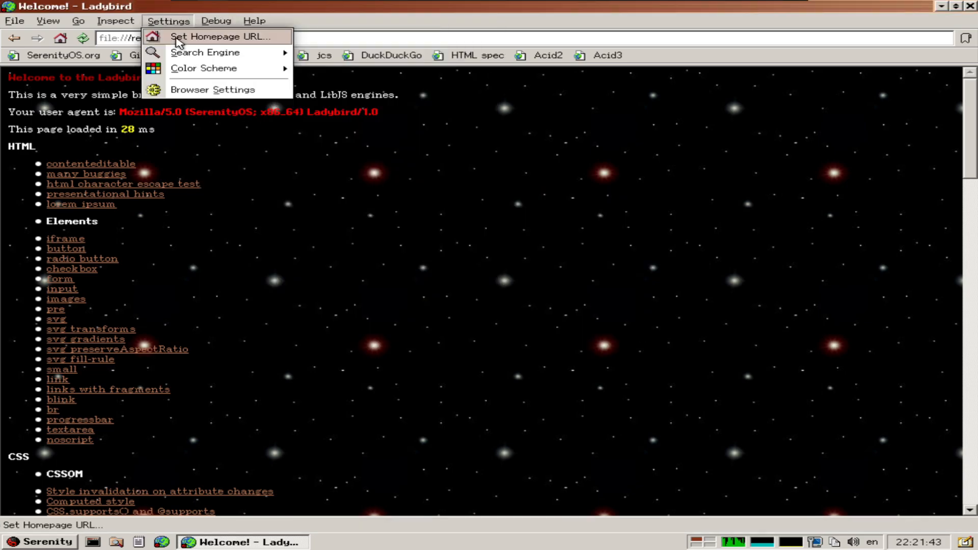
mouse_move(205, 52)
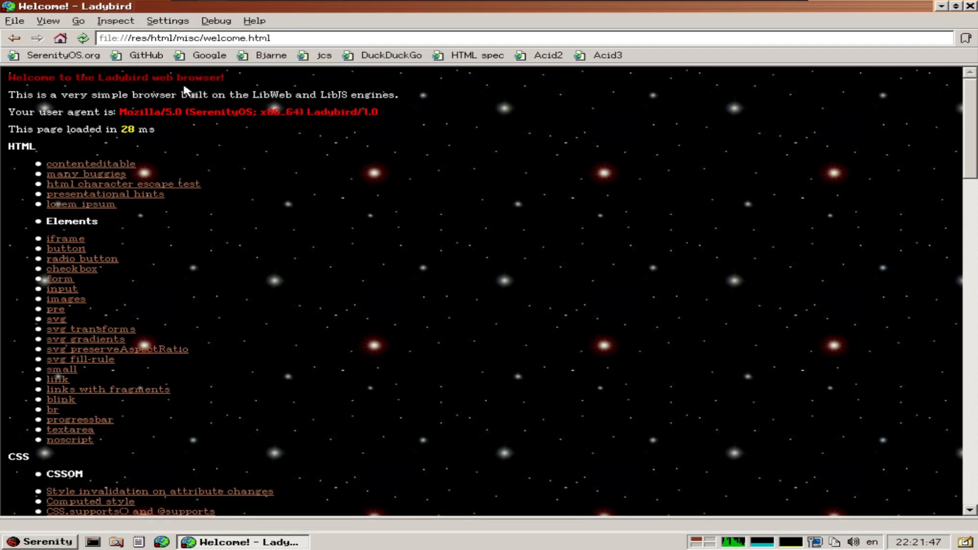
left_click(167, 21)
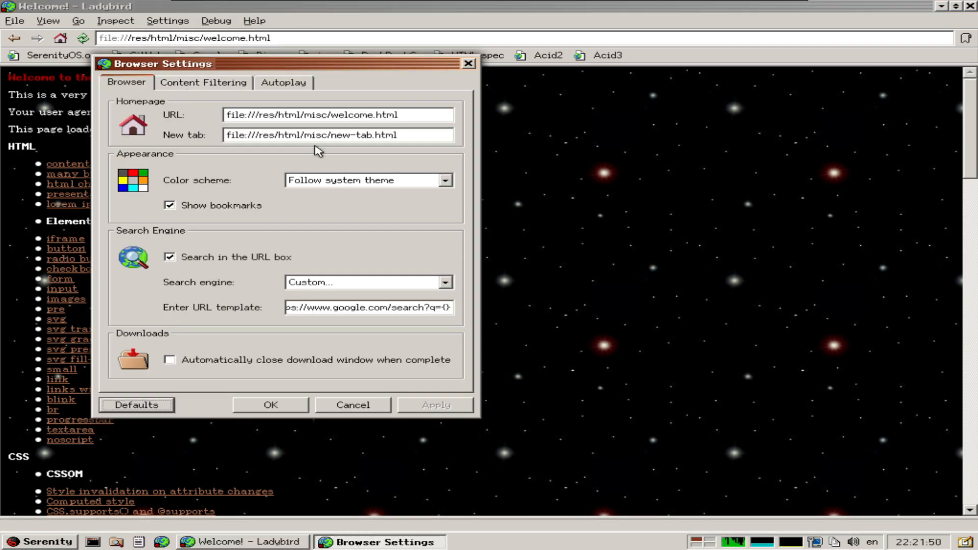
mouse_move(287, 247)
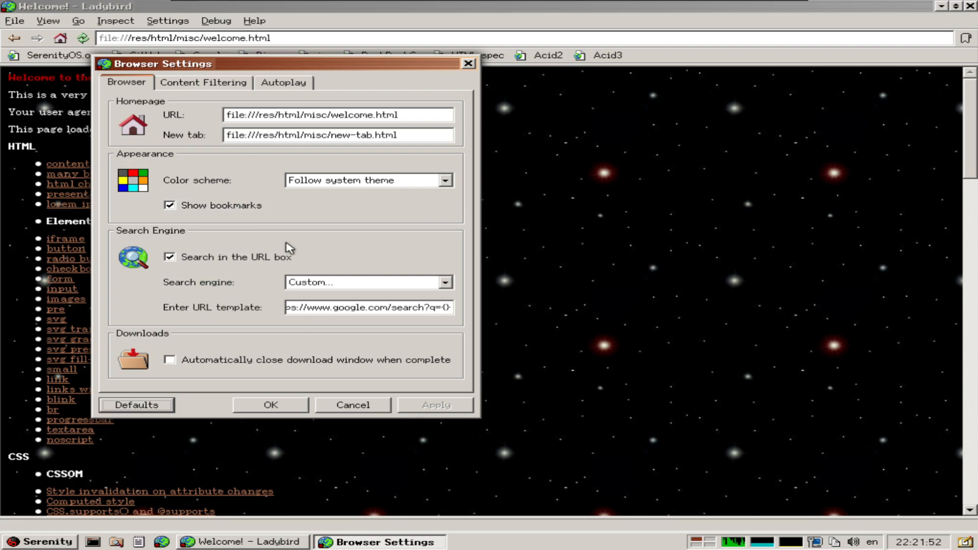
left_click(203, 81)
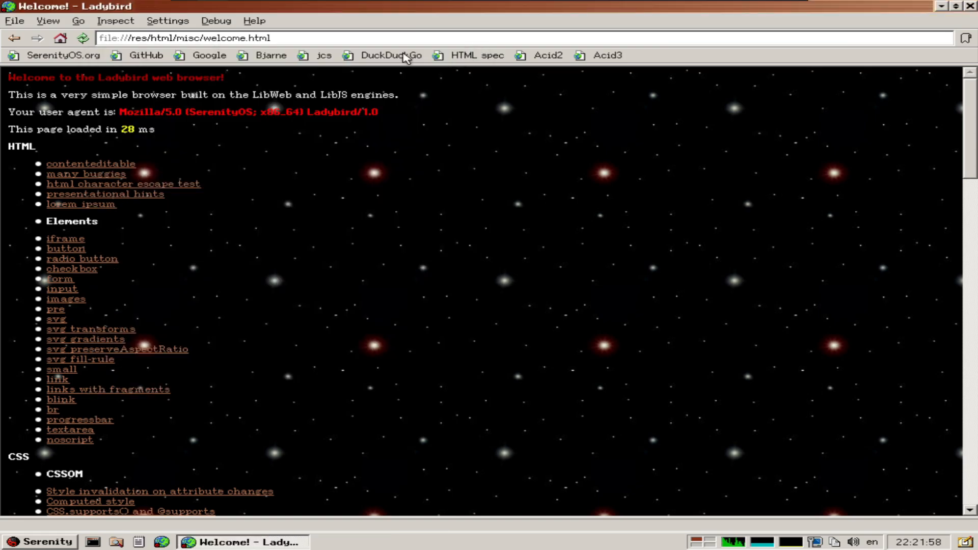
- Browse the Go and View menus and enable Vertical Tabs
left_click(79, 20)
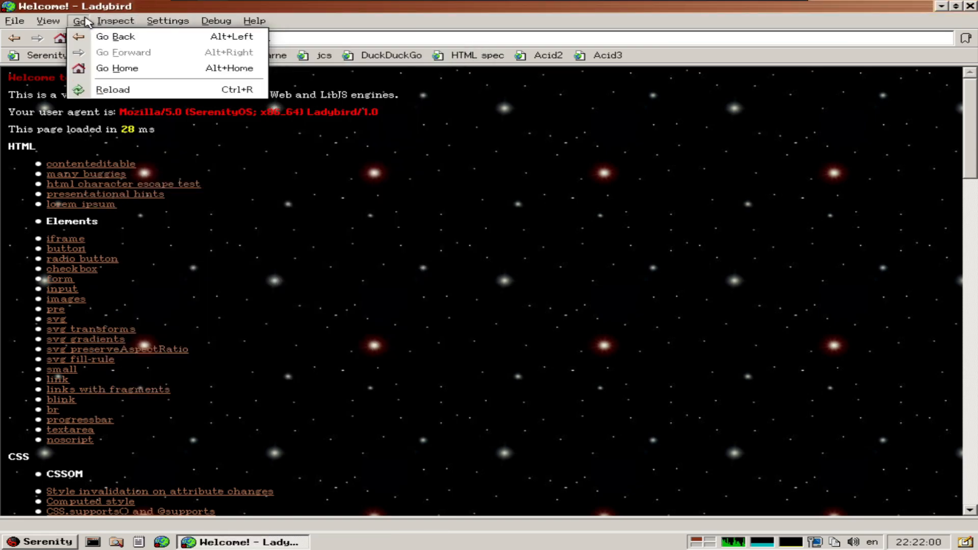
left_click(48, 21)
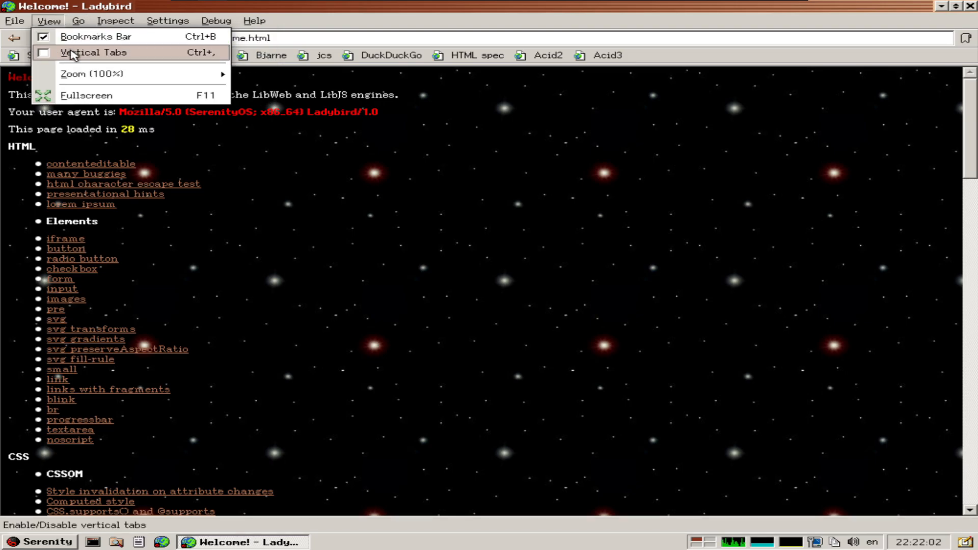
left_click(94, 52)
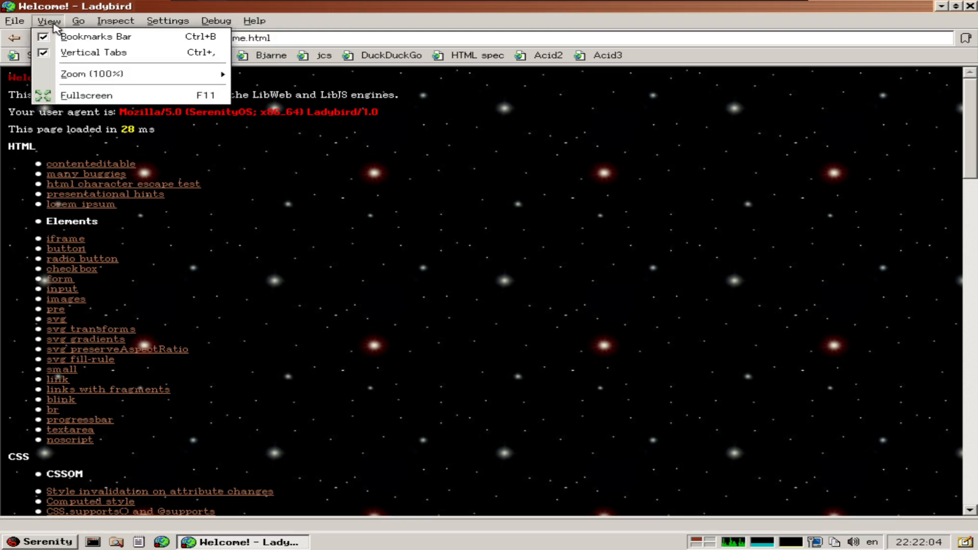
- Open a new tab from the File menu
left_click(14, 20)
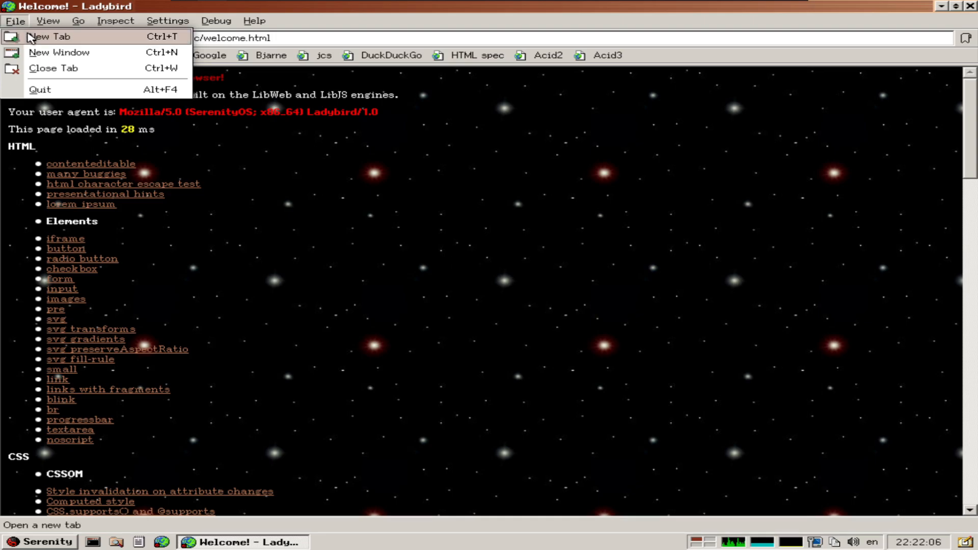
left_click(51, 37)
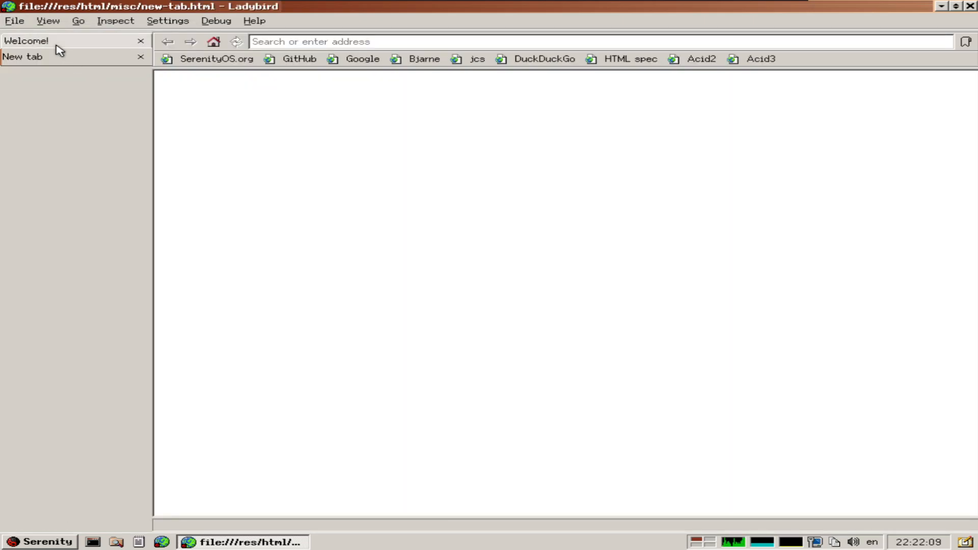
- Load serenityos.org in the new tab from its bookmark
left_click(28, 41)
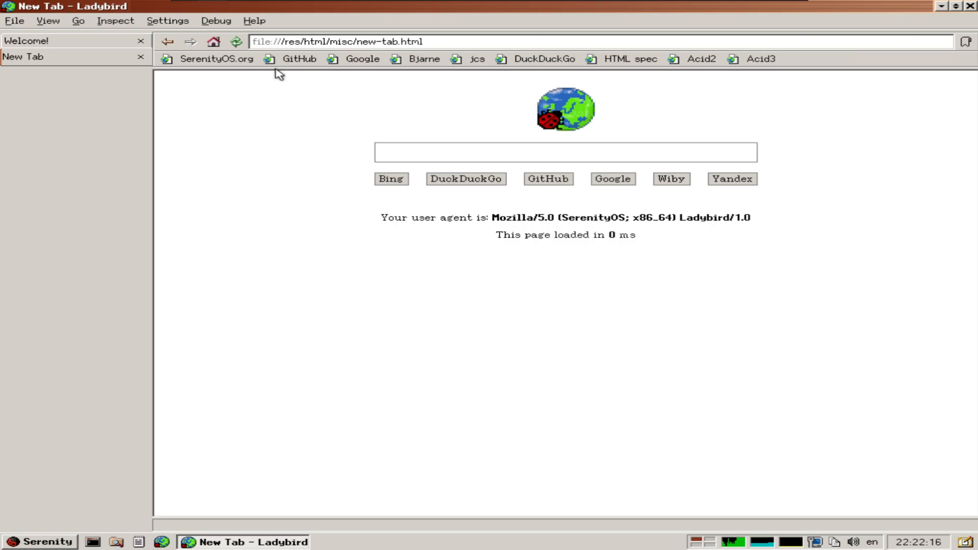
left_click(216, 59)
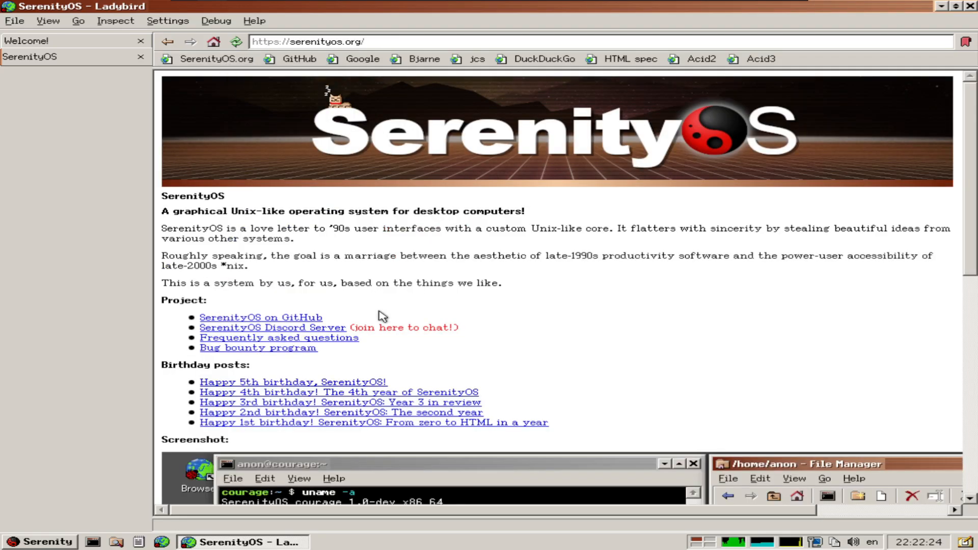
- Switch back and forth between the Welcome and SerenityOS tabs
left_click(32, 41)
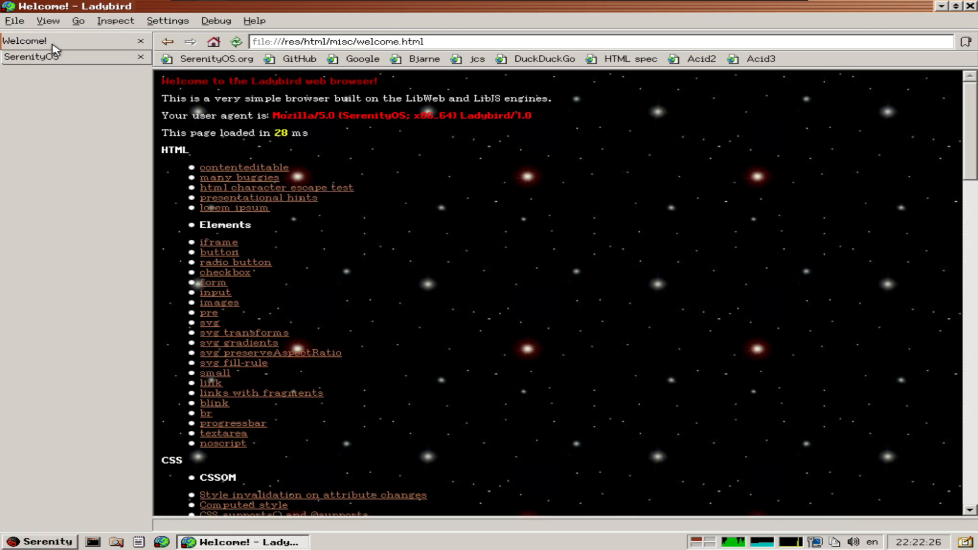
left_click(30, 56)
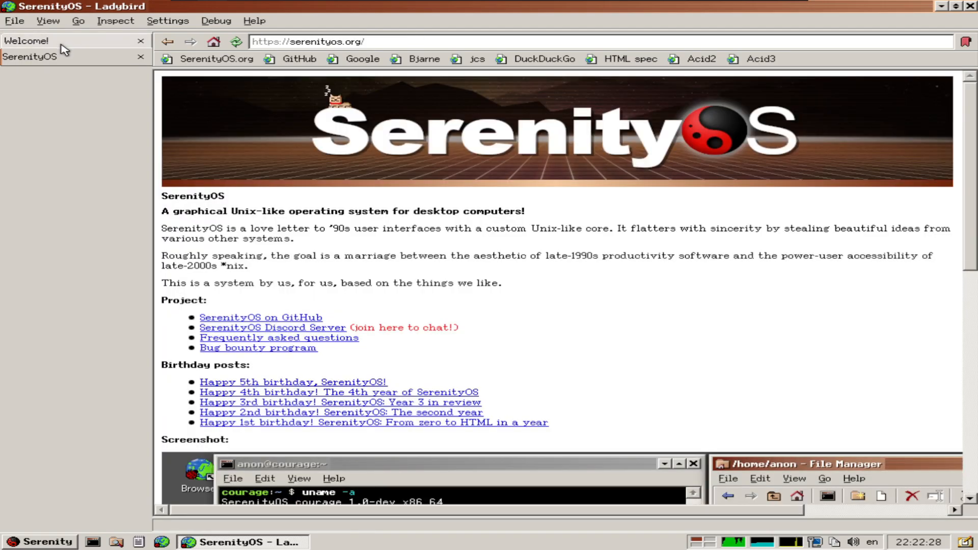
left_click(27, 40)
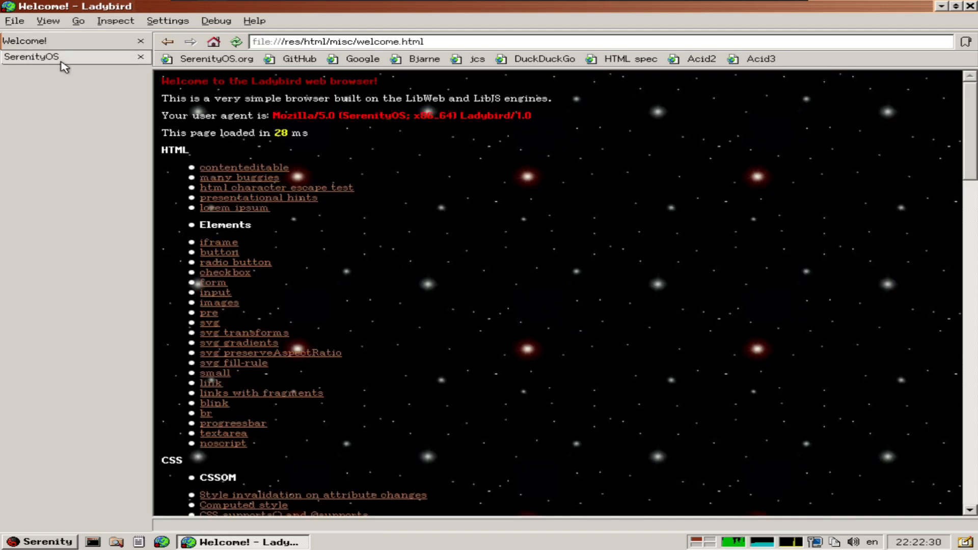
left_click(30, 56)
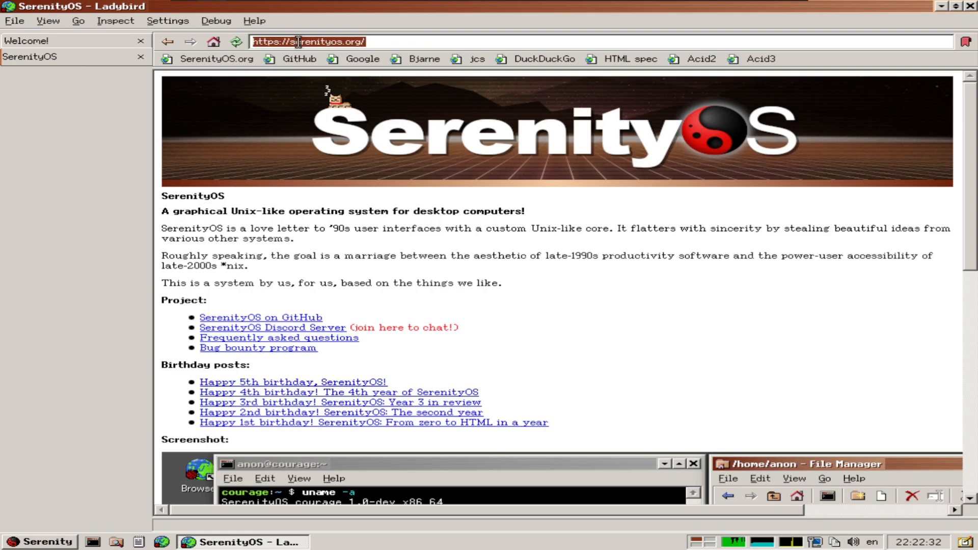
- Enter cnn in the address bar to load cnn.com in the second tab
type("cnn.com/")
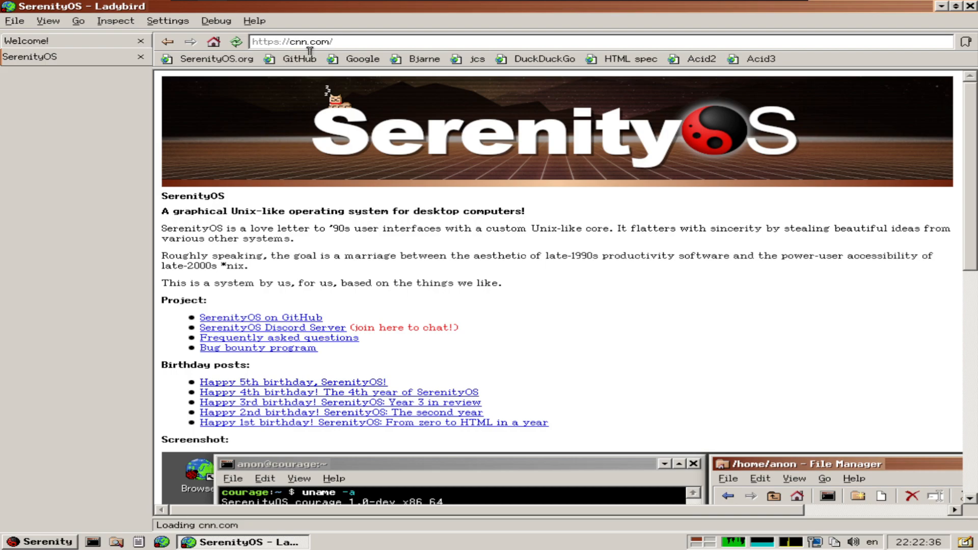
mouse_move(342, 240)
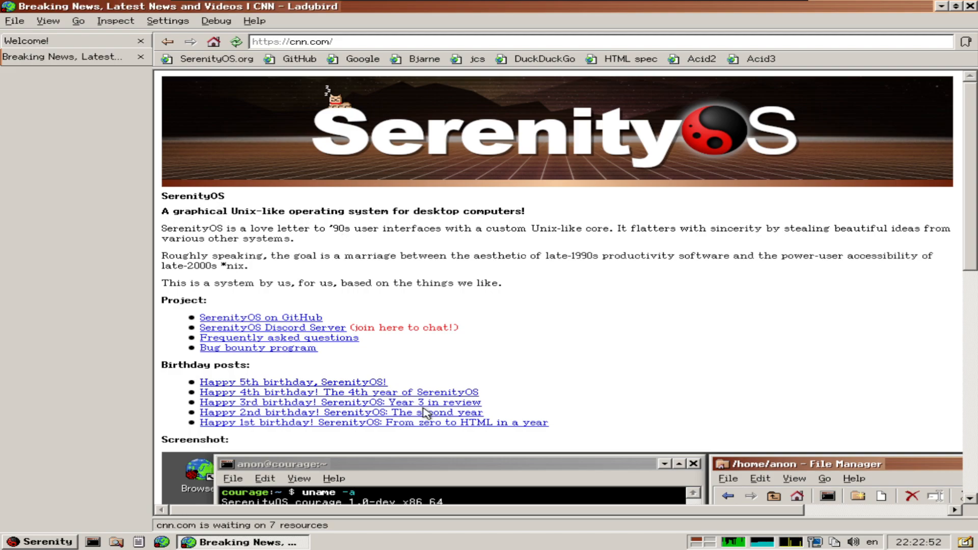
mouse_move(446, 335)
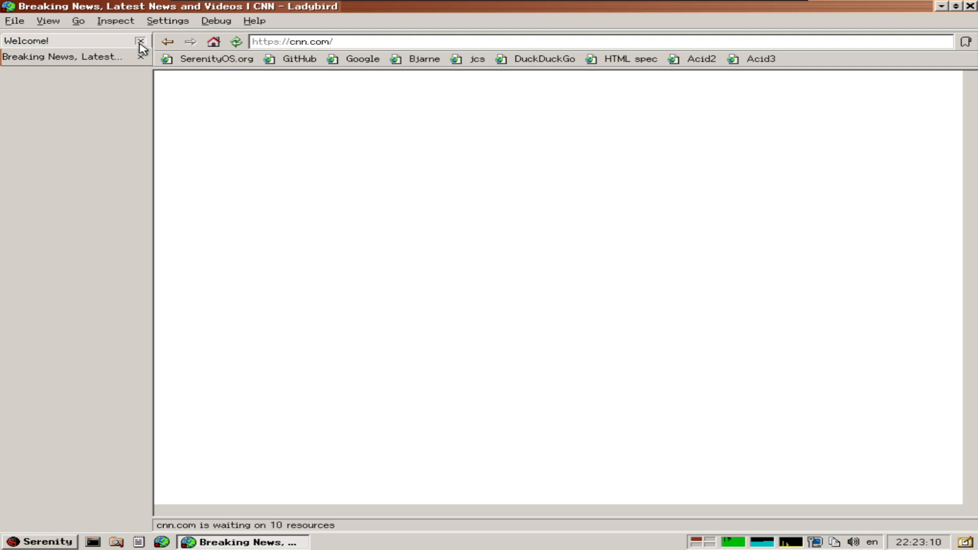
- Close the Welcome tab and reload the blank cnn.com page
left_click(140, 41)
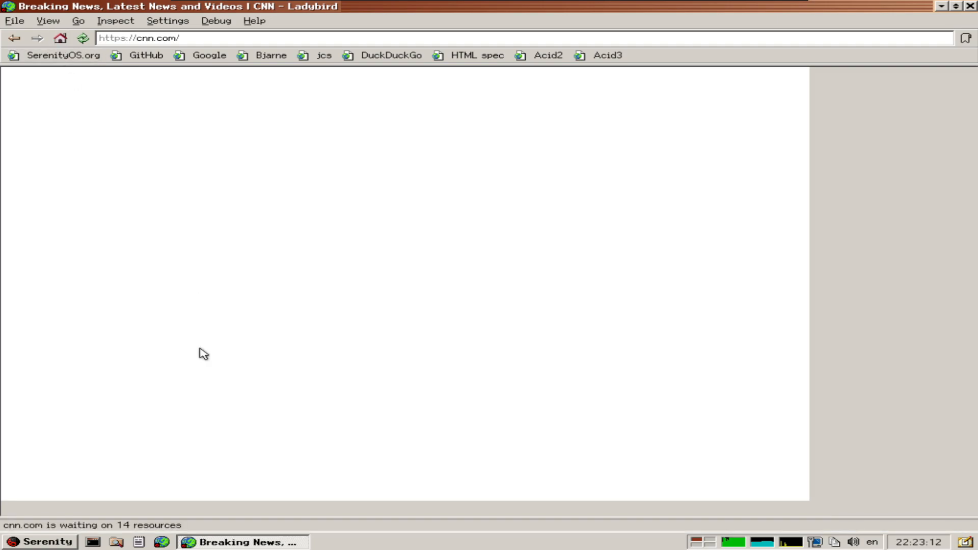
mouse_move(299, 409)
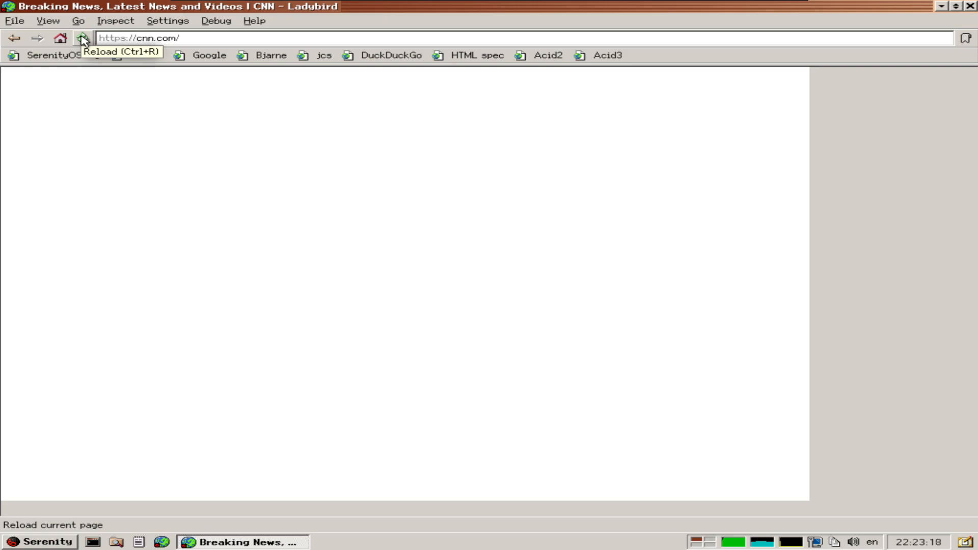
left_click(82, 38)
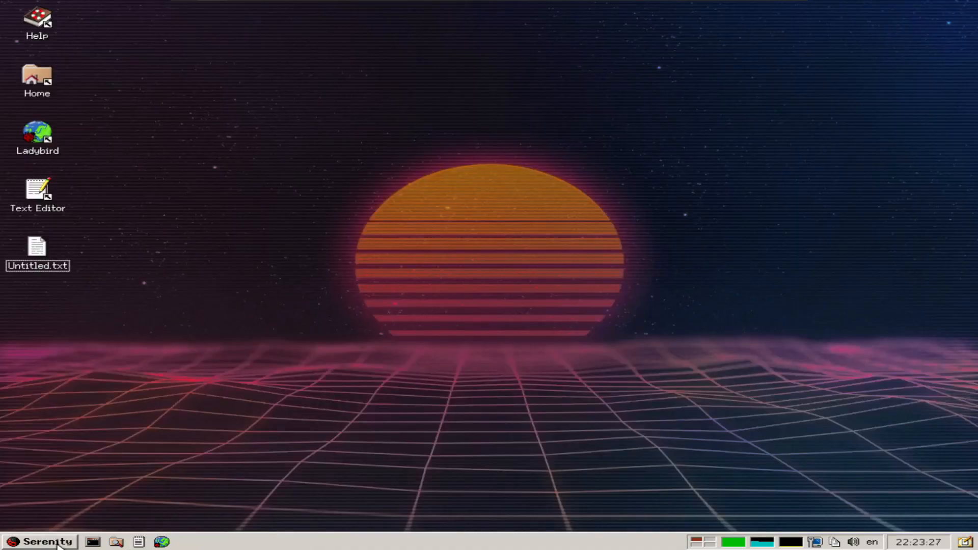
- Launch Spreadsheet from the system menu's Office list
left_click(39, 541)
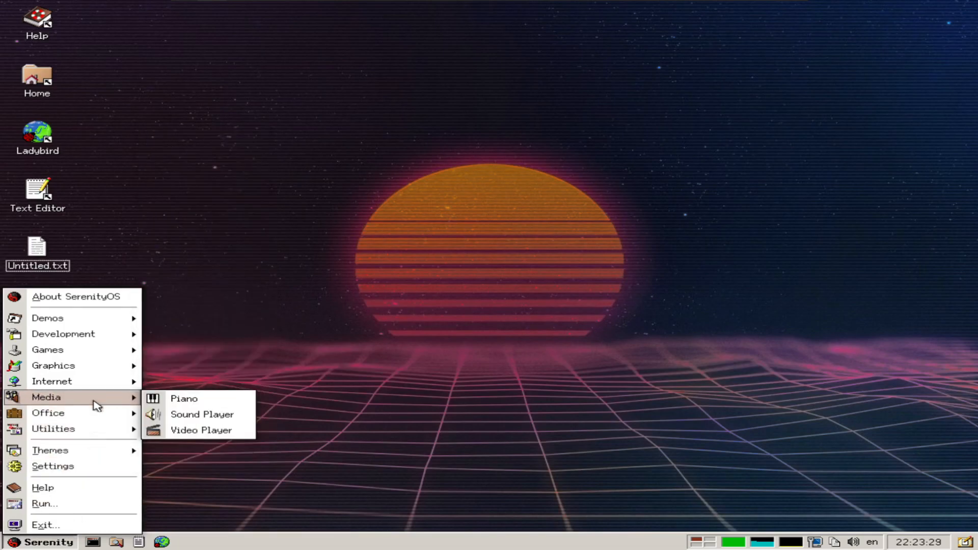
mouse_move(48, 412)
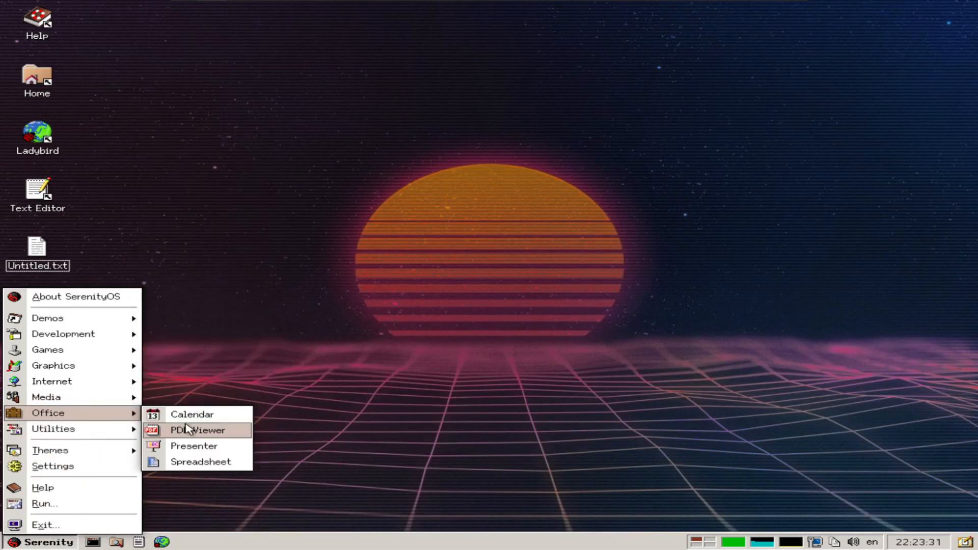
mouse_move(200, 461)
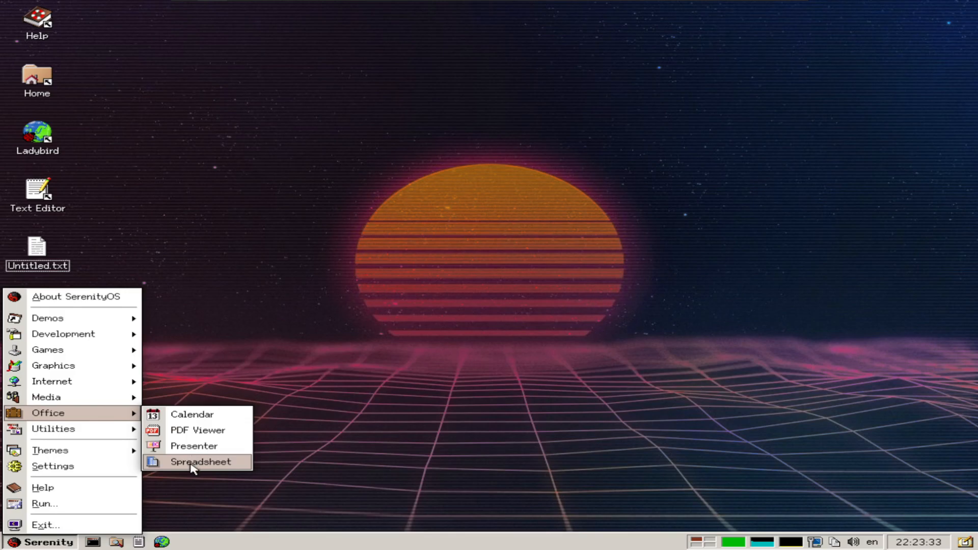
left_click(196, 462)
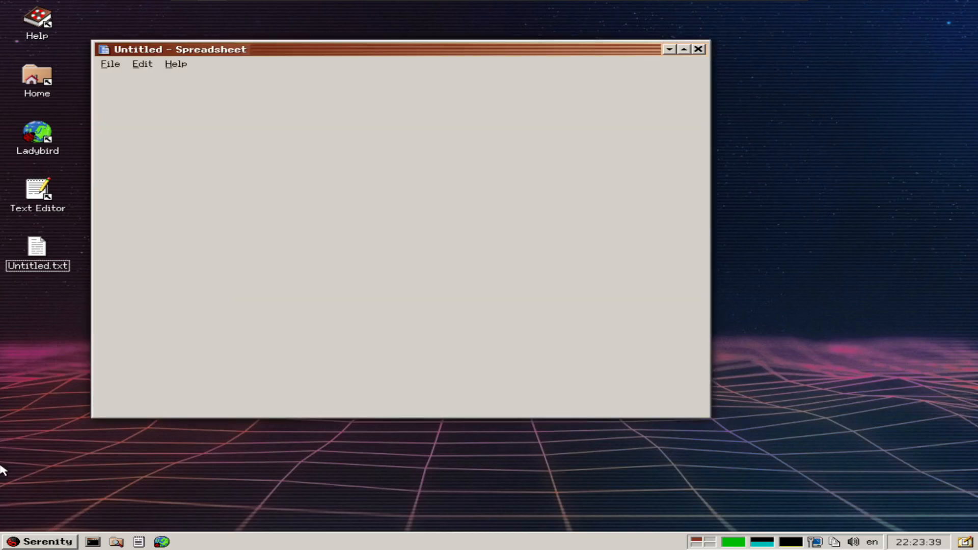
left_click(175, 63)
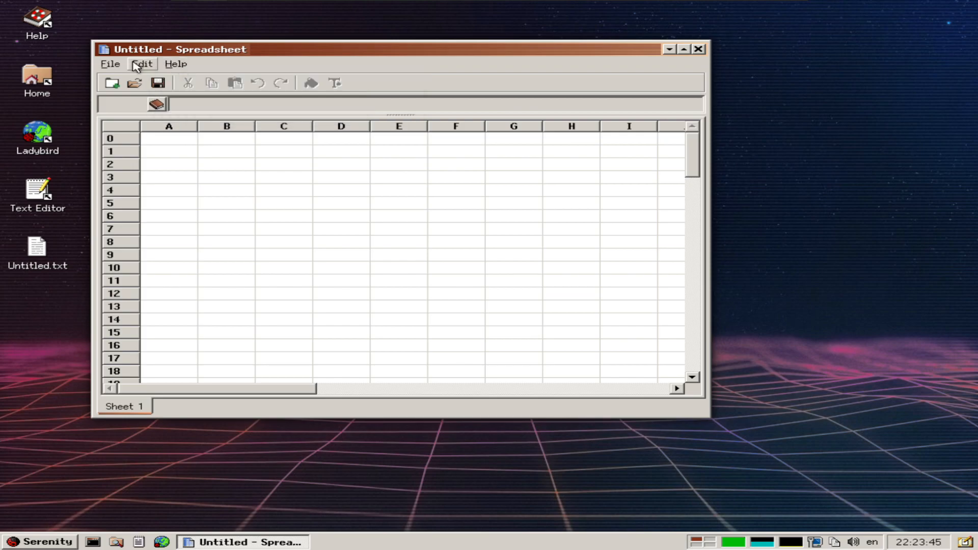
left_click(141, 63)
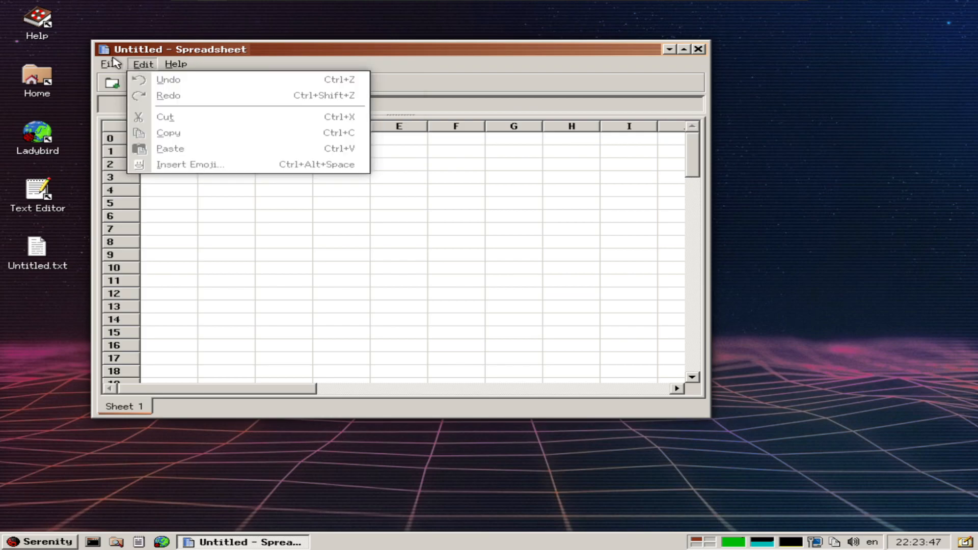
left_click(110, 63)
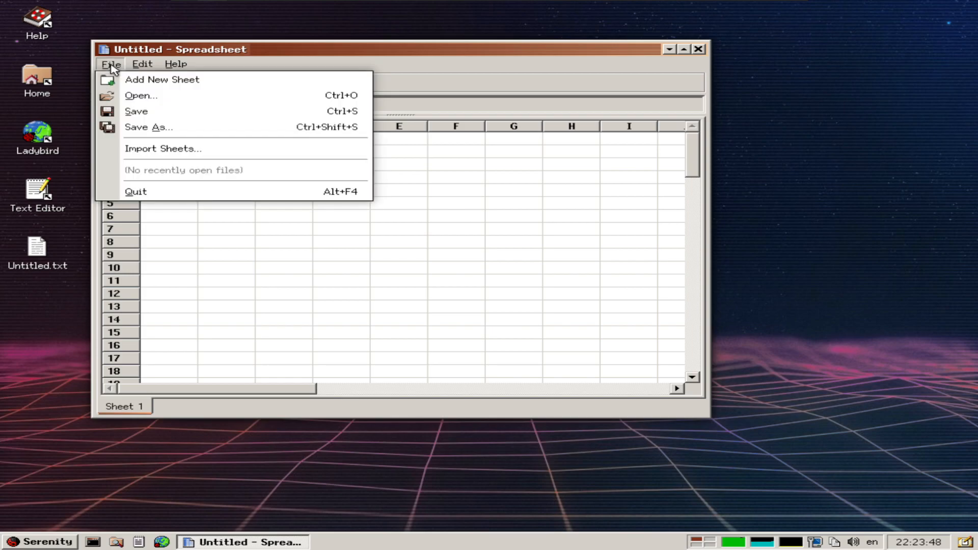
left_click(110, 63)
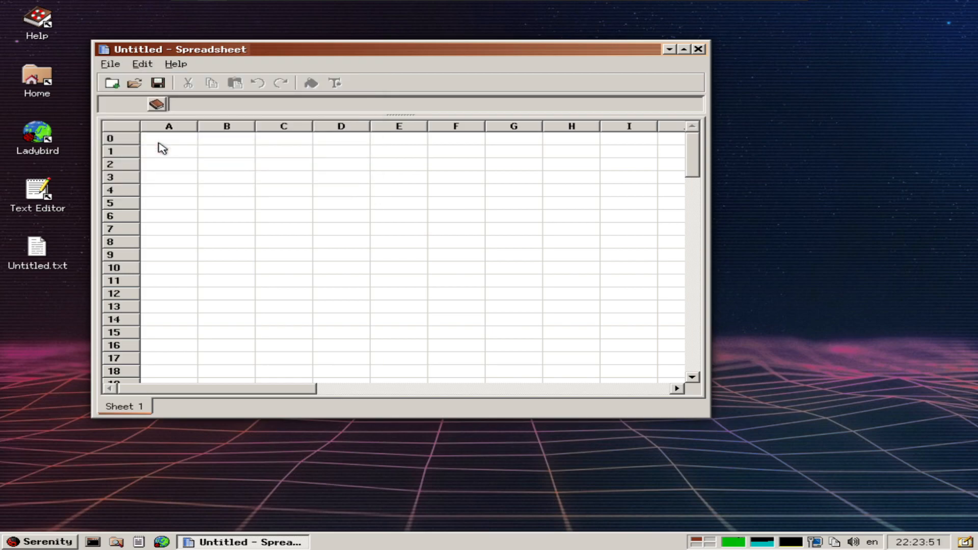
mouse_move(161, 174)
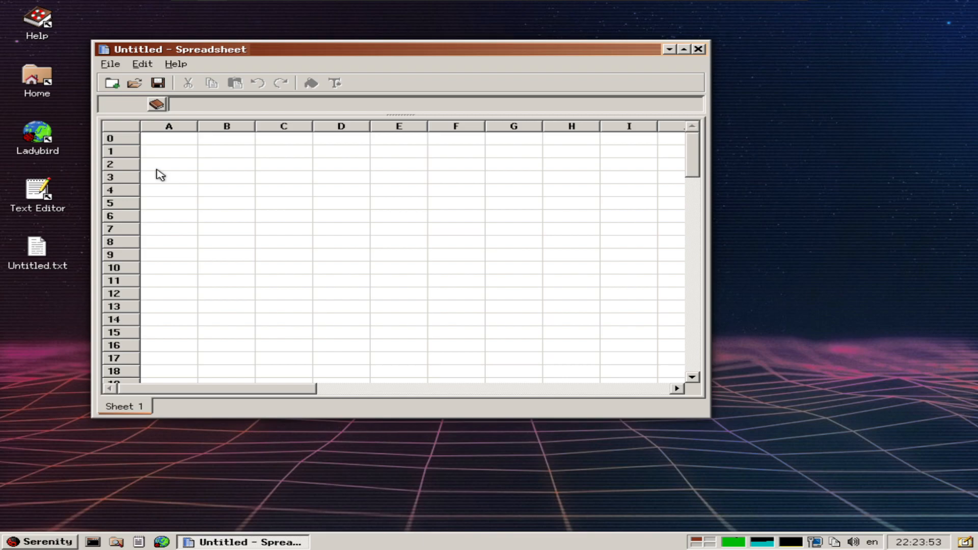
left_click(134, 83)
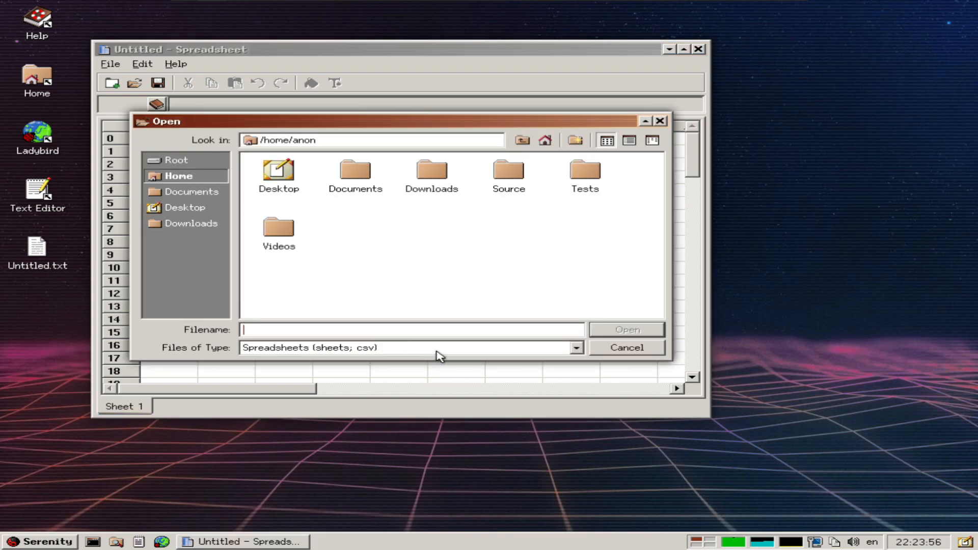
left_click(409, 347)
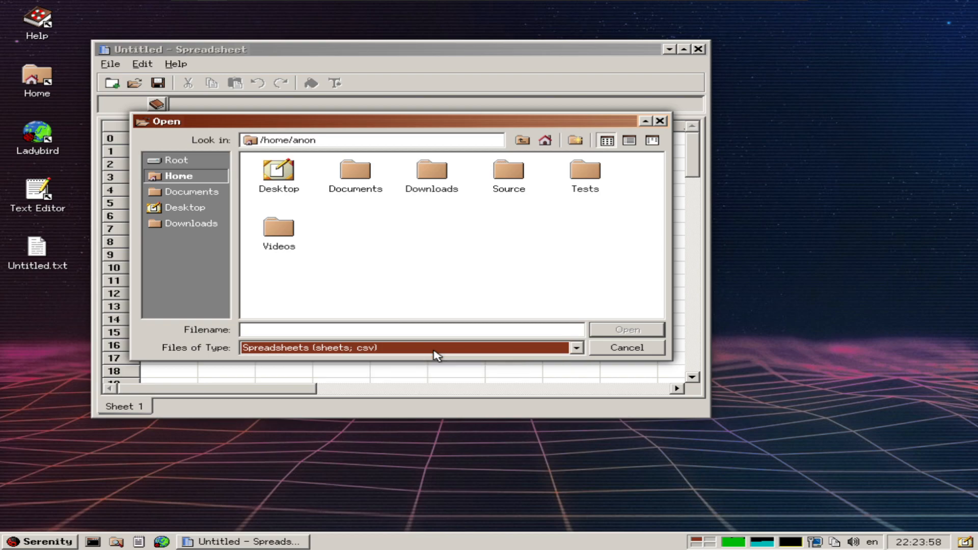
left_click(625, 347)
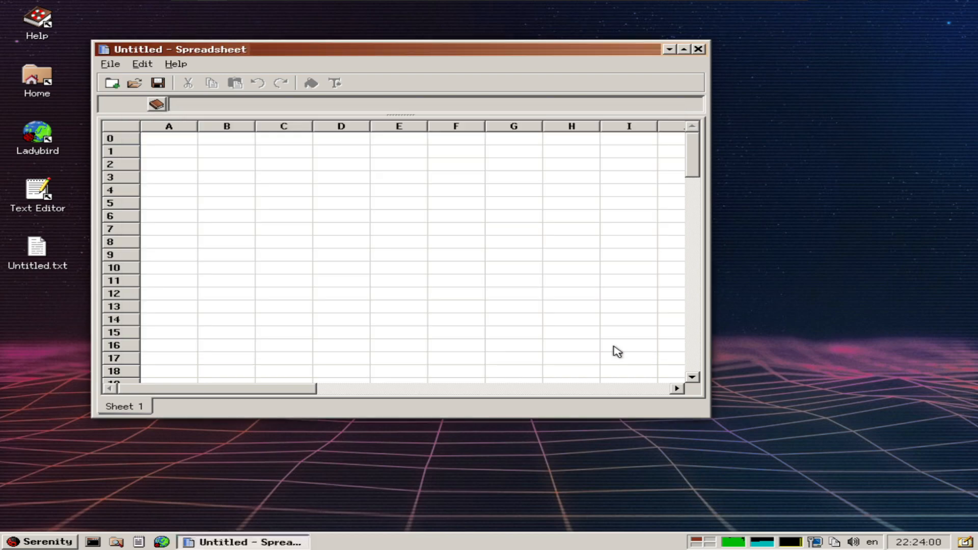
- Enter 1 in A0, 2 in B0 and the formula =A0+B0 in C0
left_click(168, 138)
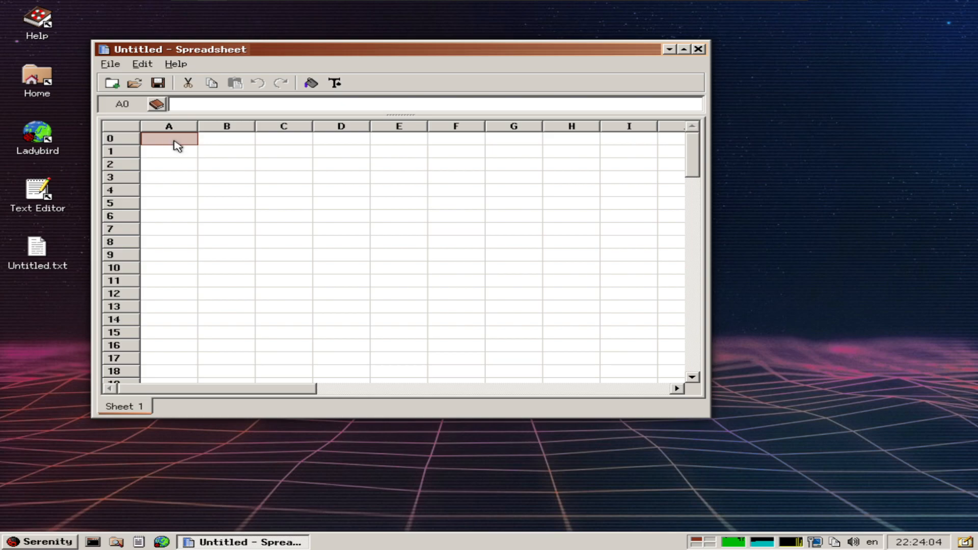
type("1")
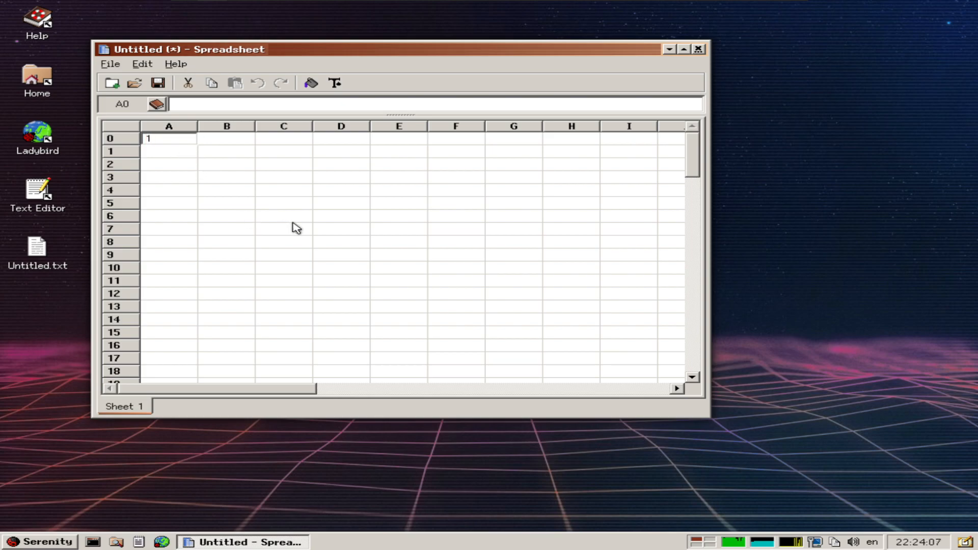
type("2")
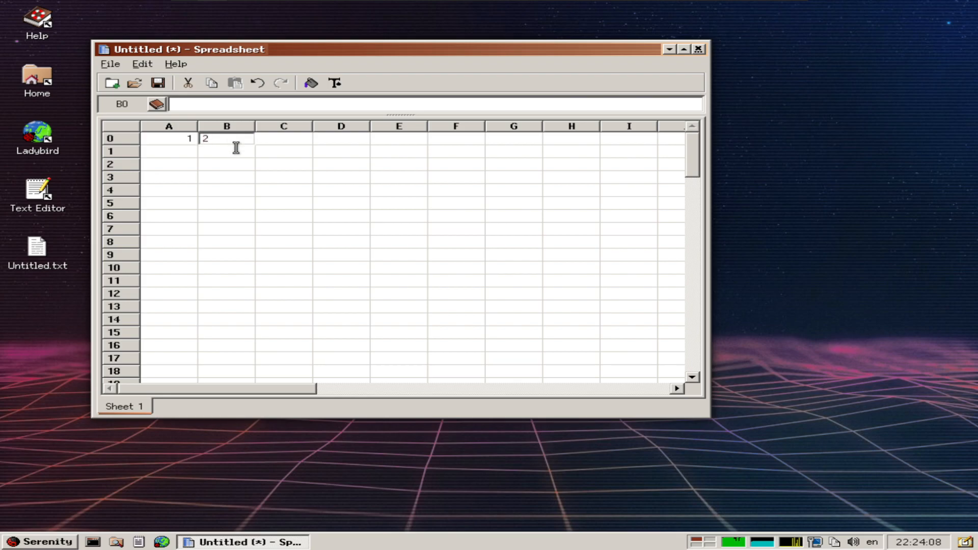
left_click(283, 137)
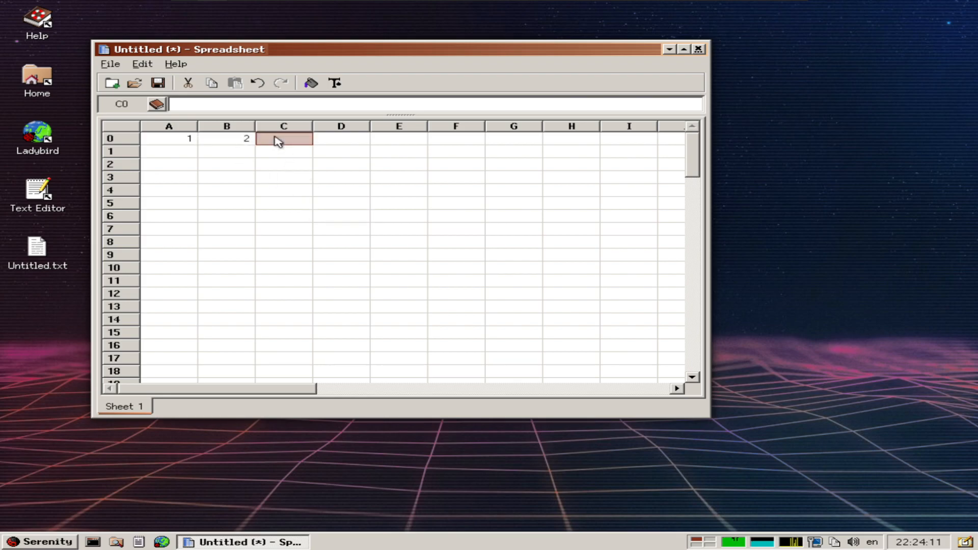
double_click(284, 137)
type("=")
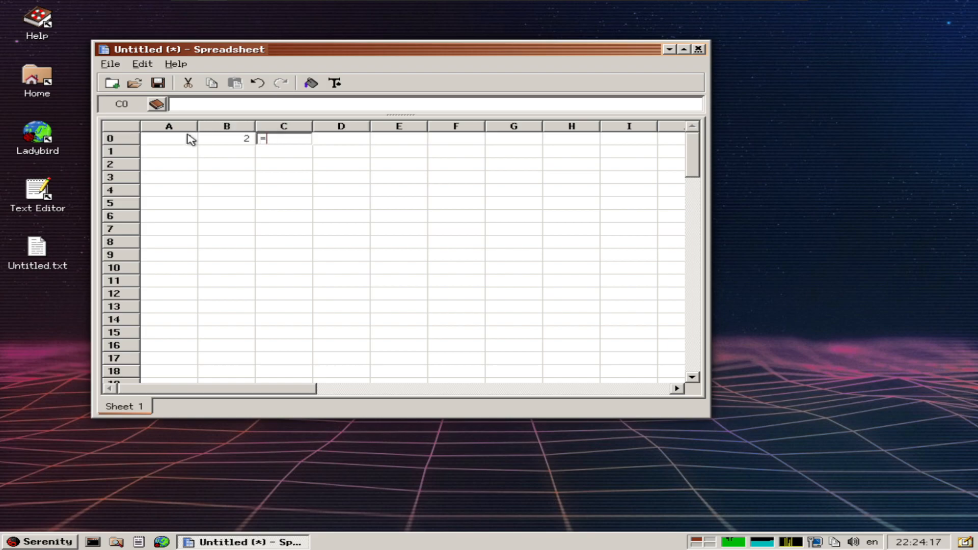
type("A")
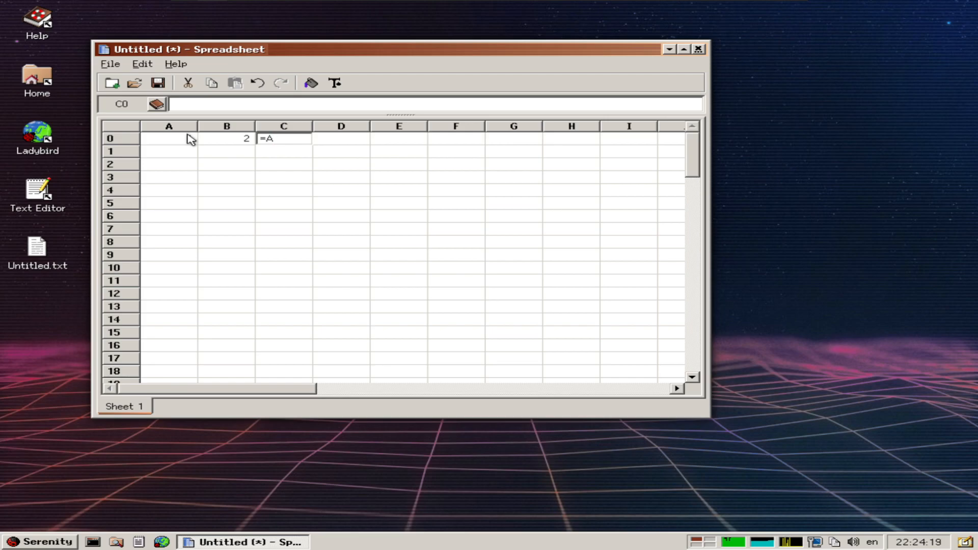
type("0")
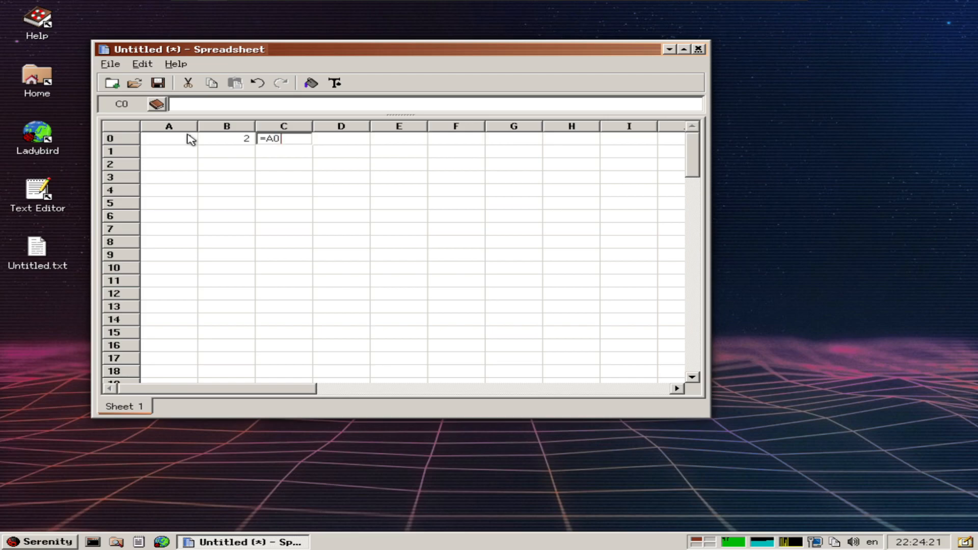
type("+B0")
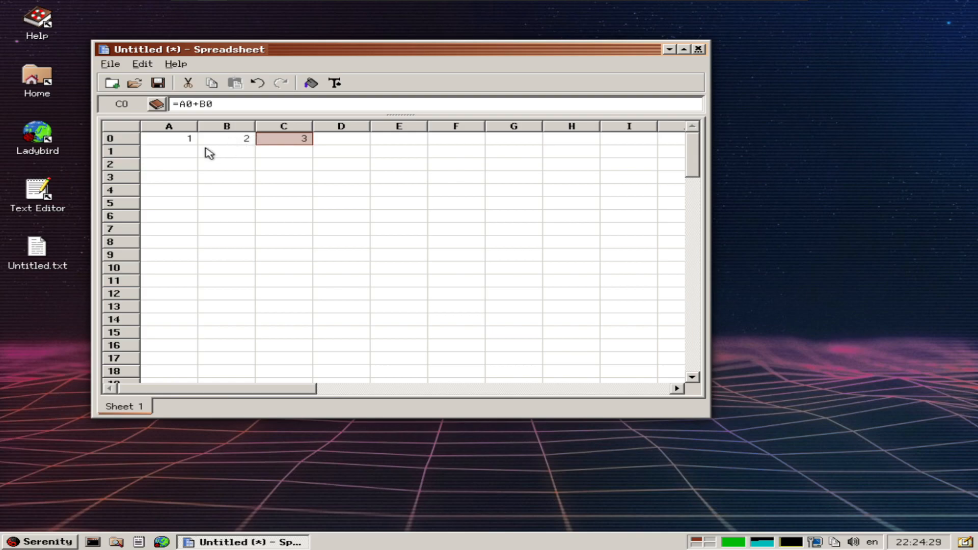
- Enter 5 and 6 in row 1 and select C0:C1 to extend the formula
type("5")
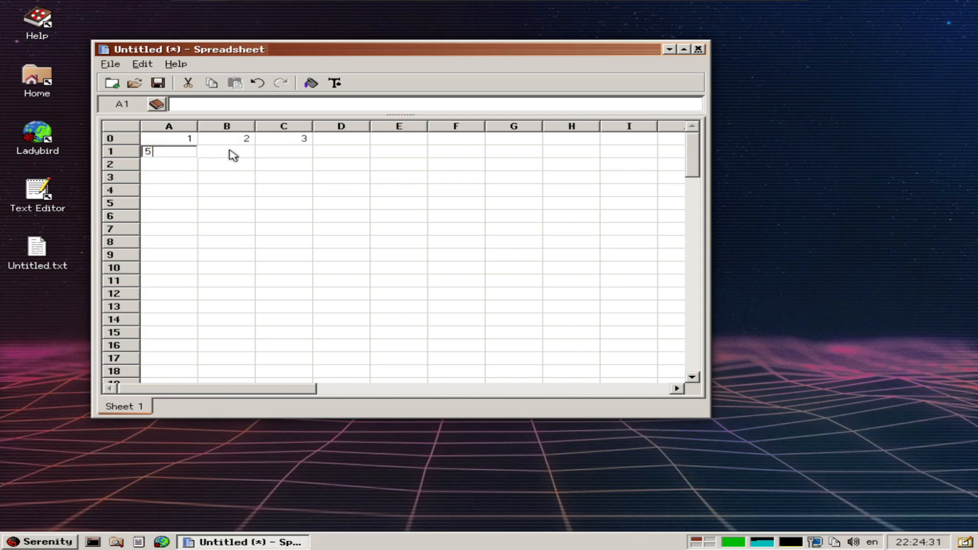
left_click(226, 191)
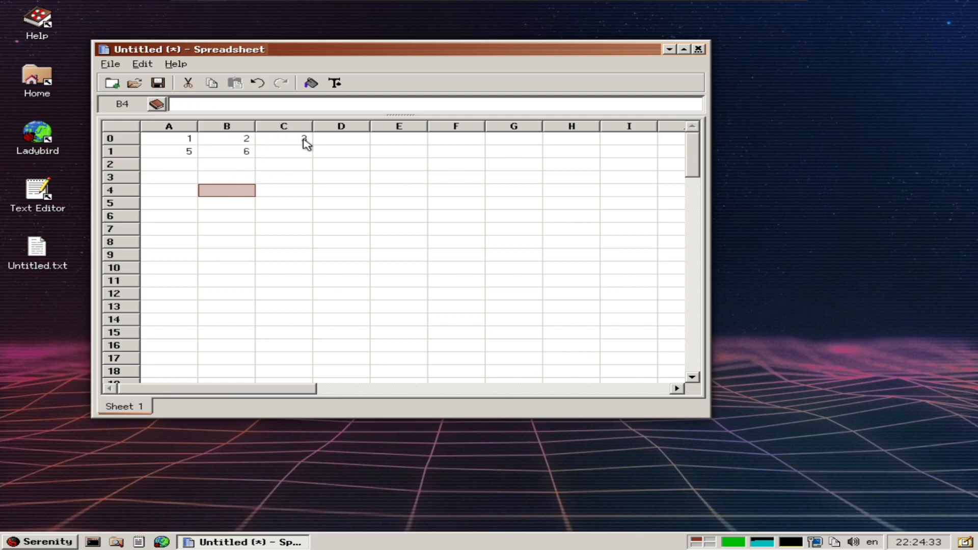
left_click(341, 150)
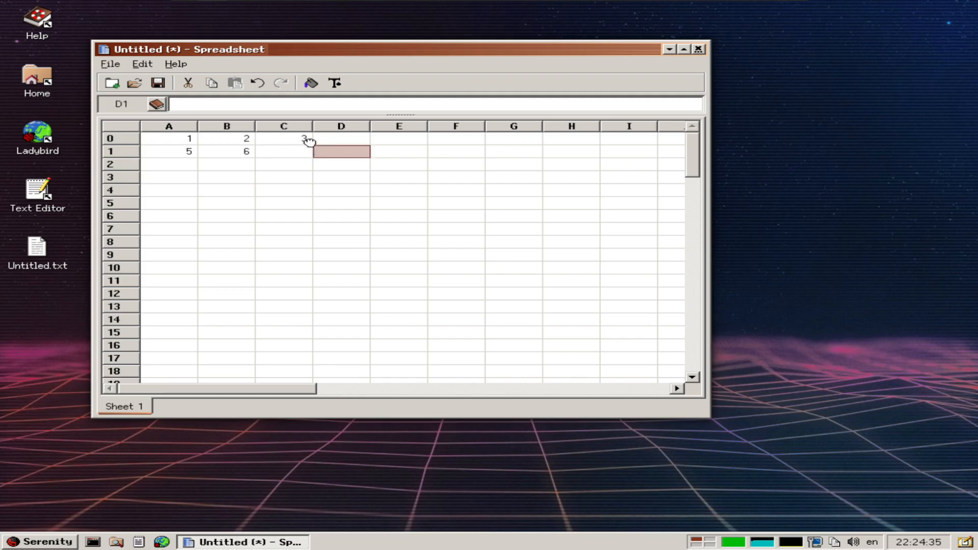
left_click(283, 138)
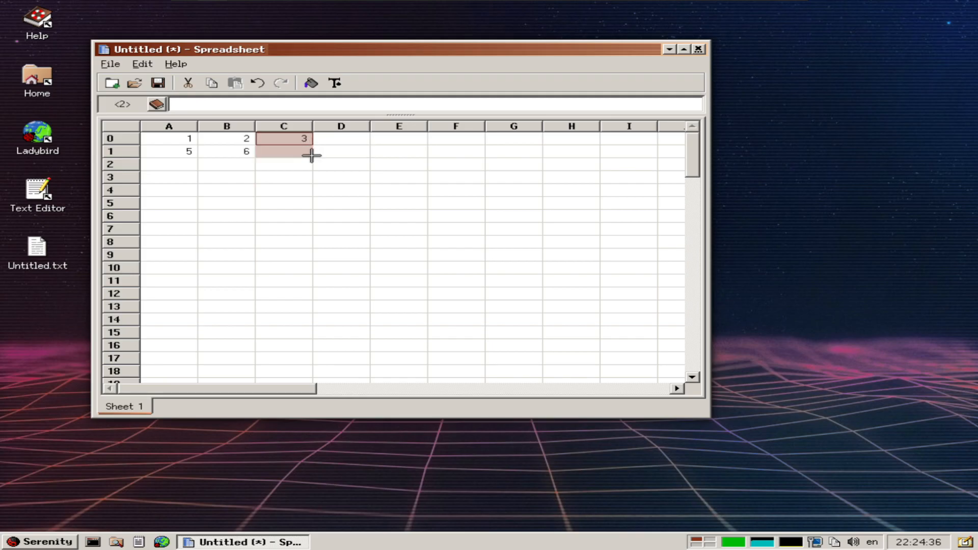
left_click(283, 190)
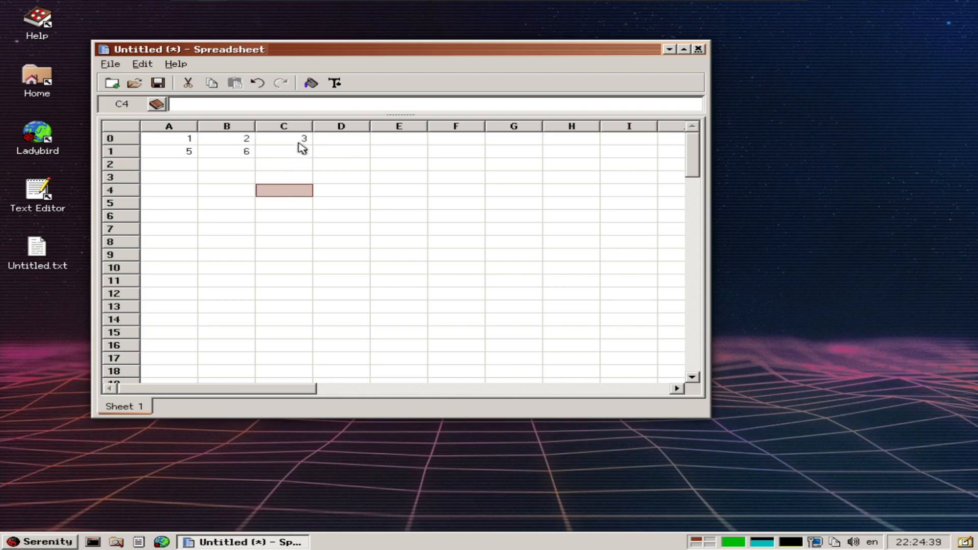
- Confirm cell C0's Right/Center alignment in Format cell, then close Spreadsheet to the save prompt
right_click(284, 139)
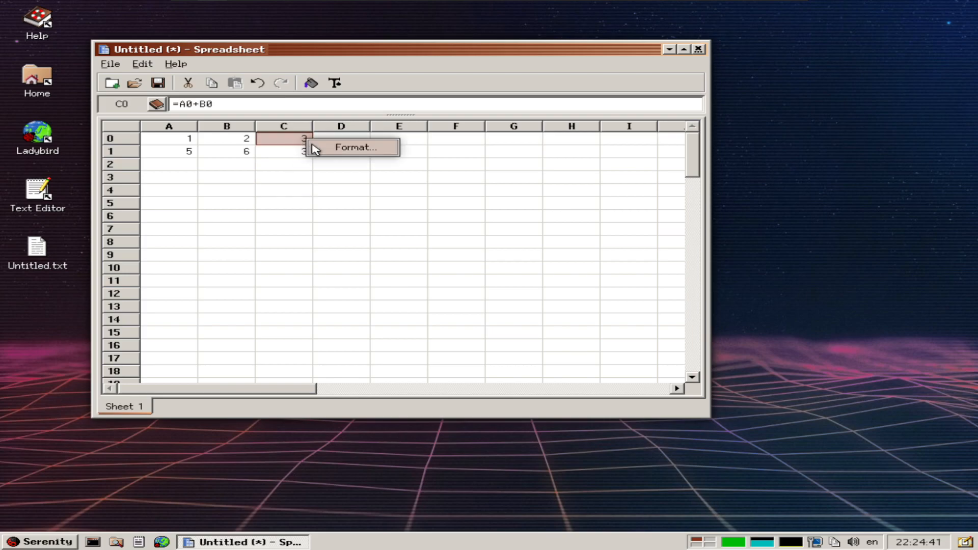
left_click(341, 157)
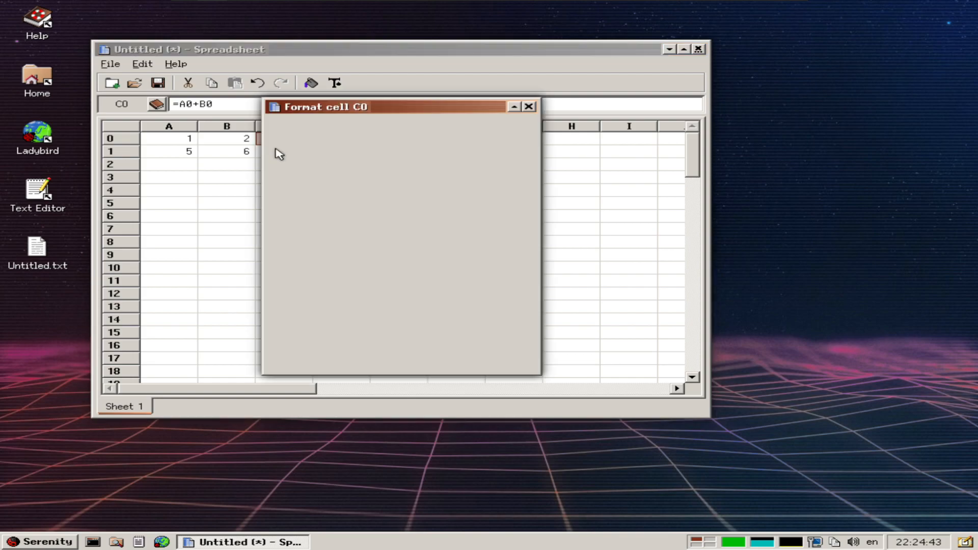
left_click(340, 125)
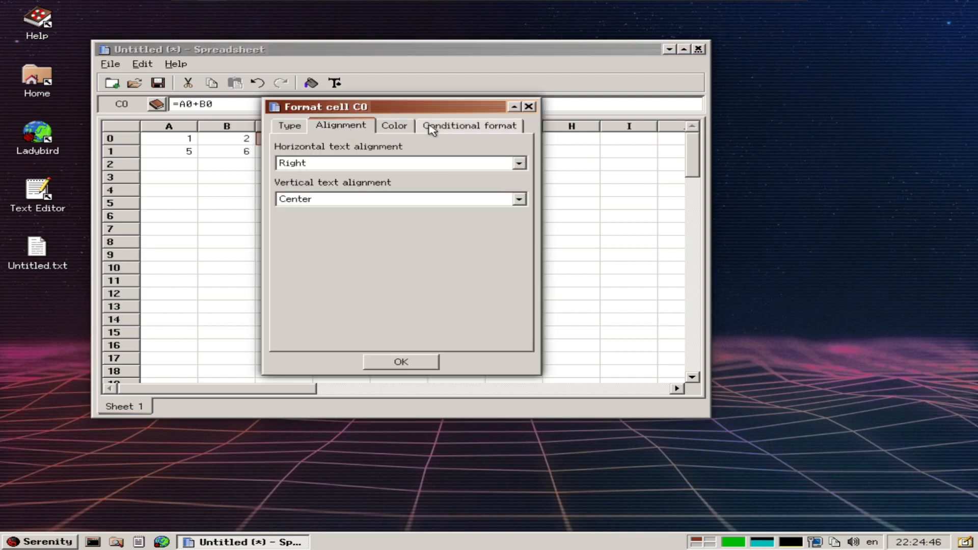
left_click(400, 362)
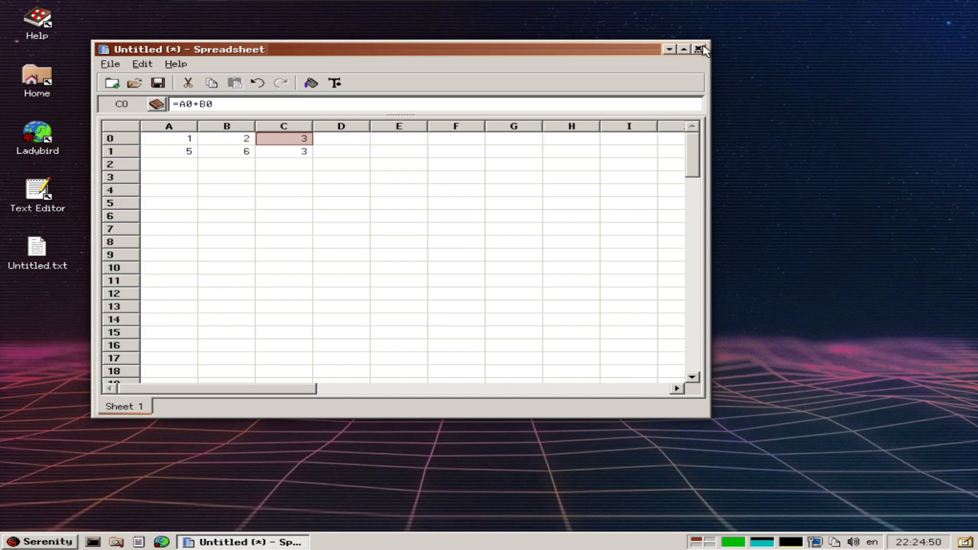
left_click(698, 49)
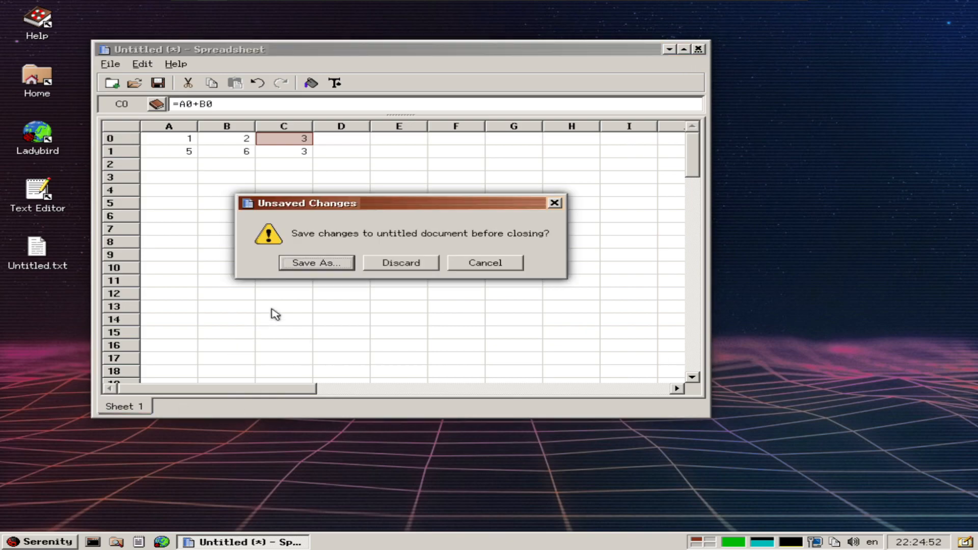
- Save the untitled sheet to the Desktop as 'workbook sheets' before Spreadsheet closes
left_click(484, 261)
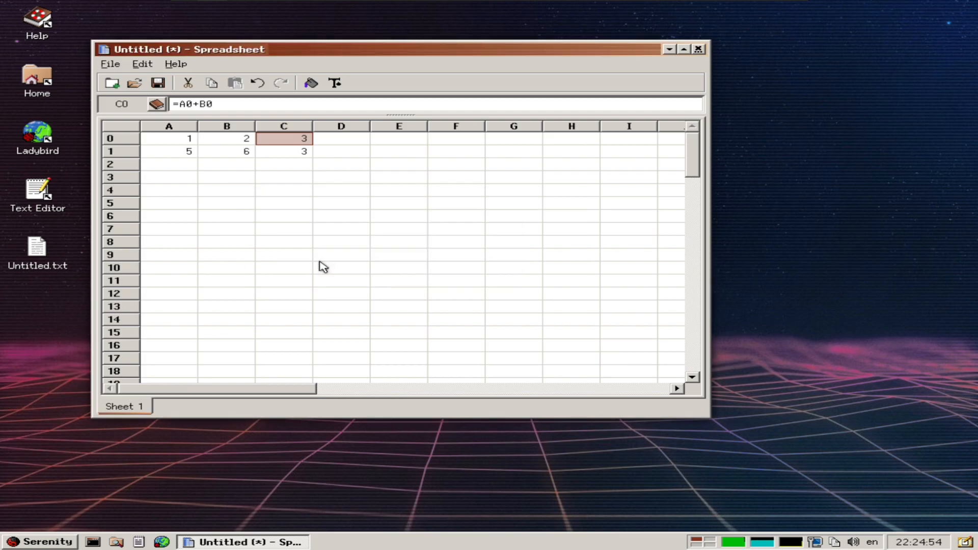
left_click(158, 83)
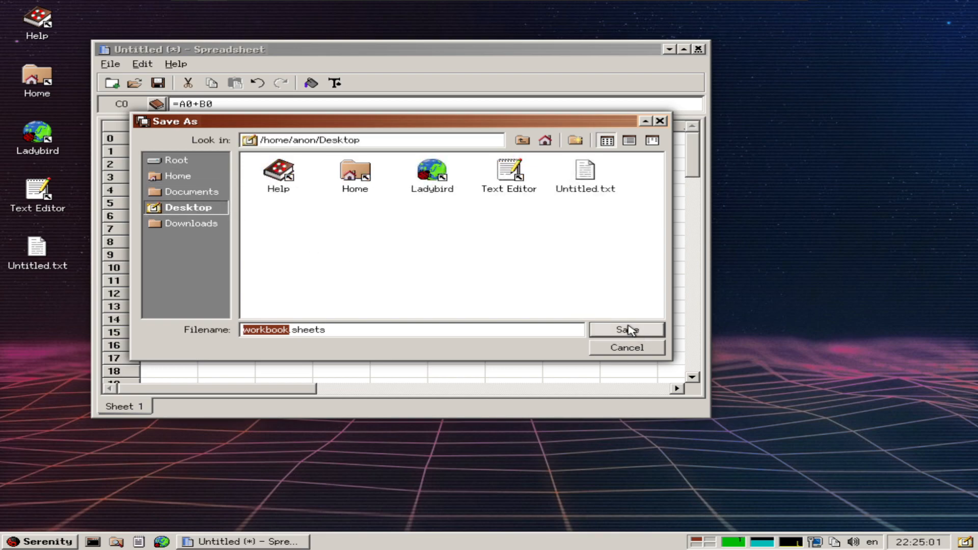
left_click(626, 329)
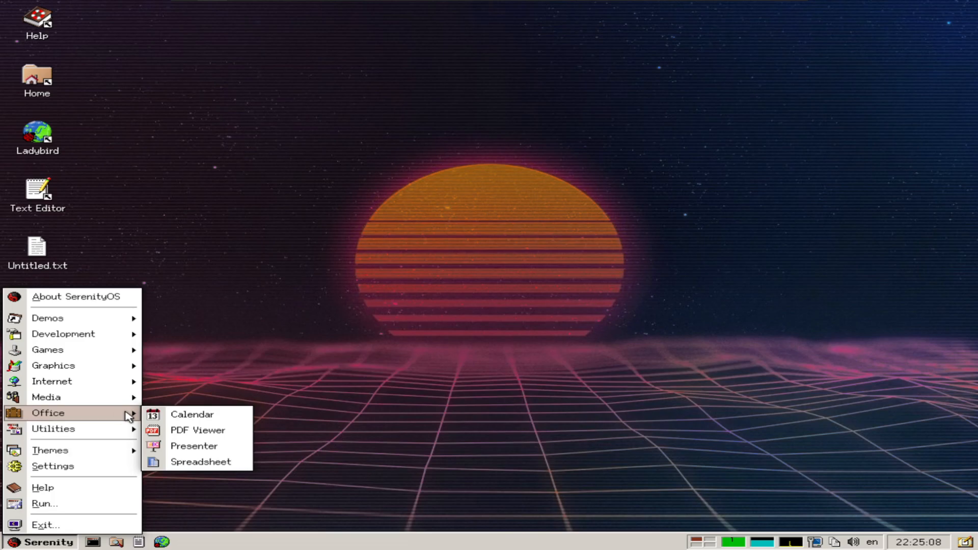
- Launch Calendar from the Office submenu and view October 2023
left_click(201, 462)
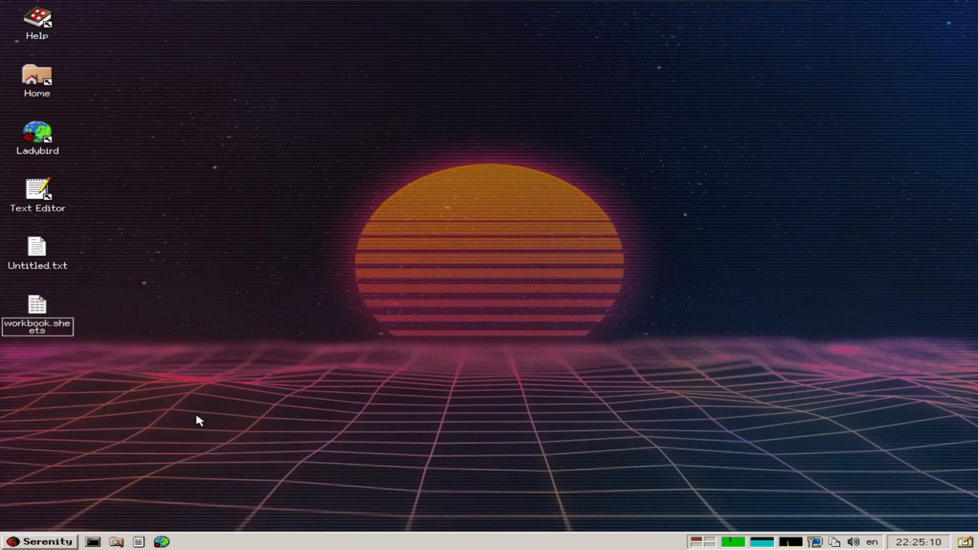
mouse_move(191, 410)
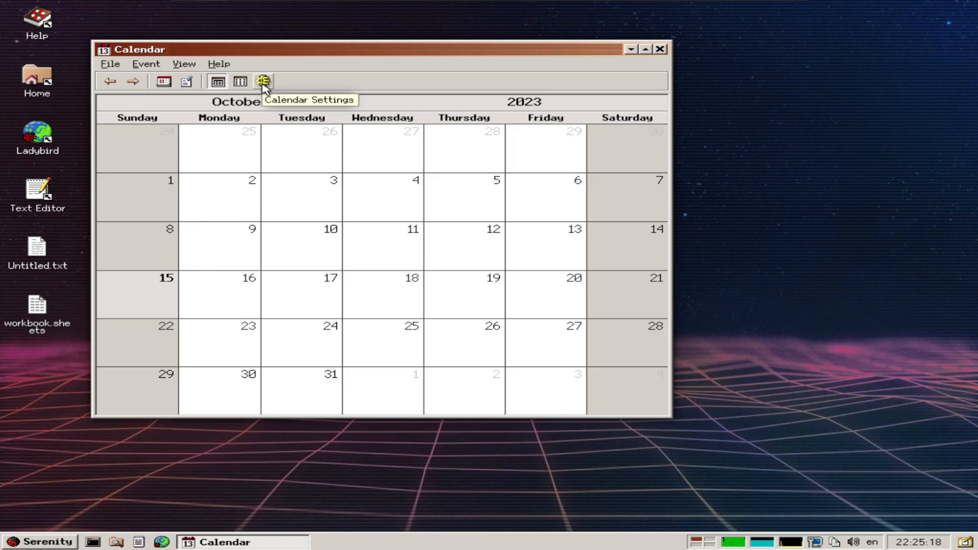
left_click(263, 82)
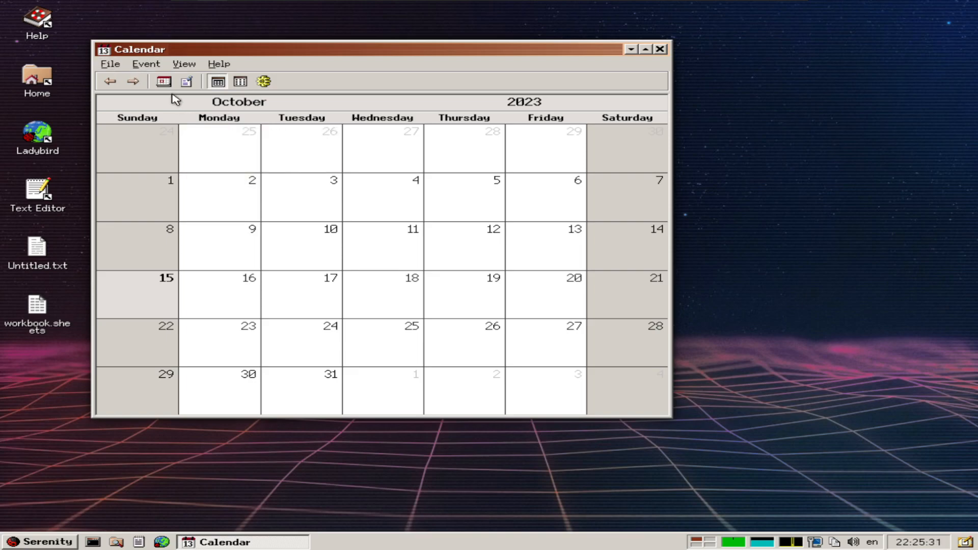
mouse_move(163, 81)
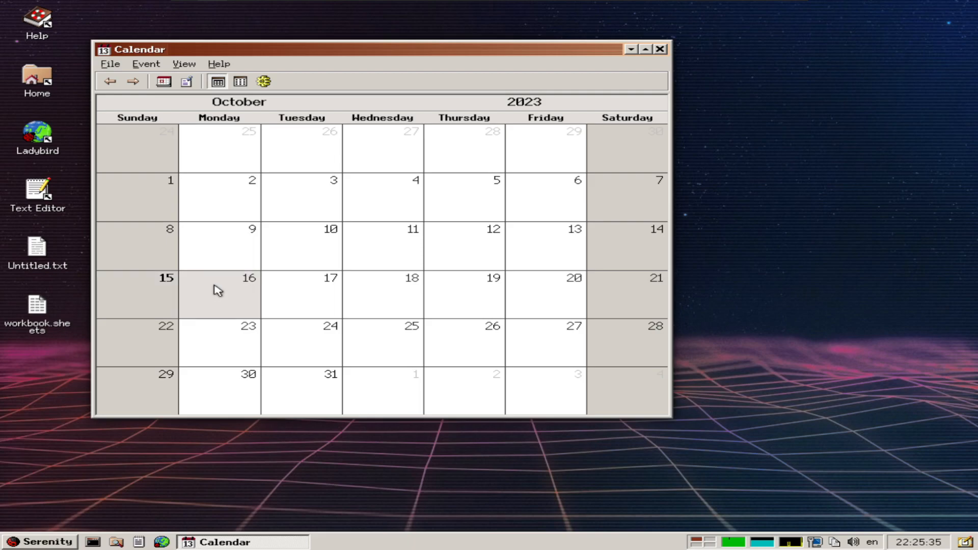
- Add an event titled 'test eb' on 16 October 2023 and confirm it
double_click(219, 293)
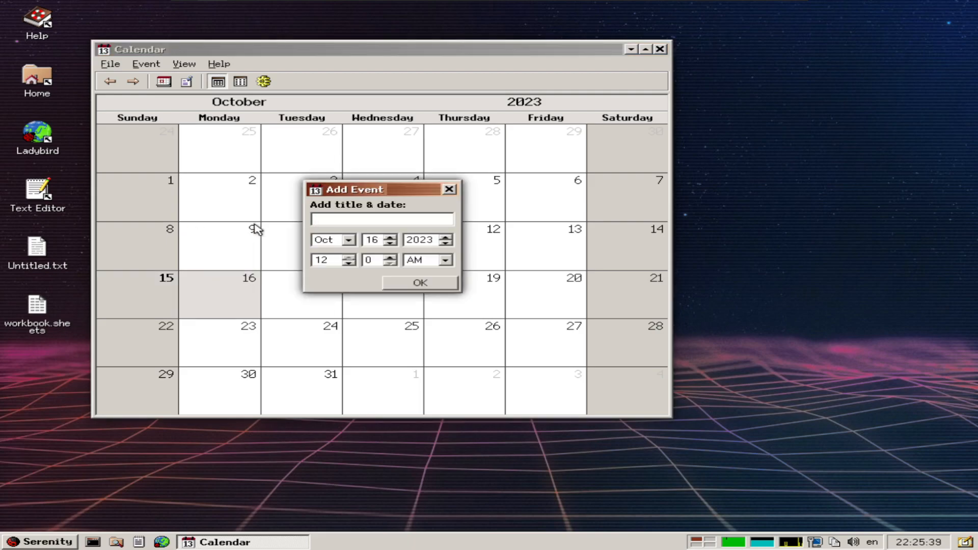
type("test eb")
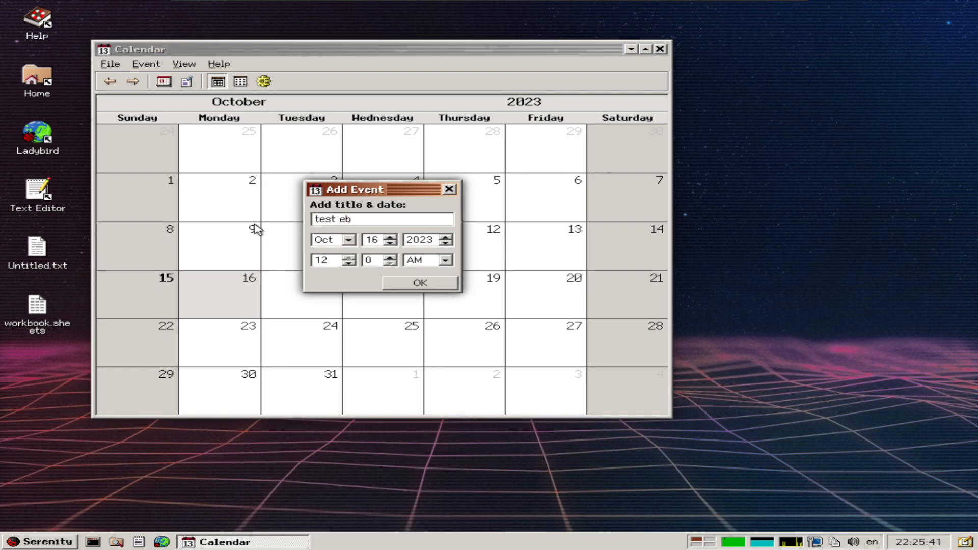
left_click(418, 282)
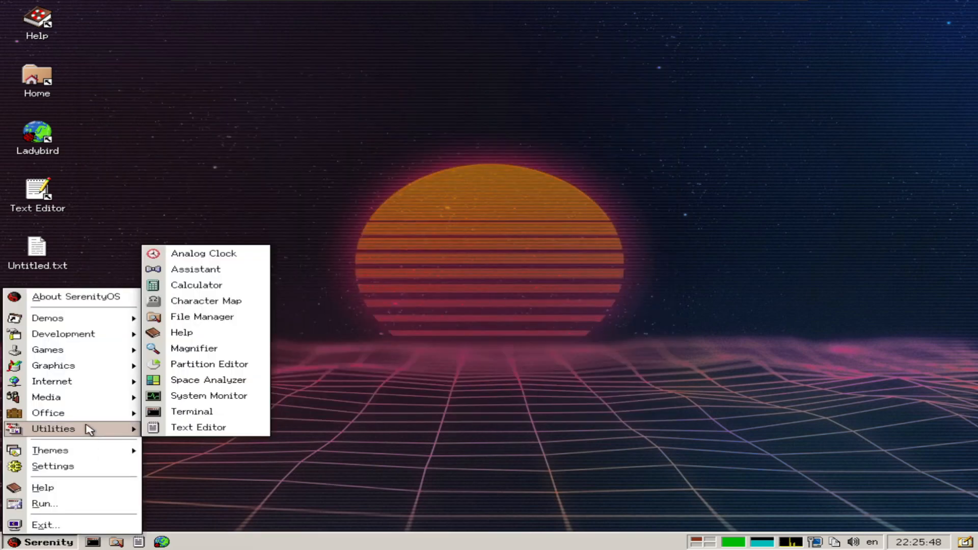
mouse_move(48, 413)
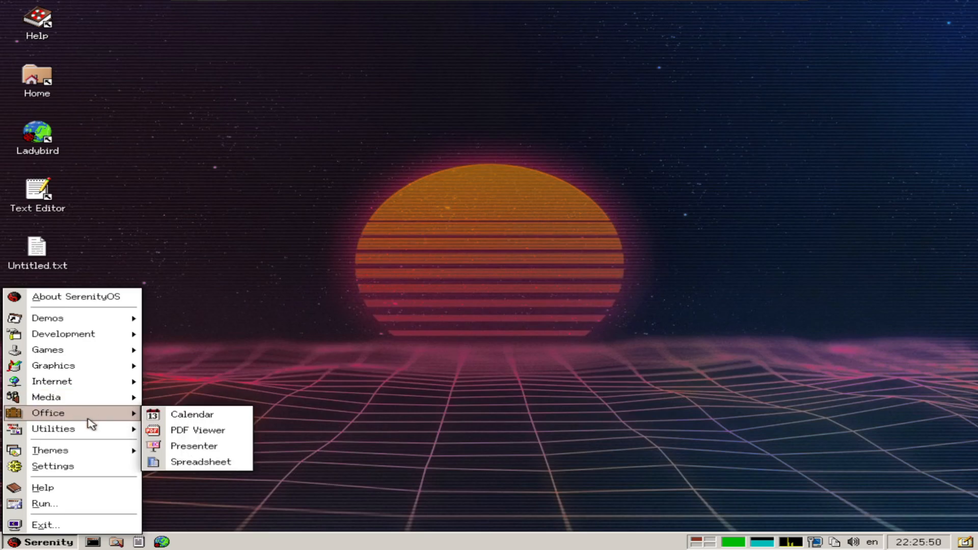
mouse_move(46, 397)
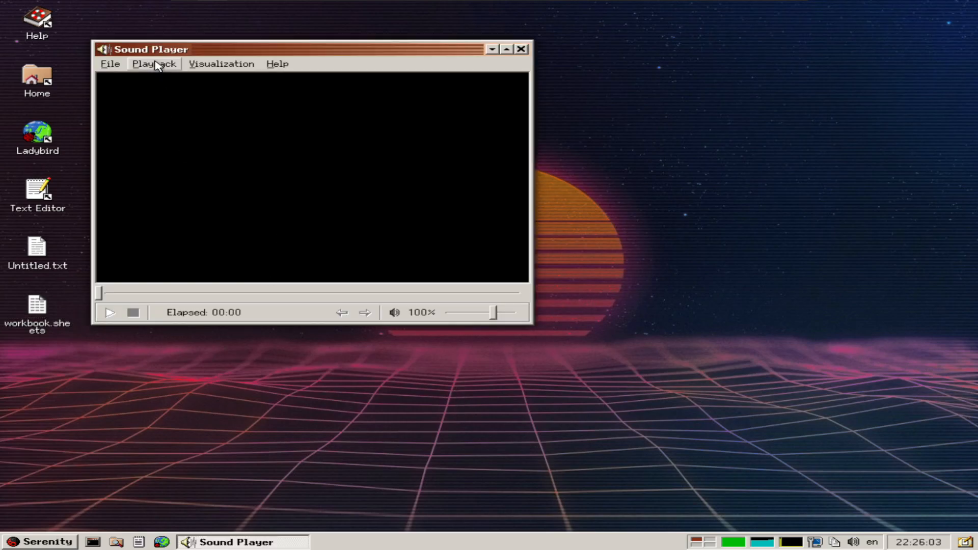
- Browse for an audio file via Sound Player's File > Open, then cancel the file picker
left_click(110, 63)
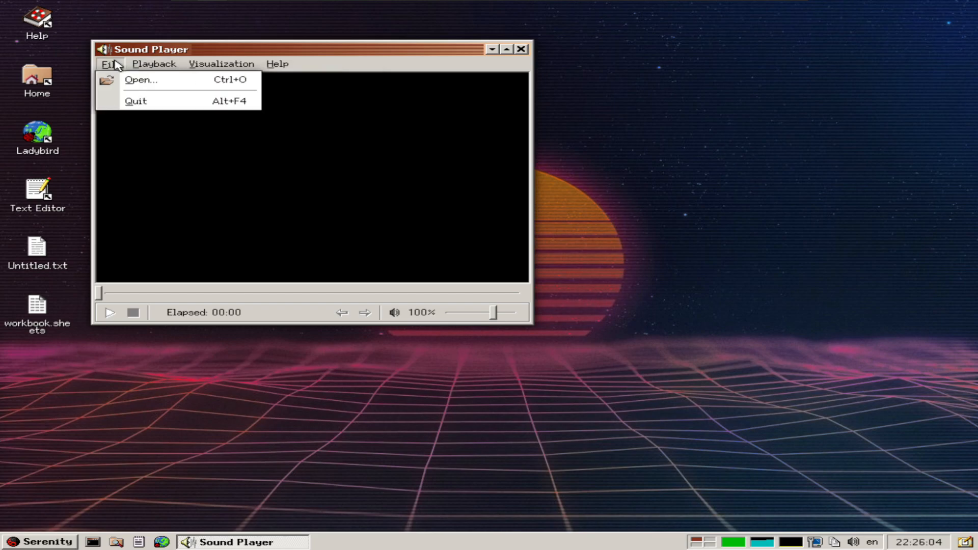
left_click(221, 63)
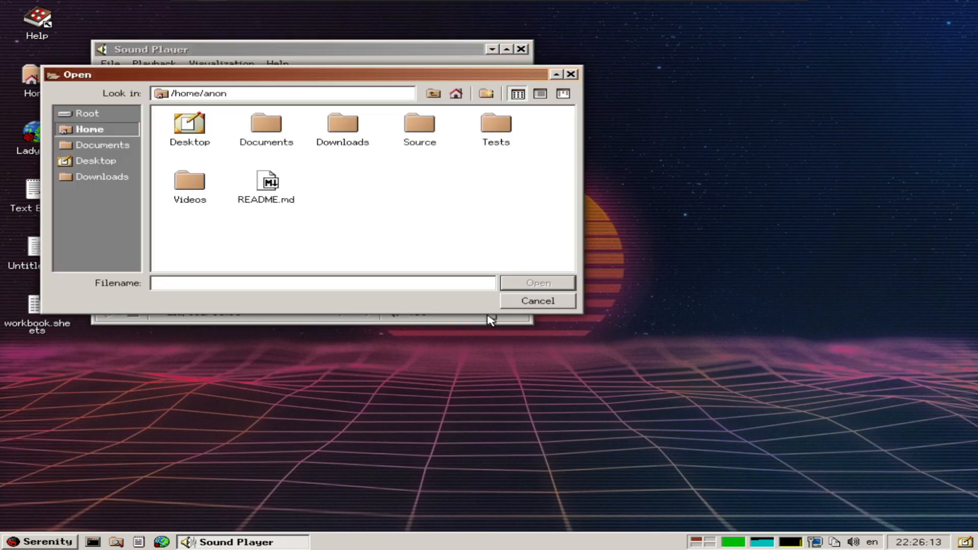
left_click(537, 301)
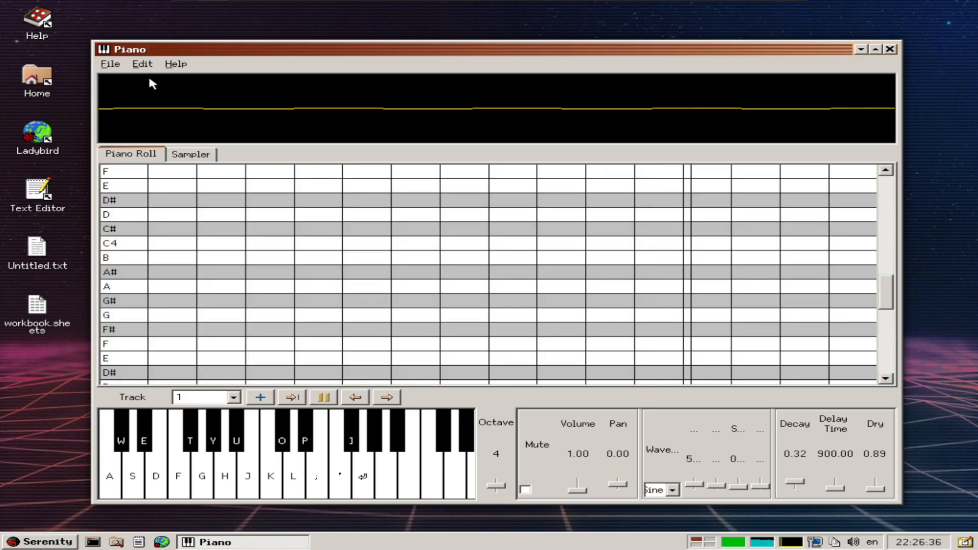
- Play a note on Piano's on-screen keyboard, showing a sine waveform
left_click(110, 63)
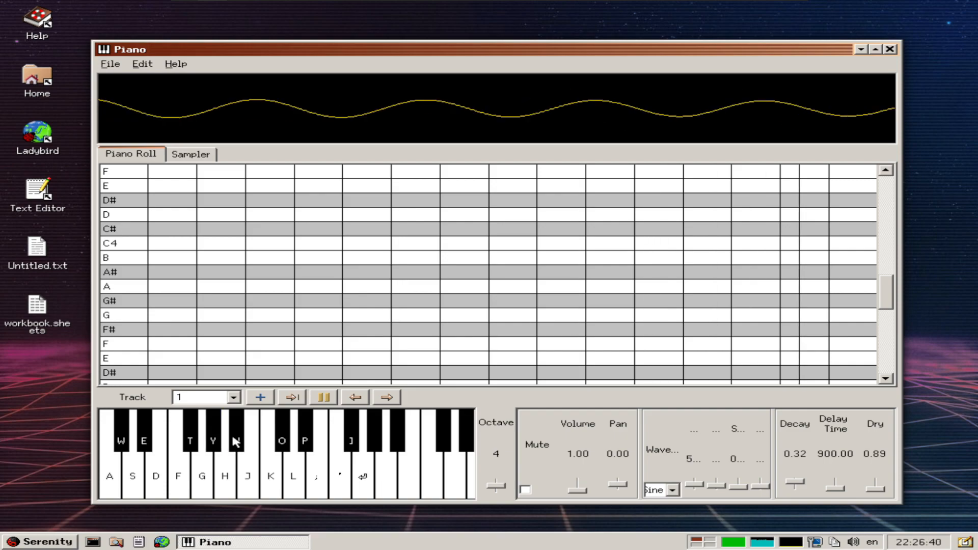
left_click(340, 455)
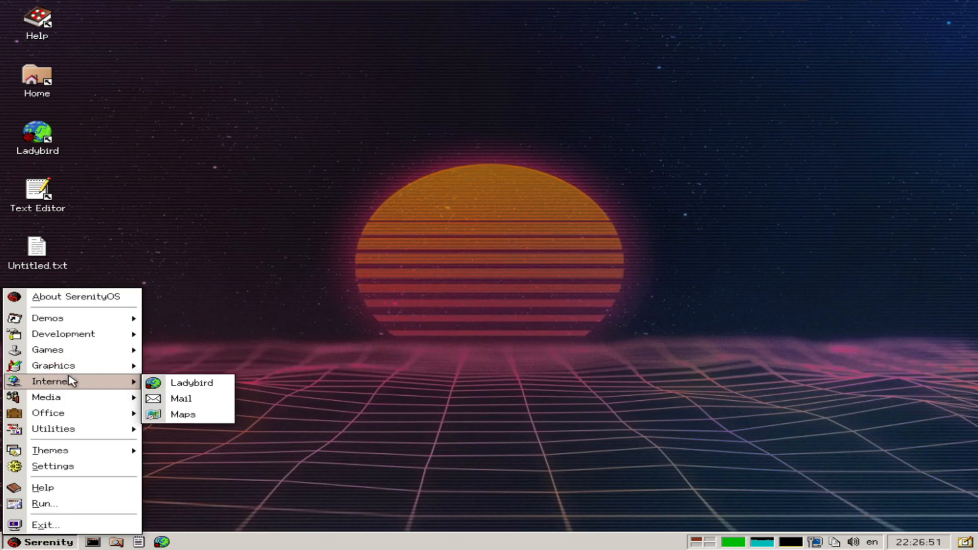
mouse_move(192, 382)
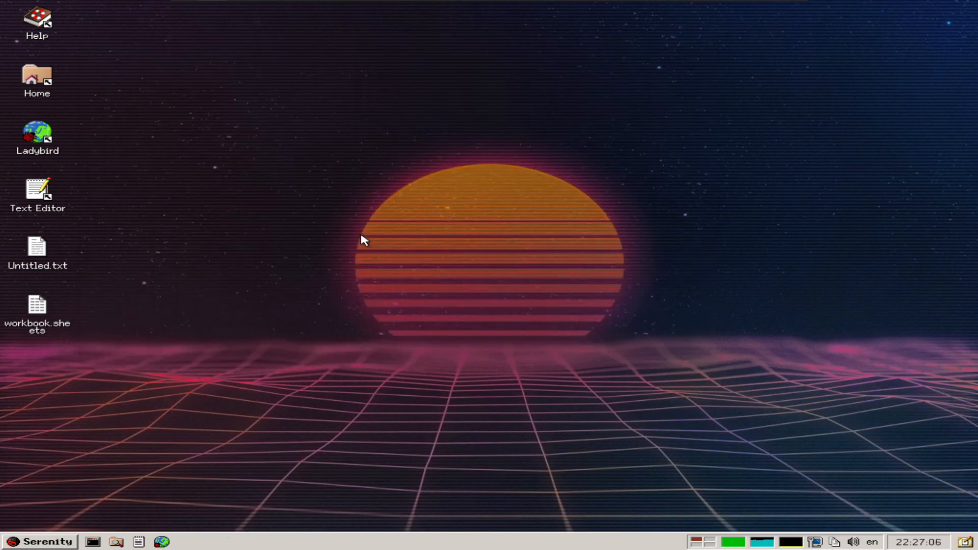
- Launch Mail from the Internet menu and close its blank Mail Settings window
left_click(37, 308)
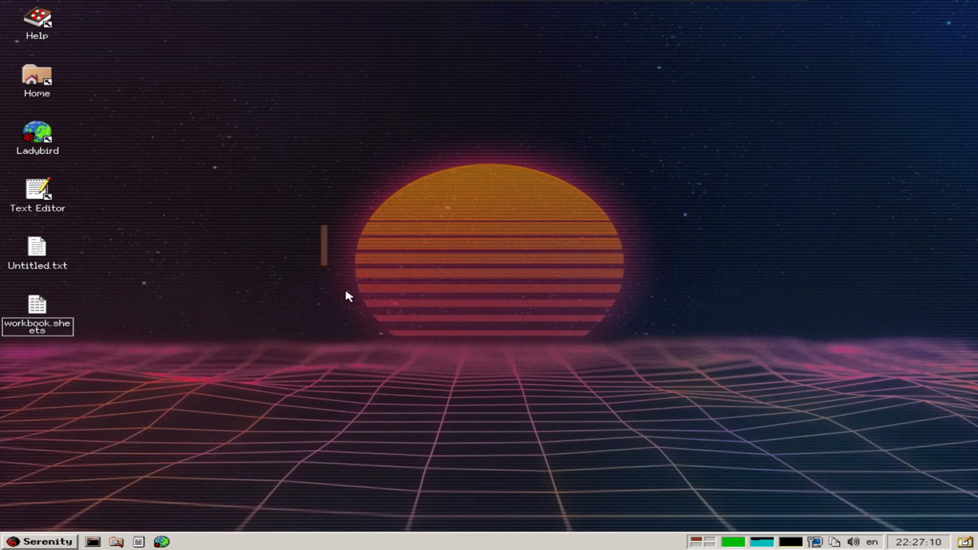
left_click(40, 540)
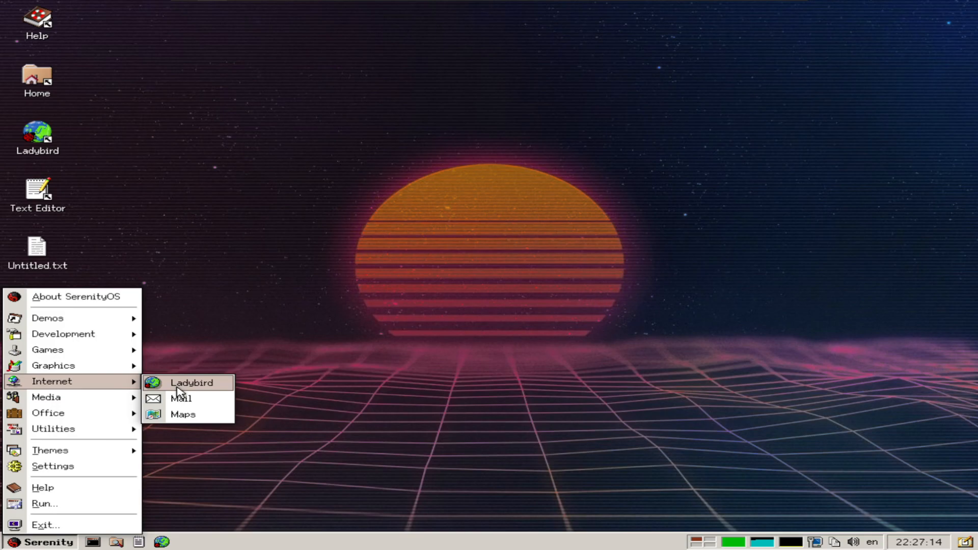
left_click(182, 399)
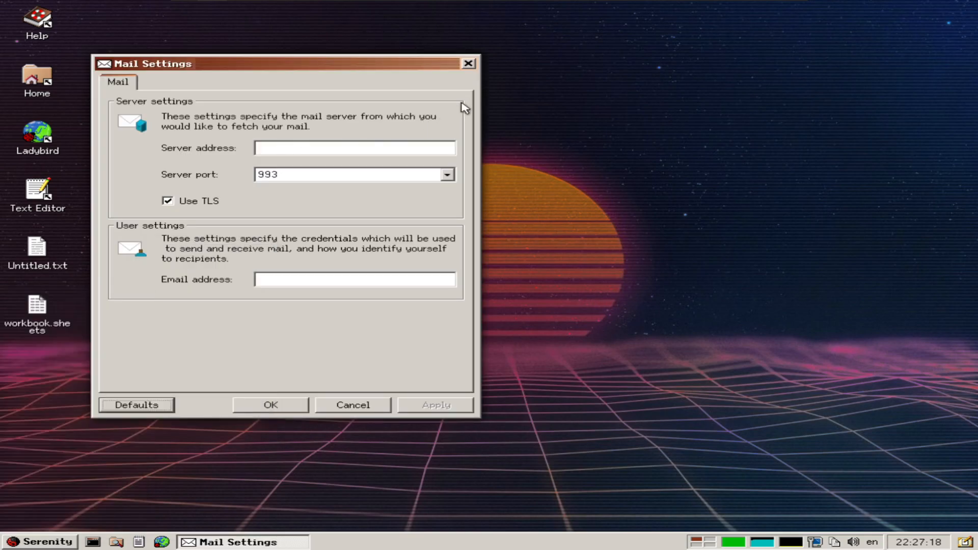
left_click(352, 404)
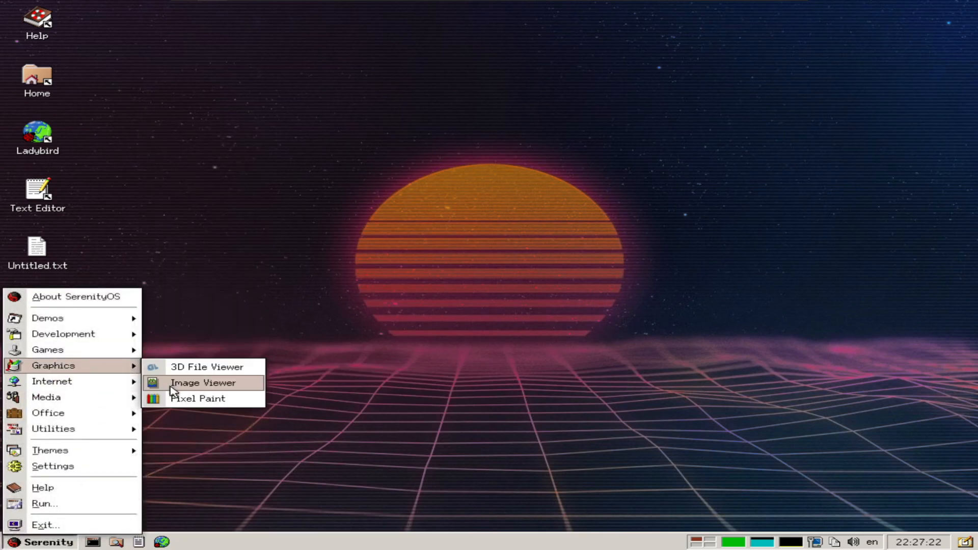
mouse_move(48, 350)
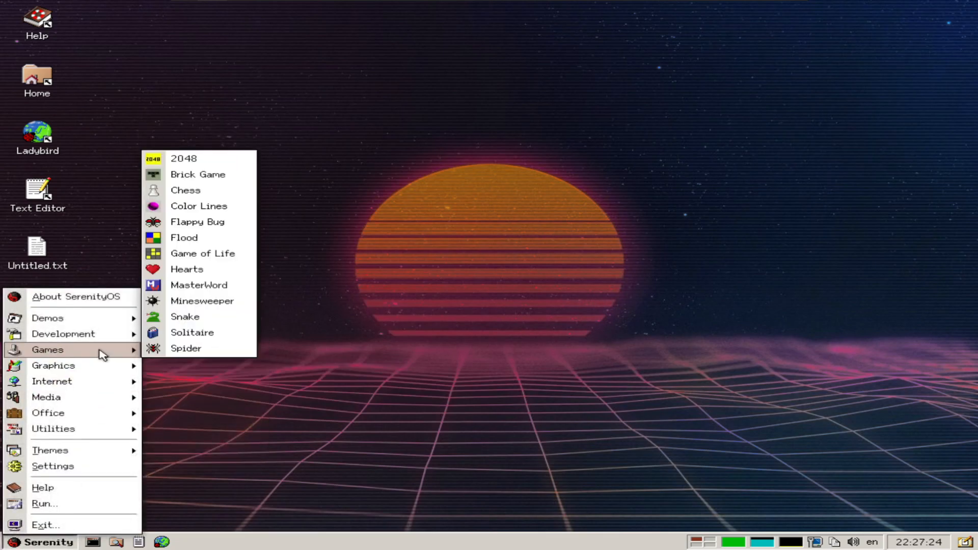
mouse_move(215, 349)
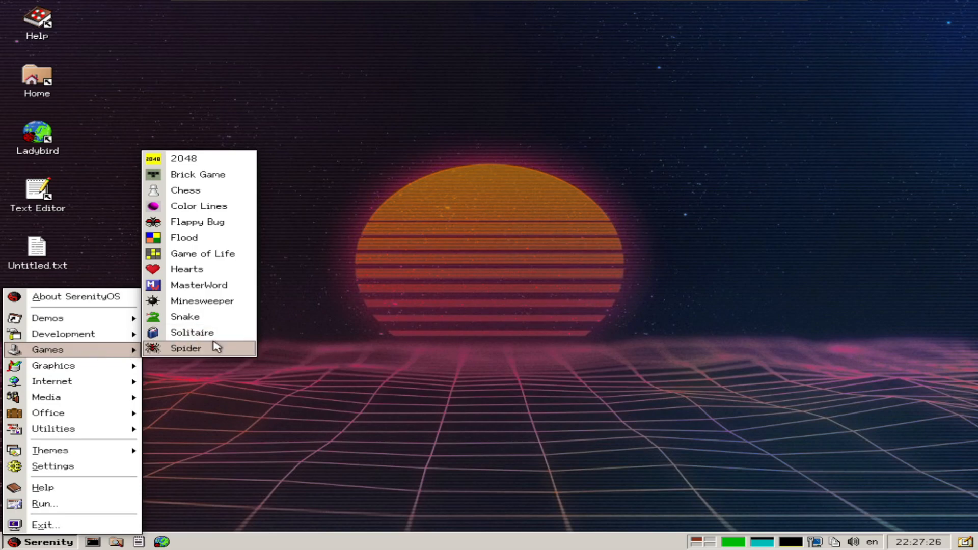
mouse_move(213, 320)
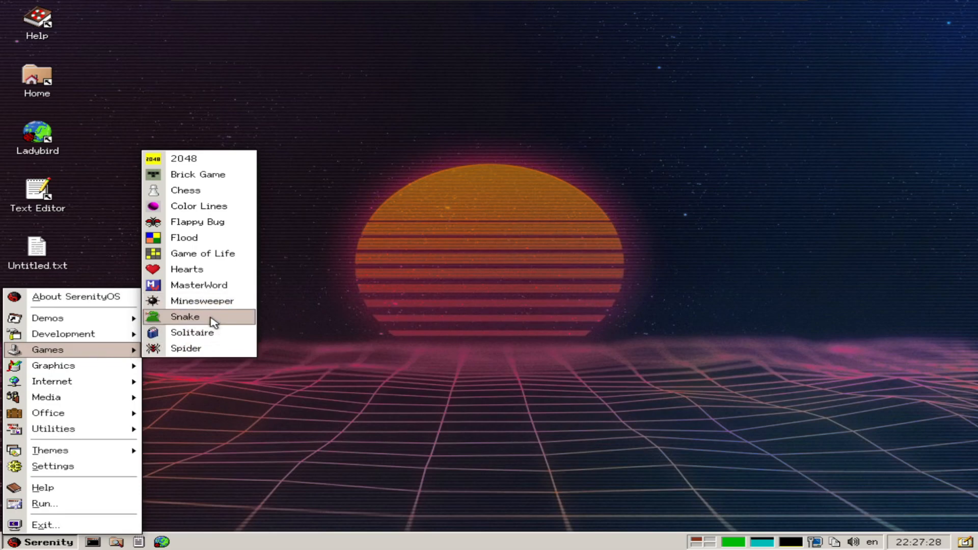
mouse_move(186, 191)
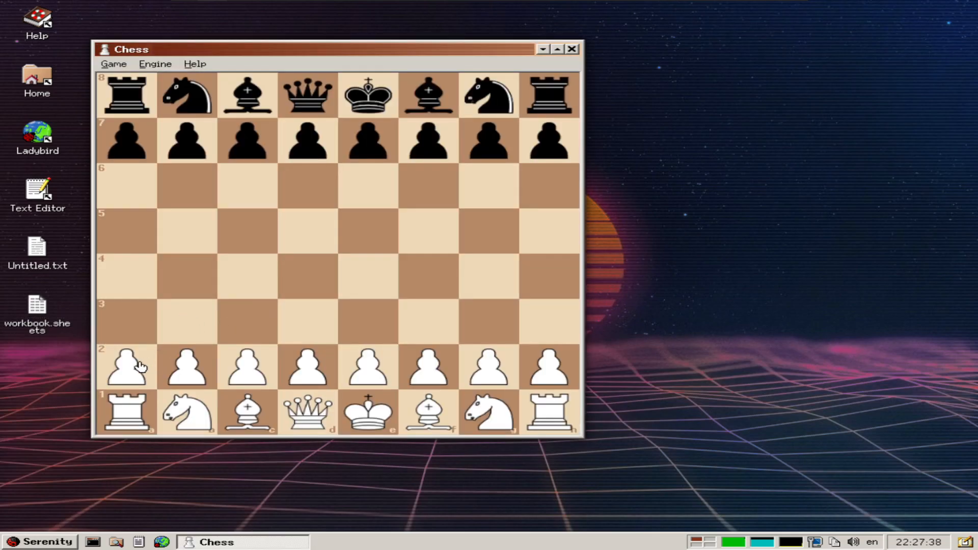
- Select the white pawn on a2, then close the Chess game
left_click(114, 63)
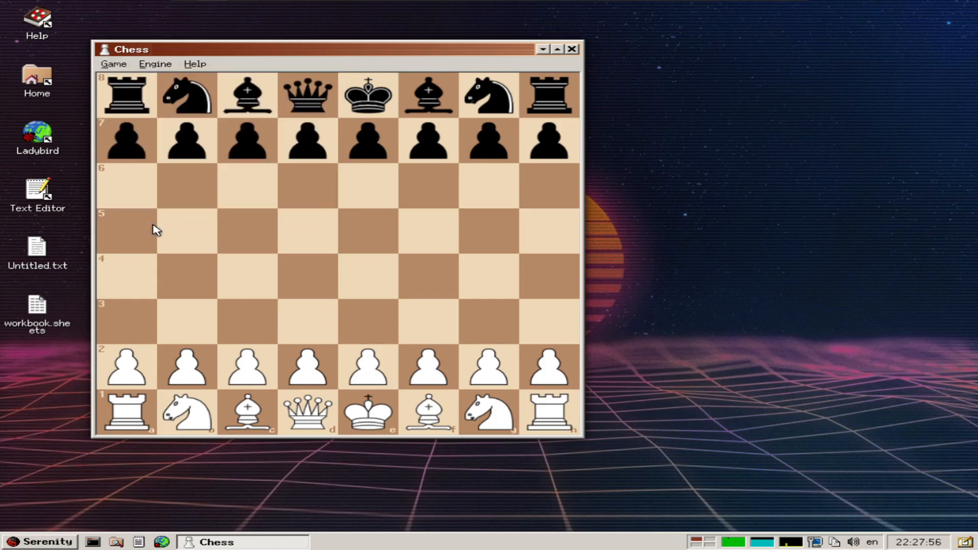
left_click(39, 541)
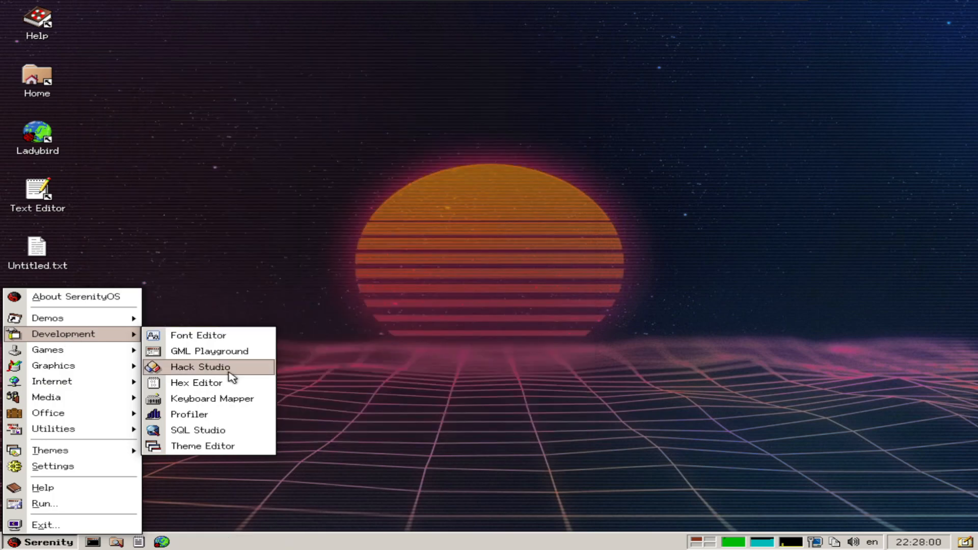
mouse_move(189, 414)
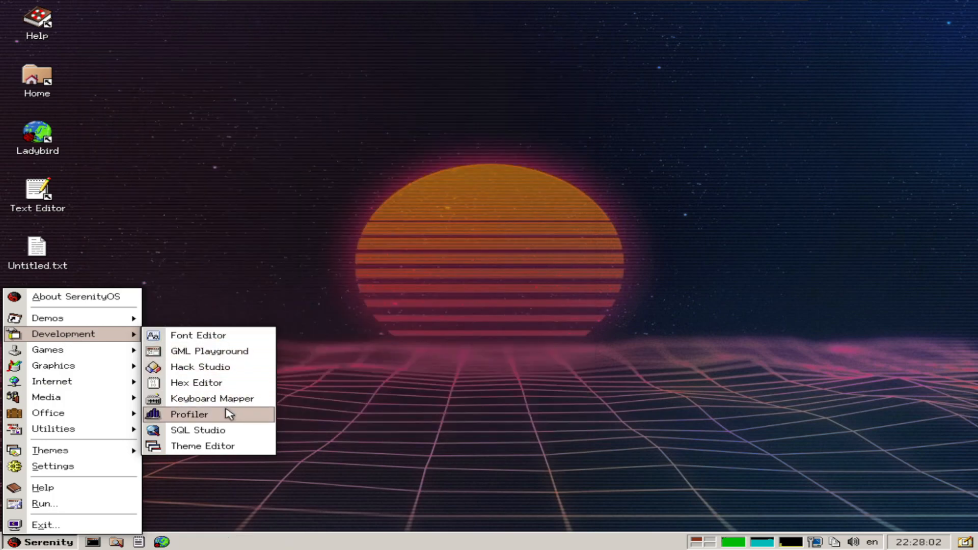
mouse_move(48, 318)
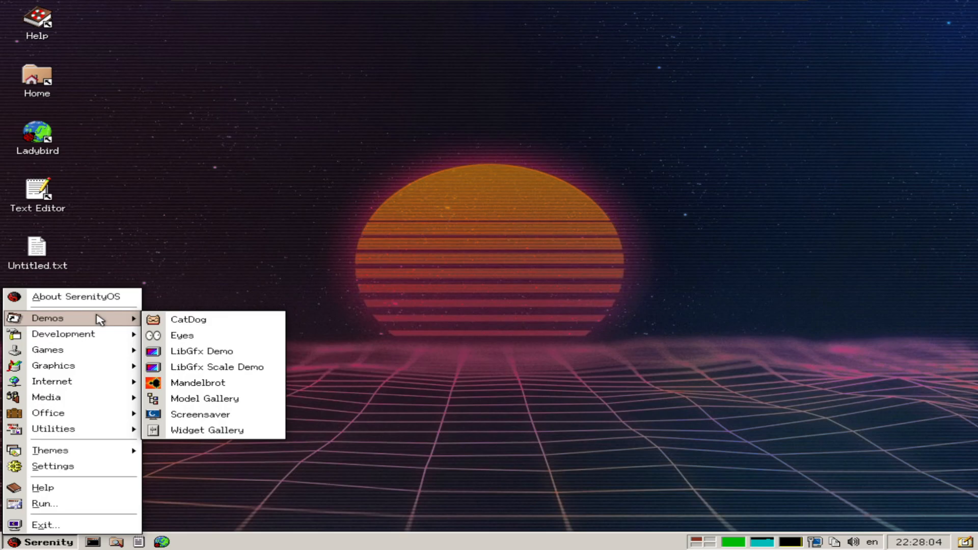
mouse_move(50, 449)
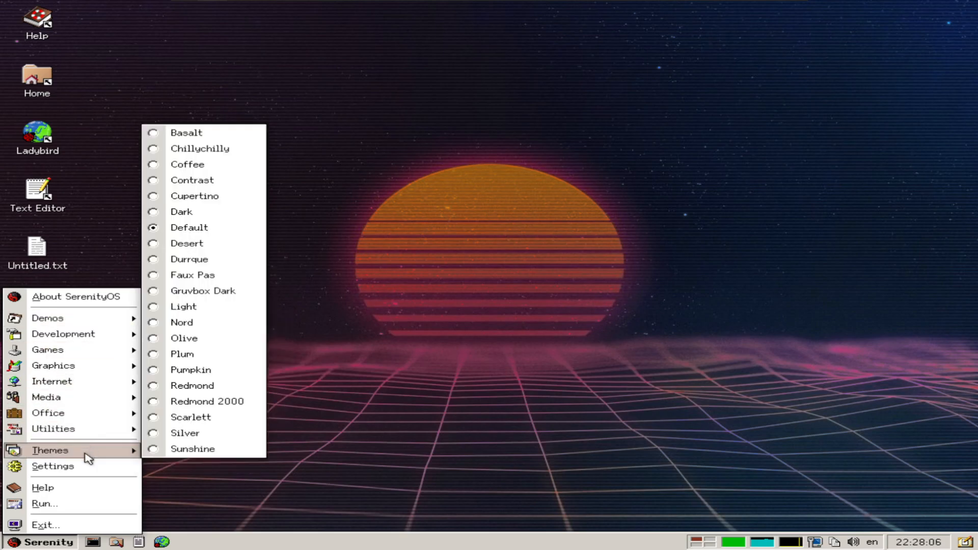
mouse_move(84, 493)
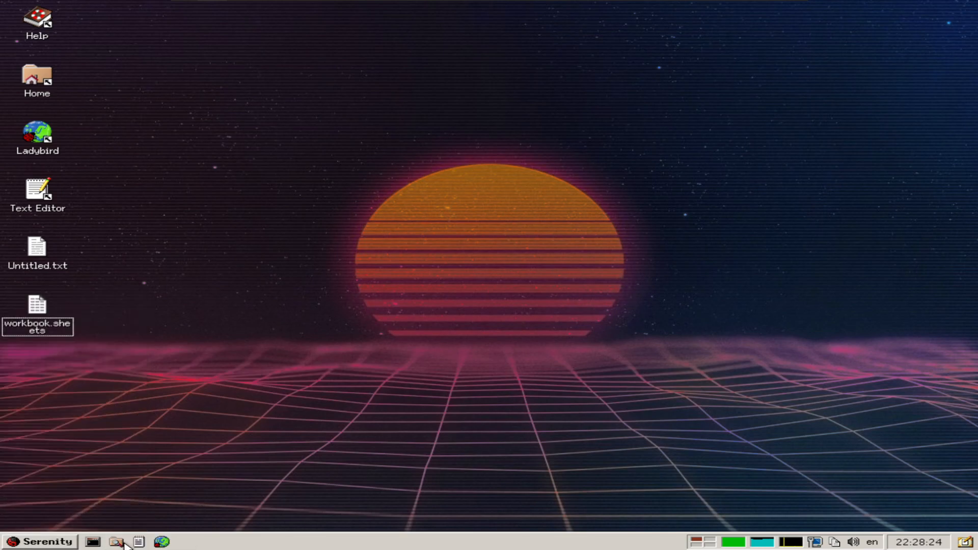
mouse_move(406, 377)
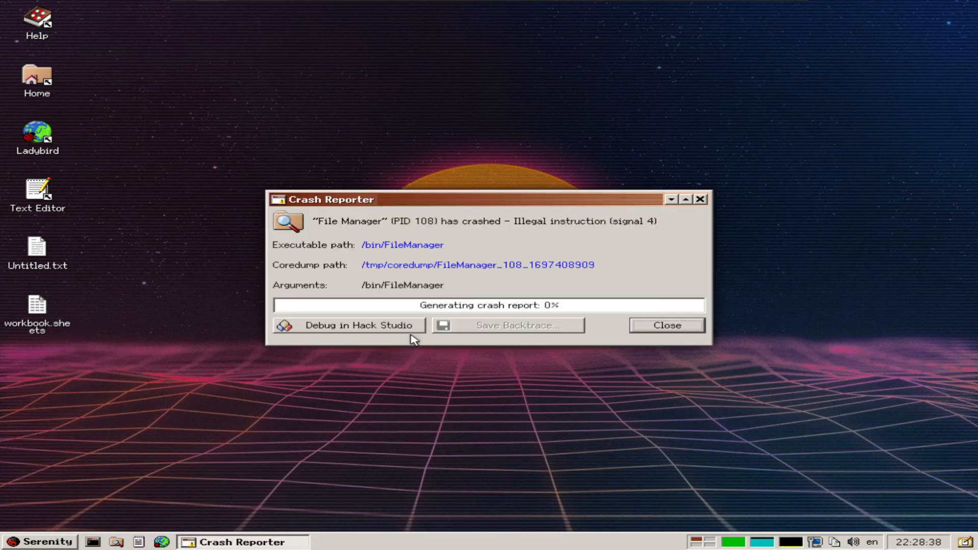
mouse_move(382, 312)
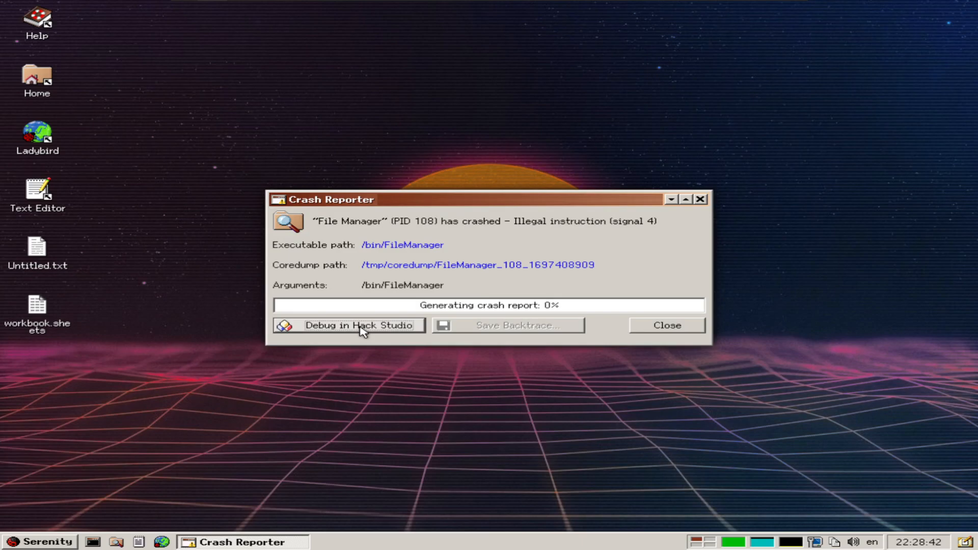
mouse_move(665, 325)
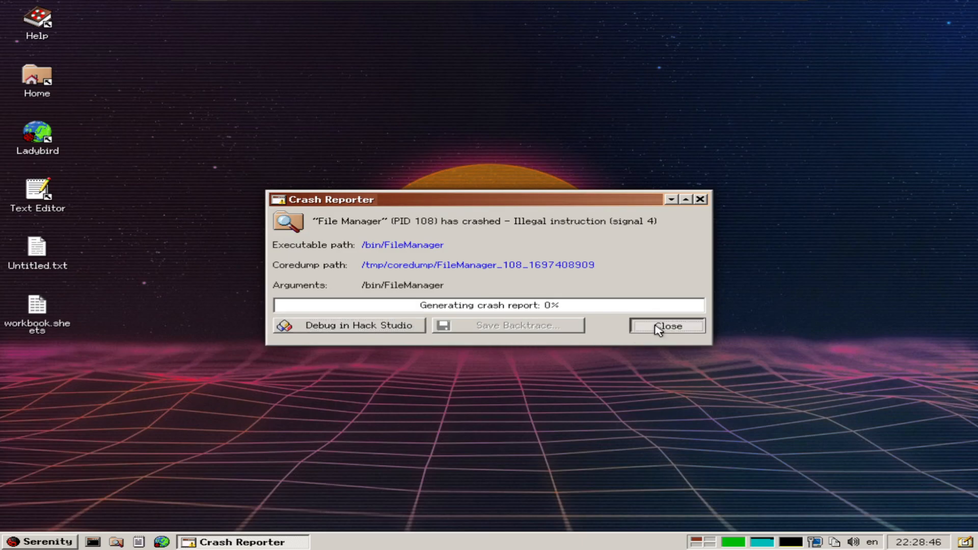
- Dismiss the File Manager Crash Reporter without debugging, returning to the desktop
left_click(666, 325)
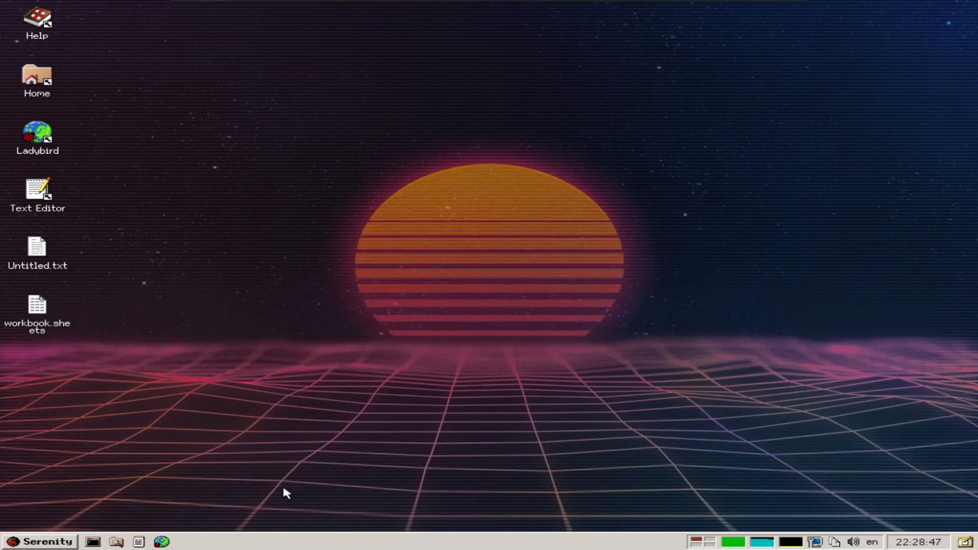
left_click(37, 315)
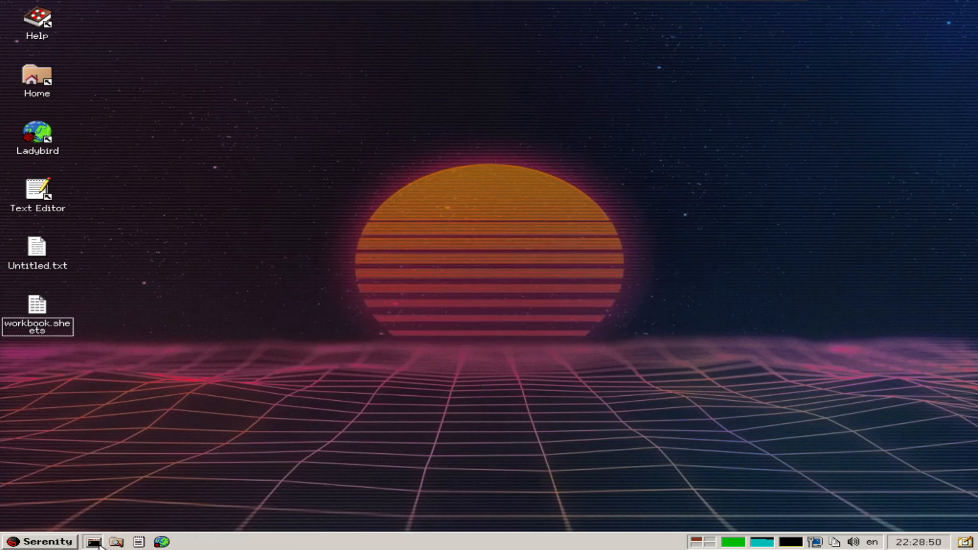
mouse_move(460, 396)
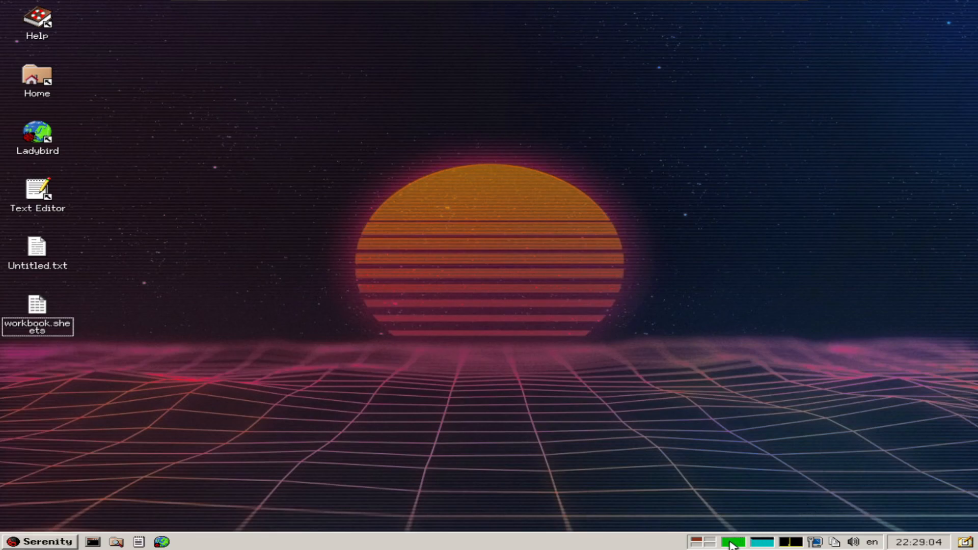
mouse_move(767, 540)
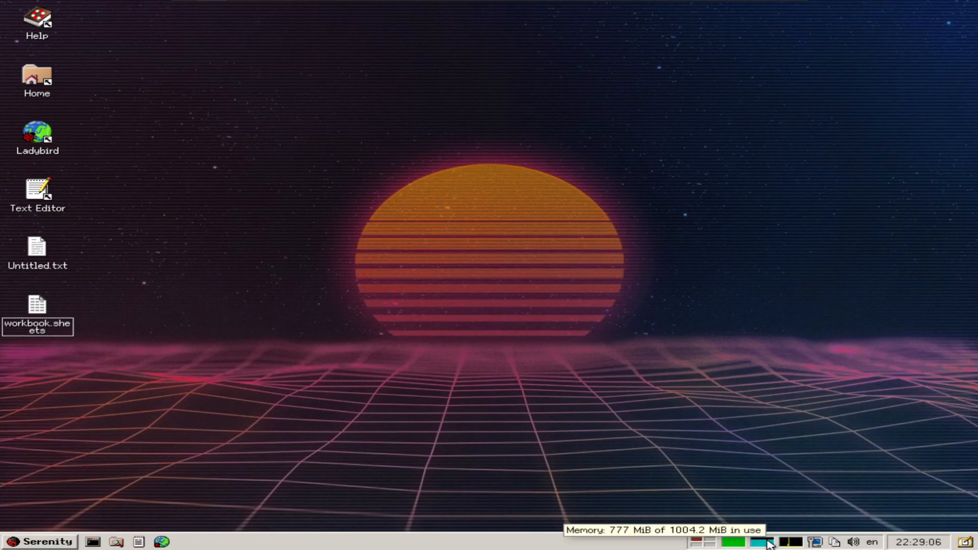
mouse_move(811, 541)
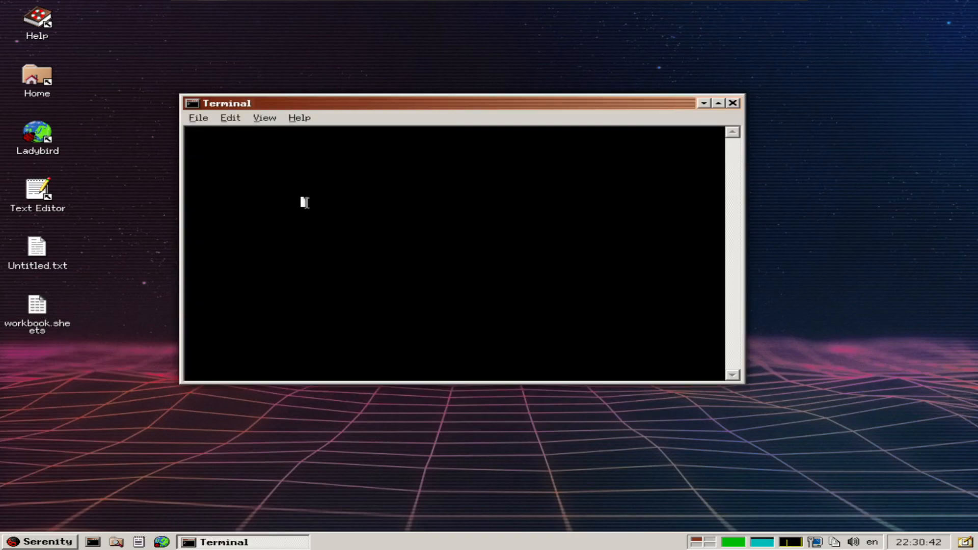
mouse_move(271, 195)
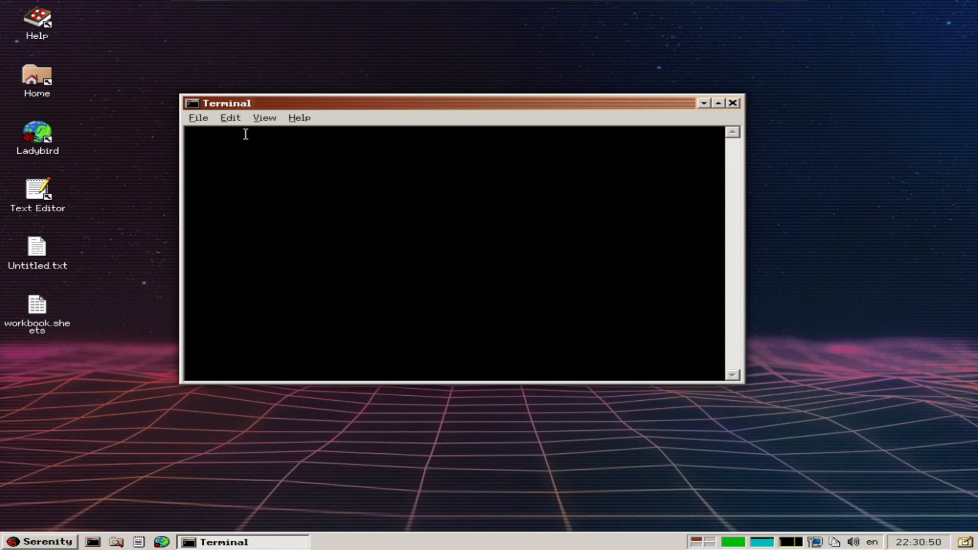
- Show the Terminal's View menu options
left_click(263, 118)
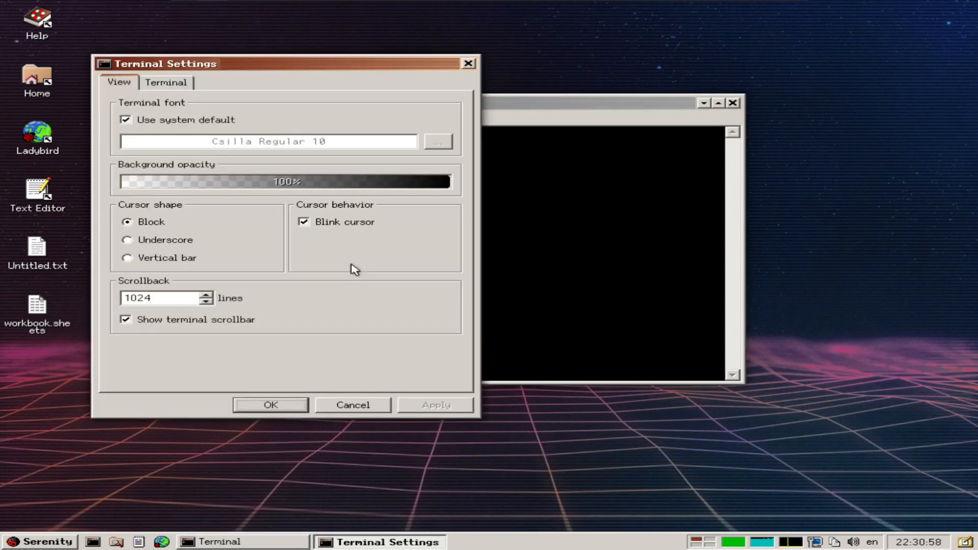
- Close Terminal Settings, dismiss the second File Manager crash report, and view the Help menu
left_click(166, 81)
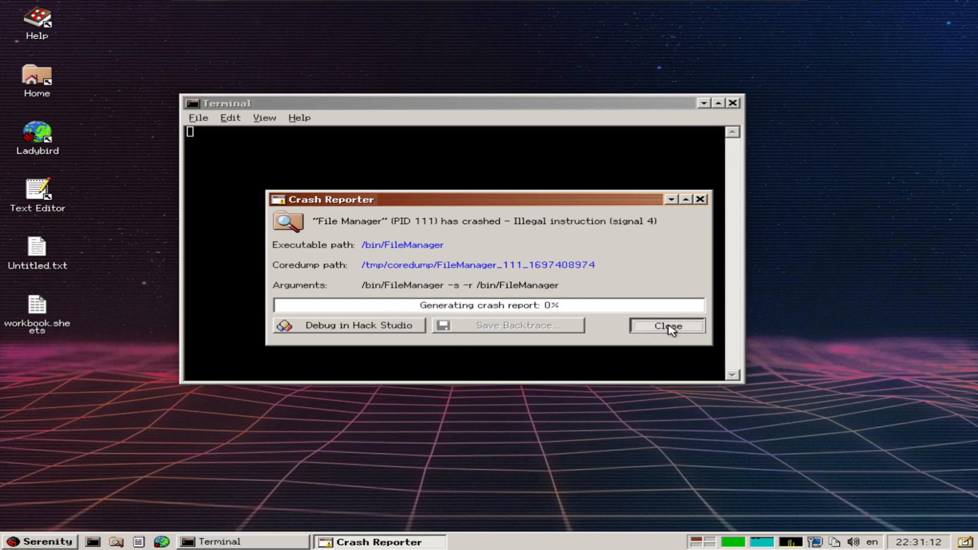
left_click(666, 325)
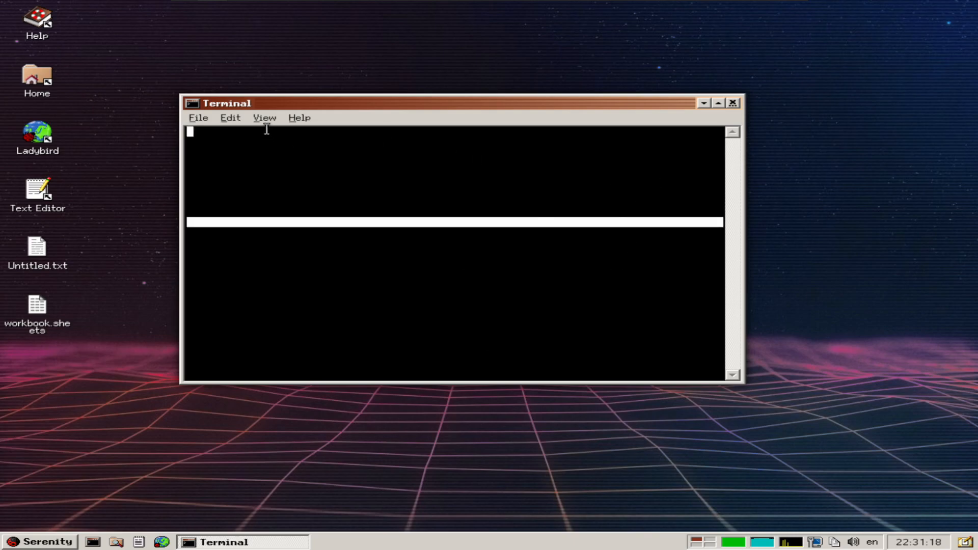
left_click(300, 118)
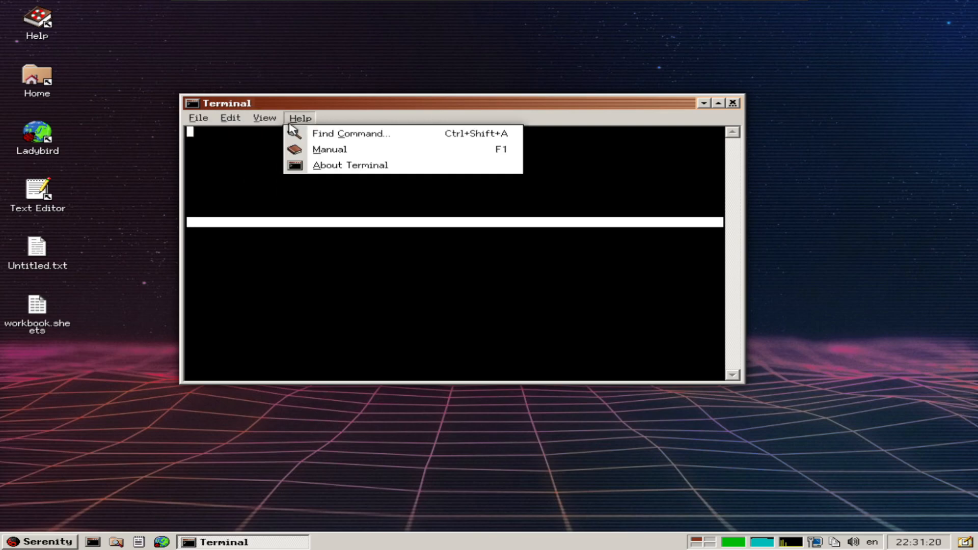
mouse_move(349, 134)
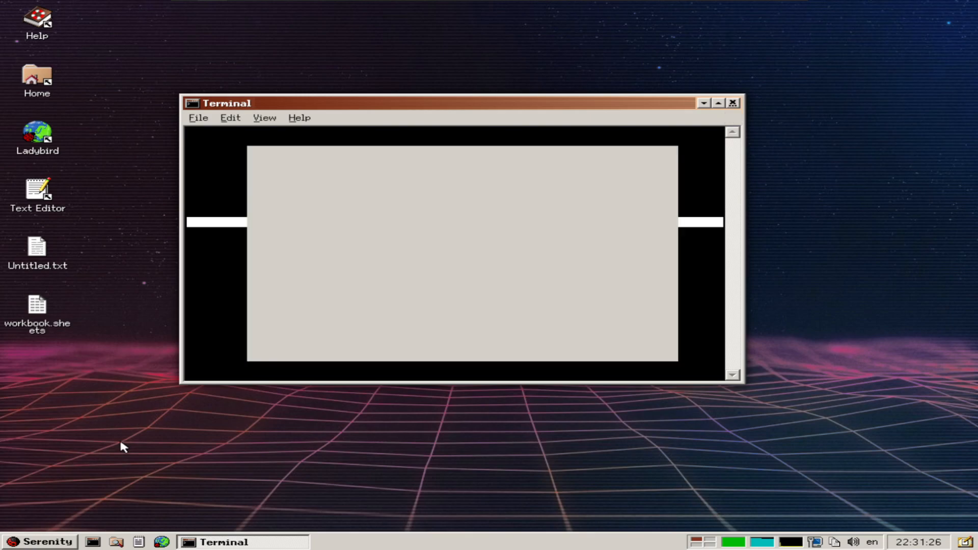
mouse_move(50, 546)
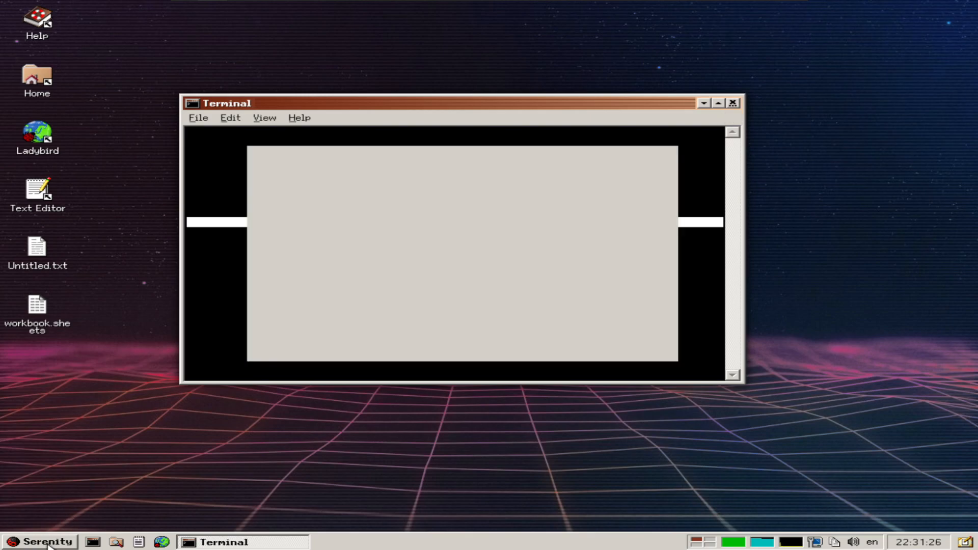
- Cancel the Running Process close-and-kill prompt so the Terminal stays open
left_click(731, 102)
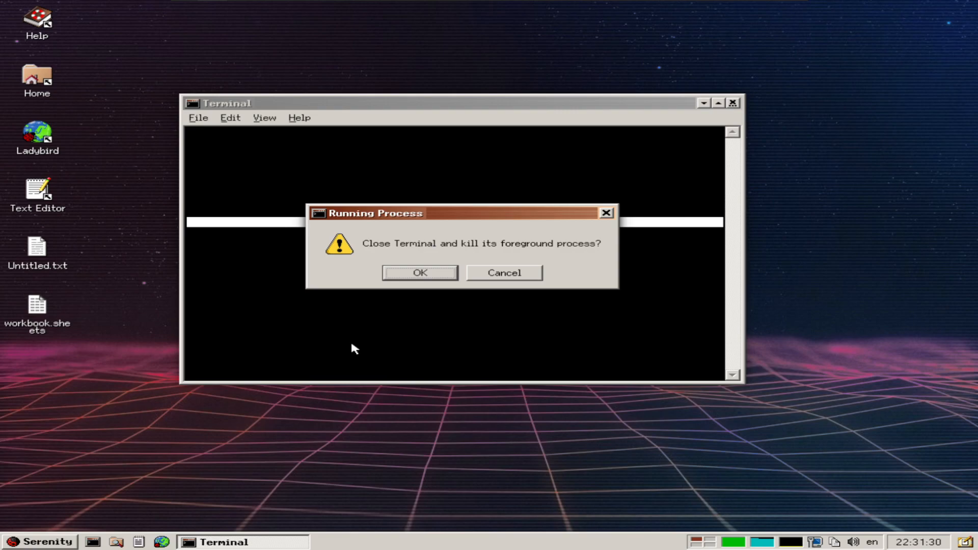
left_click(502, 273)
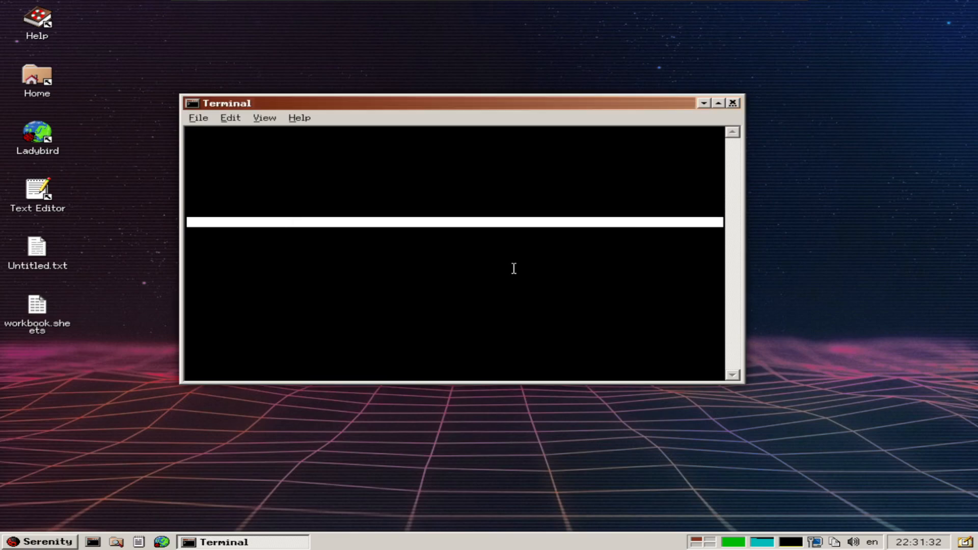
- Enter junk input 'hh' at the ~/Desktop prompt, producing a command-not-found error
type("hh")
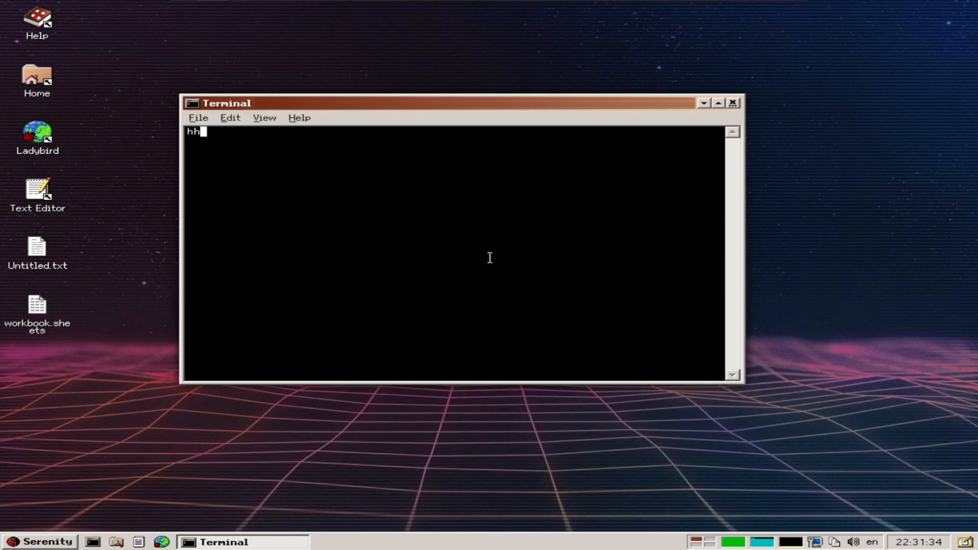
mouse_move(481, 201)
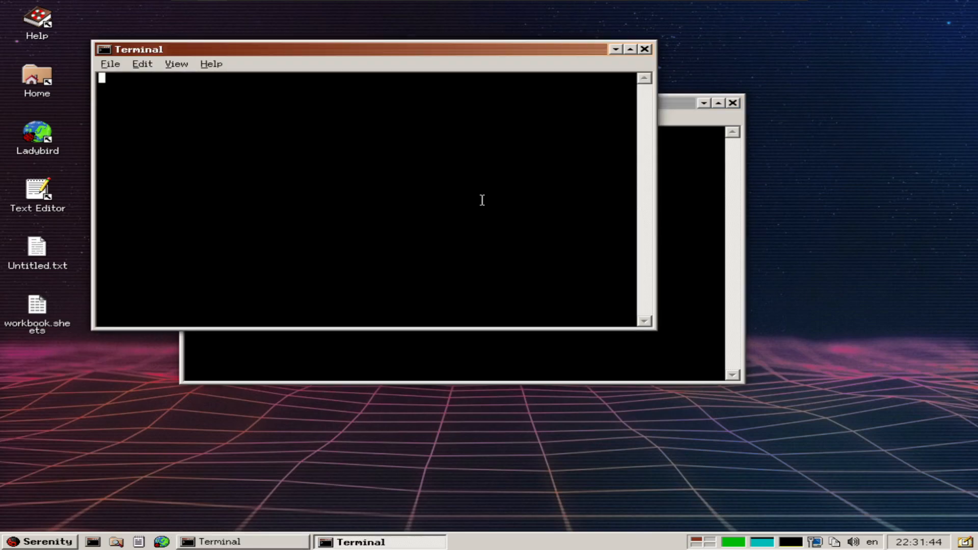
type("hh")
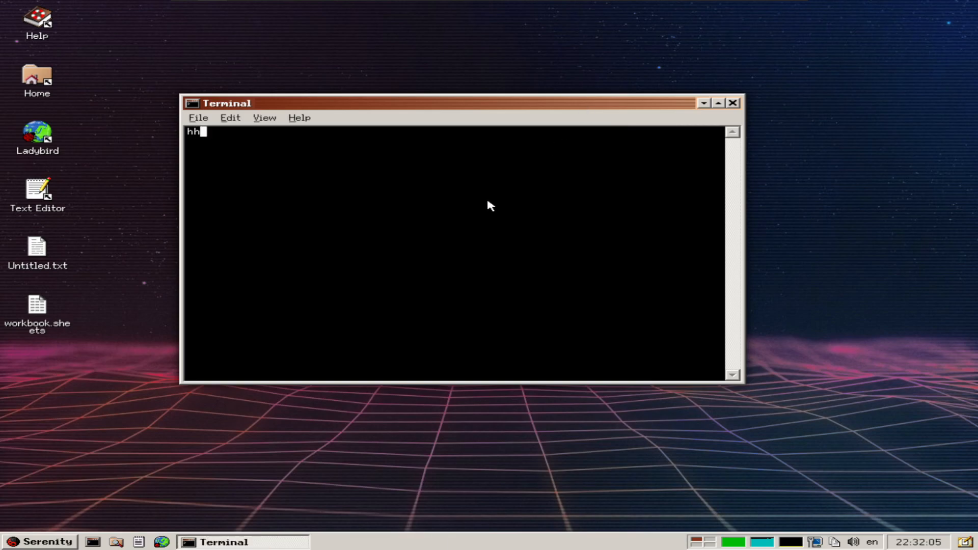
mouse_move(425, 250)
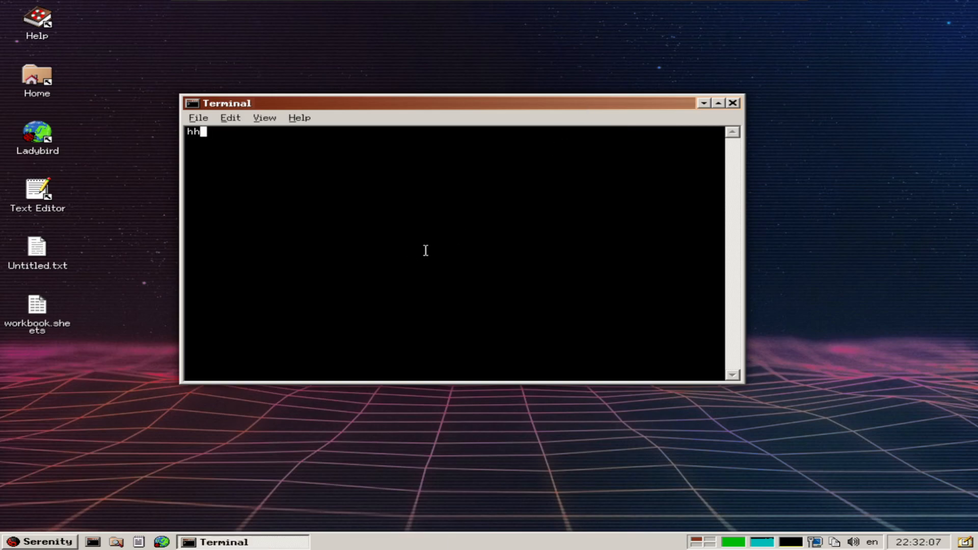
mouse_move(411, 246)
type("ffgdfgdfggdfvvv  ff gggdgdfgggh")
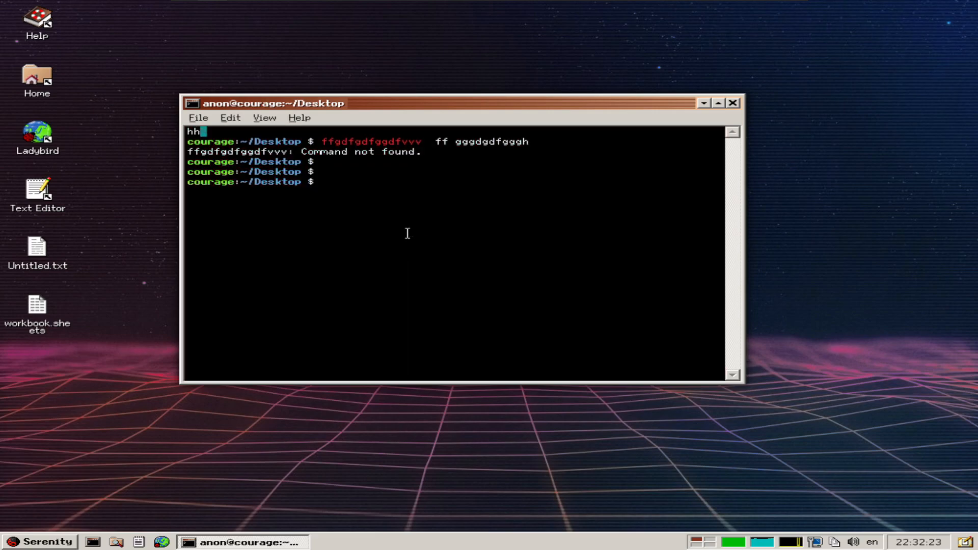
- Clear the screen, then run ls to list the Desktop's Help, Home, Ladybird, Text Editor, Untitled.txt and workbook.sheets
type("c")
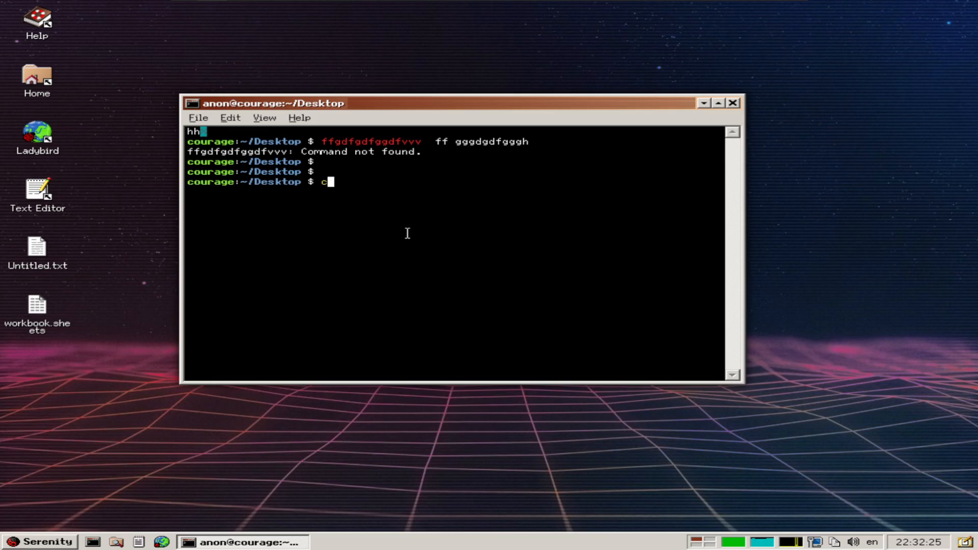
type("lear")
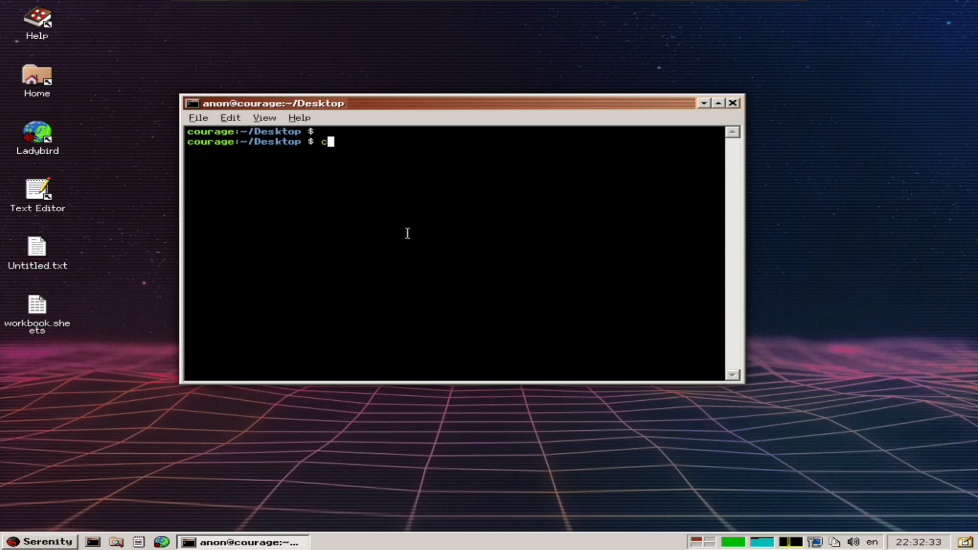
key("Backspace")
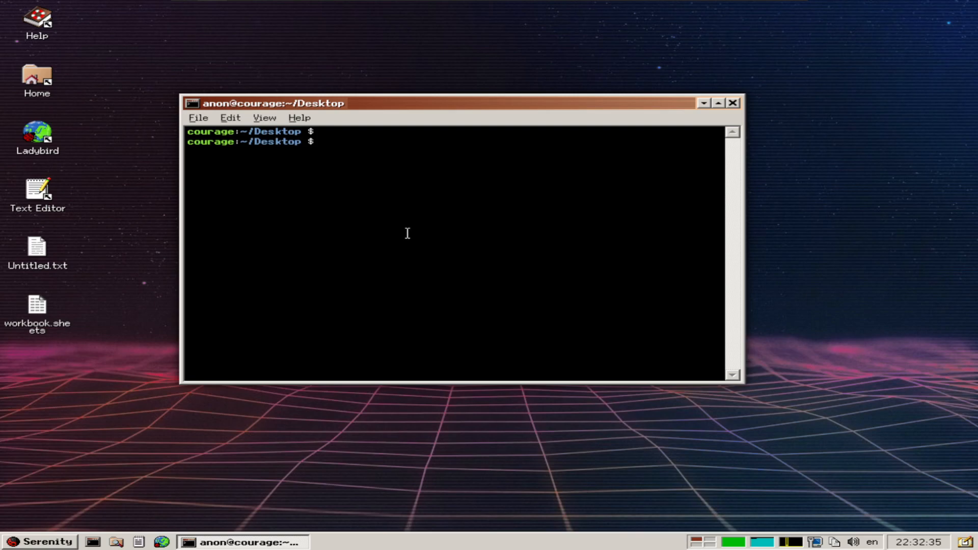
type("ls")
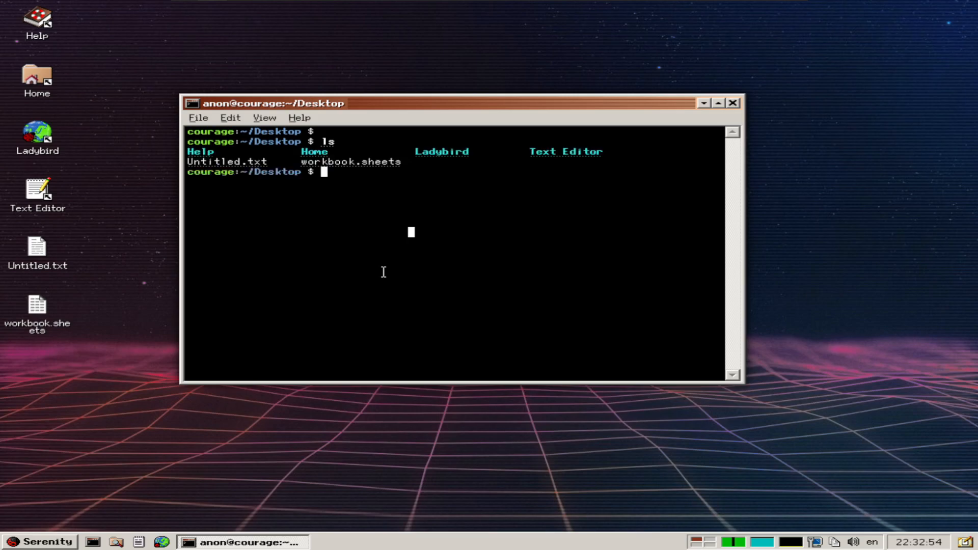
- Try dir, then cd into Home and confirm /home/anon with pwd
type("dir")
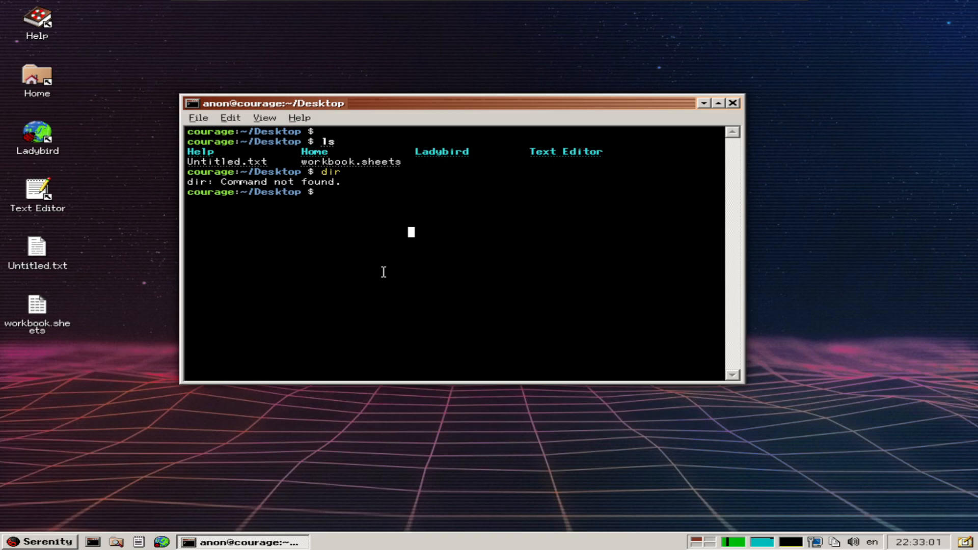
type("cd")
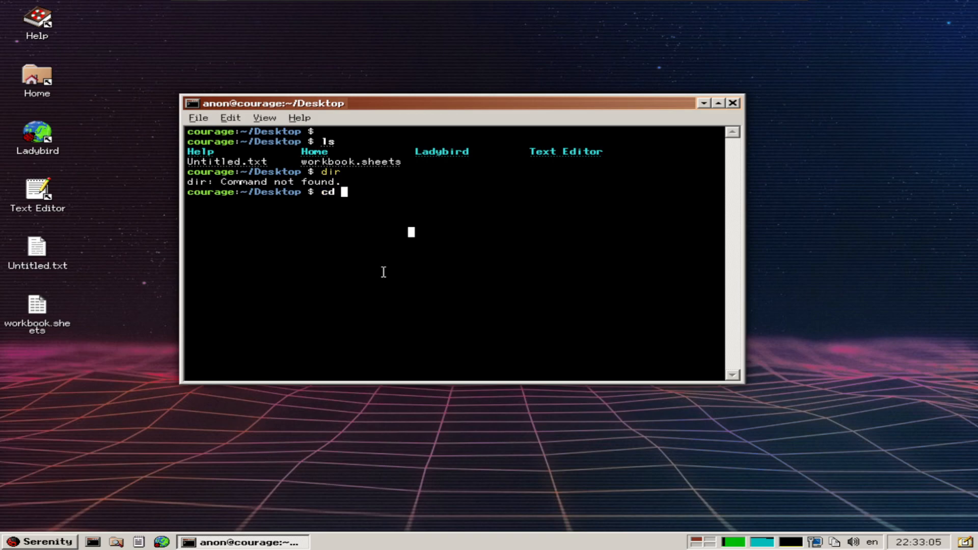
type("home")
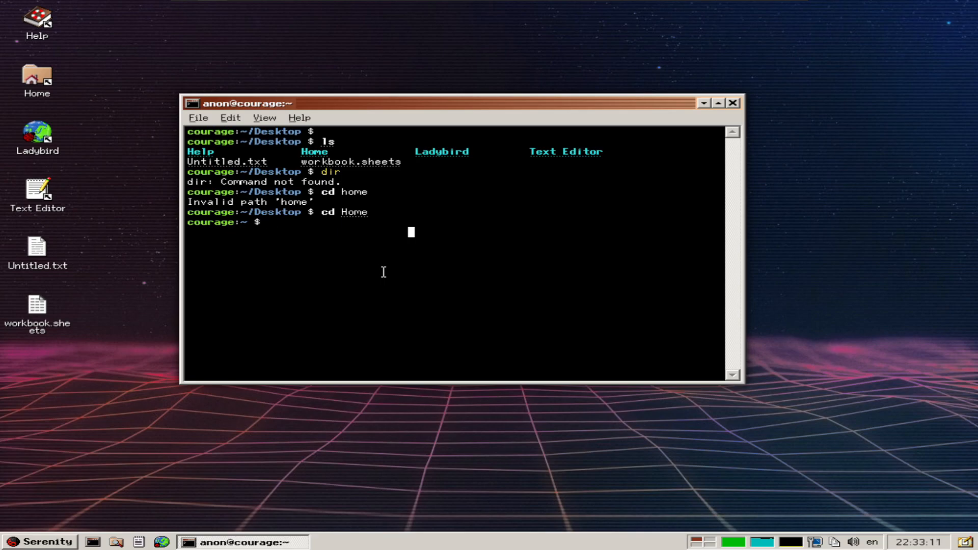
type("pwd")
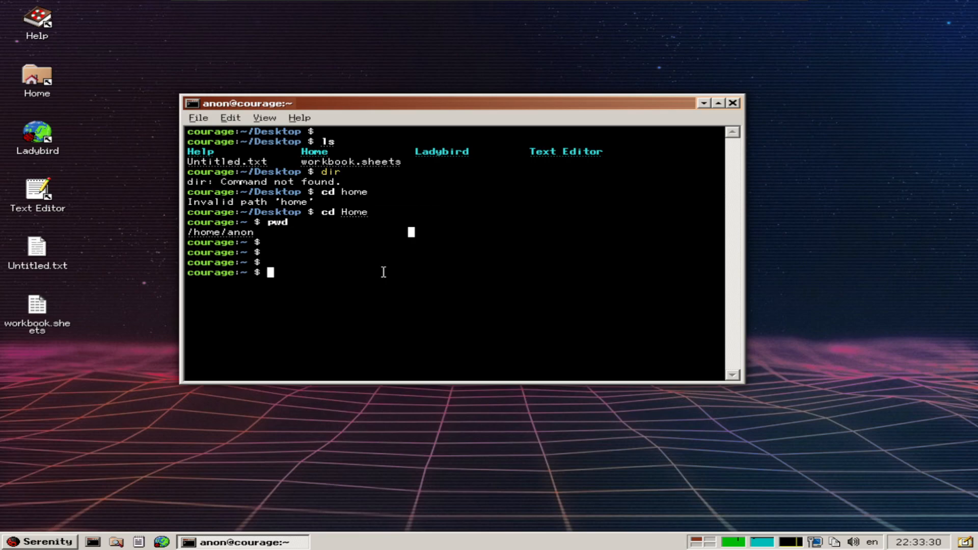
- Try the vi, vim and nano editors, which go unfound, leaving a cleared prompt
type("vi")
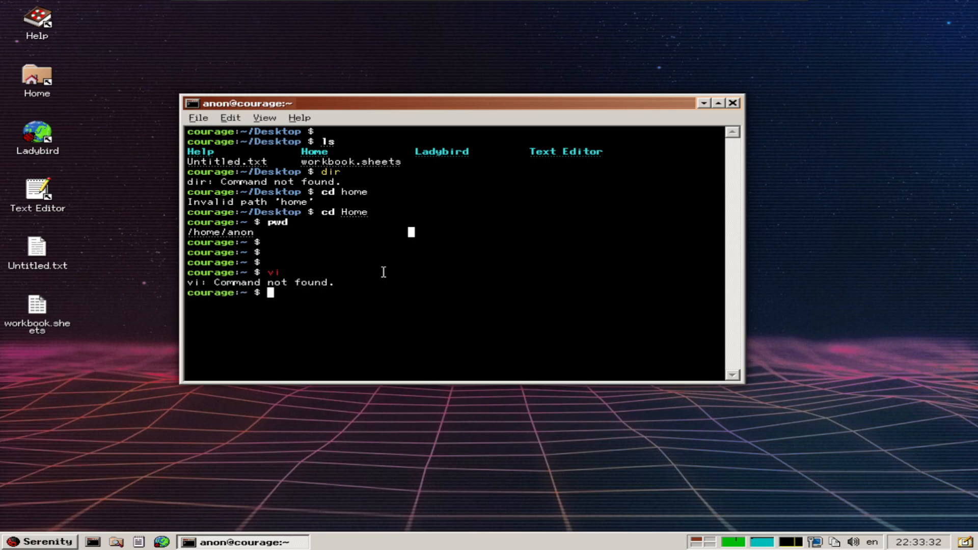
type("vim")
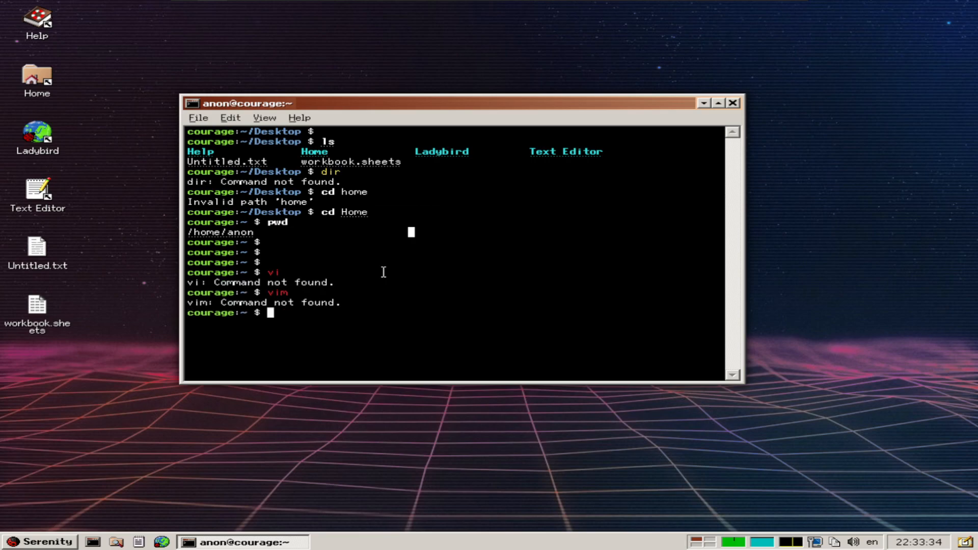
type("nano")
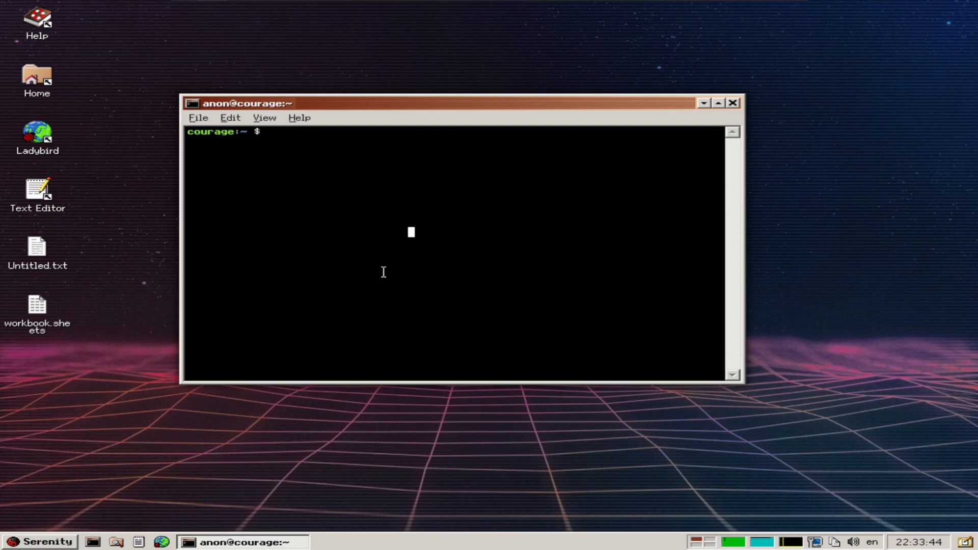
type("ls -al")
type("pwd")
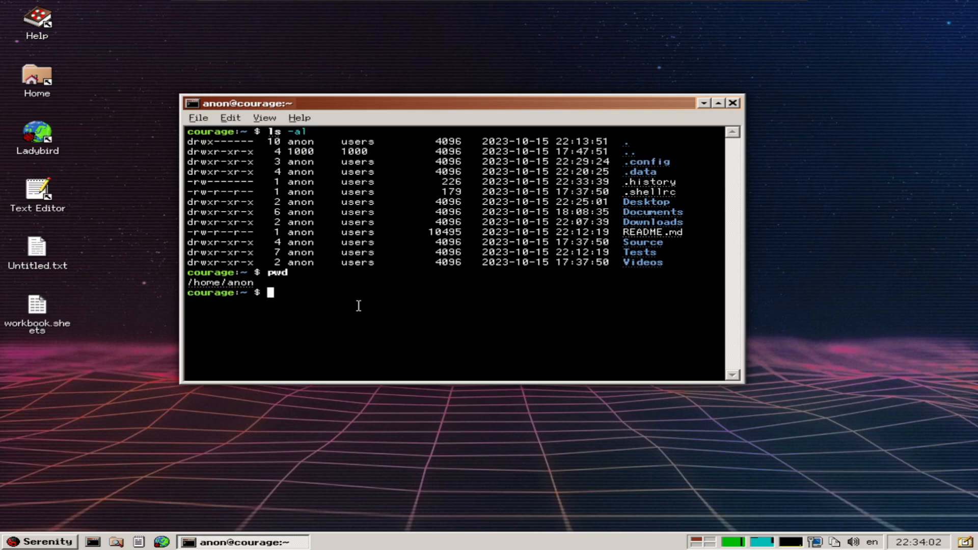
type("whoami")
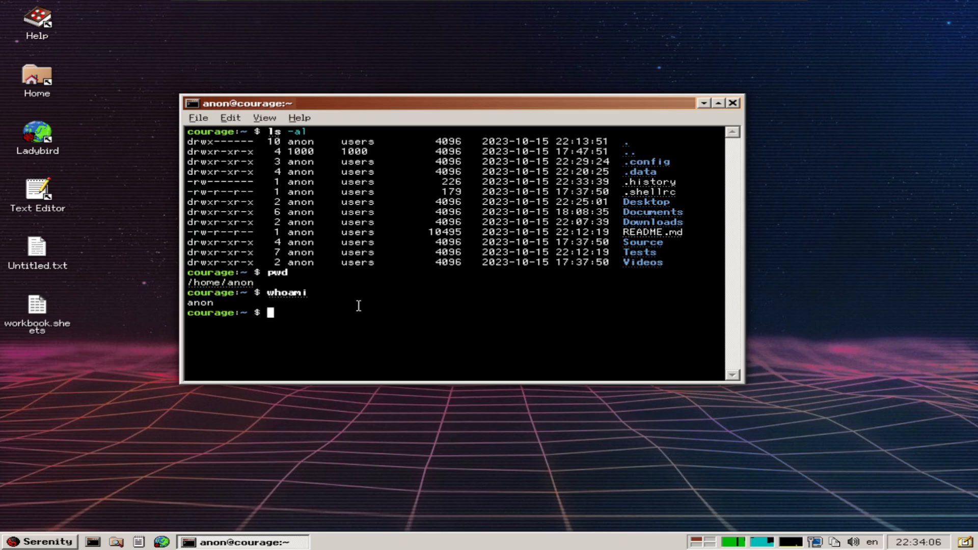
type("$SHELL")
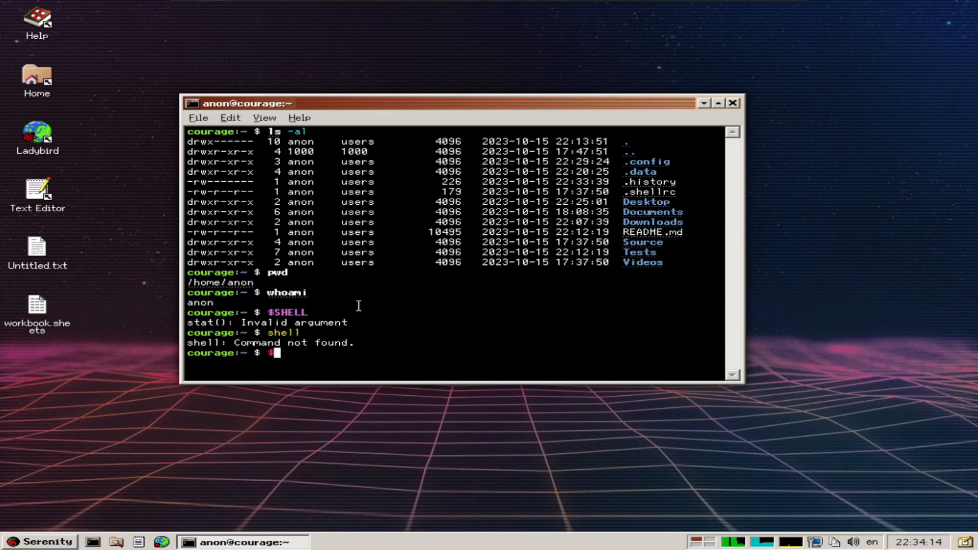
type("$USER")
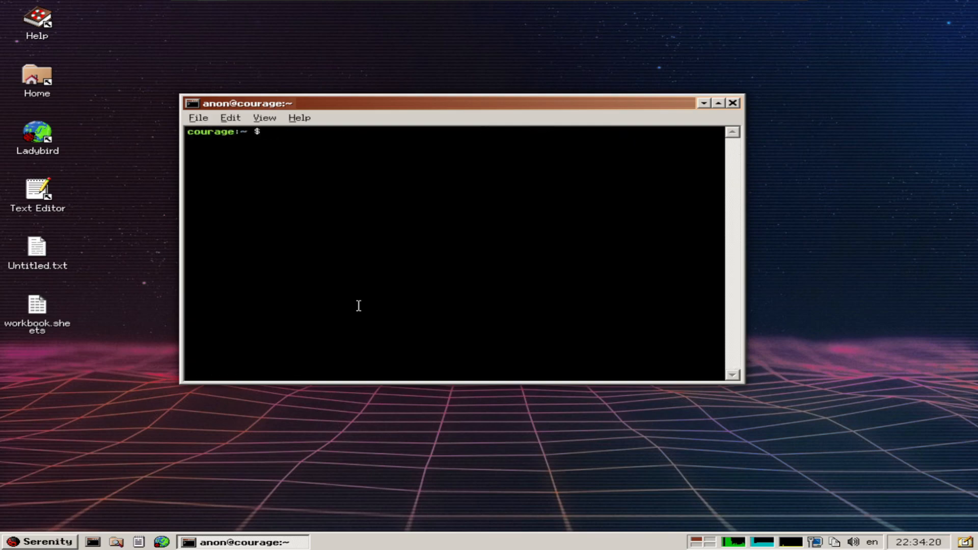
- Try ipconfig and ifconfig, then rename the Desktop's file1 to file2 with mv
type("ipconfig")
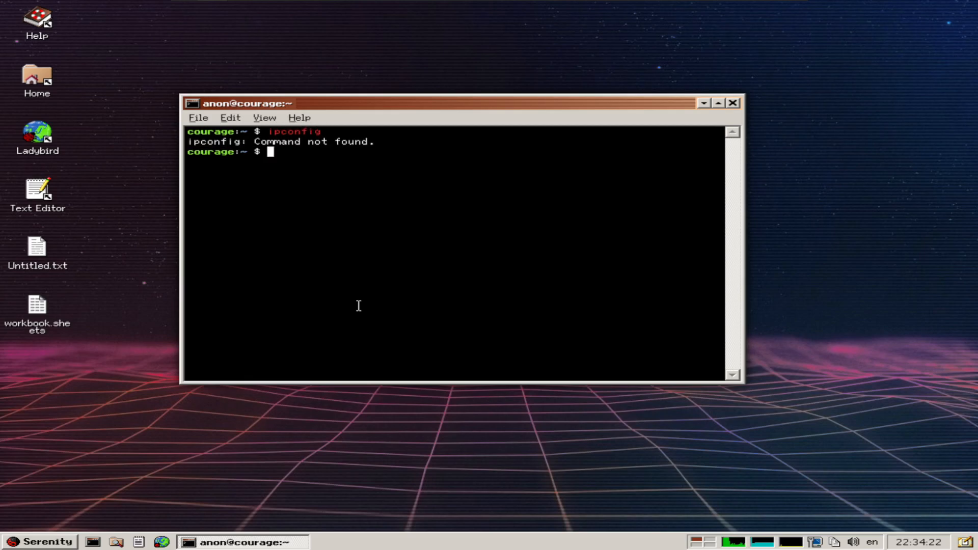
type("ifconfig")
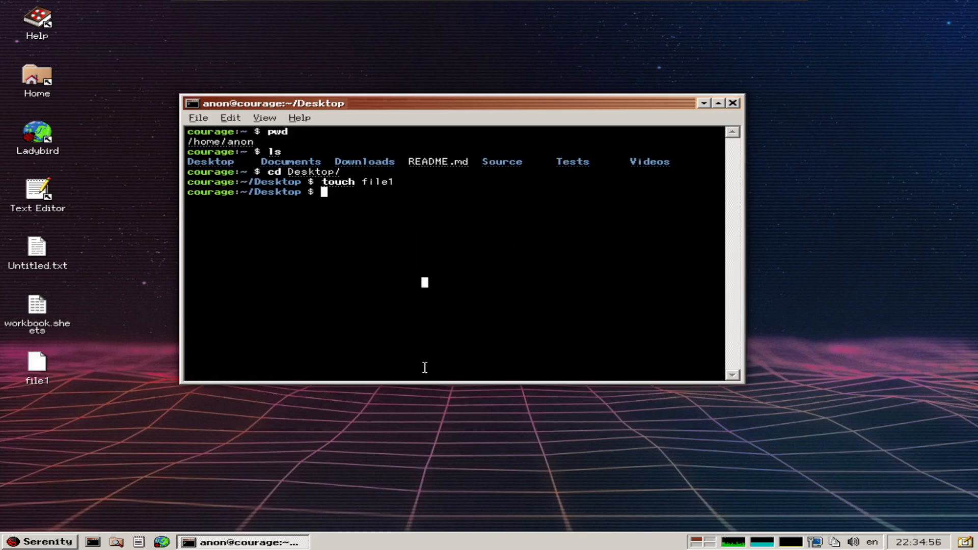
type("m")
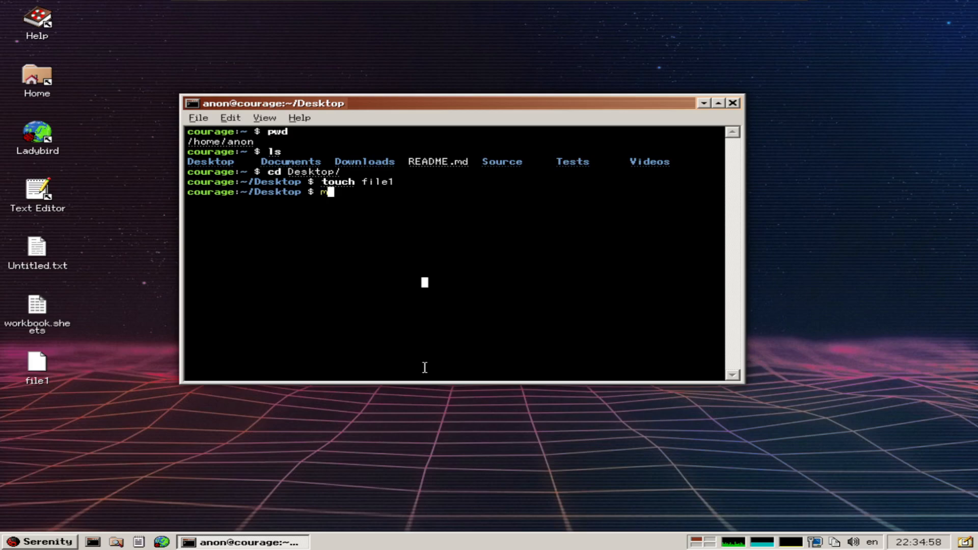
type("v file")
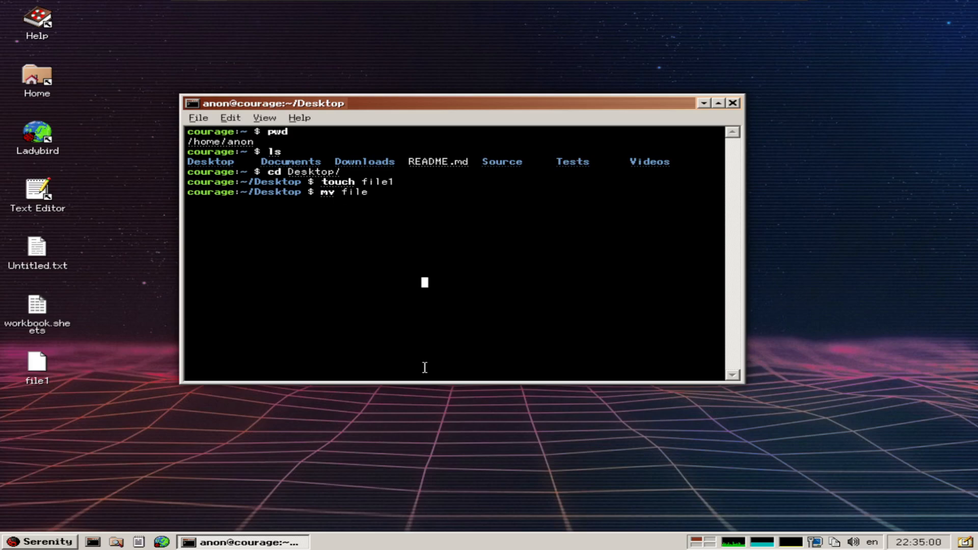
type("1 file2")
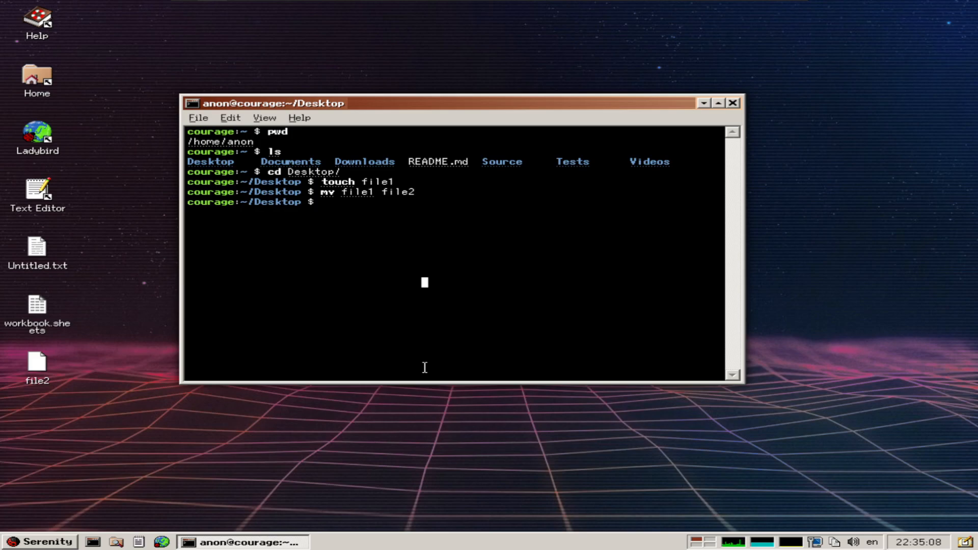
- Delete file2 with rm and create test1, test2 and test3 with touch
type("rm file2")
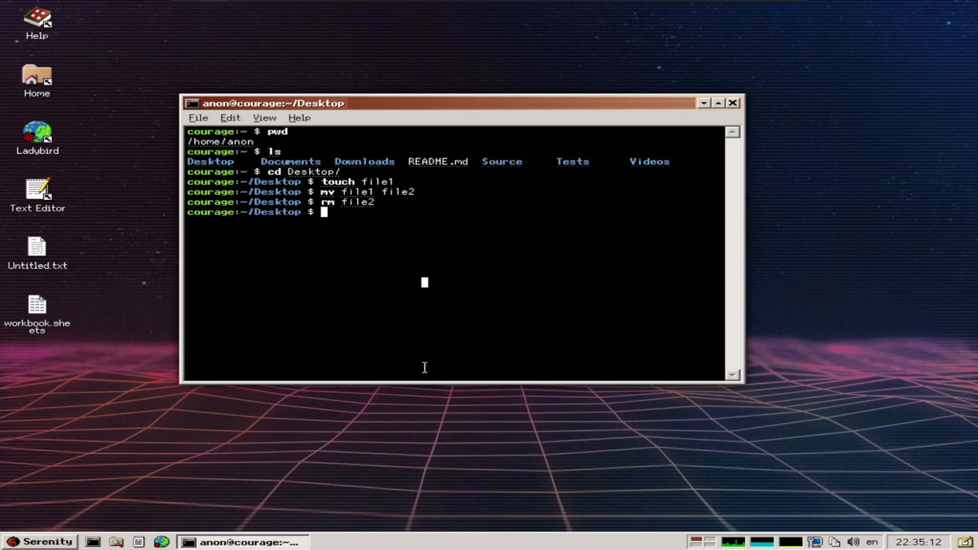
type("touch 1")
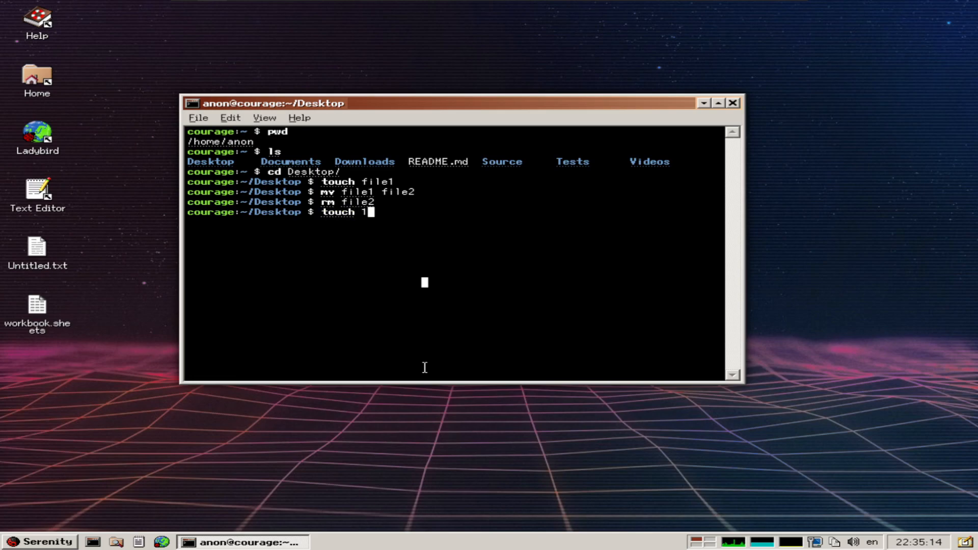
key("BackSpace")
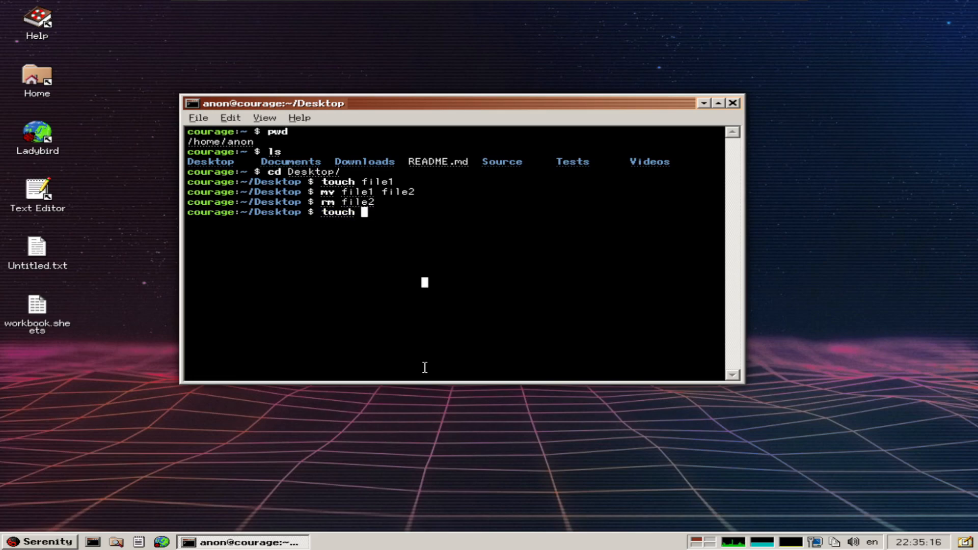
type("test1 t")
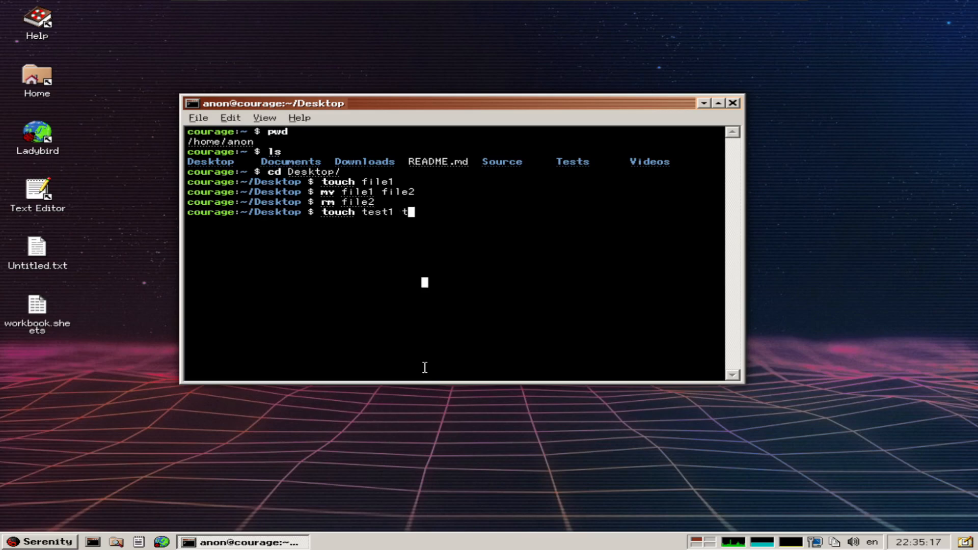
type("est2 test3")
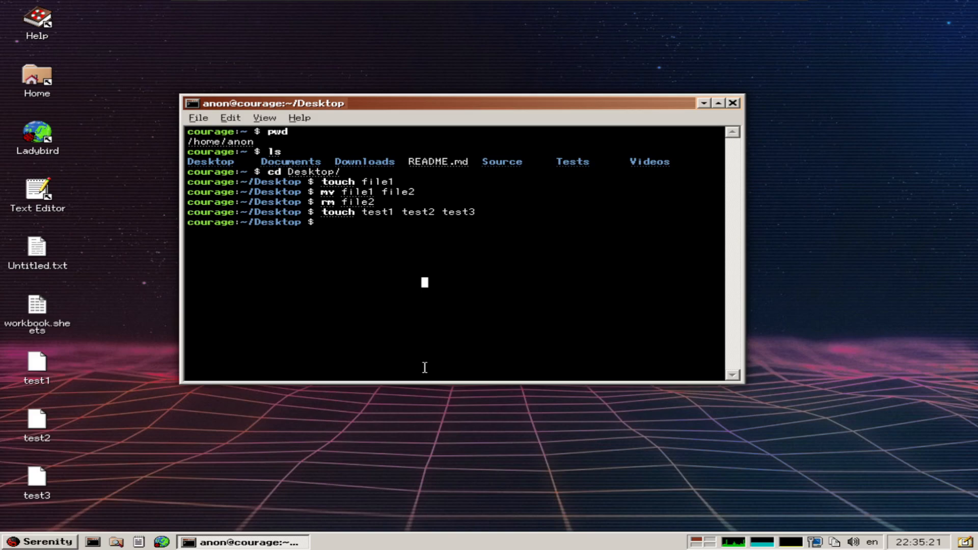
- Compose an rm test* command to remove the three test files
type("rm")
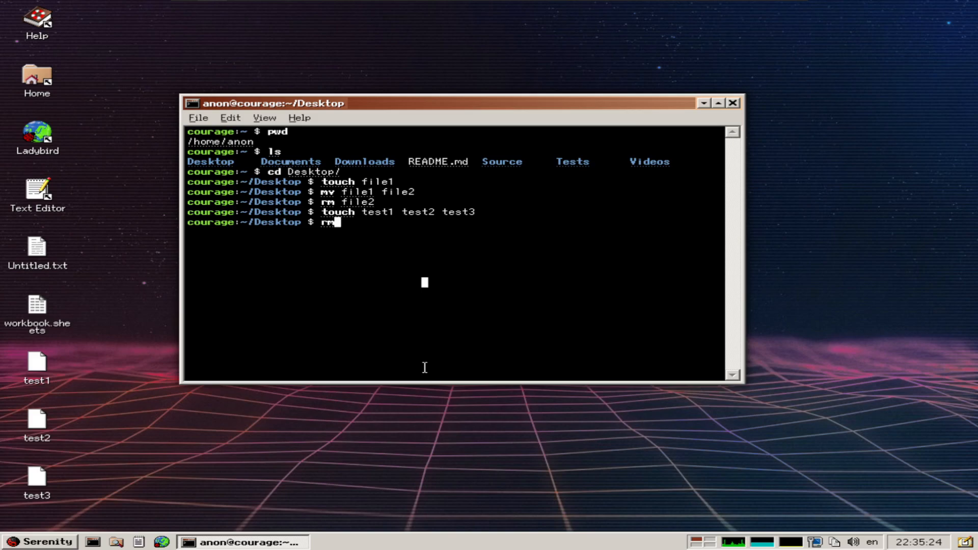
type("*")
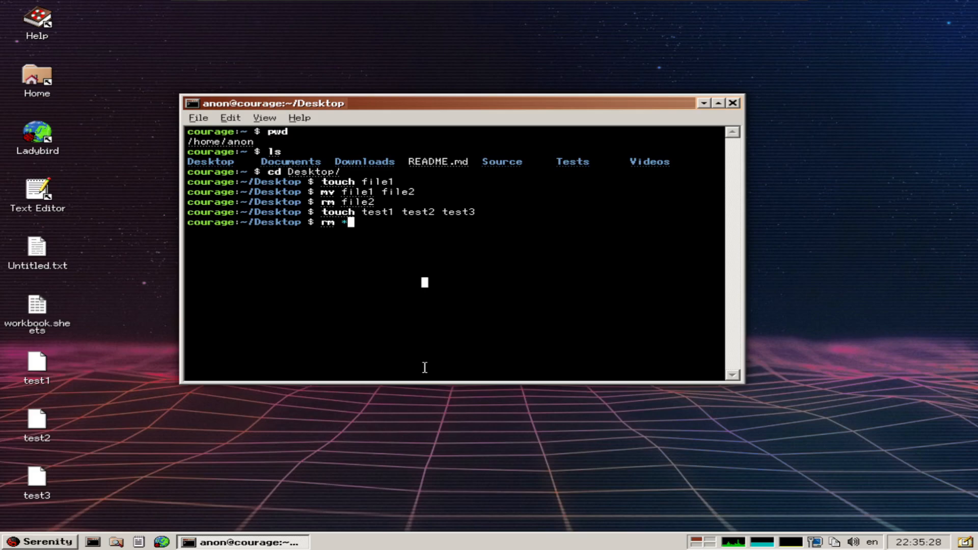
type("tes")
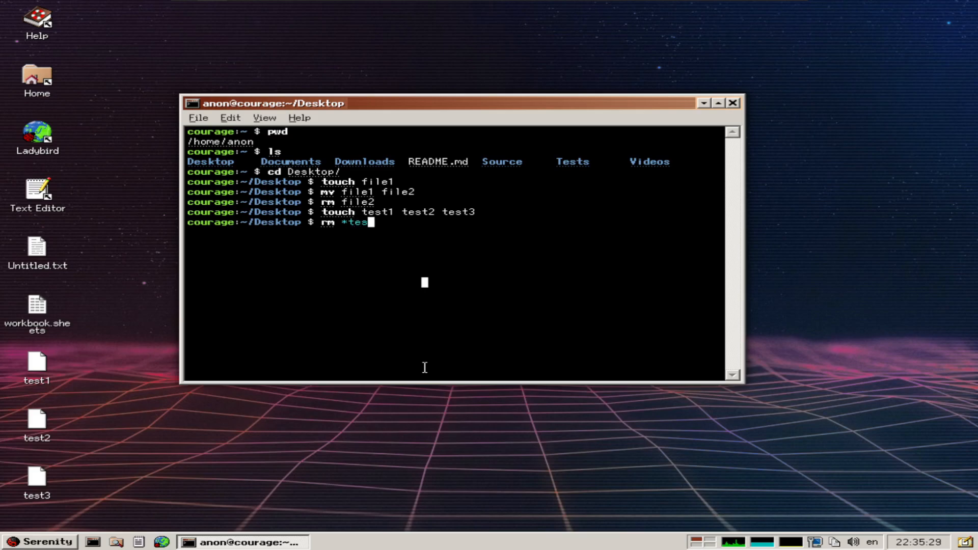
key("BackSpace")
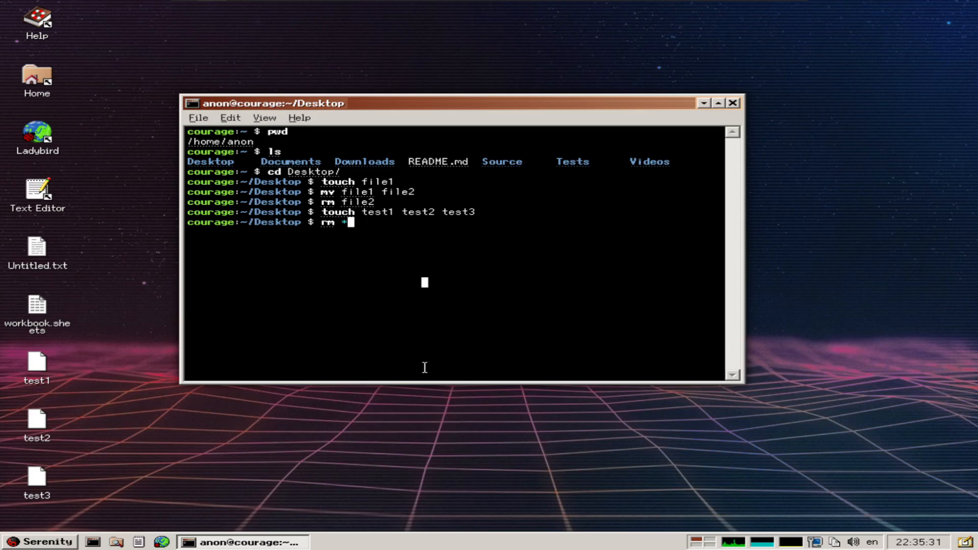
type("test")
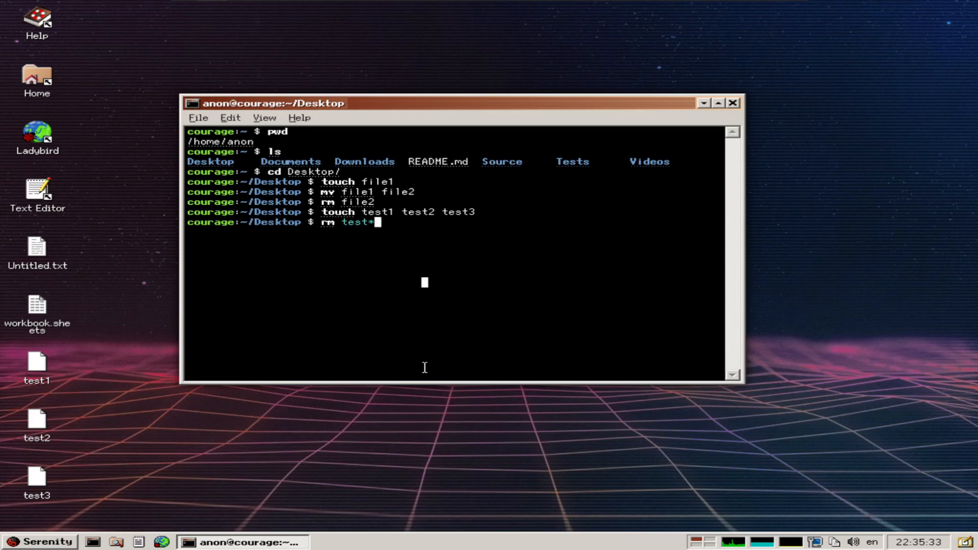